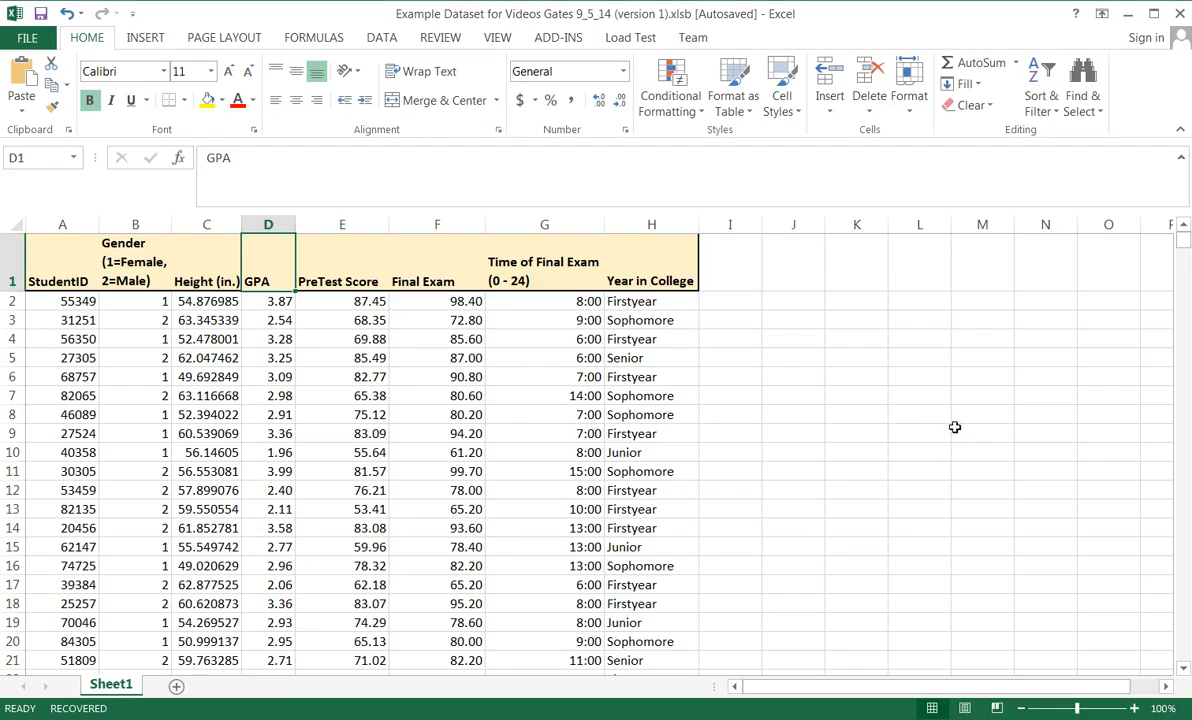
pyautogui.moveTo(950, 428)
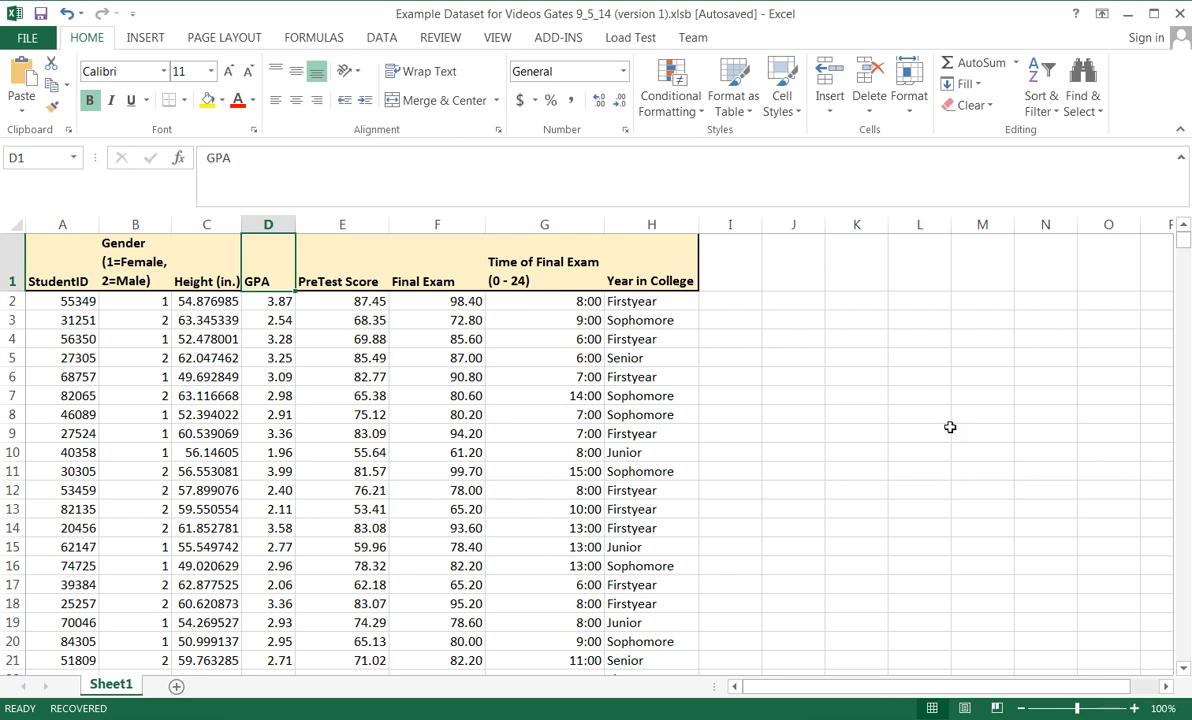
pyautogui.moveTo(940, 422)
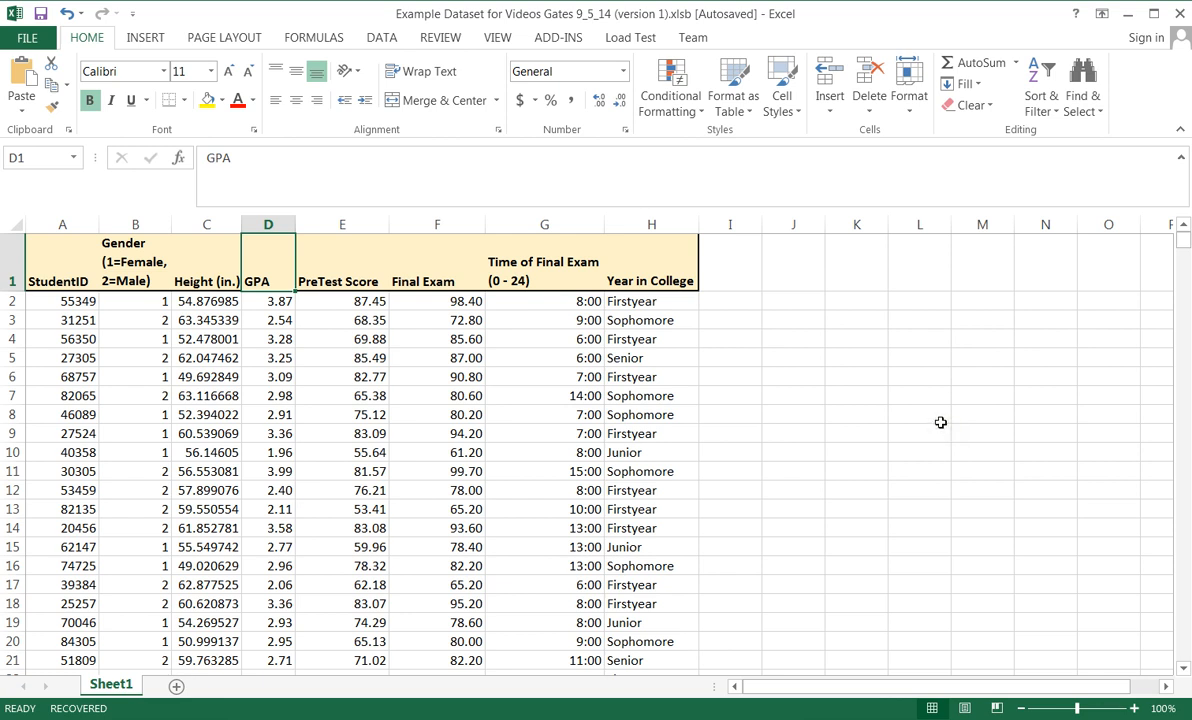
pyautogui.moveTo(344, 532)
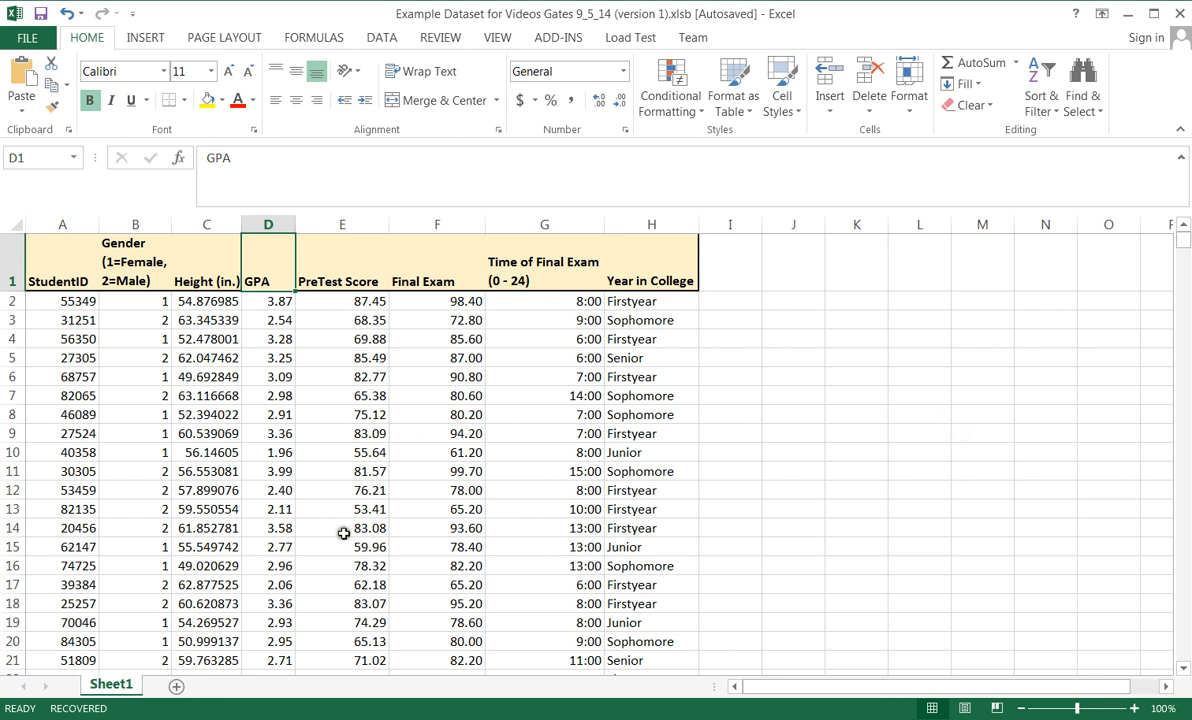
pyautogui.moveTo(868, 448)
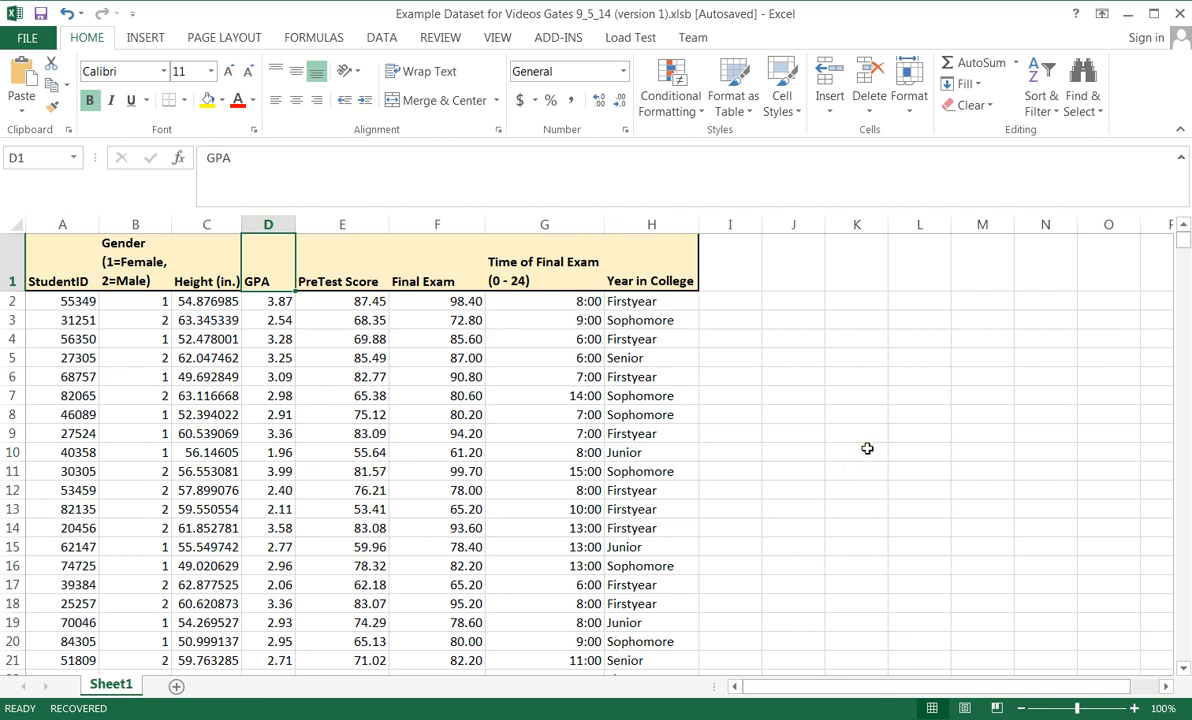
pyautogui.moveTo(116, 314)
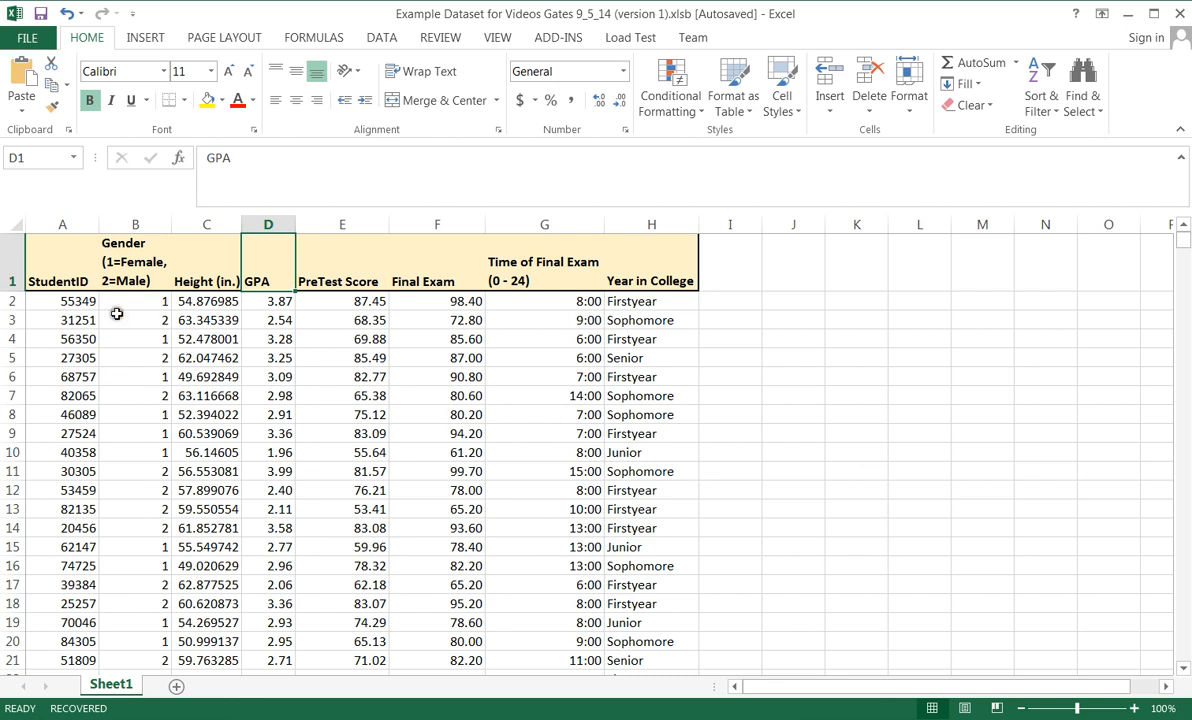
# Step: Review the StudentID, Gender and Year in College columns, noting Sophomore, Senior and Firstyear entries
pyautogui.click(60, 280)
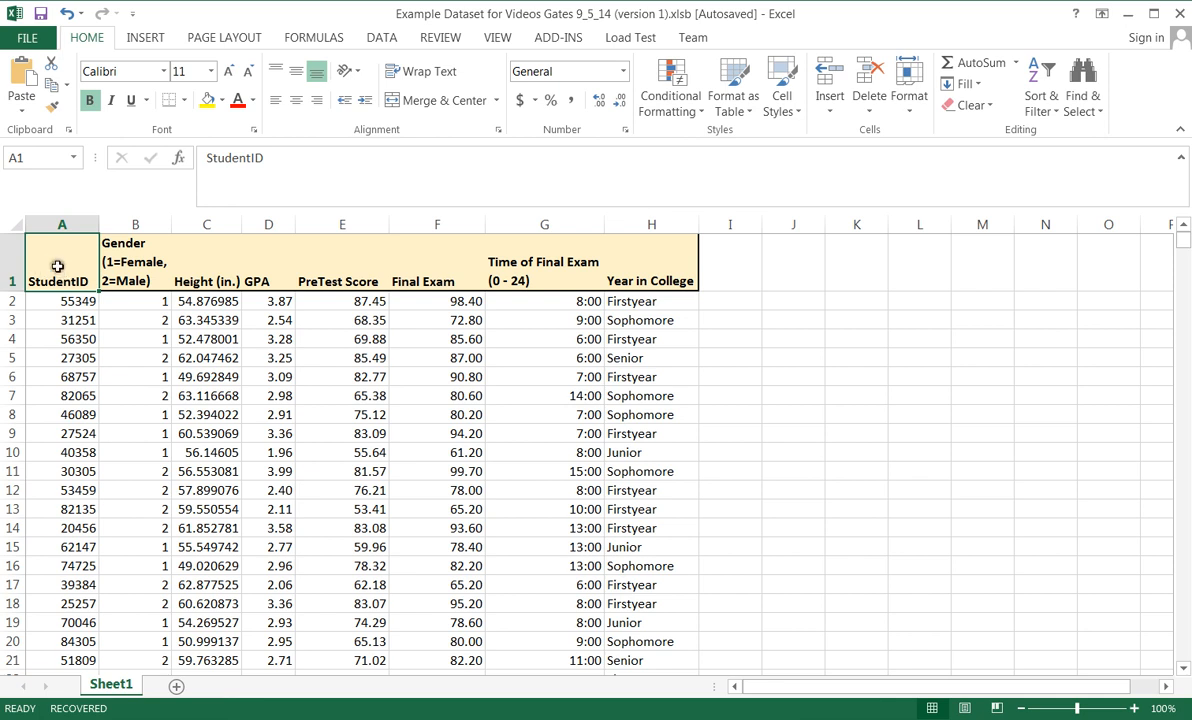
pyautogui.moveTo(56, 266)
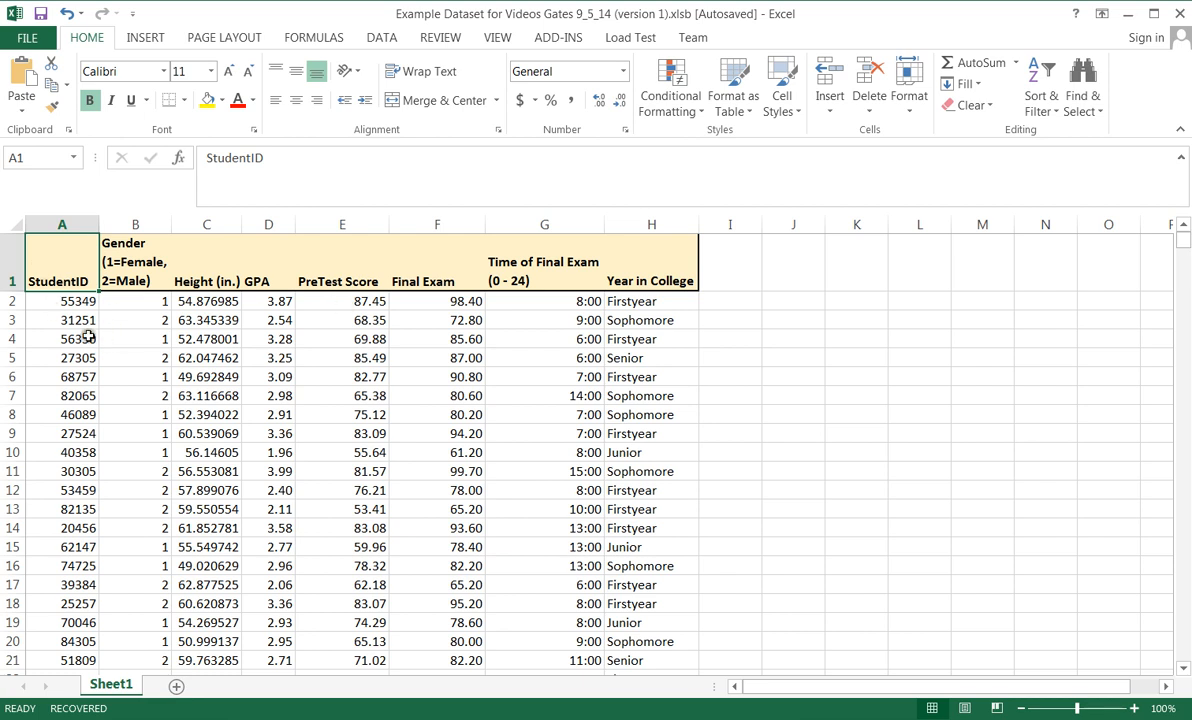
pyautogui.moveTo(58, 308)
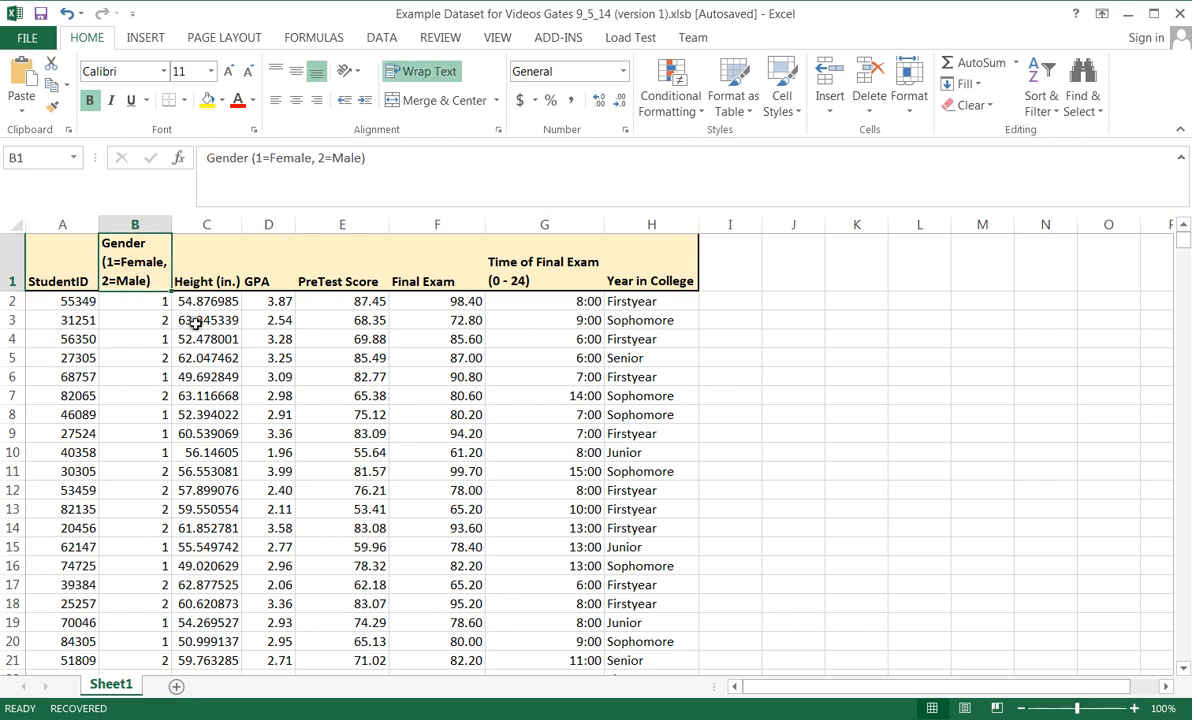
pyautogui.click(136, 300)
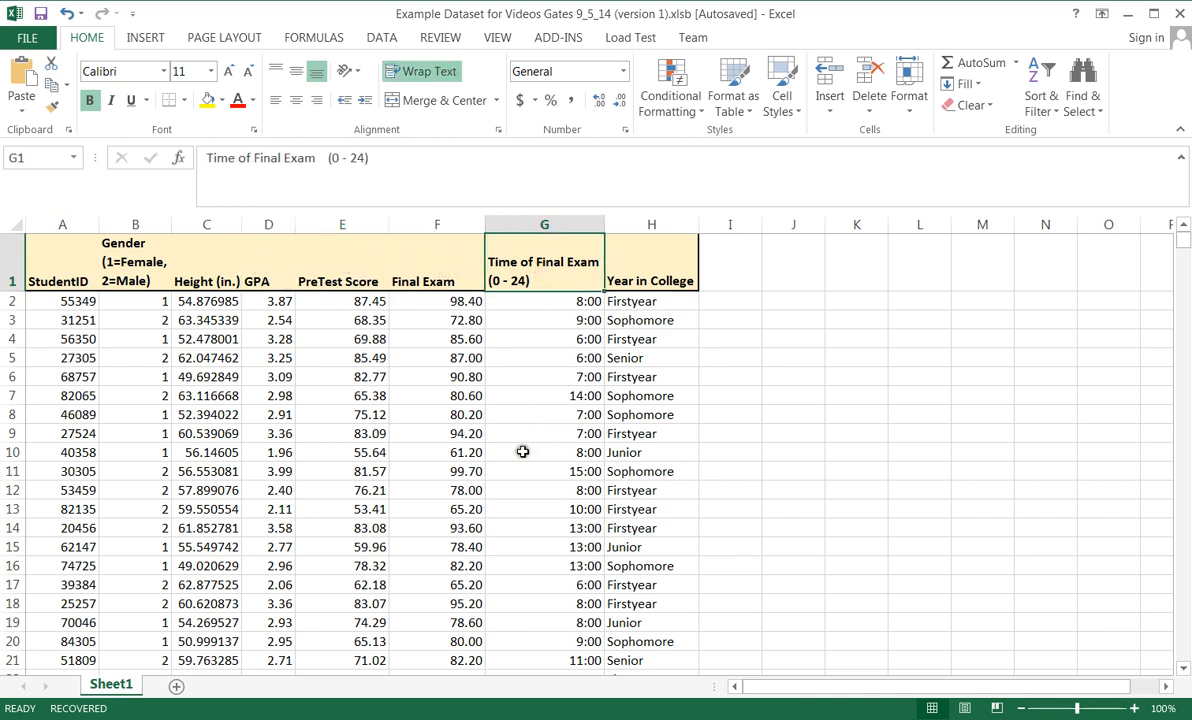
pyautogui.moveTo(516, 330)
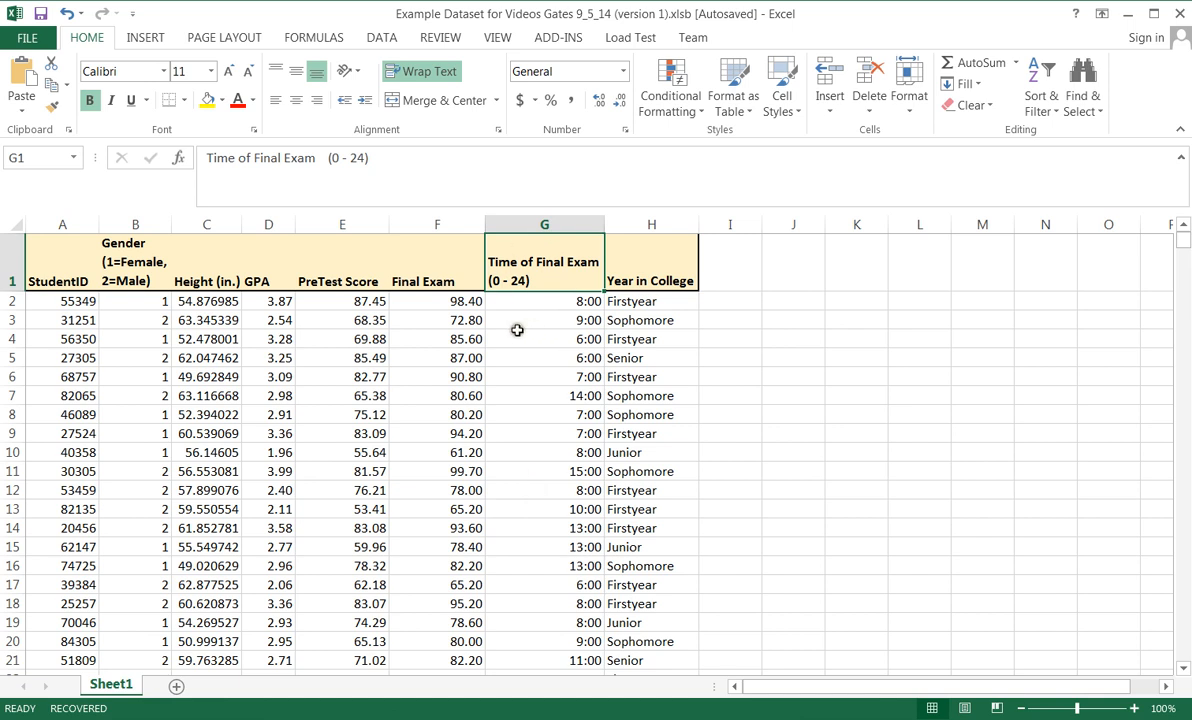
pyautogui.moveTo(512, 328)
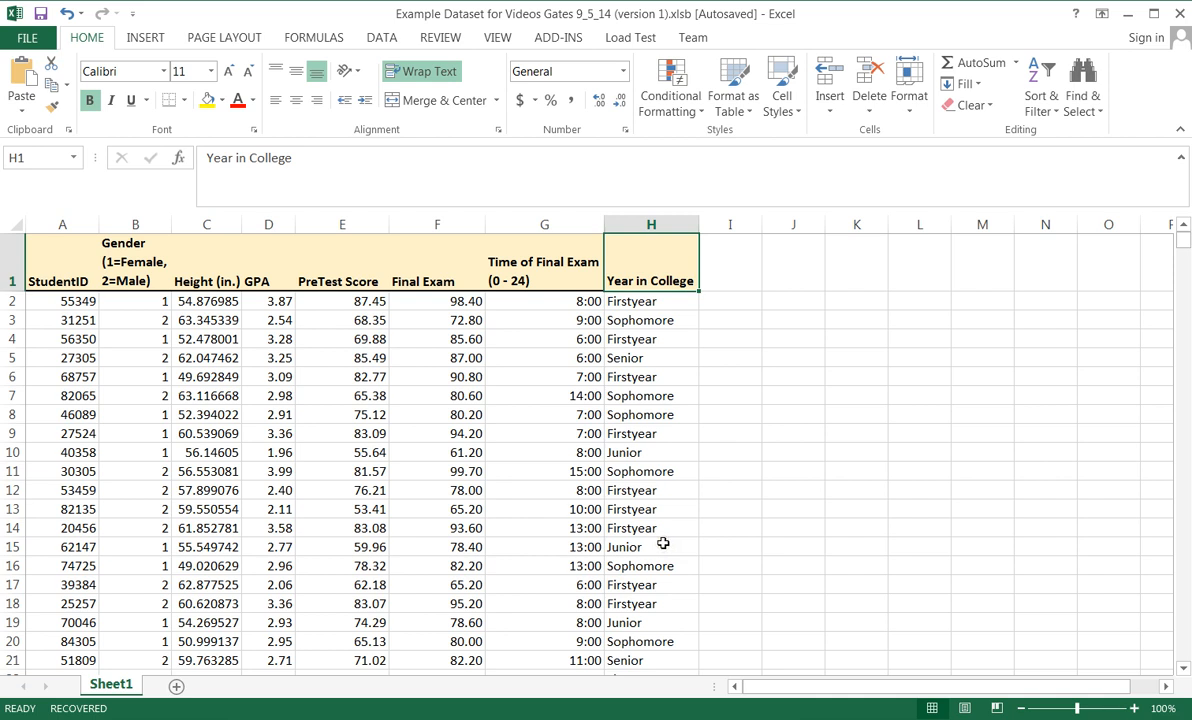
pyautogui.moveTo(776, 514)
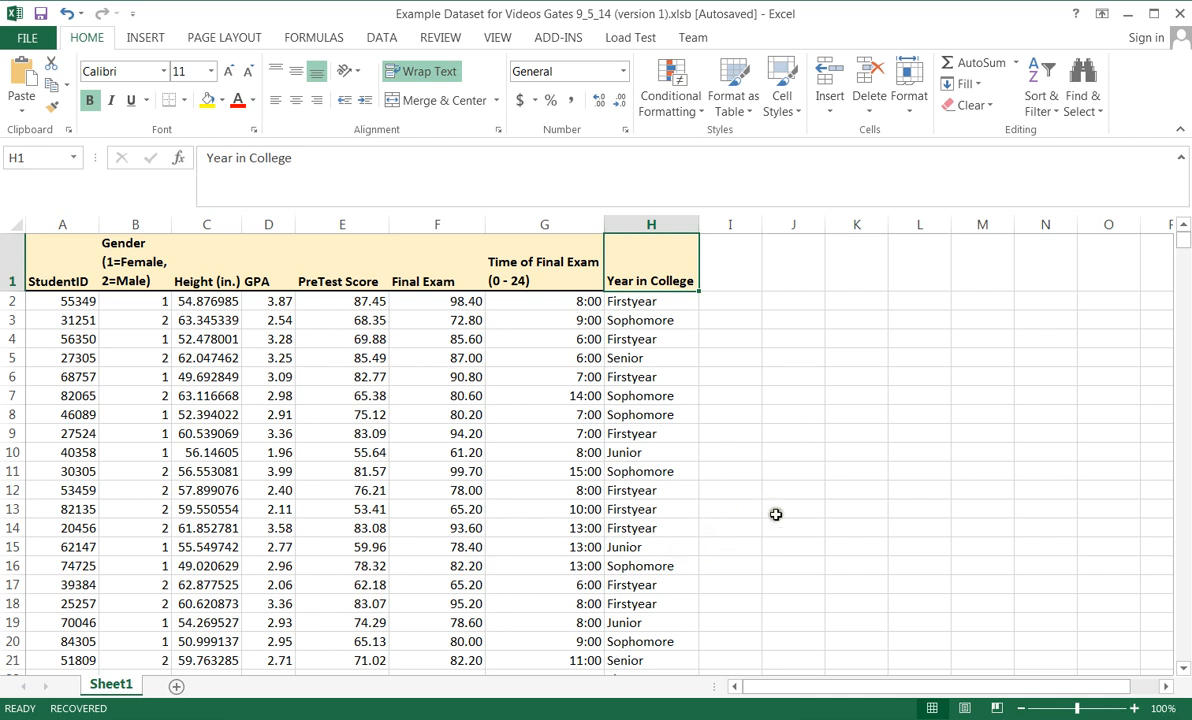
pyautogui.moveTo(770, 528)
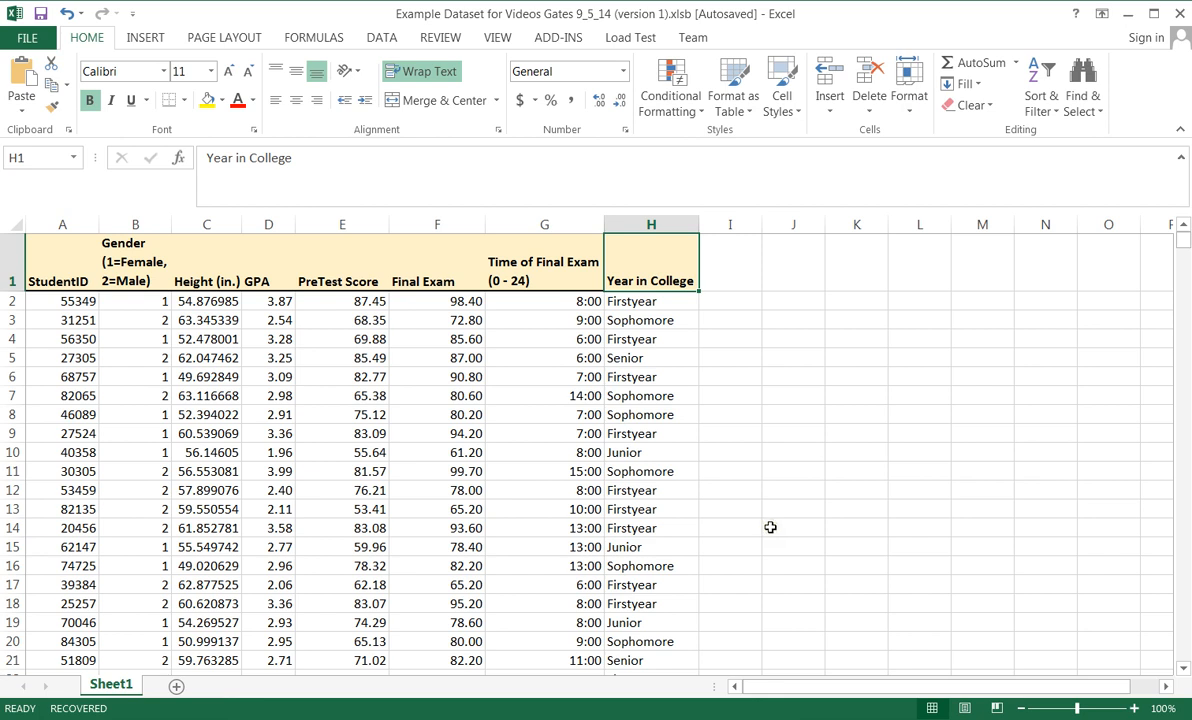
pyautogui.moveTo(768, 528)
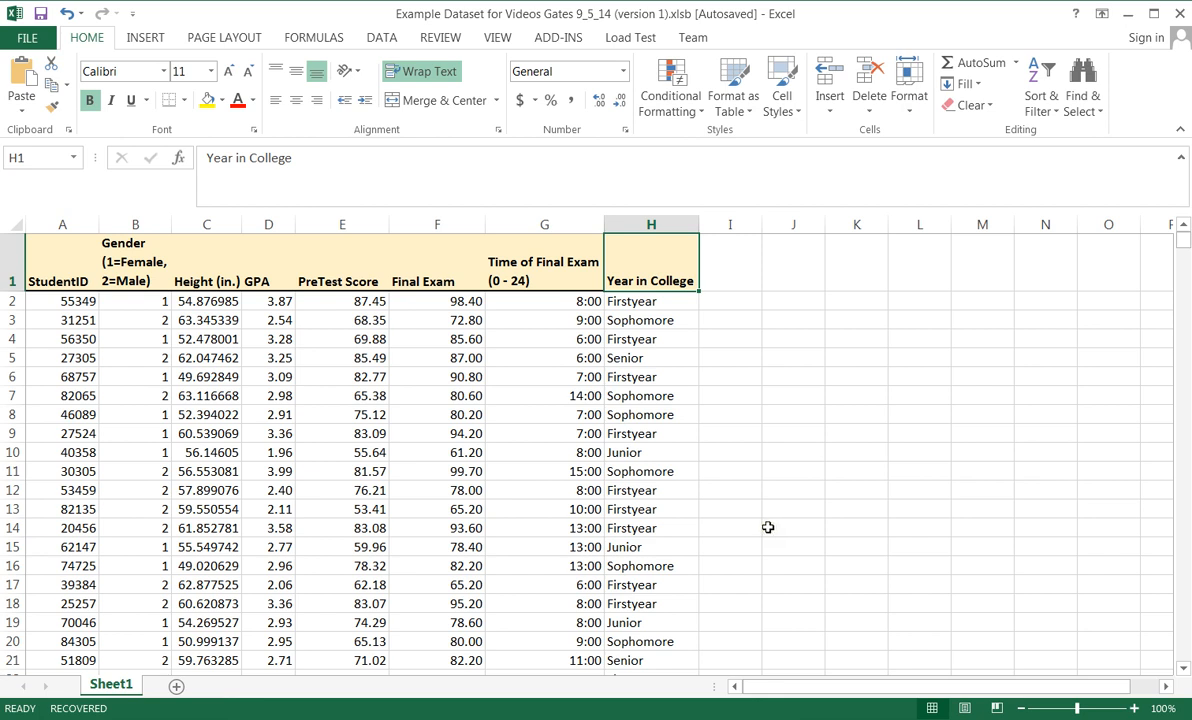
pyautogui.moveTo(772, 524)
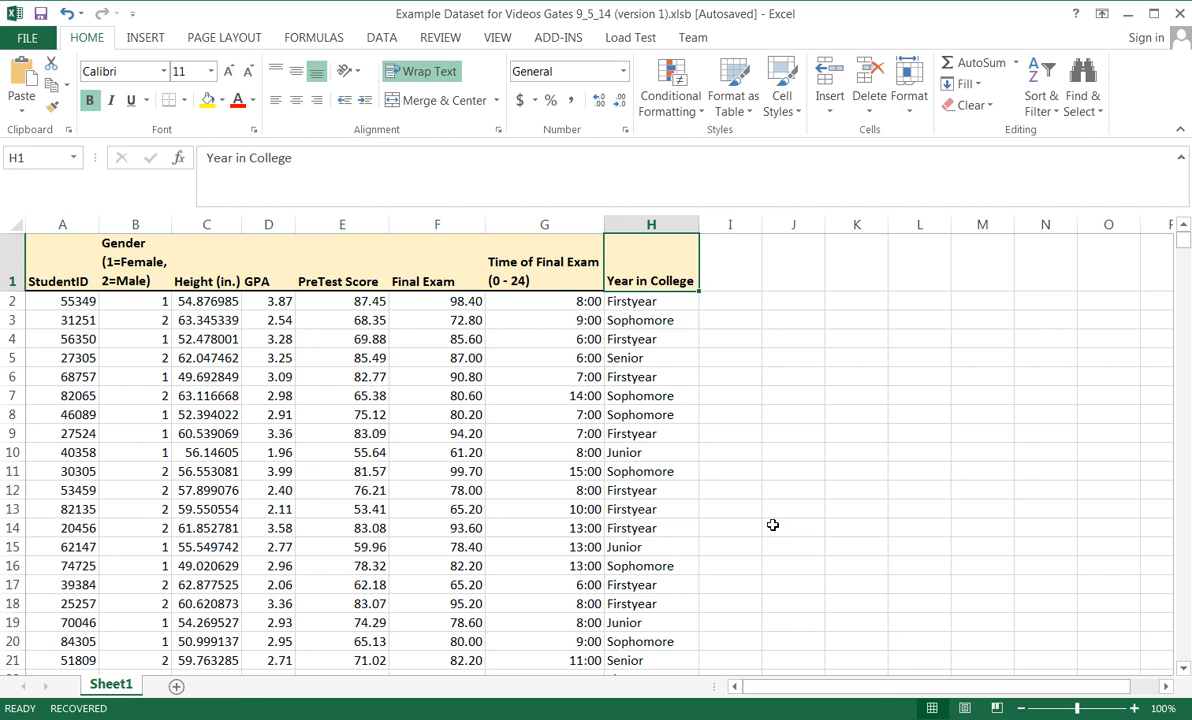
pyautogui.moveTo(664, 552)
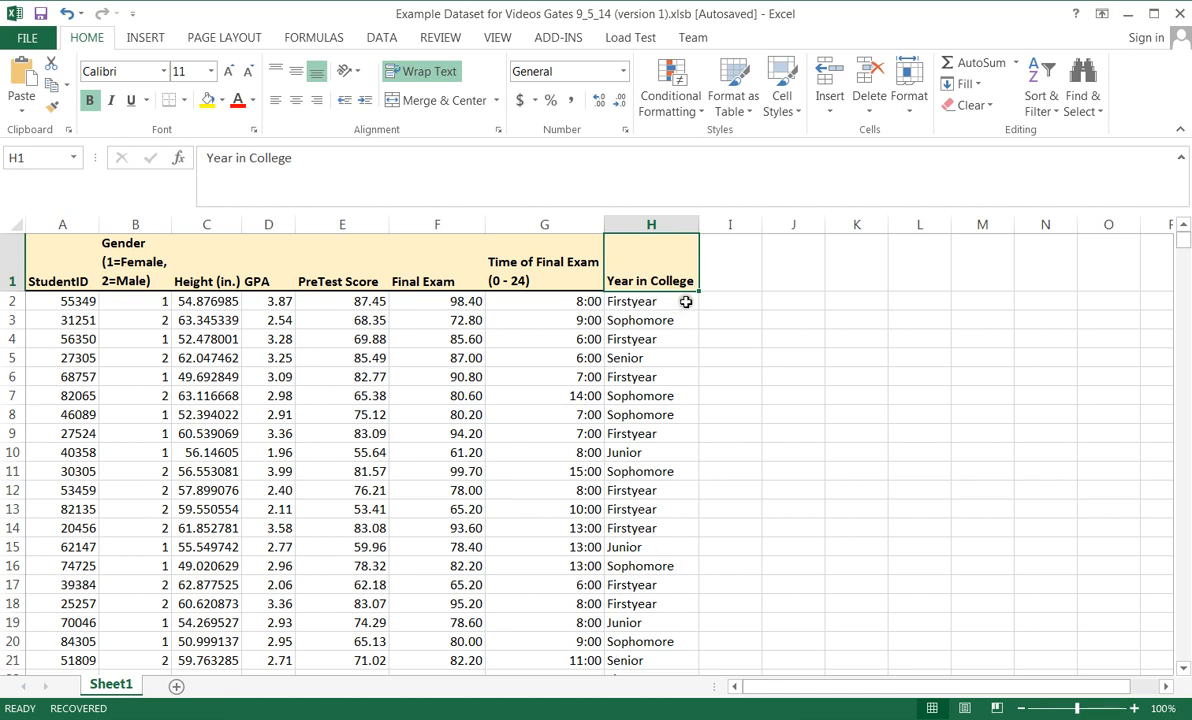
pyautogui.click(652, 320)
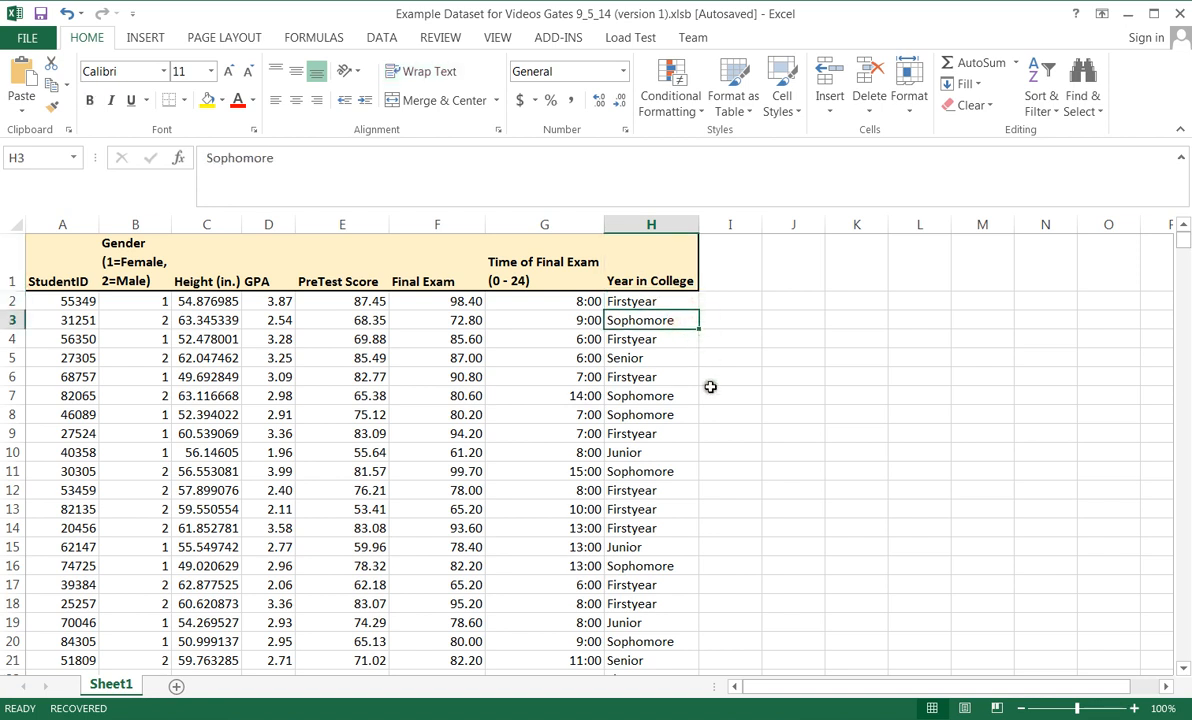
pyautogui.click(652, 452)
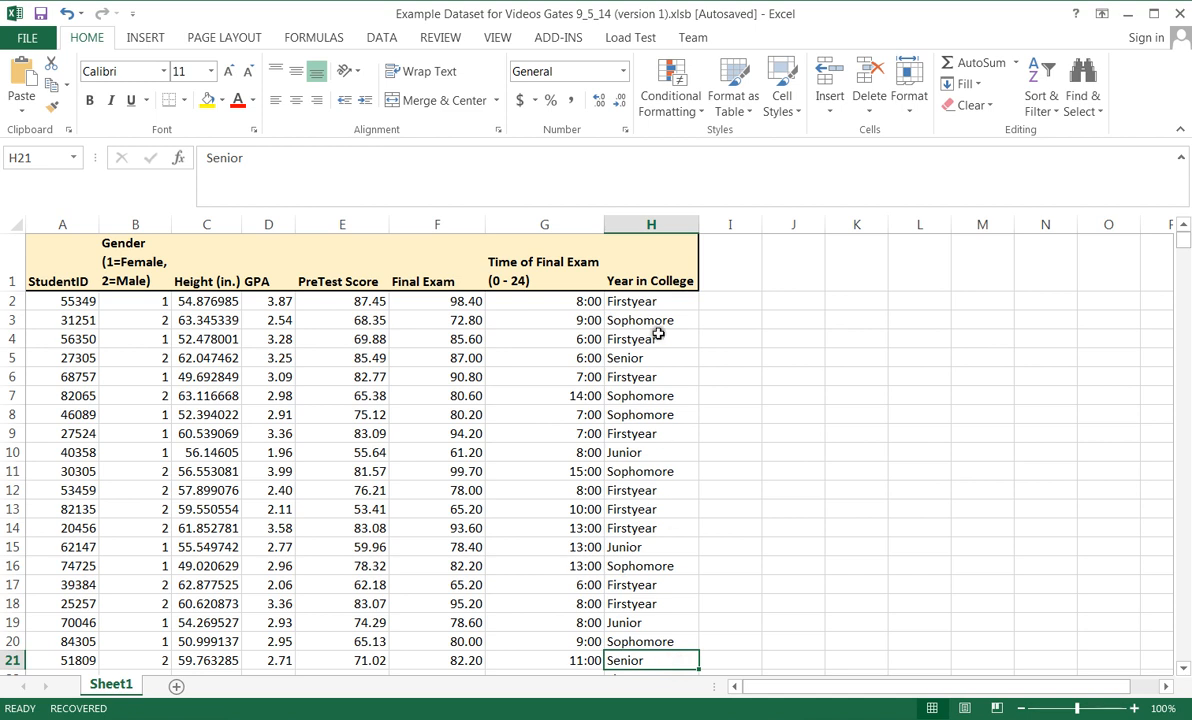
pyautogui.moveTo(664, 518)
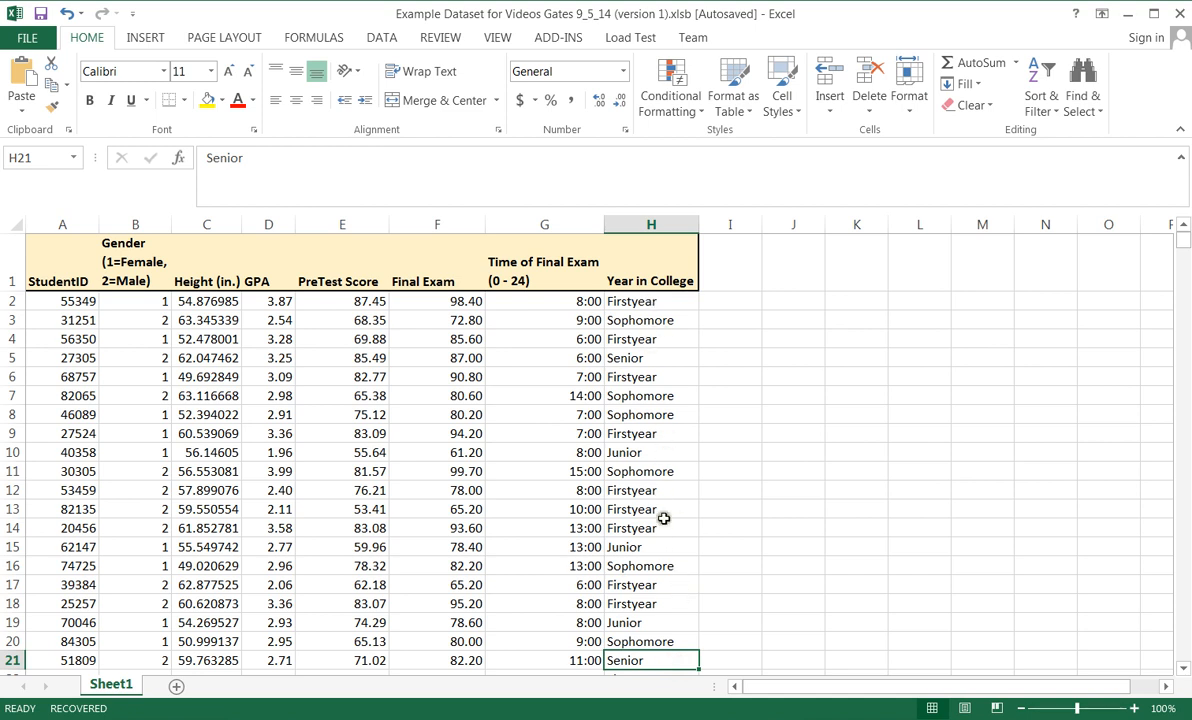
pyautogui.moveTo(668, 532)
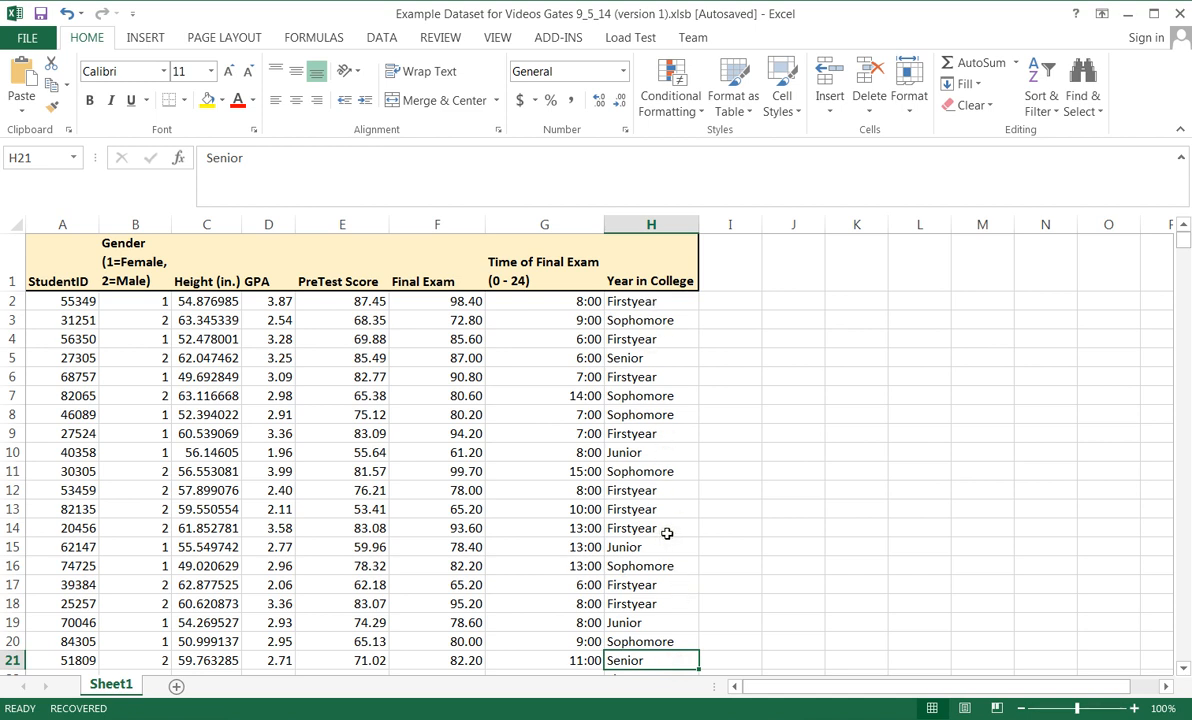
pyautogui.moveTo(680, 300)
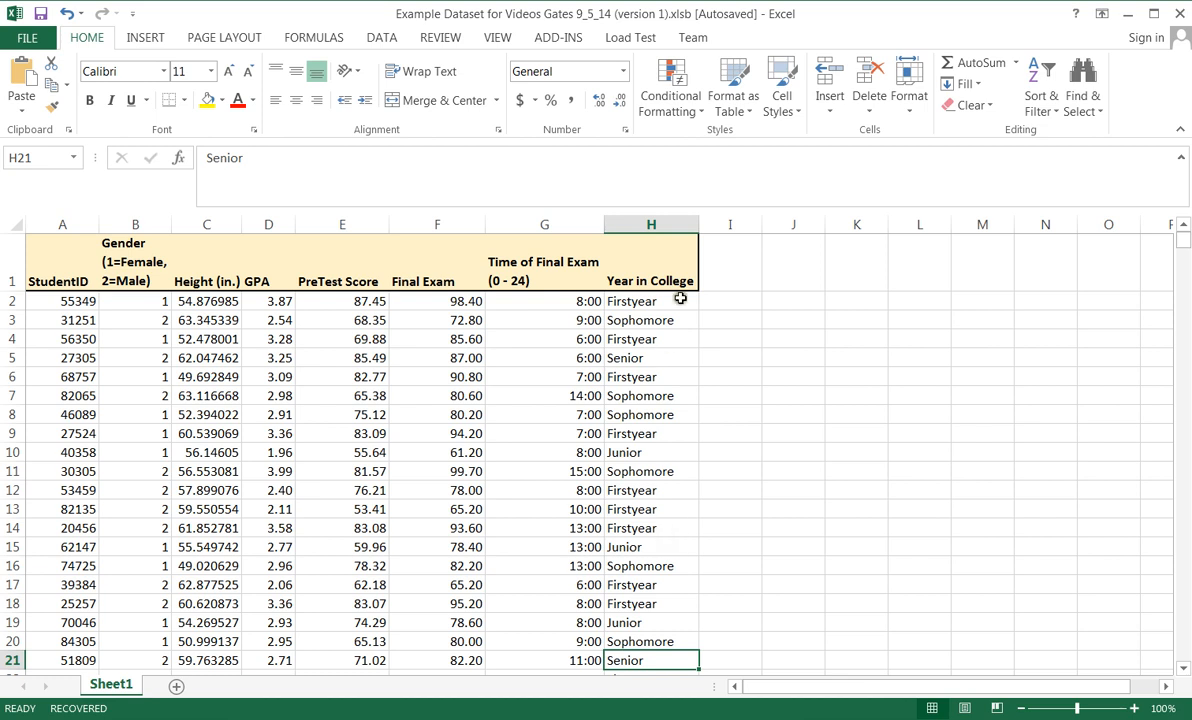
pyautogui.moveTo(664, 672)
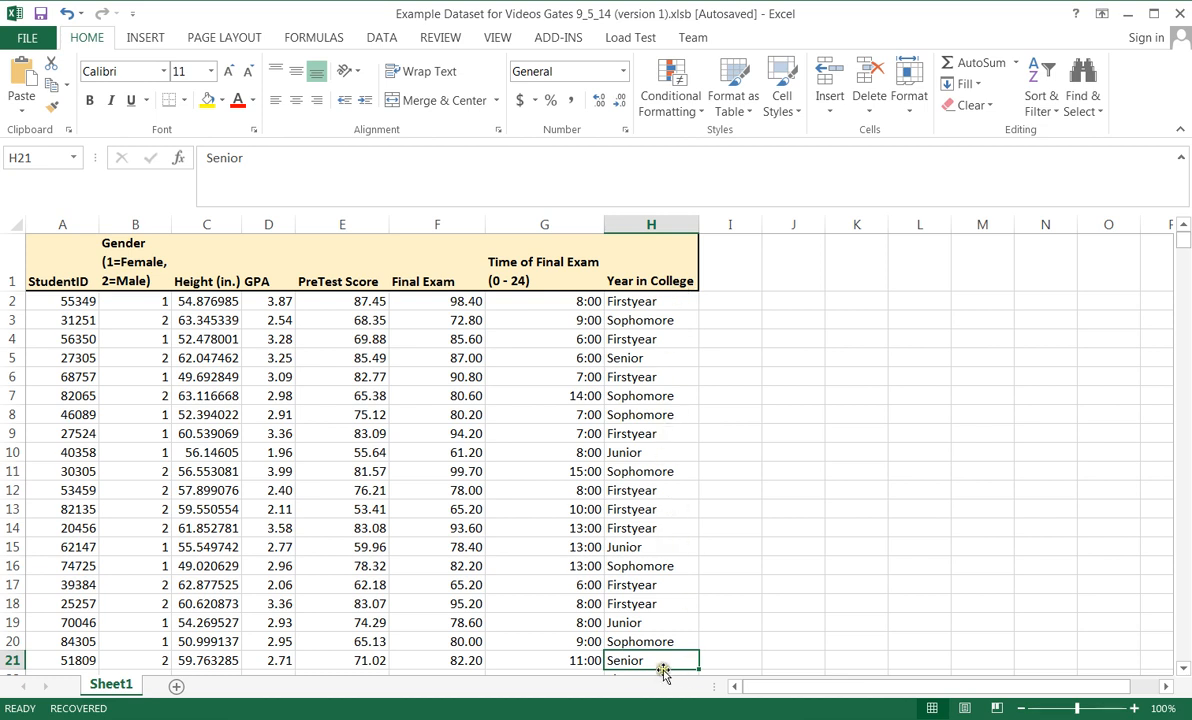
pyautogui.click(652, 300)
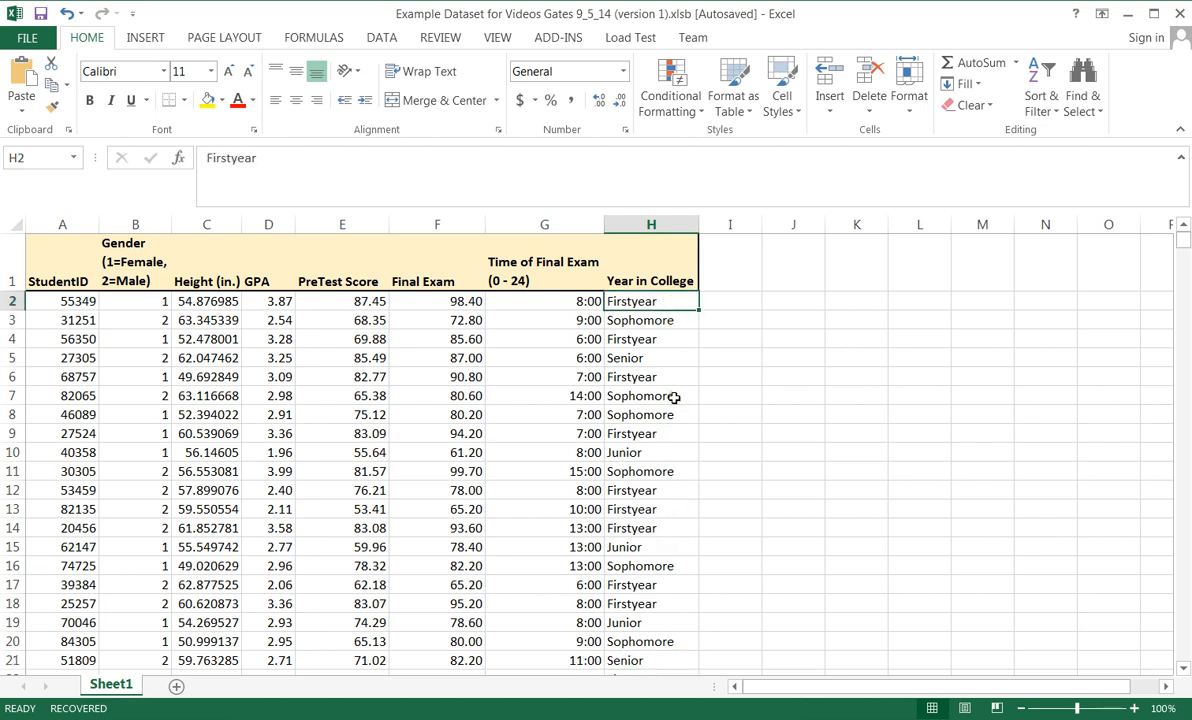
pyautogui.moveTo(670, 504)
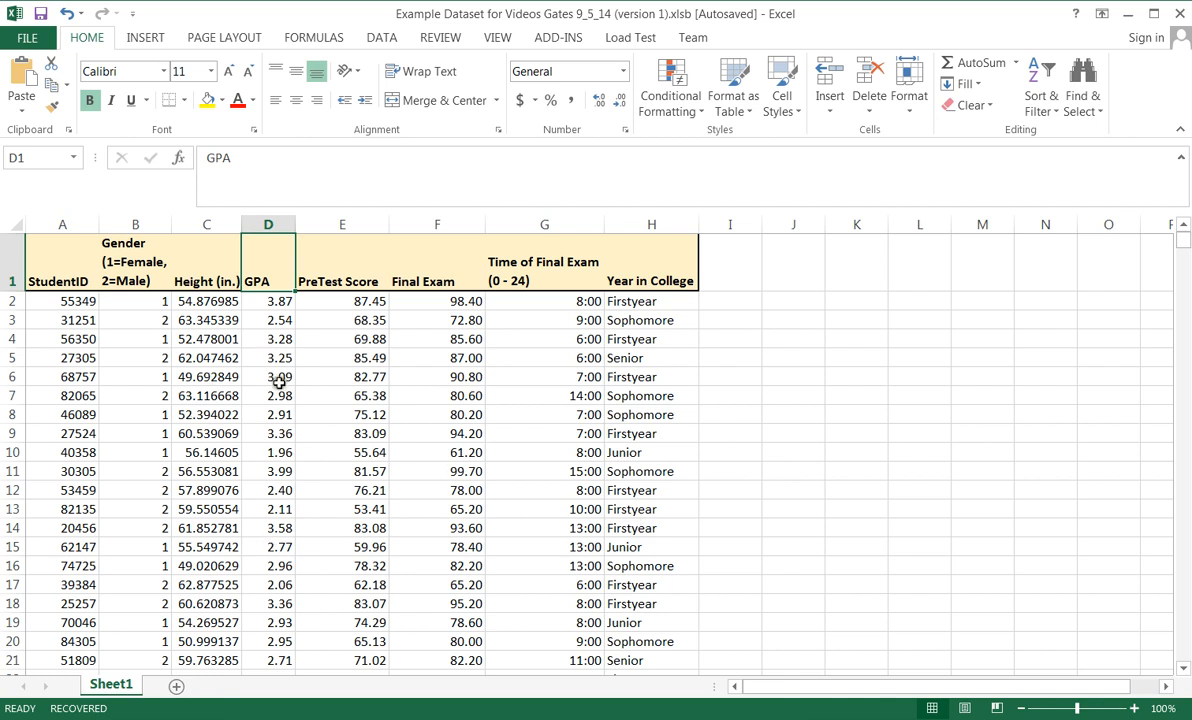
pyautogui.moveTo(264, 344)
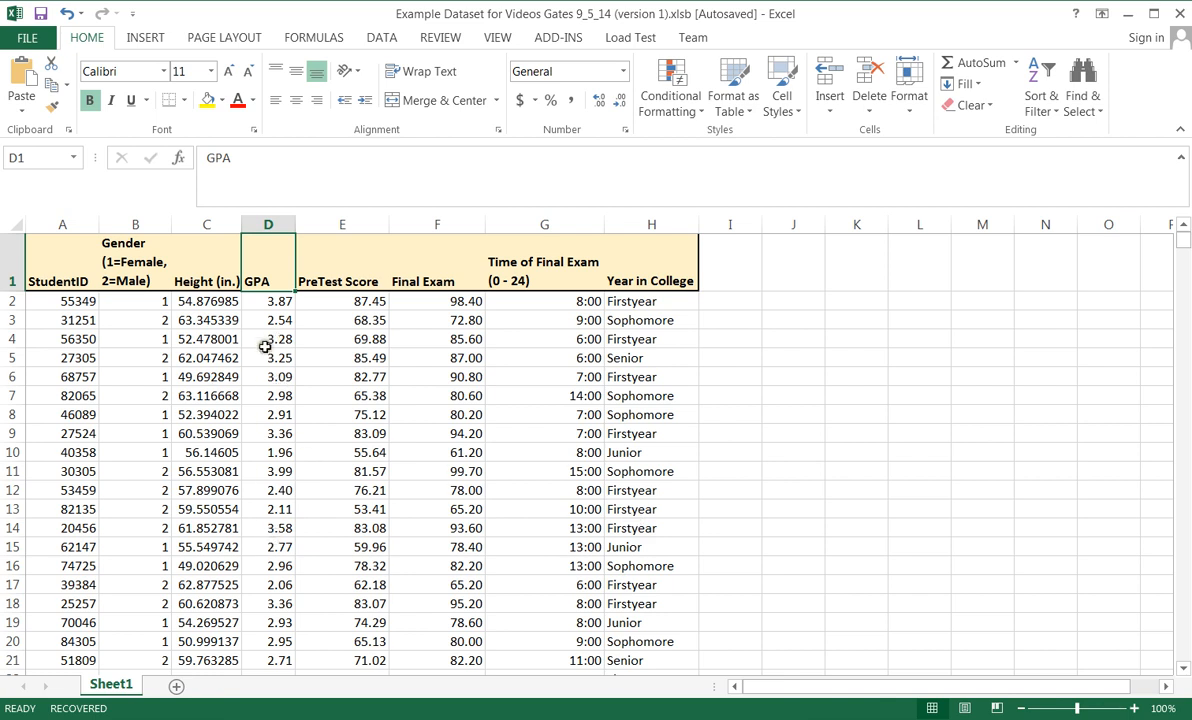
pyautogui.moveTo(288, 272)
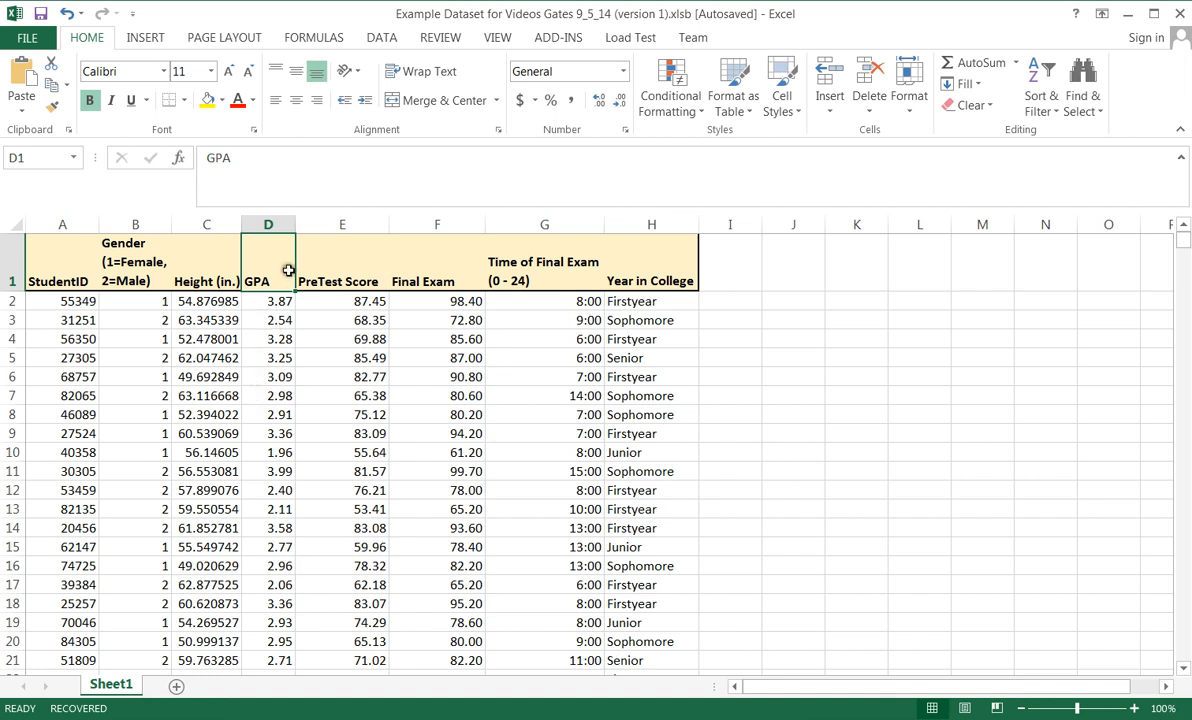
pyautogui.moveTo(258, 422)
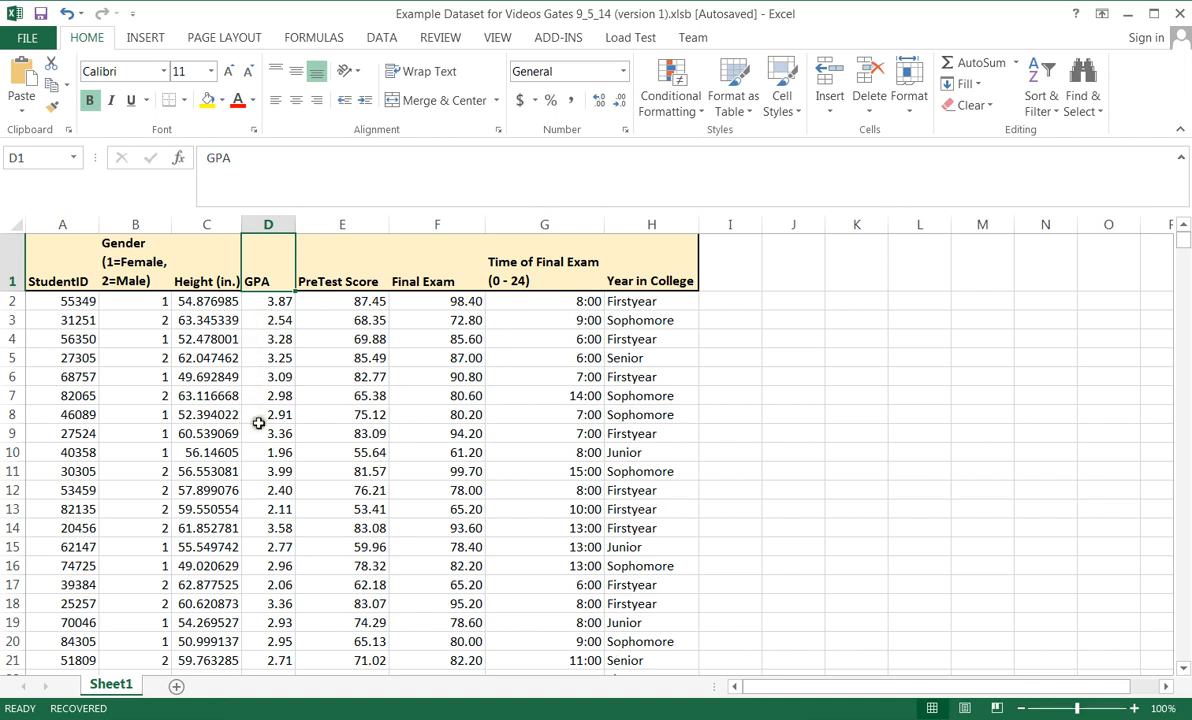
pyautogui.moveTo(304, 412)
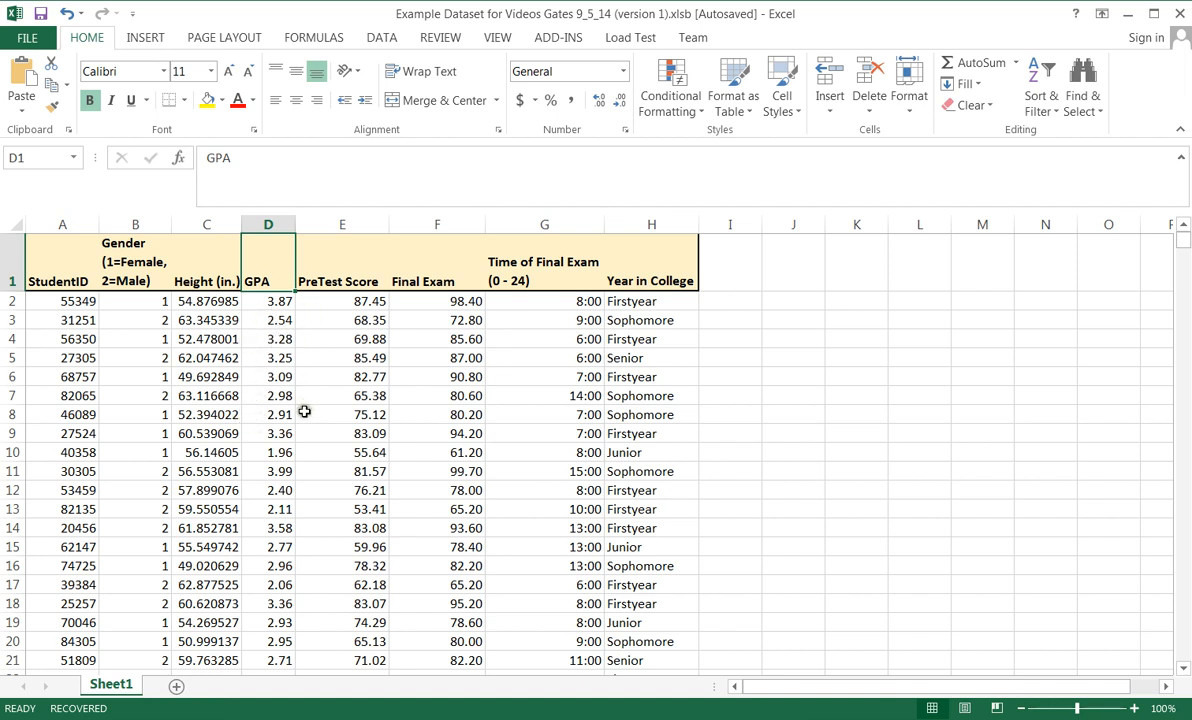
pyautogui.moveTo(340, 358)
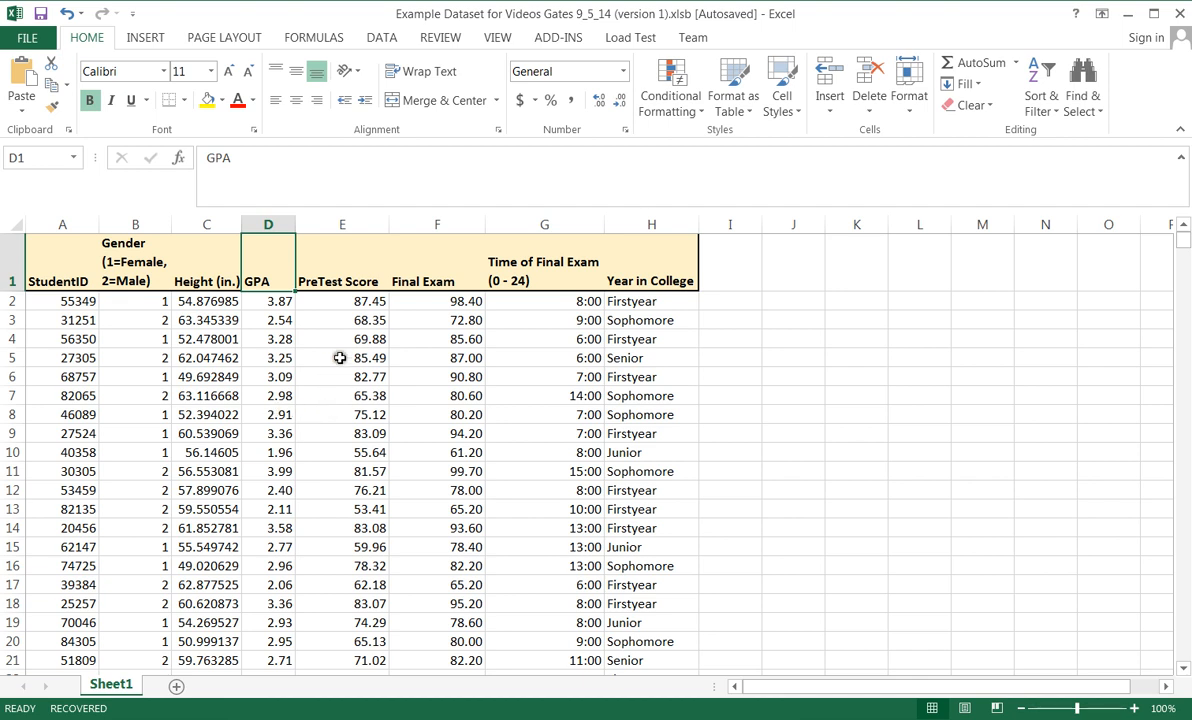
pyautogui.moveTo(736, 508)
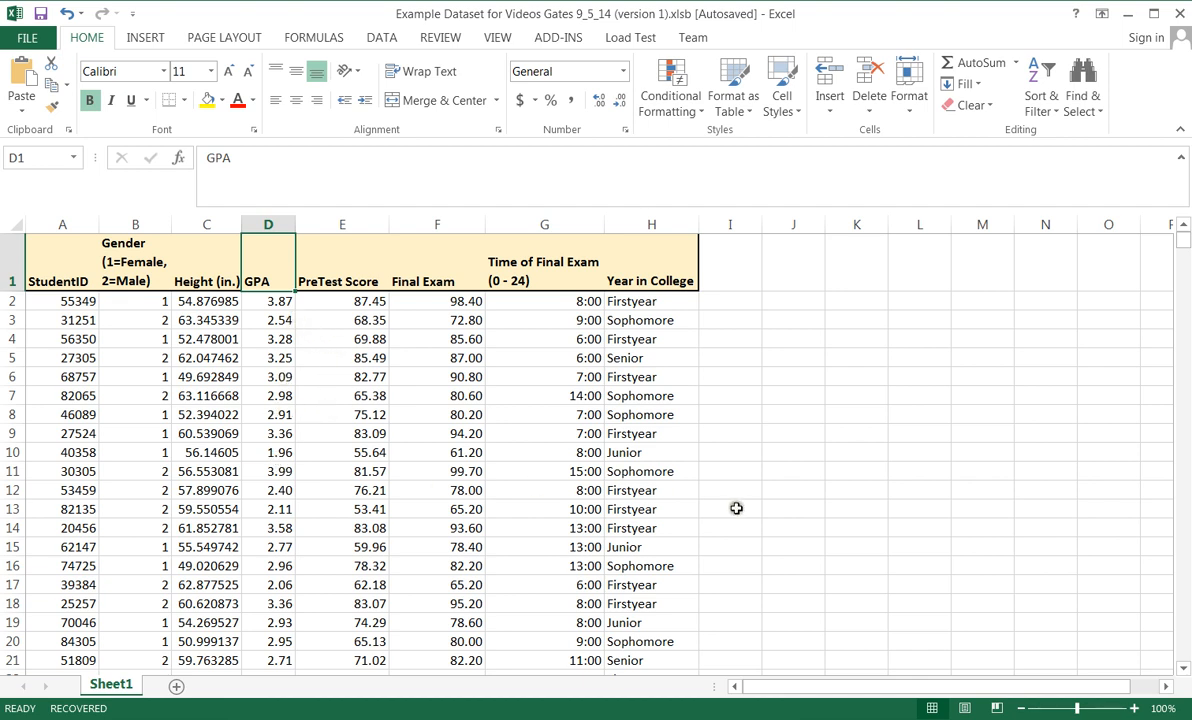
# Step: Inspect the Year in College header and its Firstyear and Junior entries
pyautogui.click(652, 264)
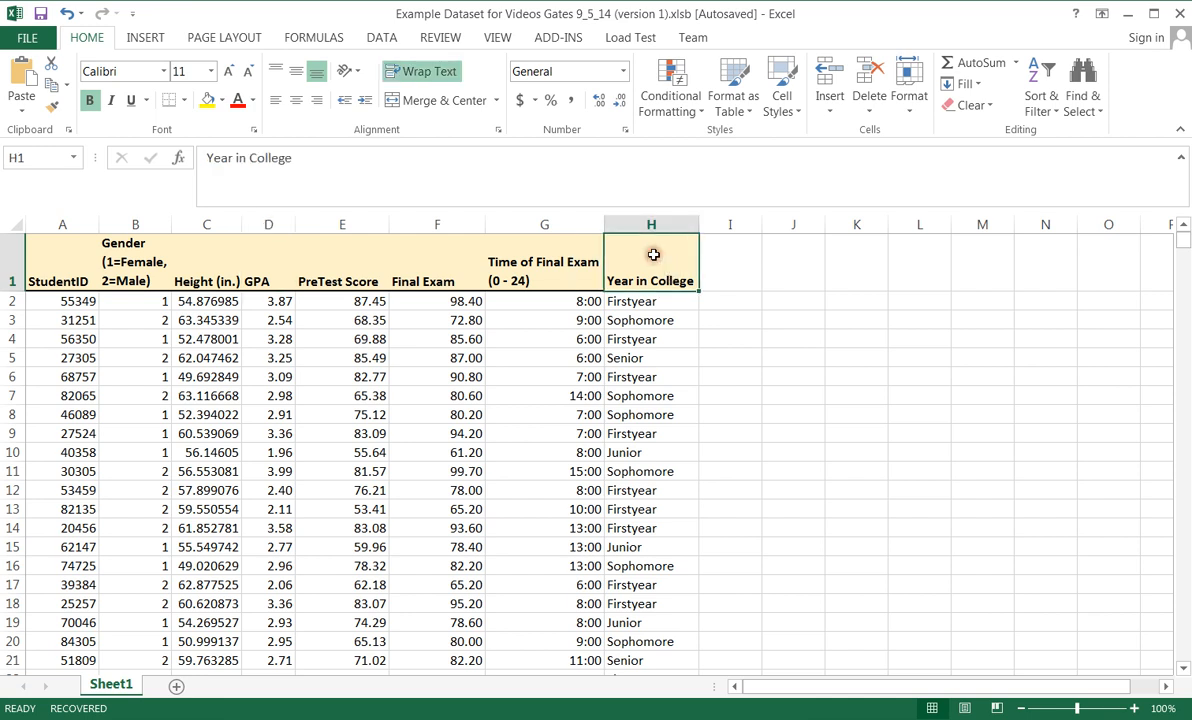
pyautogui.moveTo(858, 432)
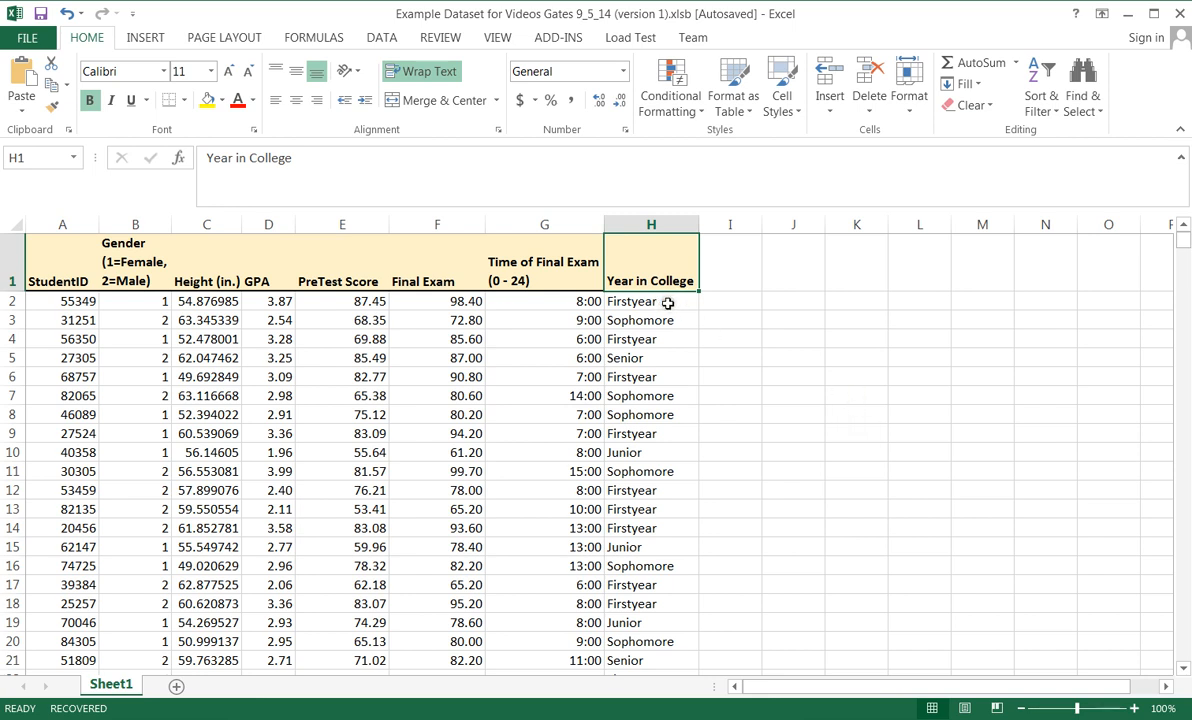
pyautogui.click(652, 300)
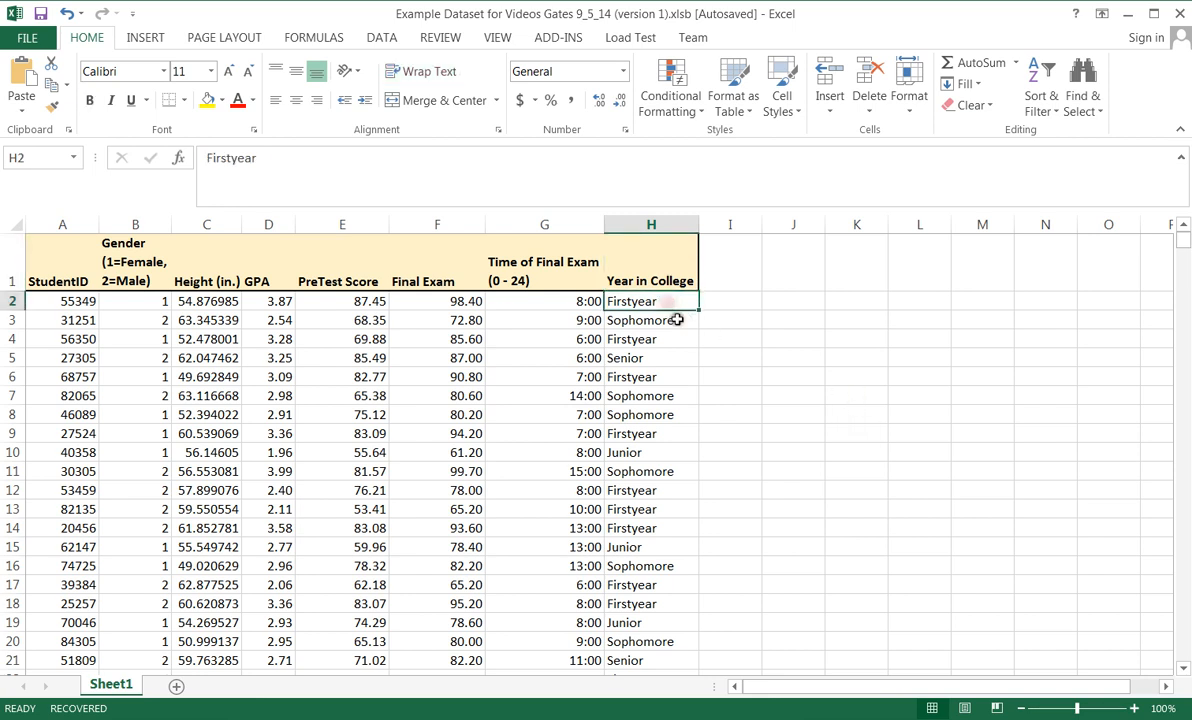
pyautogui.click(650, 356)
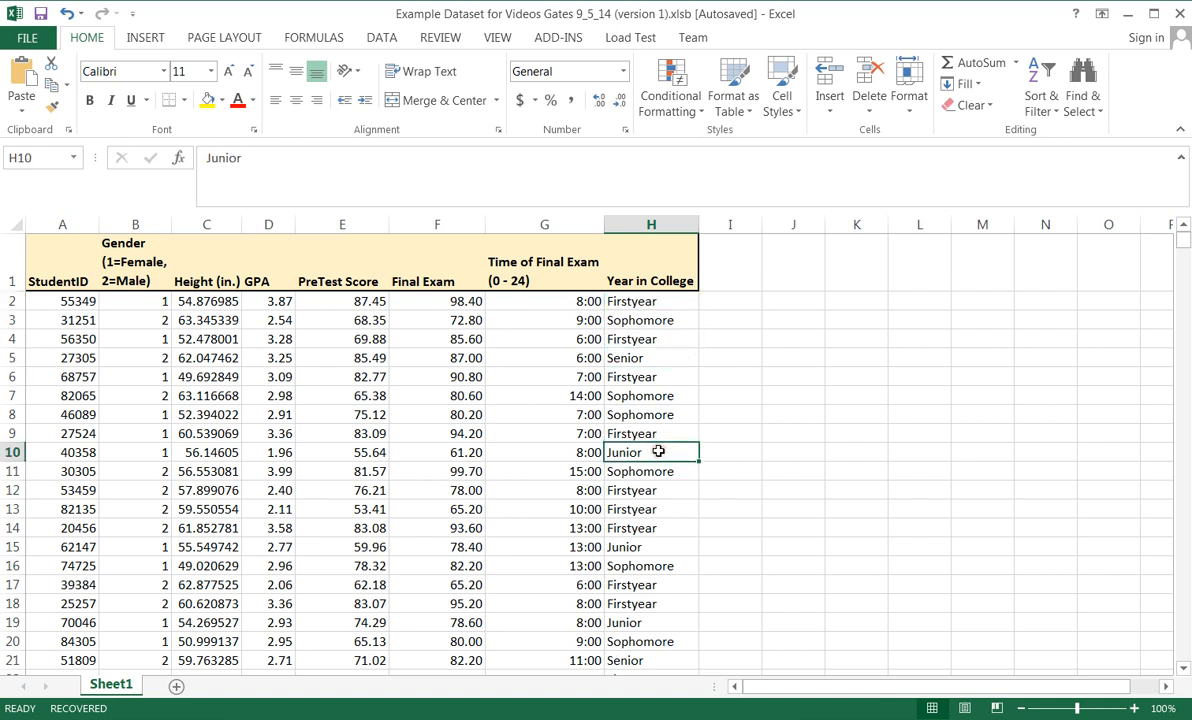
pyautogui.click(652, 262)
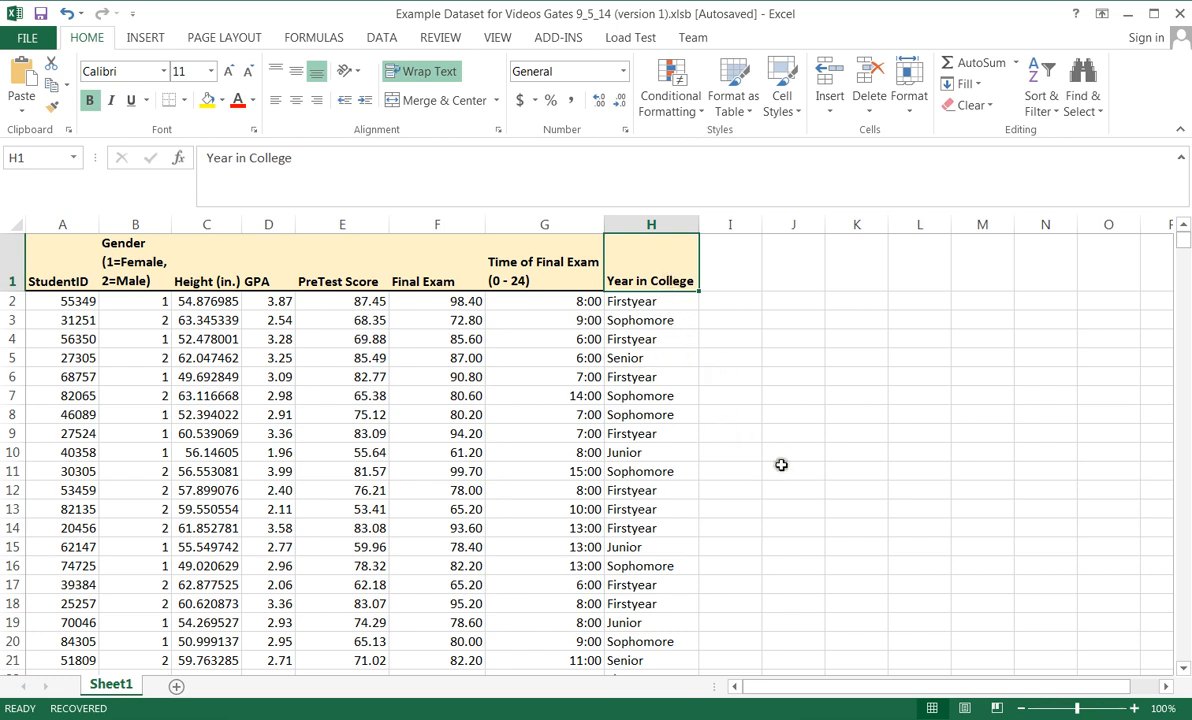
pyautogui.moveTo(842, 450)
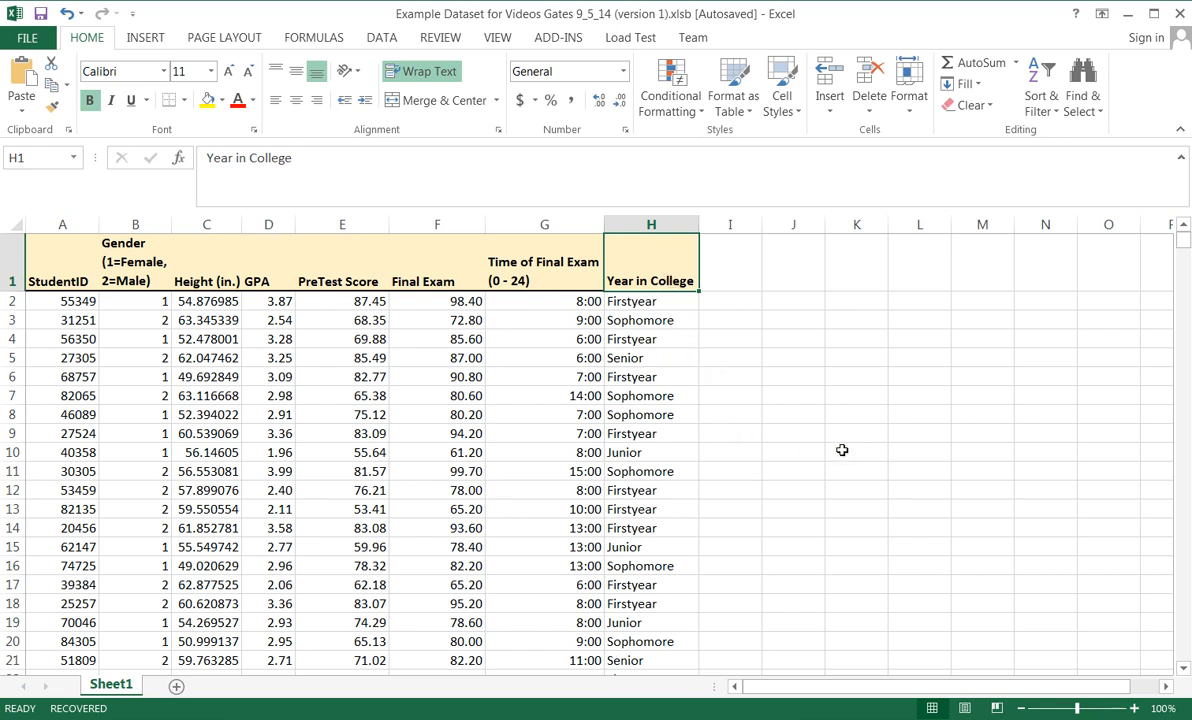
pyautogui.moveTo(824, 544)
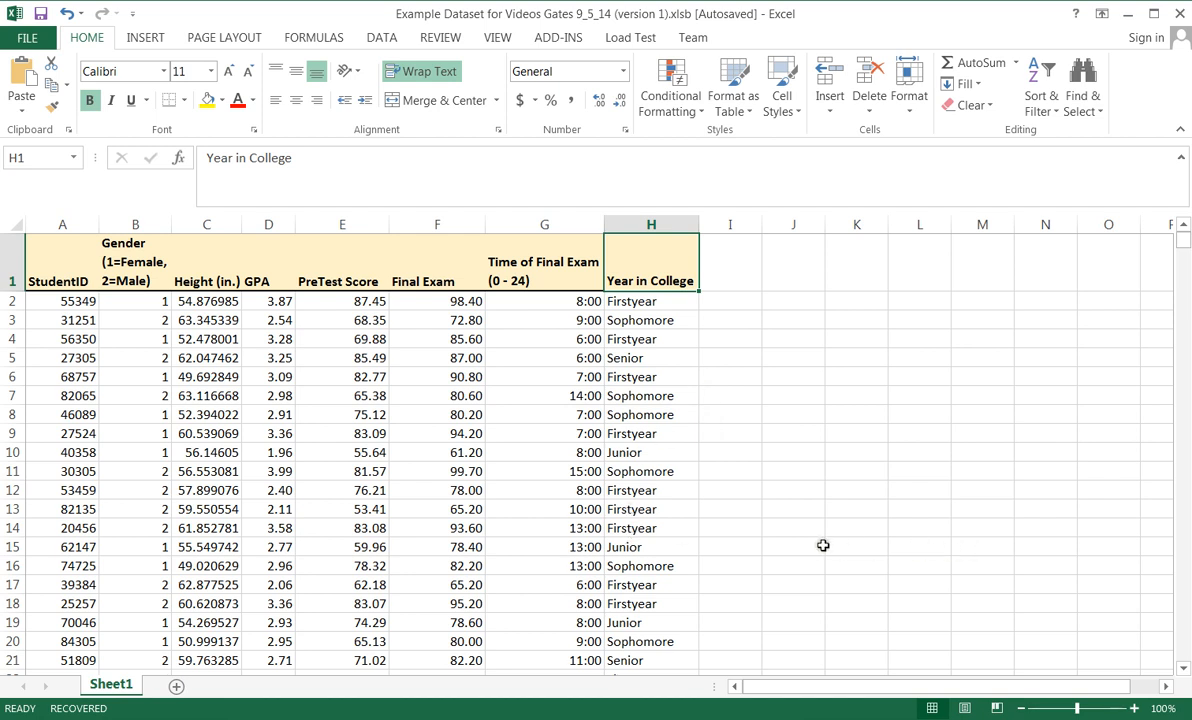
pyautogui.moveTo(656, 536)
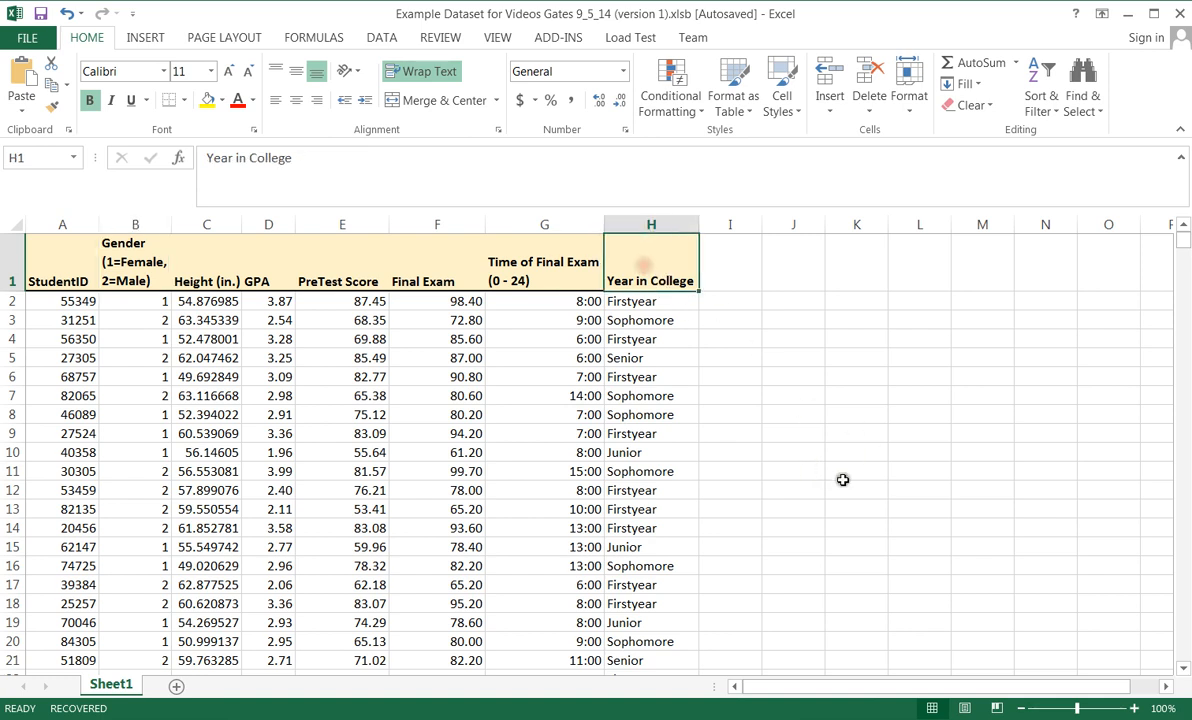
pyautogui.moveTo(852, 464)
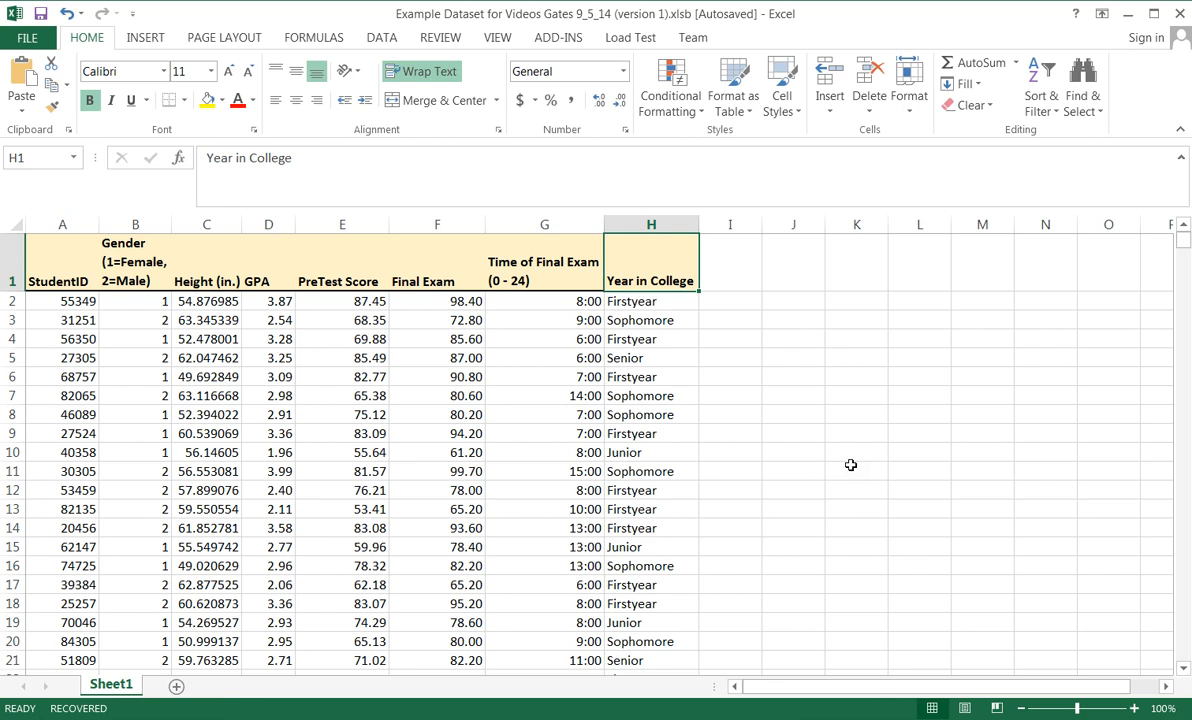
pyautogui.moveTo(820, 458)
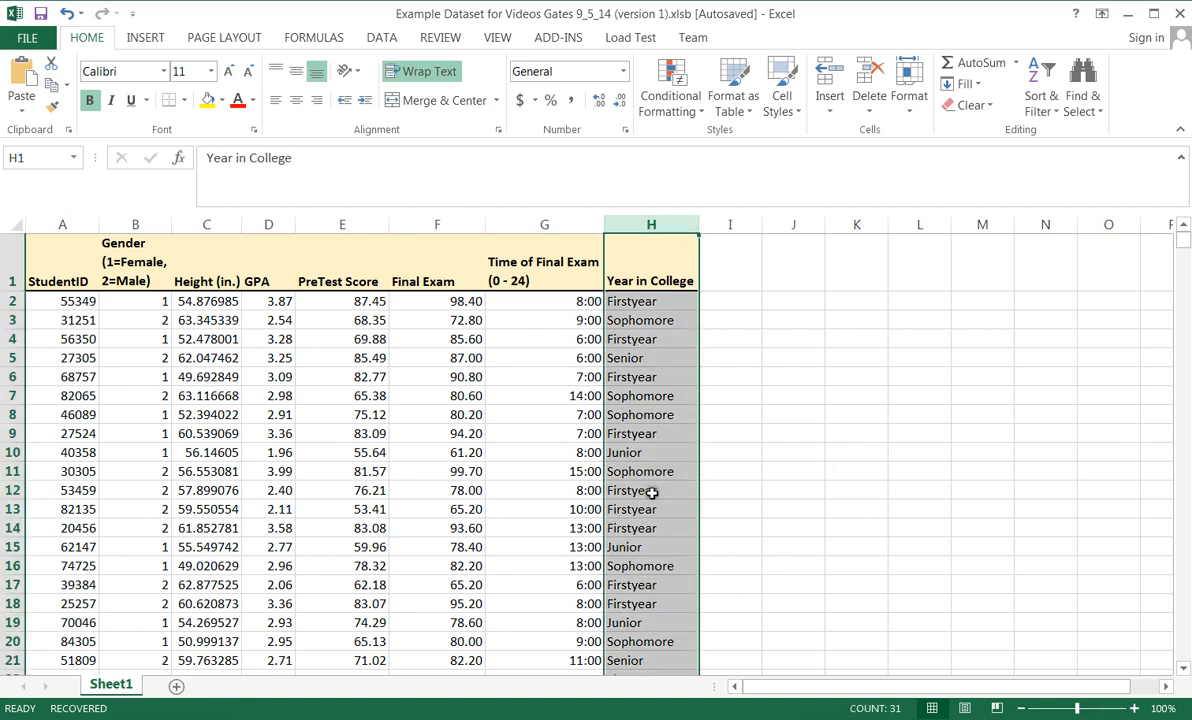
pyautogui.moveTo(838, 482)
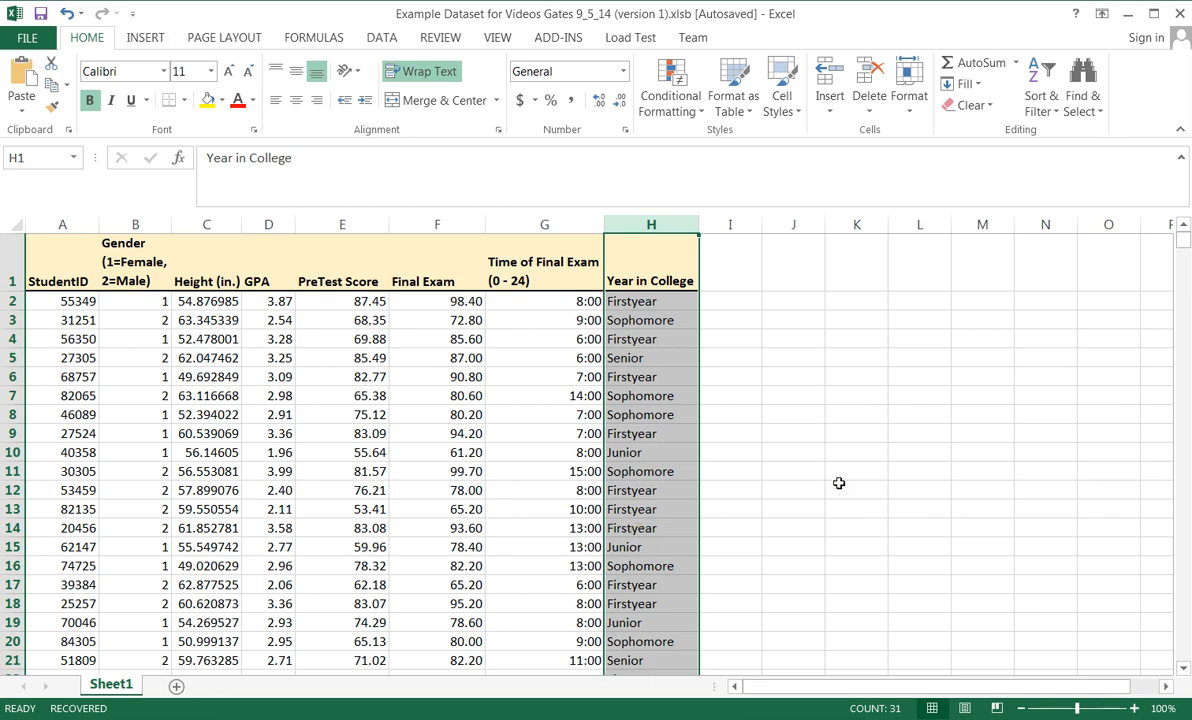
pyautogui.moveTo(632, 414)
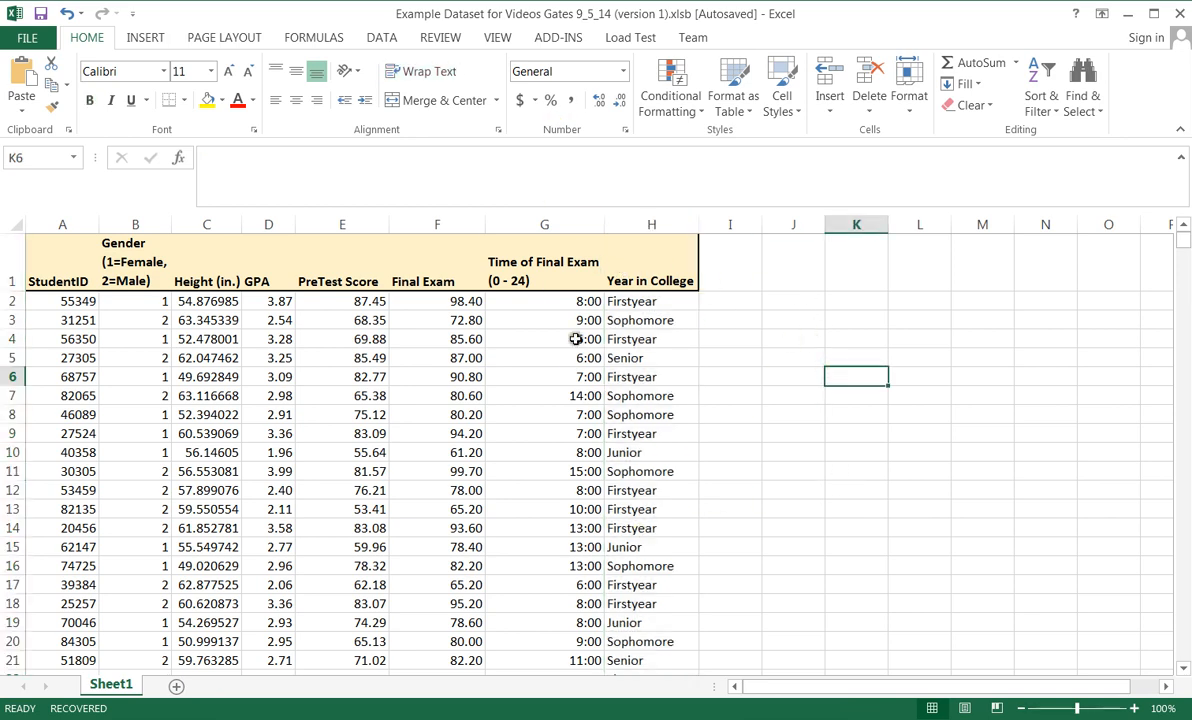
# Step: Copy the entire Year in College column and add a new blank worksheet
pyautogui.click(652, 224)
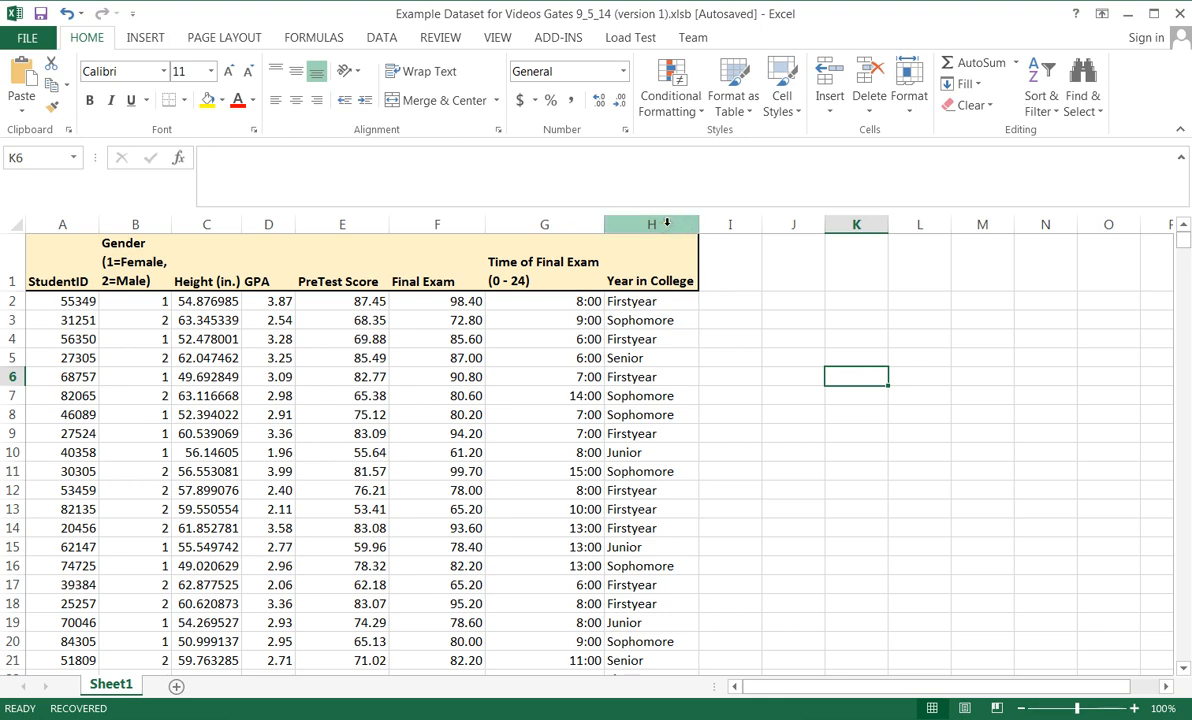
pyautogui.click(794, 338)
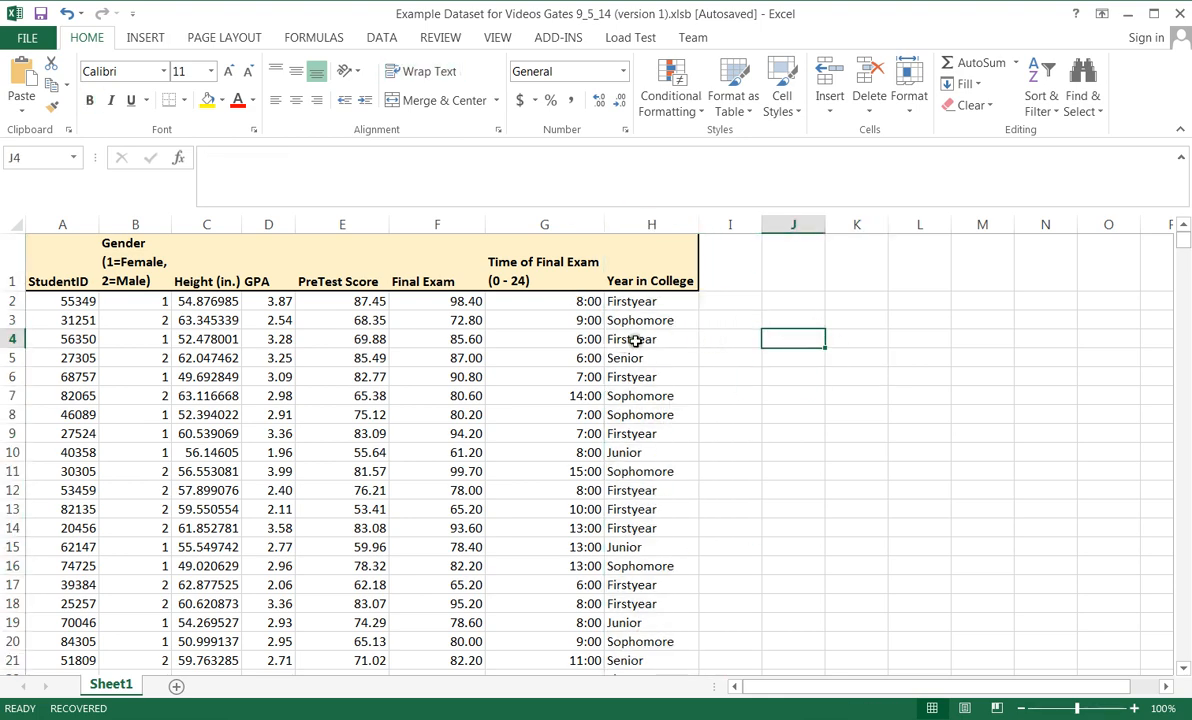
pyautogui.click(652, 224)
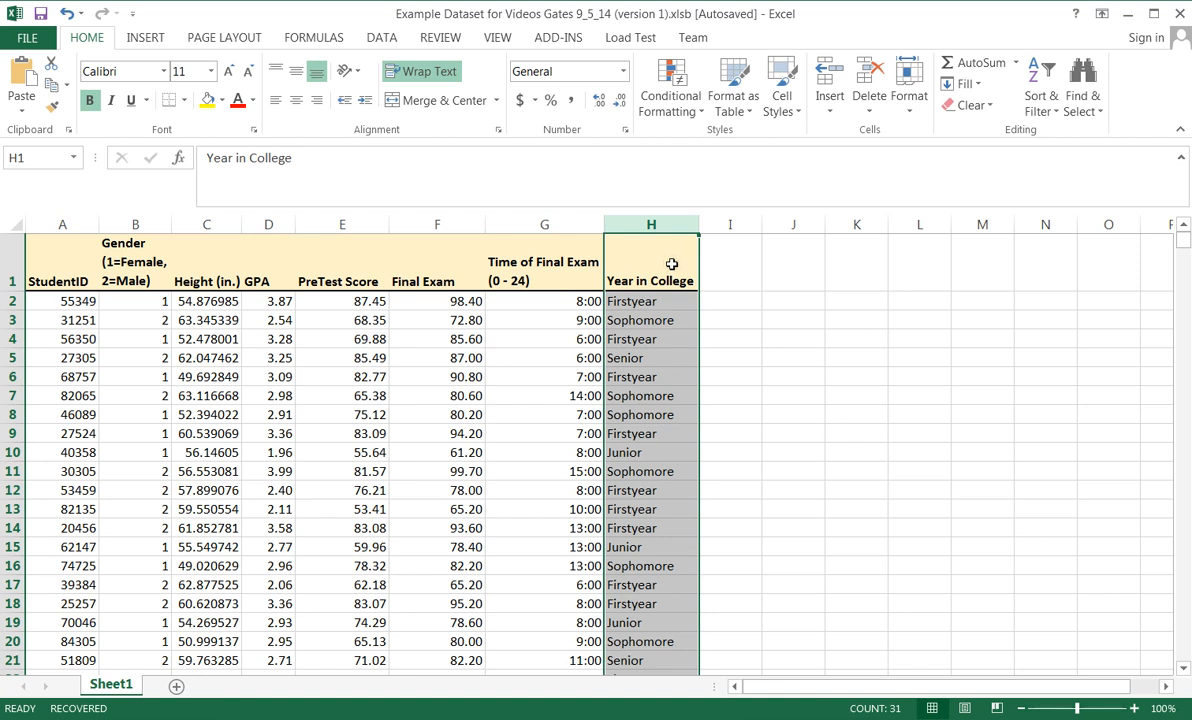
pyautogui.press('ctrl+c')
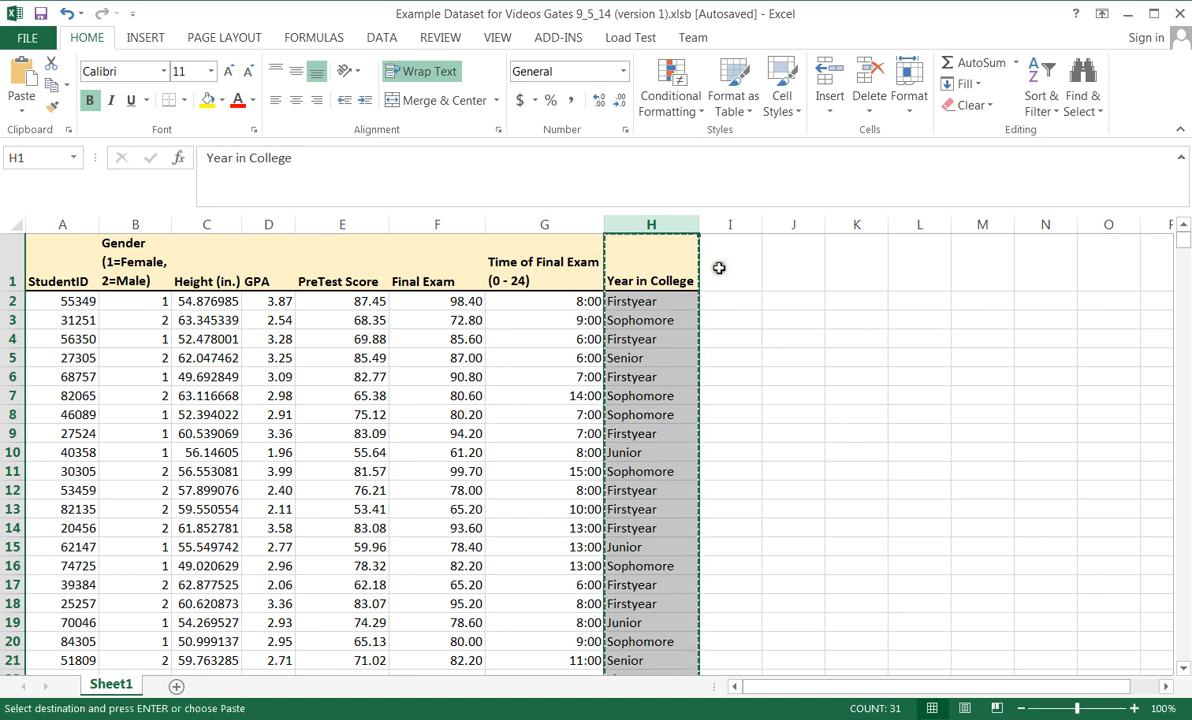
pyautogui.moveTo(650, 250)
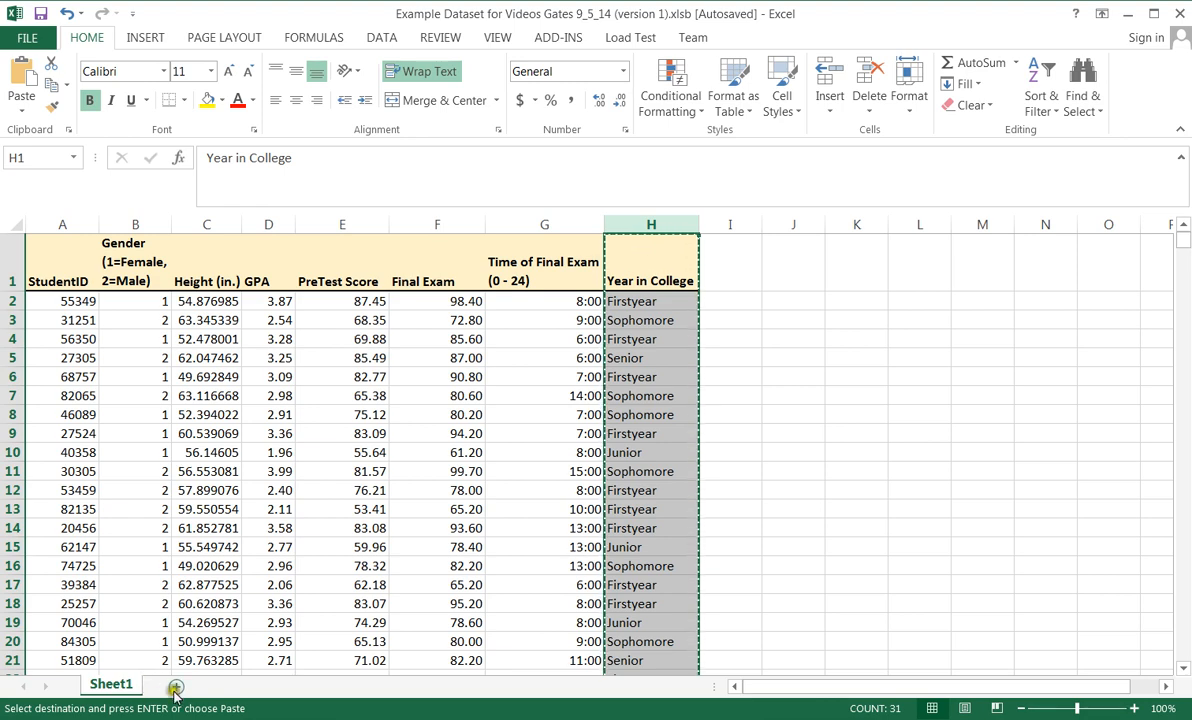
pyautogui.click(174, 688)
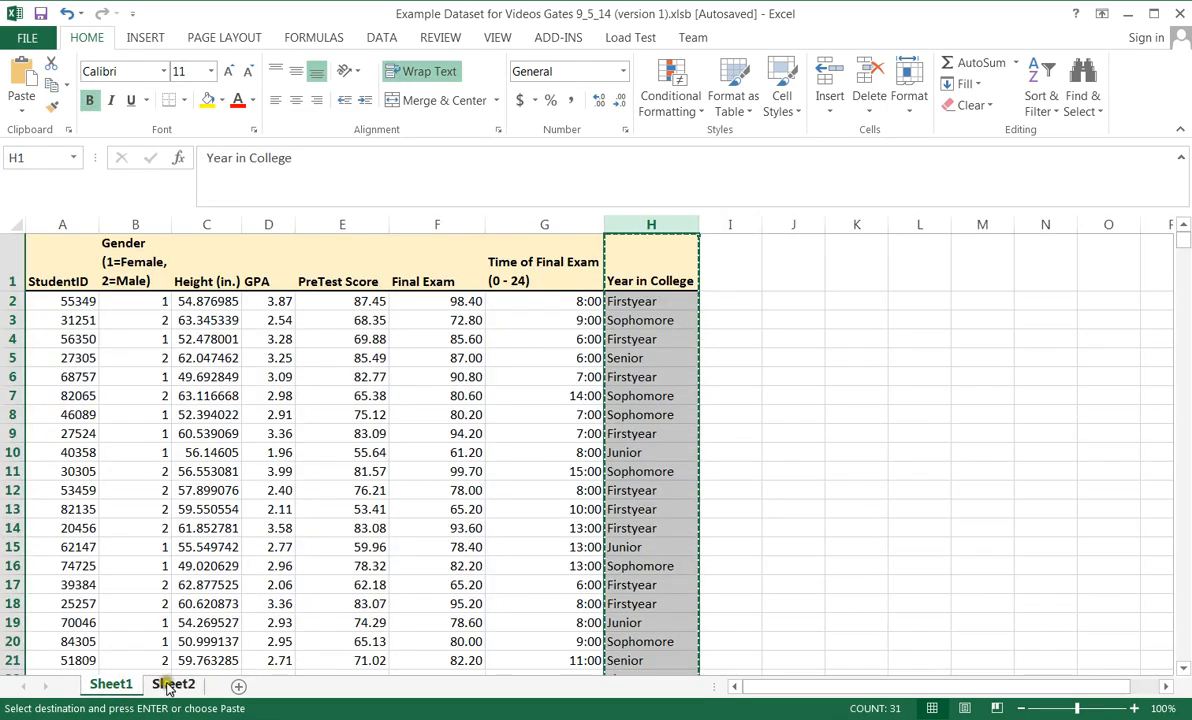
# Step: Paste Special the copied Year in College column into A1 of Sheet2 and deselect it
pyautogui.click(172, 684)
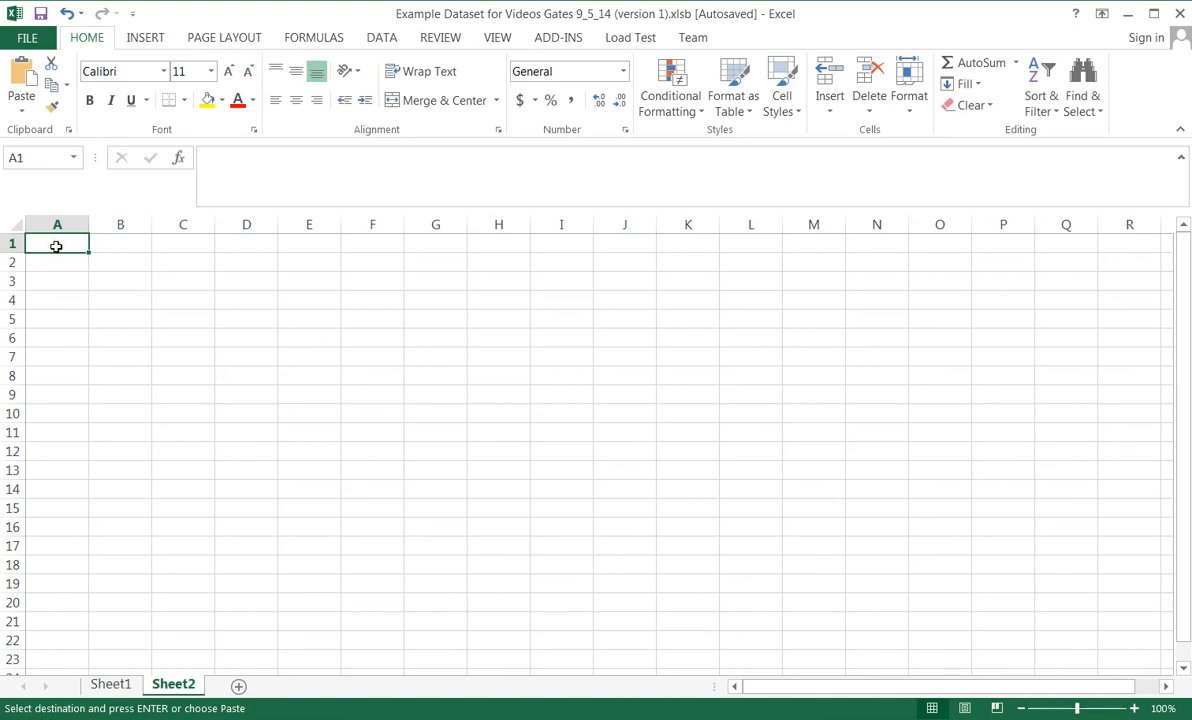
pyautogui.rightClick(56, 244)
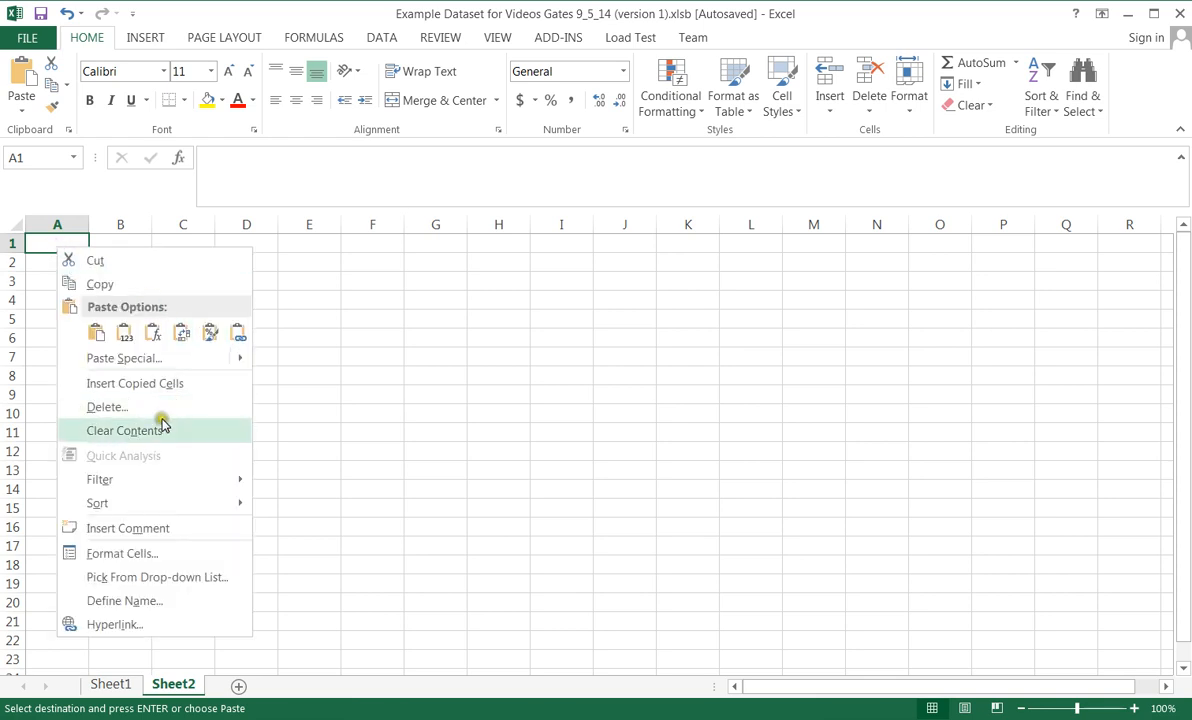
pyautogui.click(124, 358)
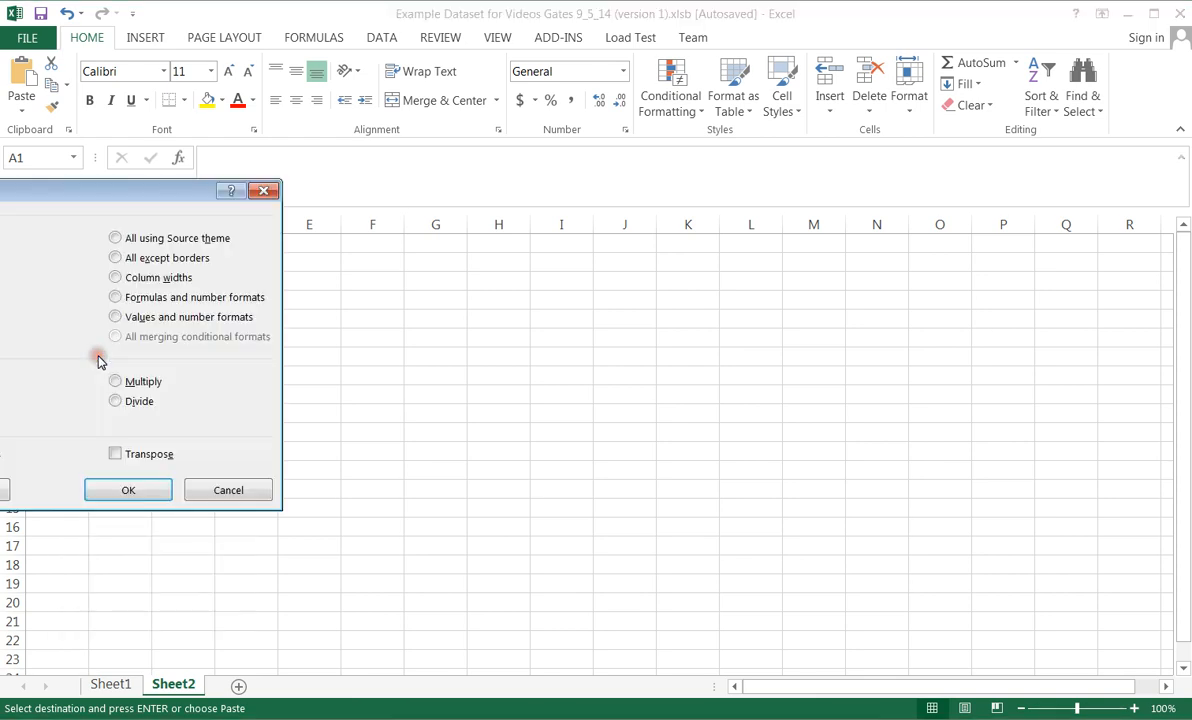
pyautogui.click(128, 490)
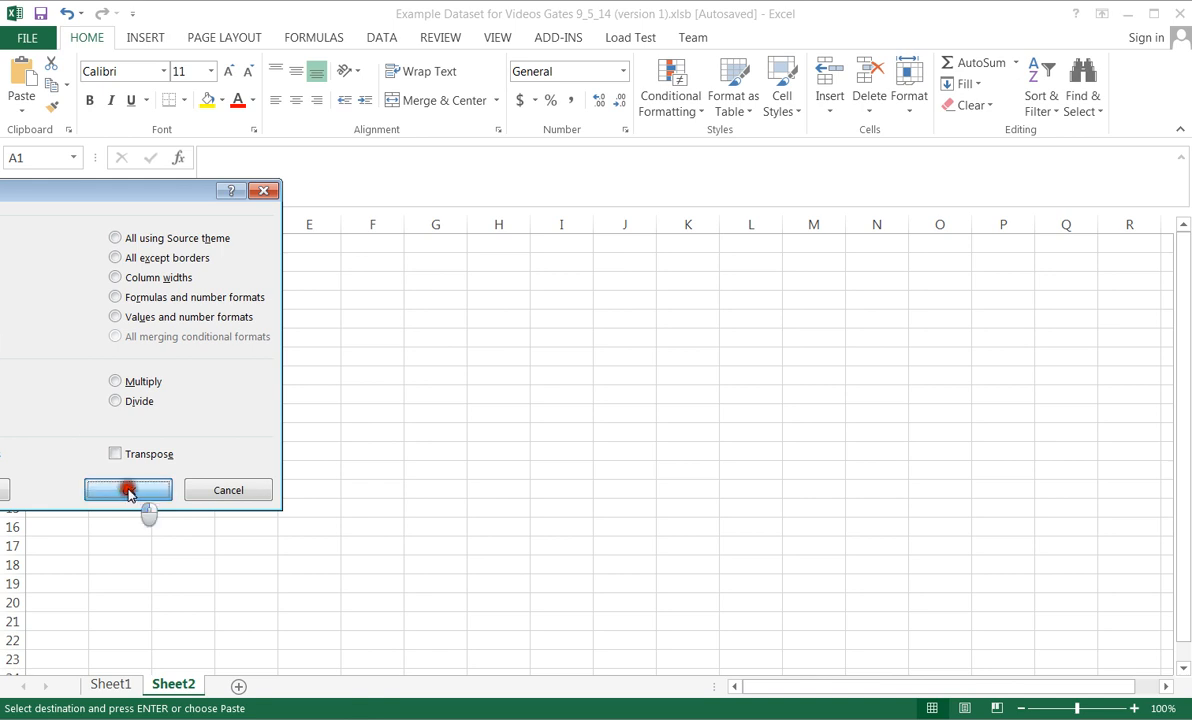
pyautogui.click(128, 490)
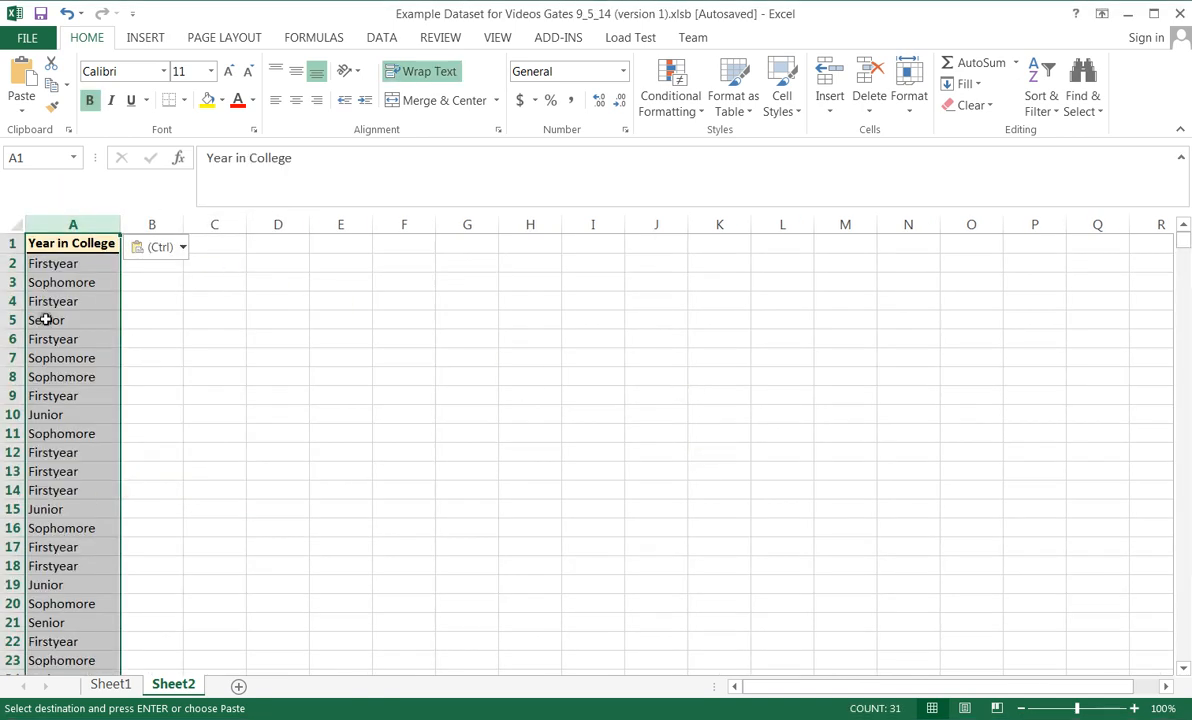
pyautogui.click(214, 356)
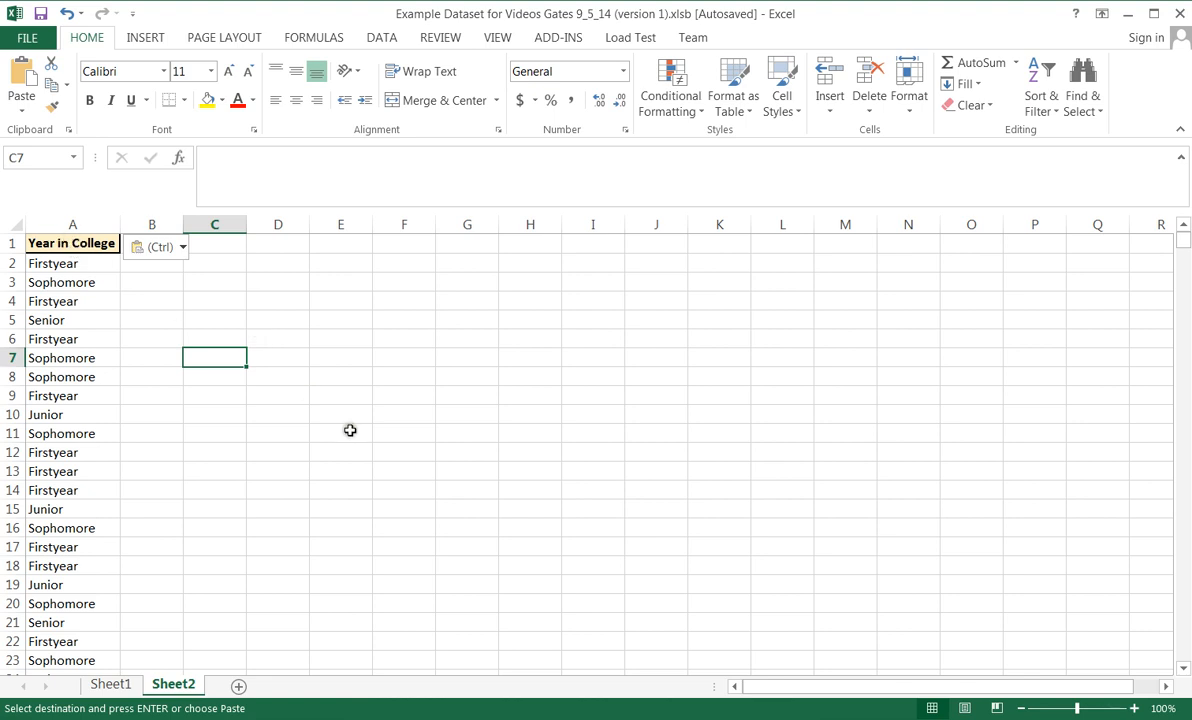
pyautogui.moveTo(220, 250)
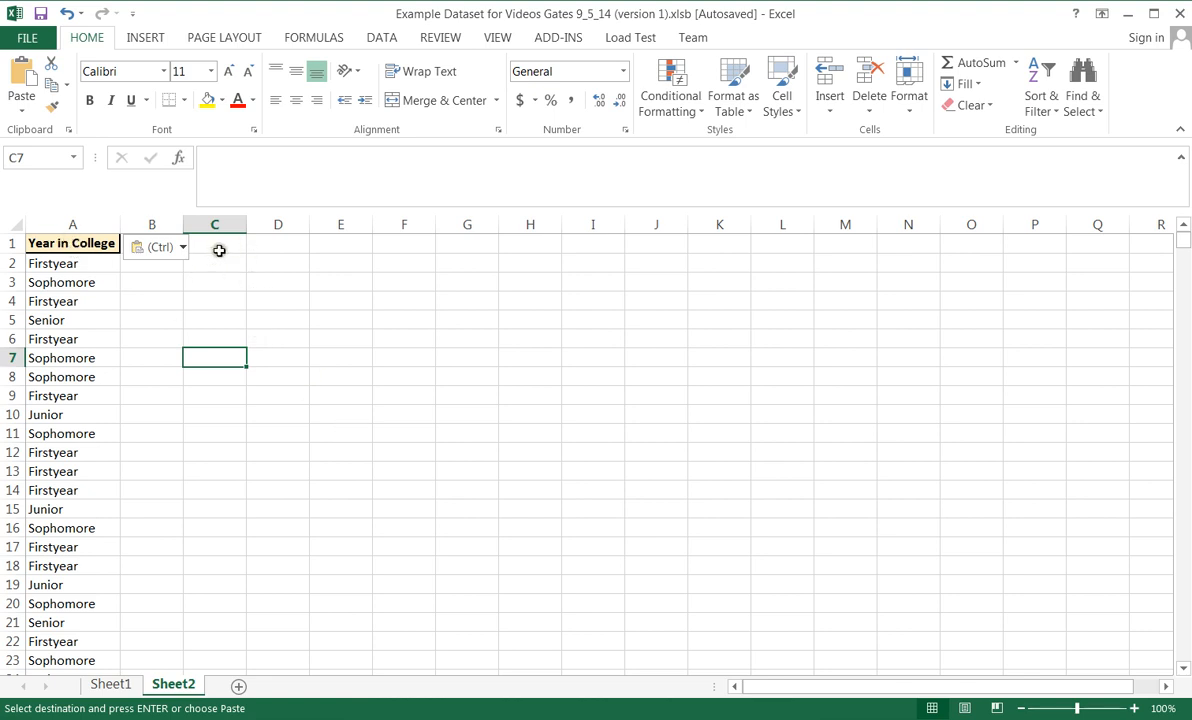
pyautogui.click(214, 244)
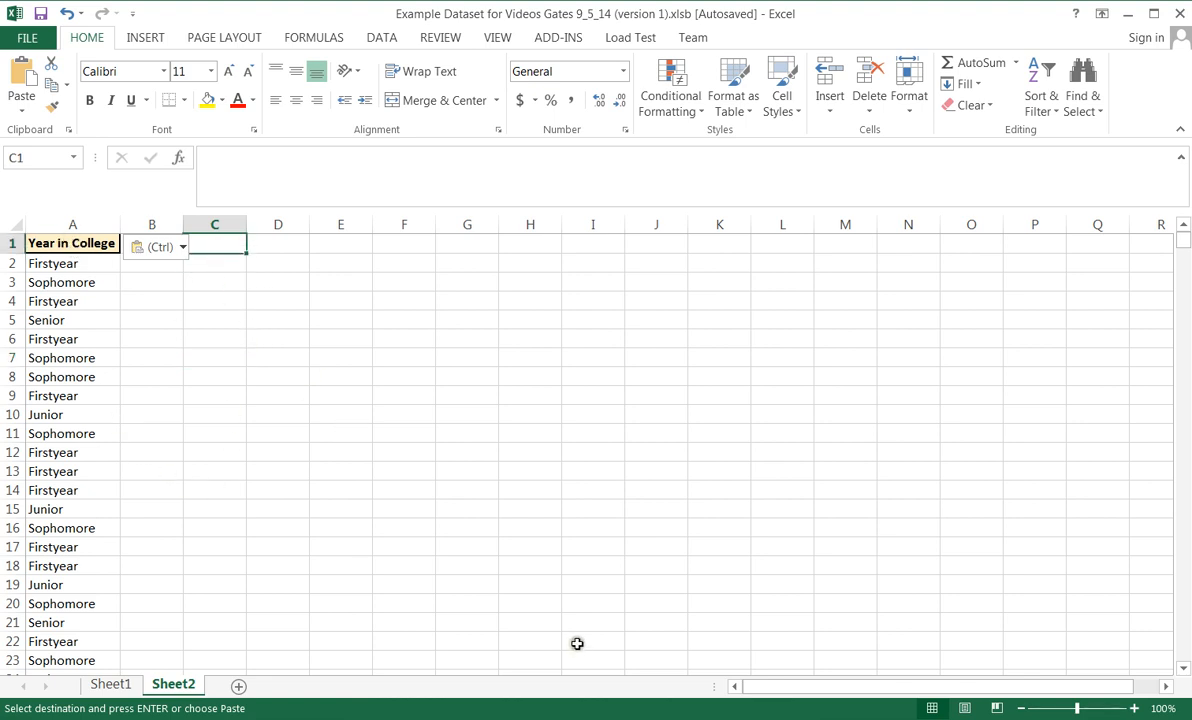
pyautogui.moveTo(1184, 244)
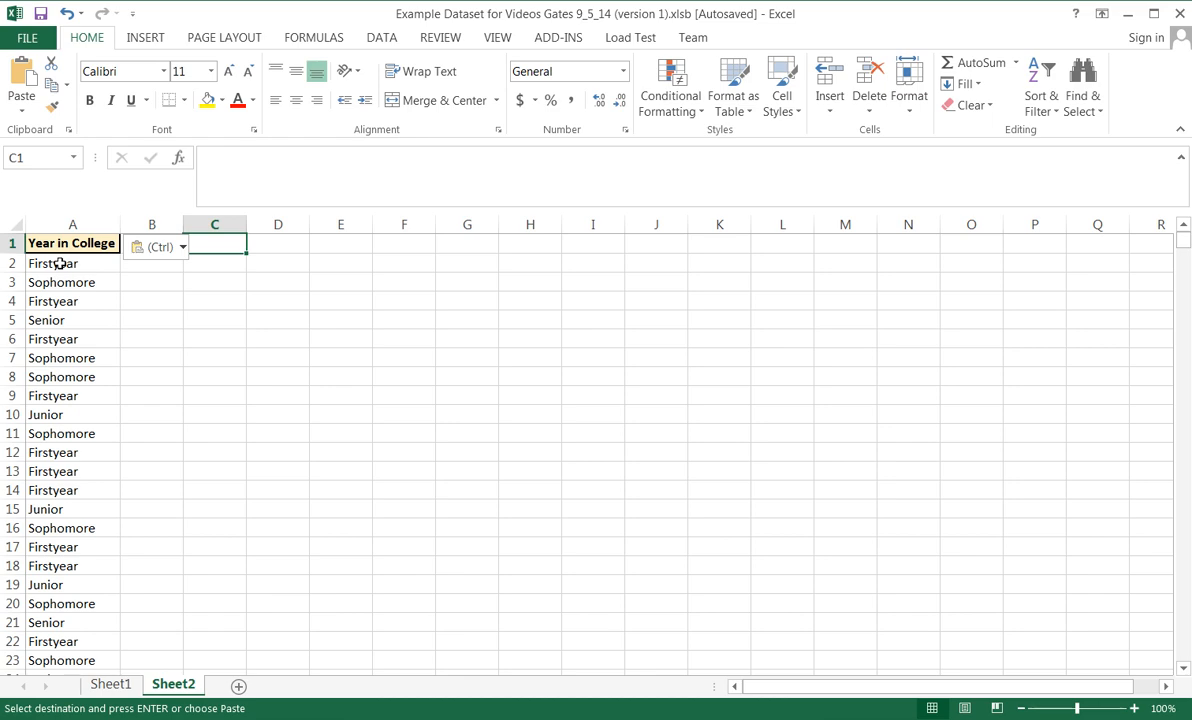
pyautogui.moveTo(72, 264); pyautogui.dragTo(72, 528)
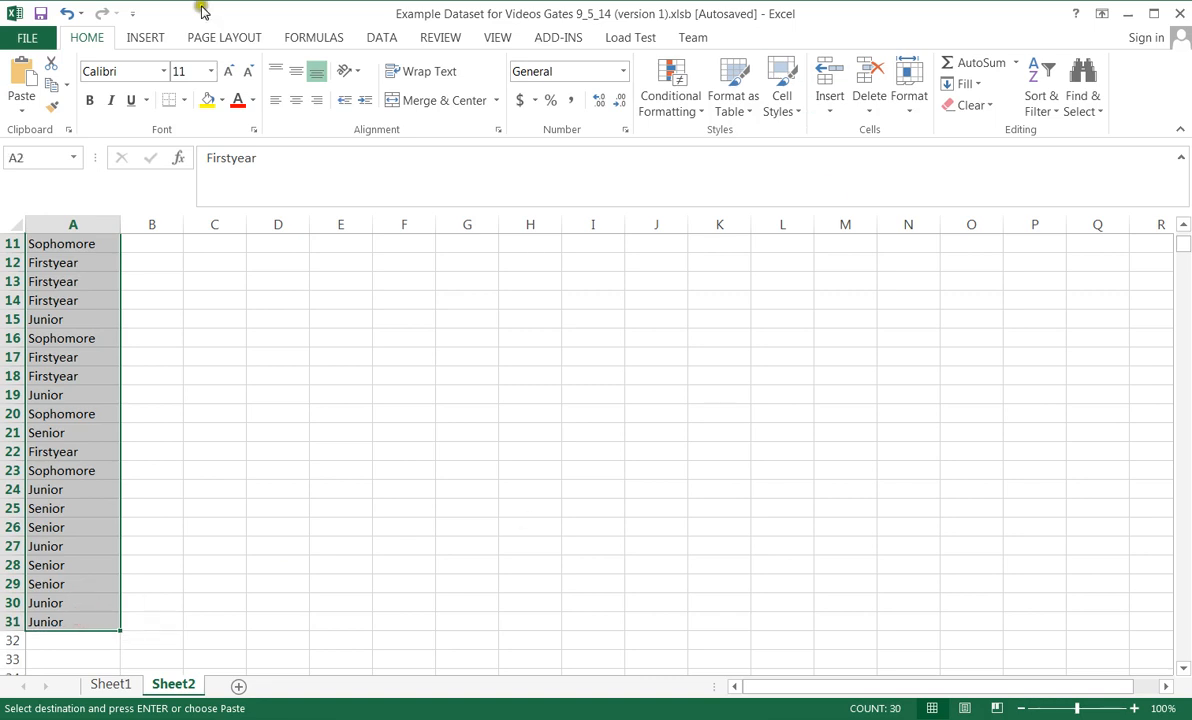
pyautogui.click(144, 36)
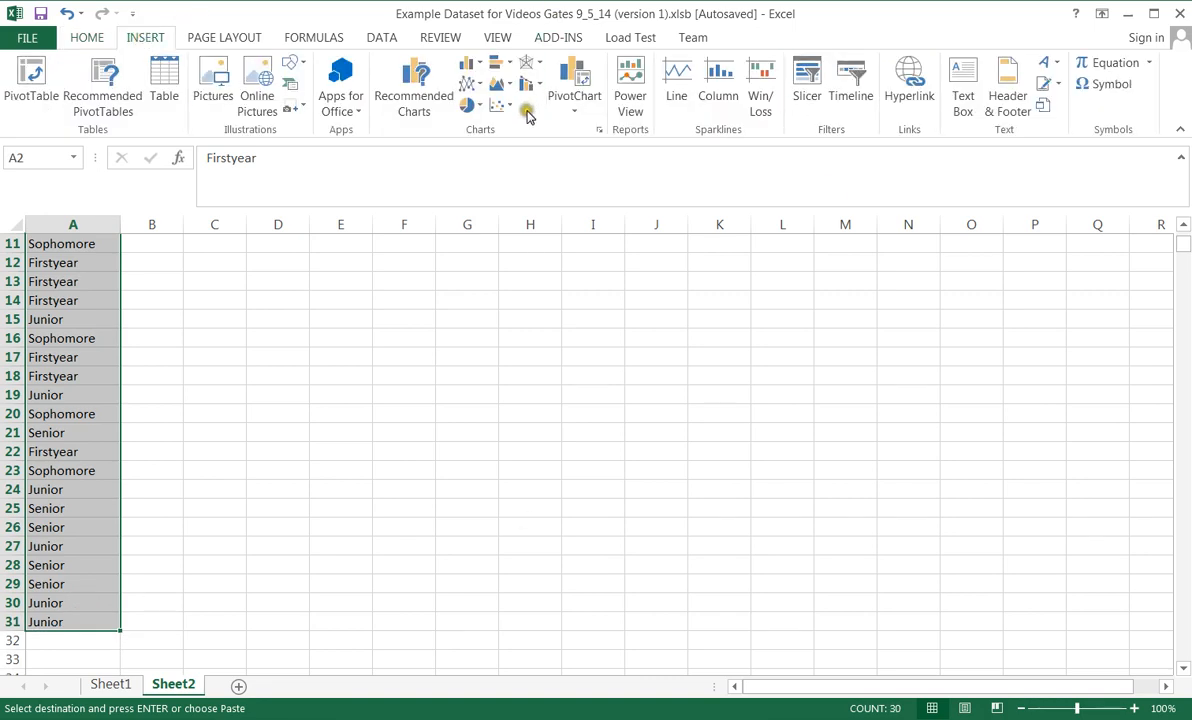
pyautogui.moveTo(470, 104)
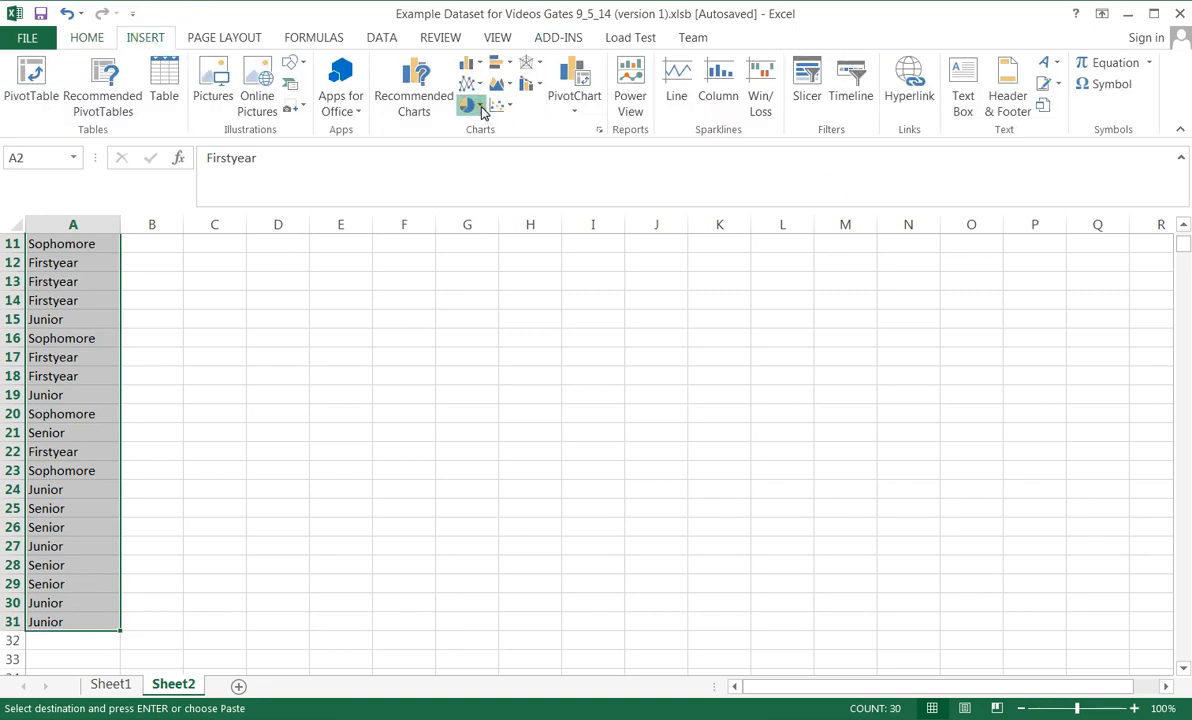
pyautogui.click(470, 104)
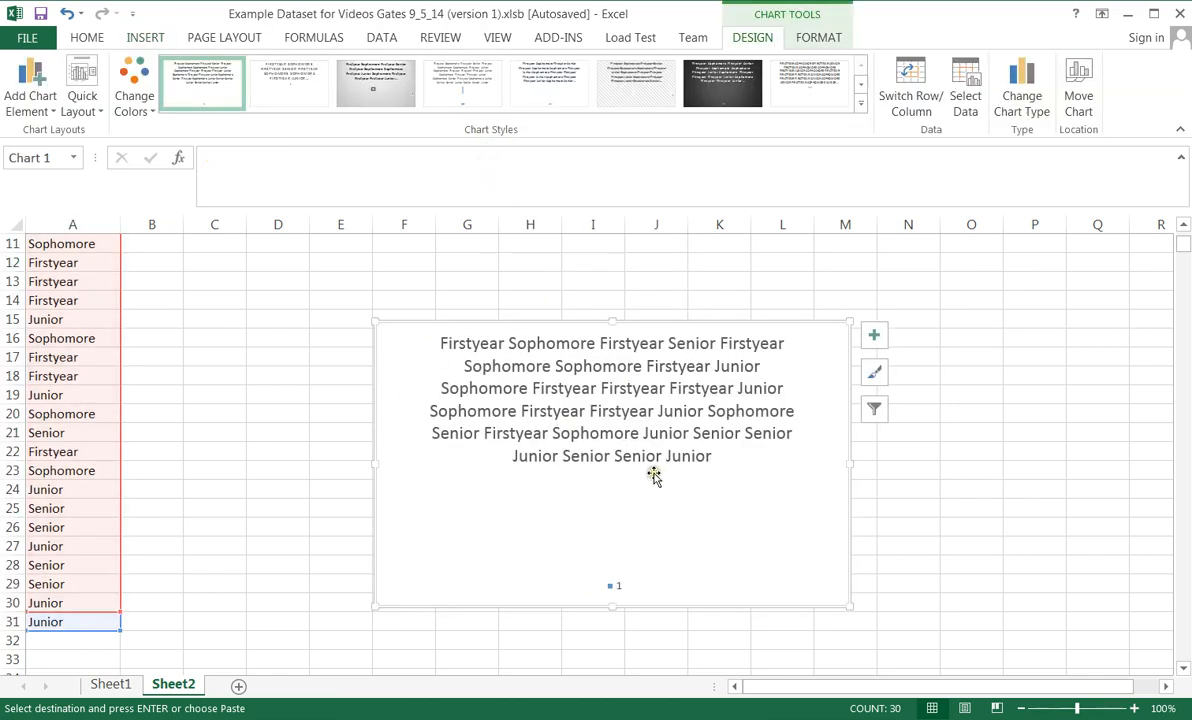
pyautogui.moveTo(728, 502)
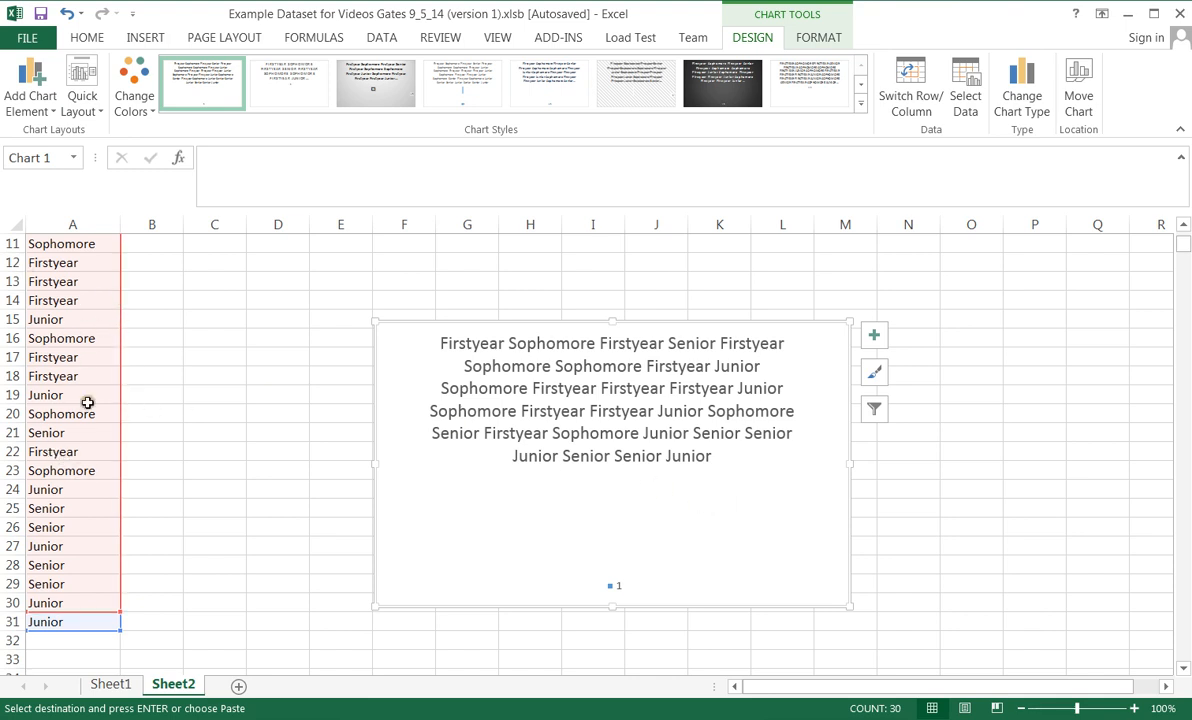
pyautogui.moveTo(644, 472)
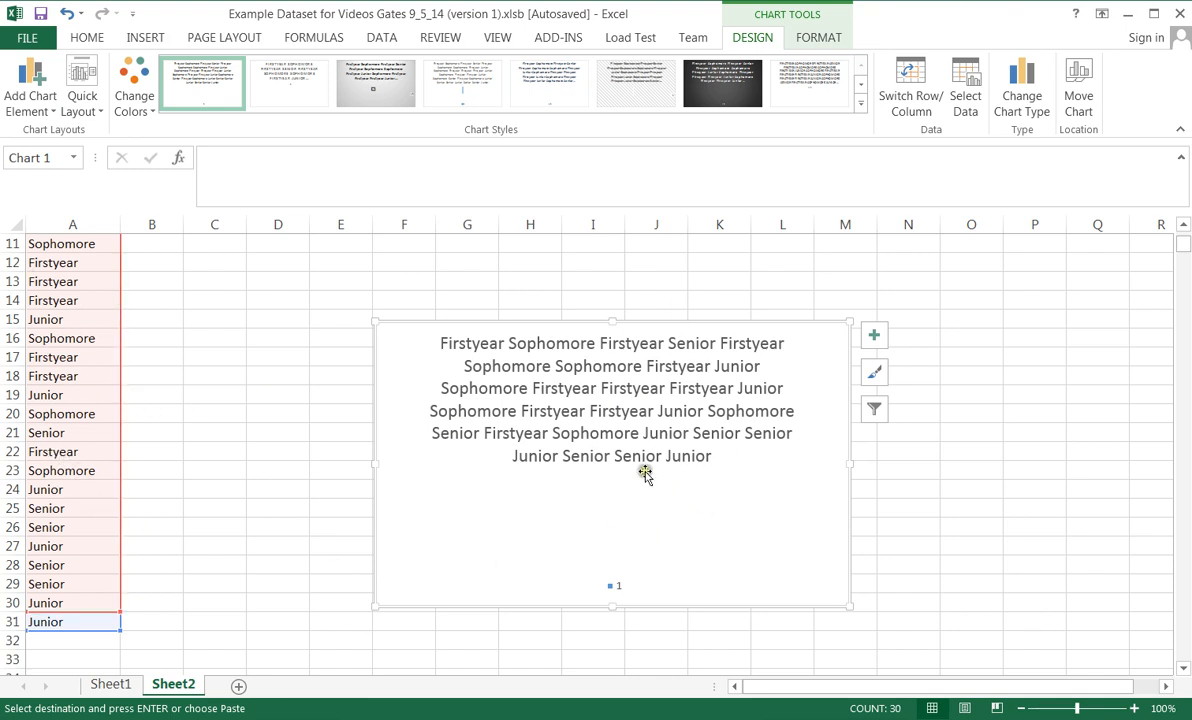
pyautogui.moveTo(748, 518)
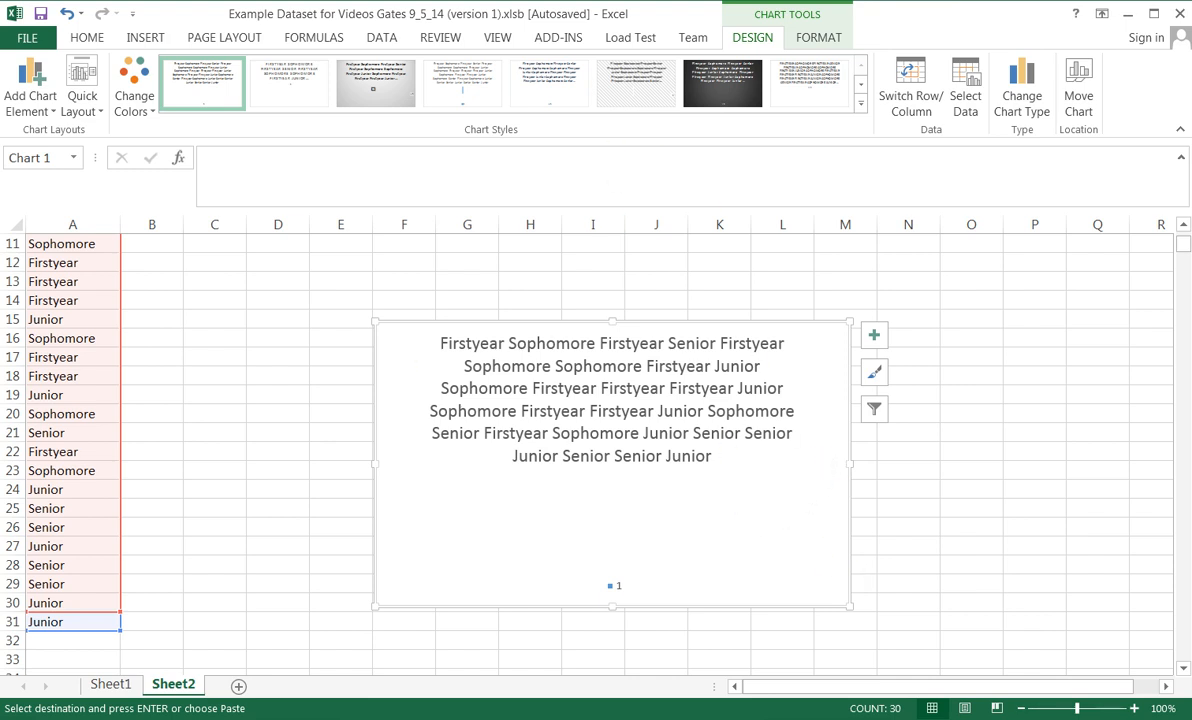
pyautogui.moveTo(610, 538)
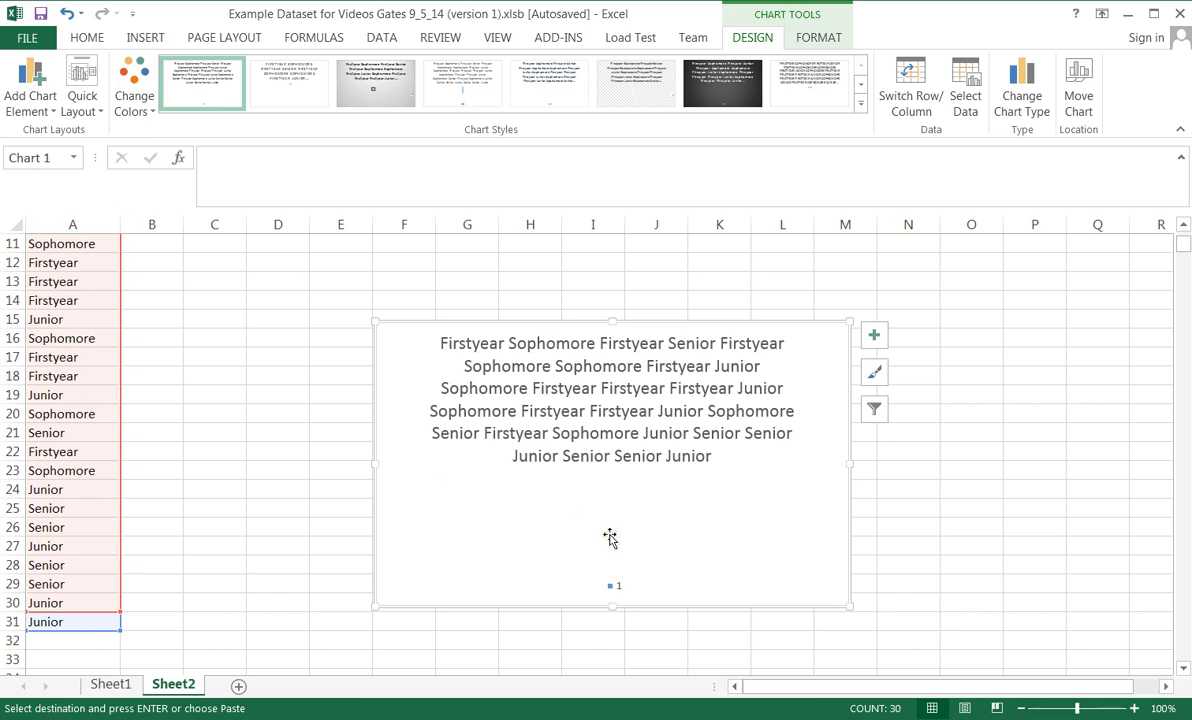
pyautogui.moveTo(738, 544)
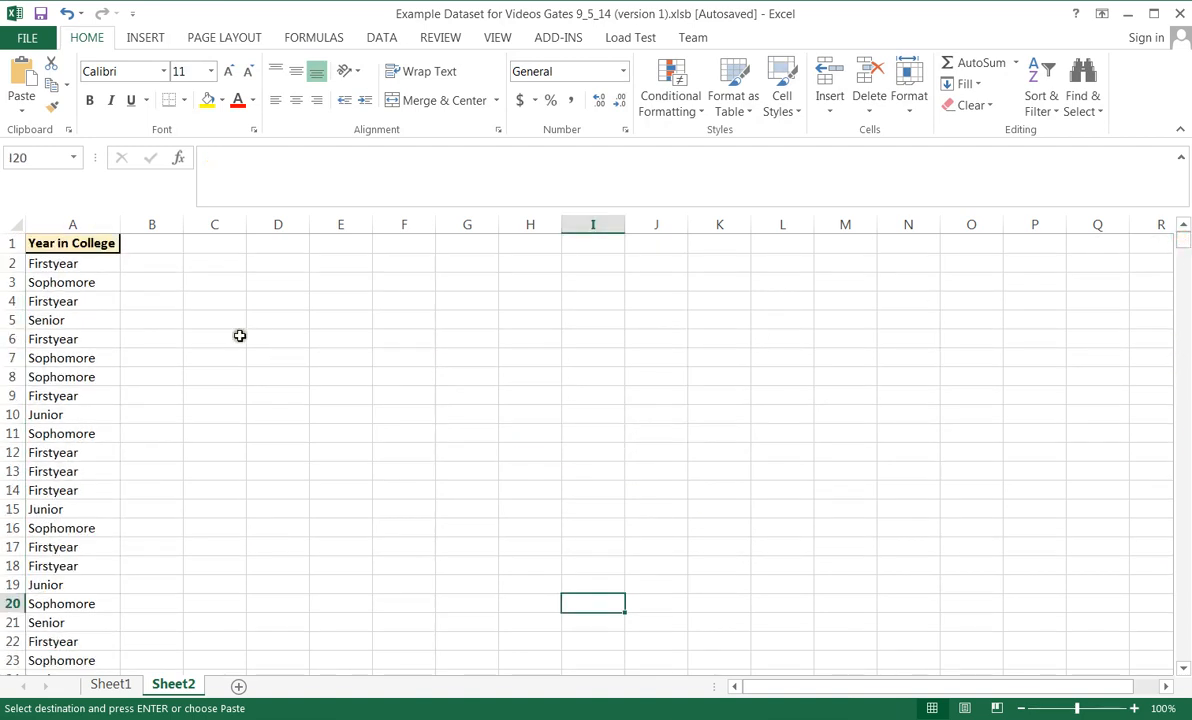
pyautogui.moveTo(270, 328)
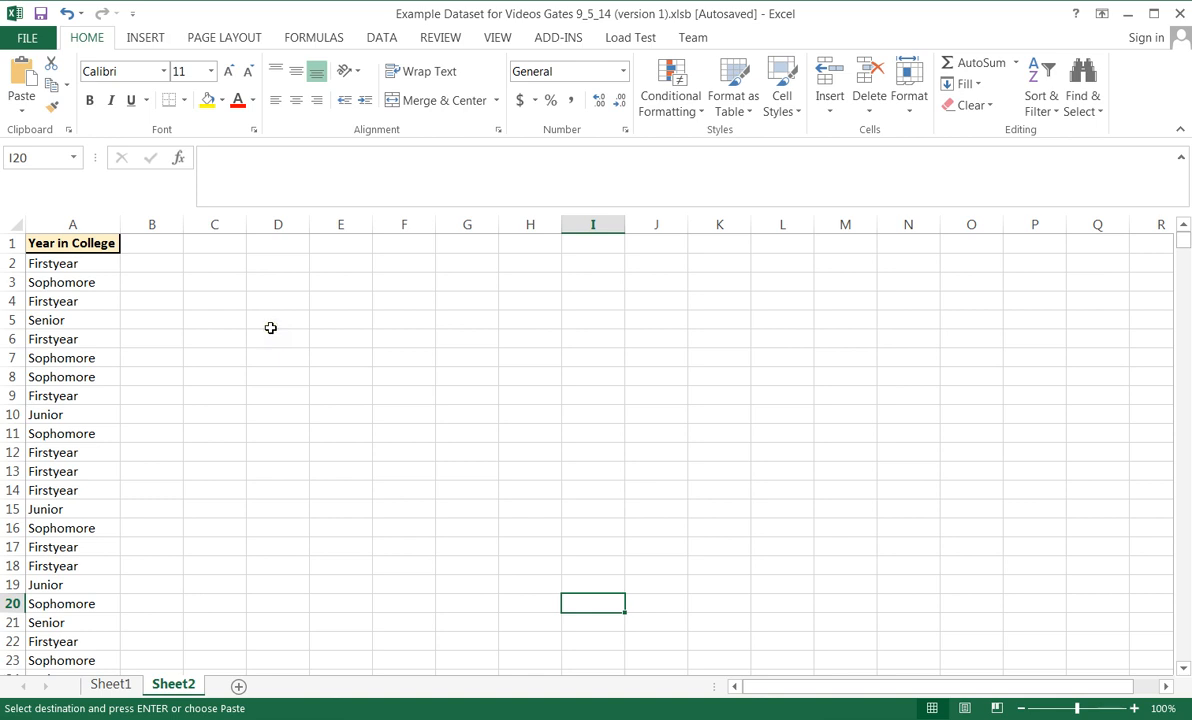
pyautogui.moveTo(274, 358)
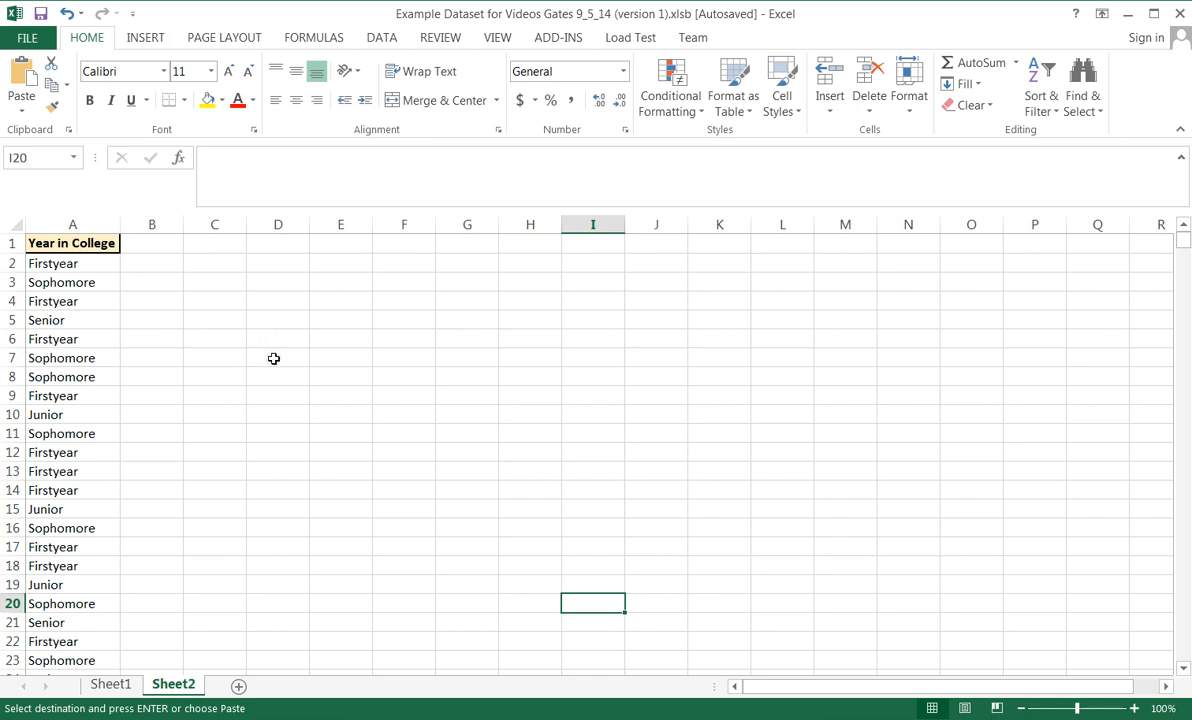
pyautogui.moveTo(244, 378)
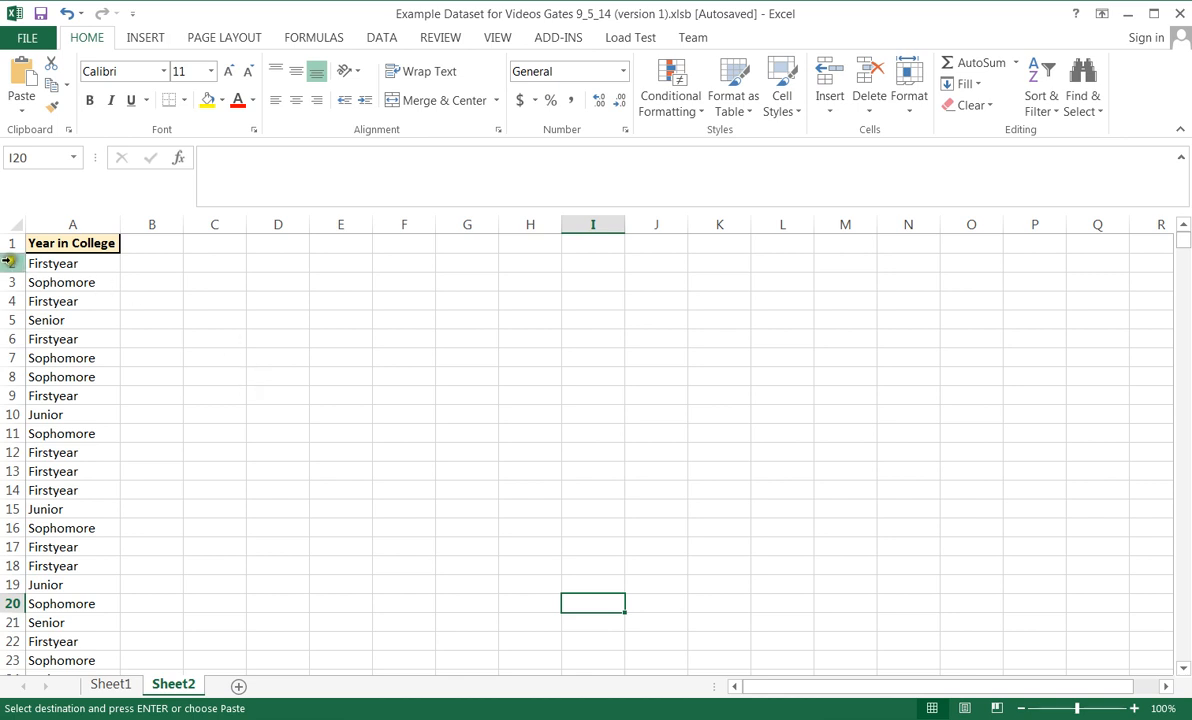
# Step: Copy the distinct year labels Firstyear and Junior from column A into the list beside the data
pyautogui.click(72, 264)
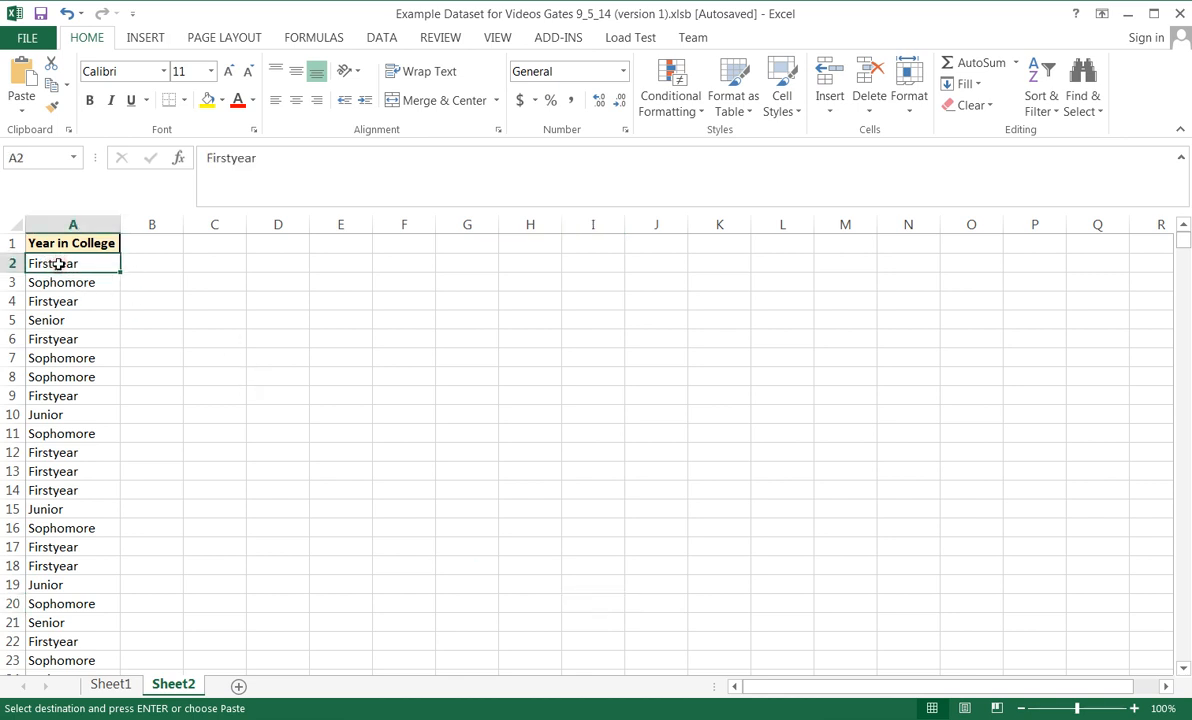
pyautogui.click(278, 264)
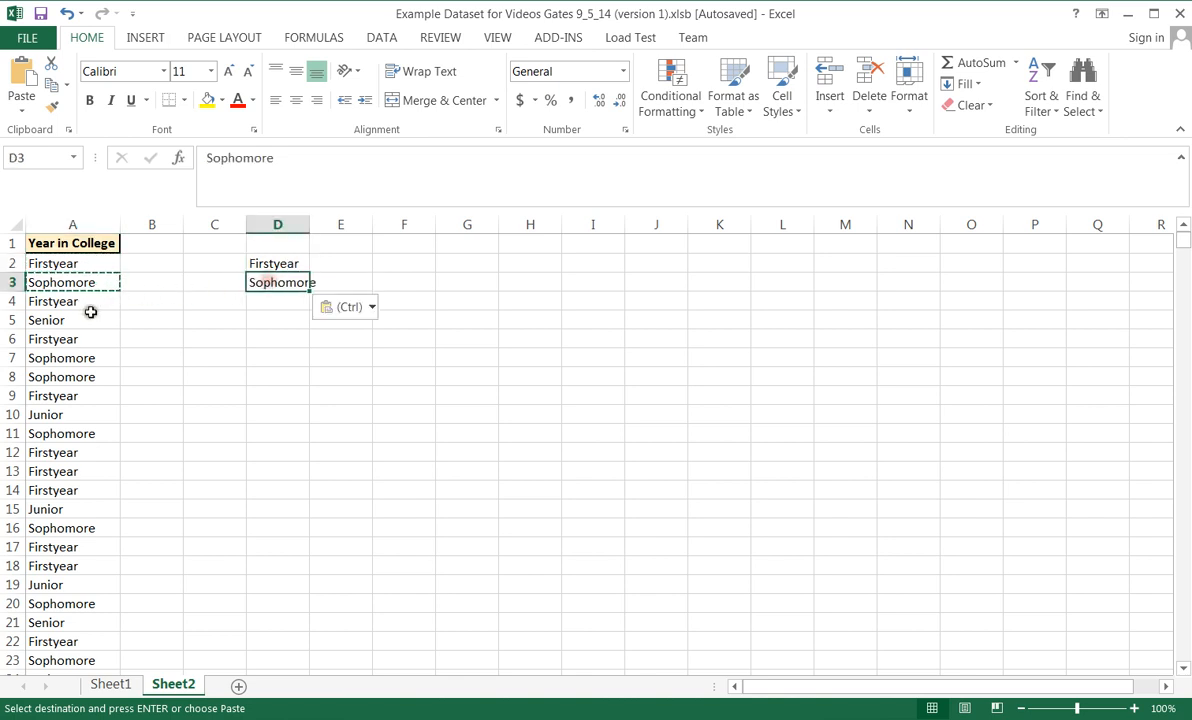
pyautogui.click(72, 414)
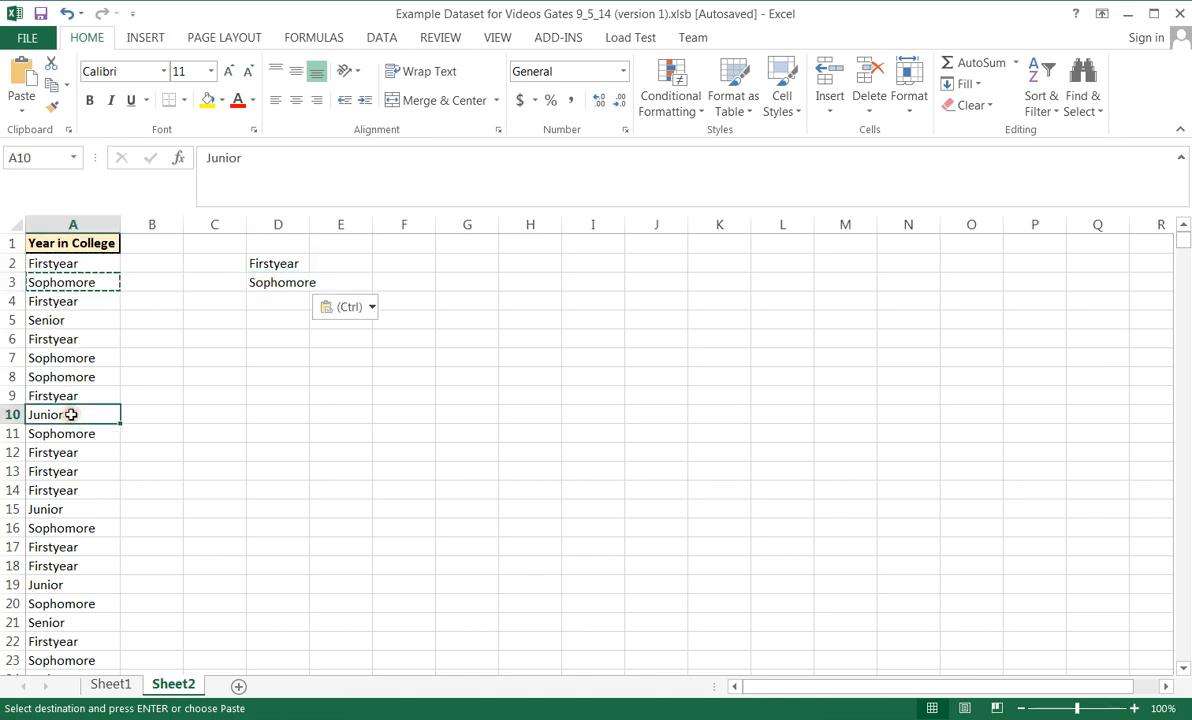
pyautogui.click(278, 300)
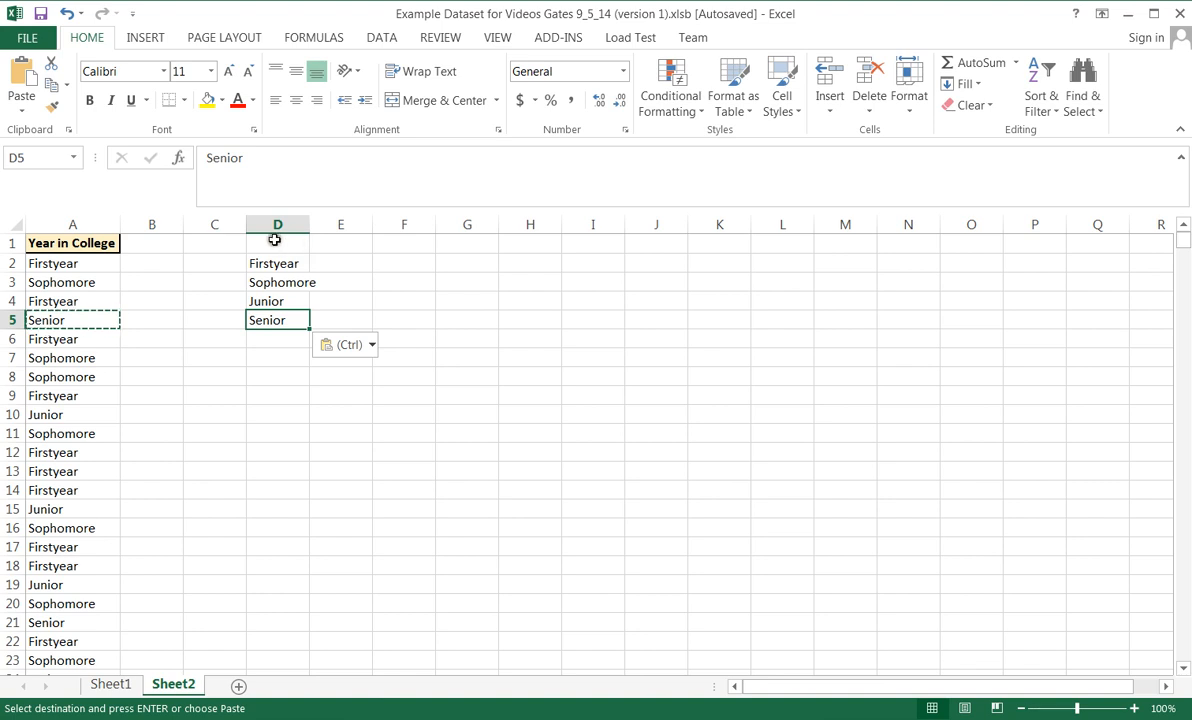
# Step: Add YEAR and Count headings above the year list and make them bold
pyautogui.click(276, 244)
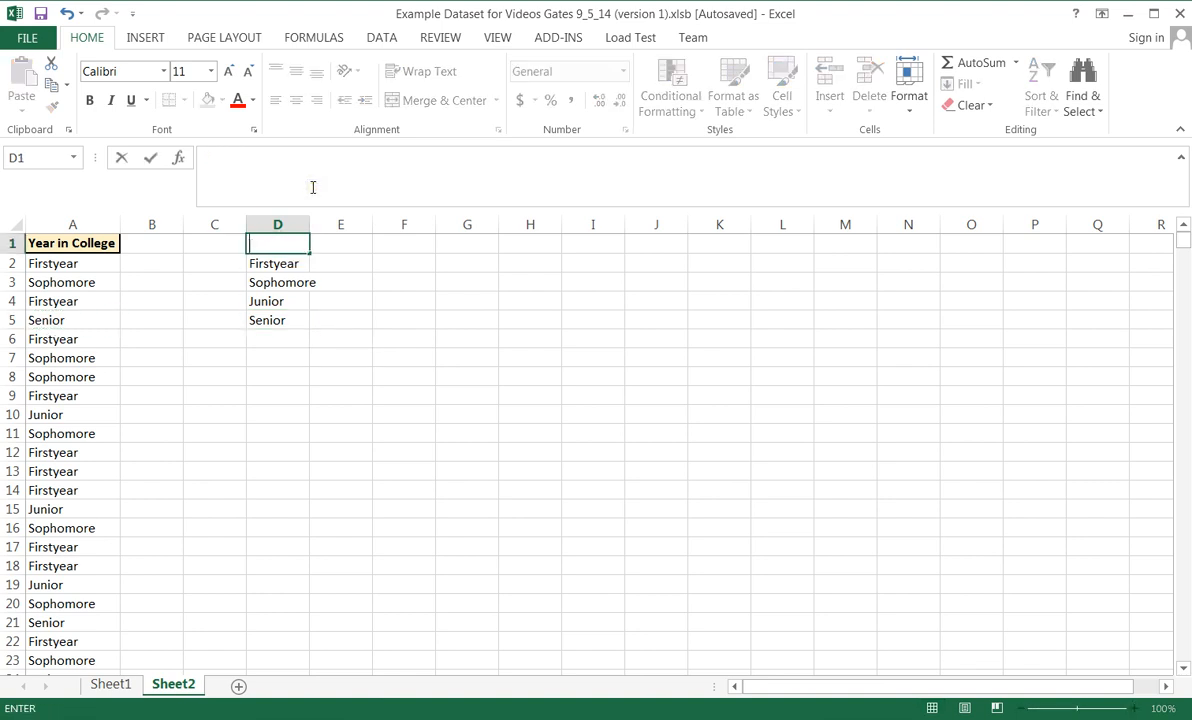
pyautogui.write('YEAR')
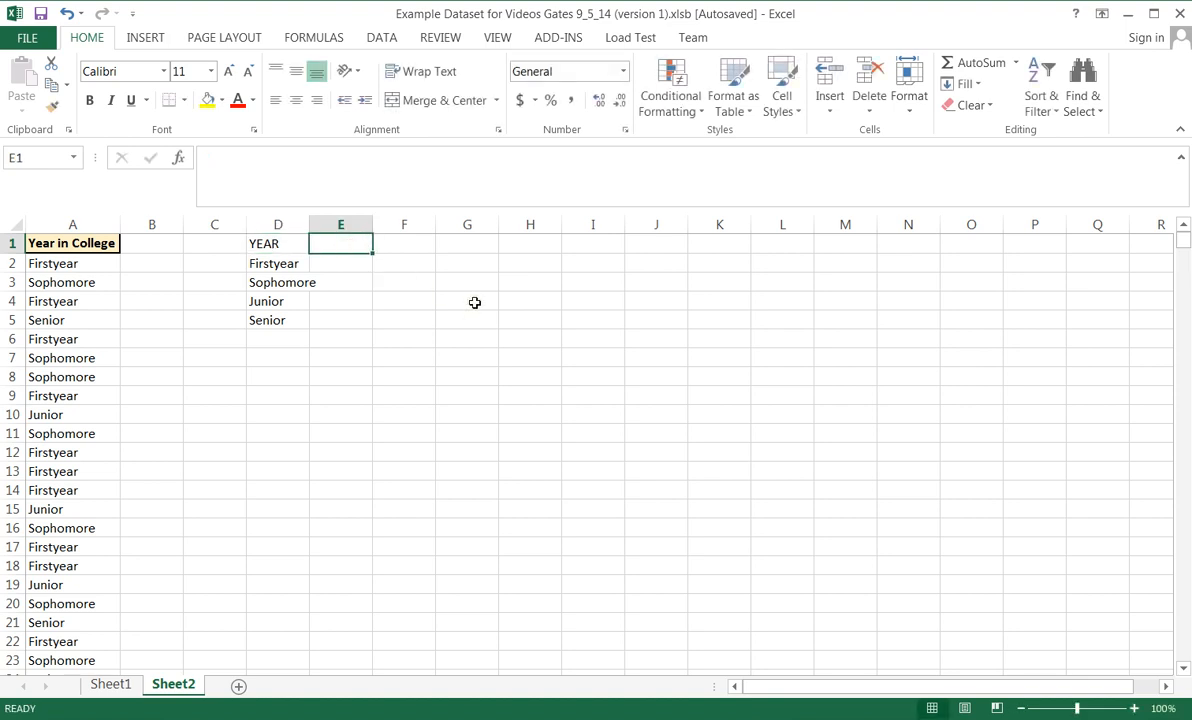
pyautogui.write('Cu')
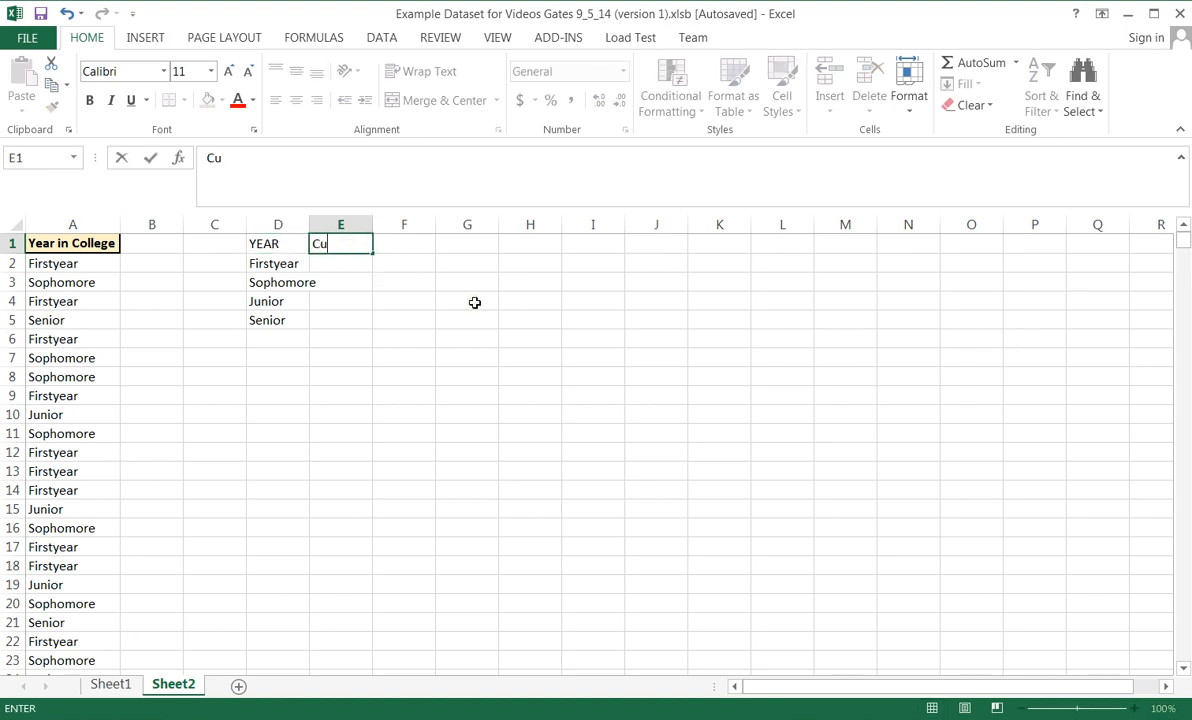
pyautogui.write('ount')
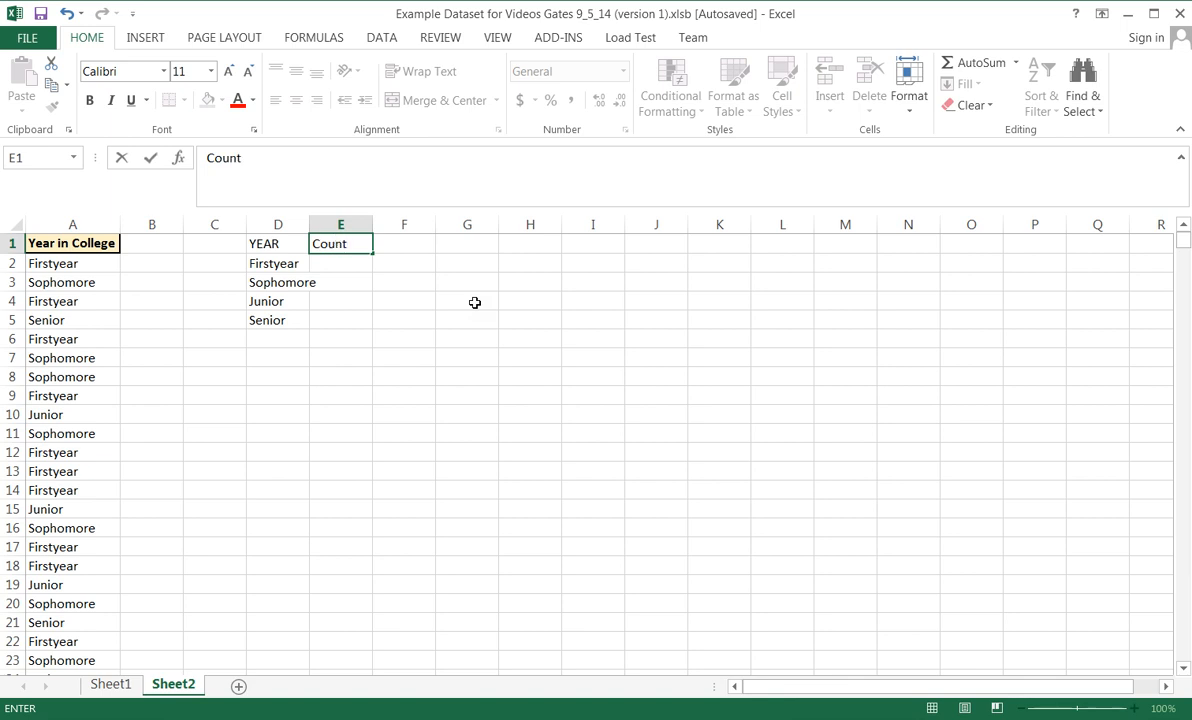
pyautogui.click(276, 244)
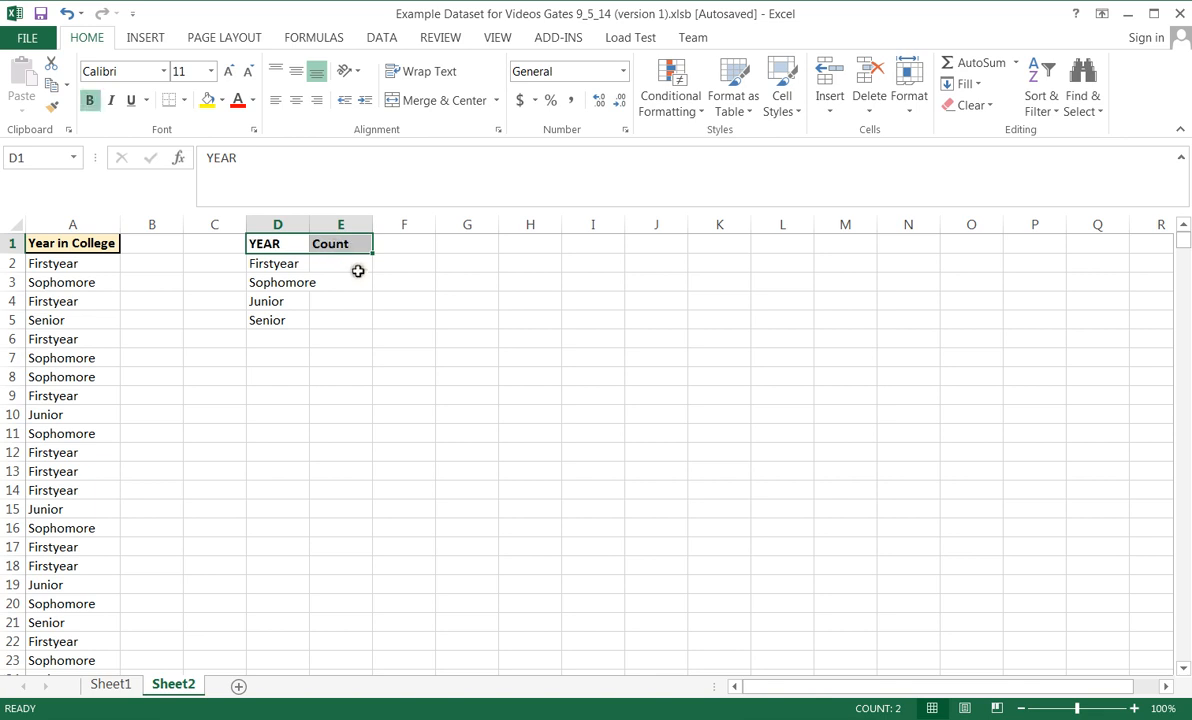
pyautogui.click(340, 264)
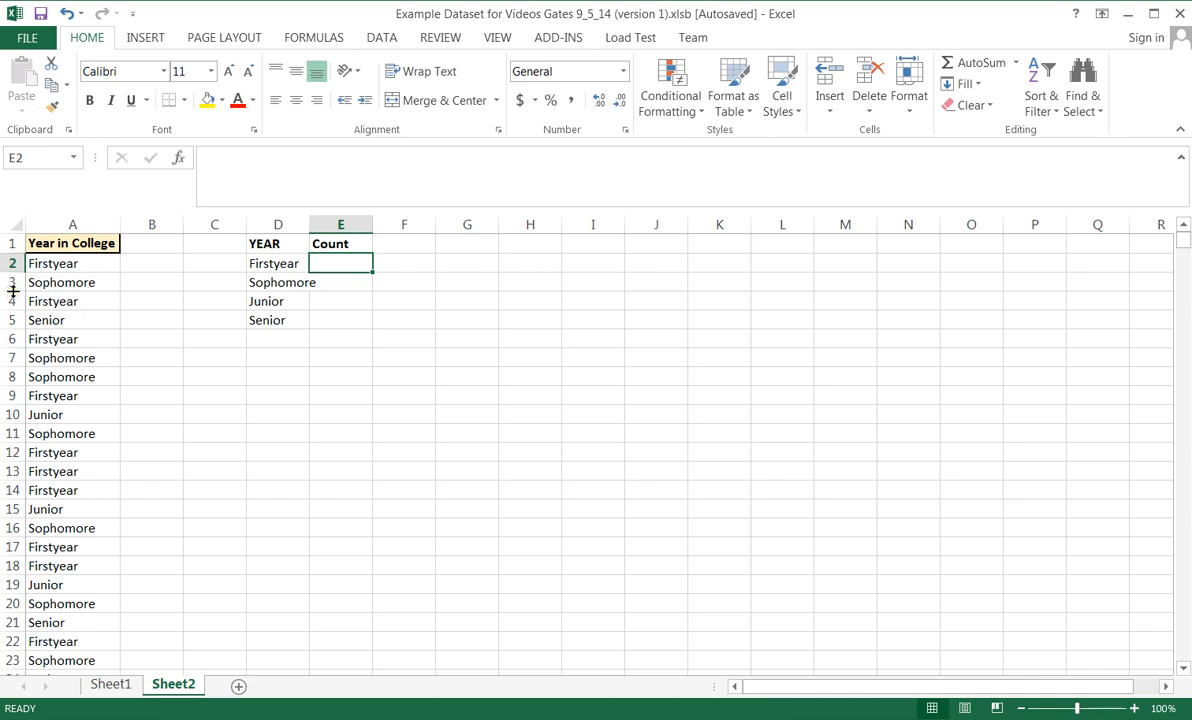
# Step: Check several Firstyear entries in the data before filling the first Count cell
pyautogui.click(52, 264)
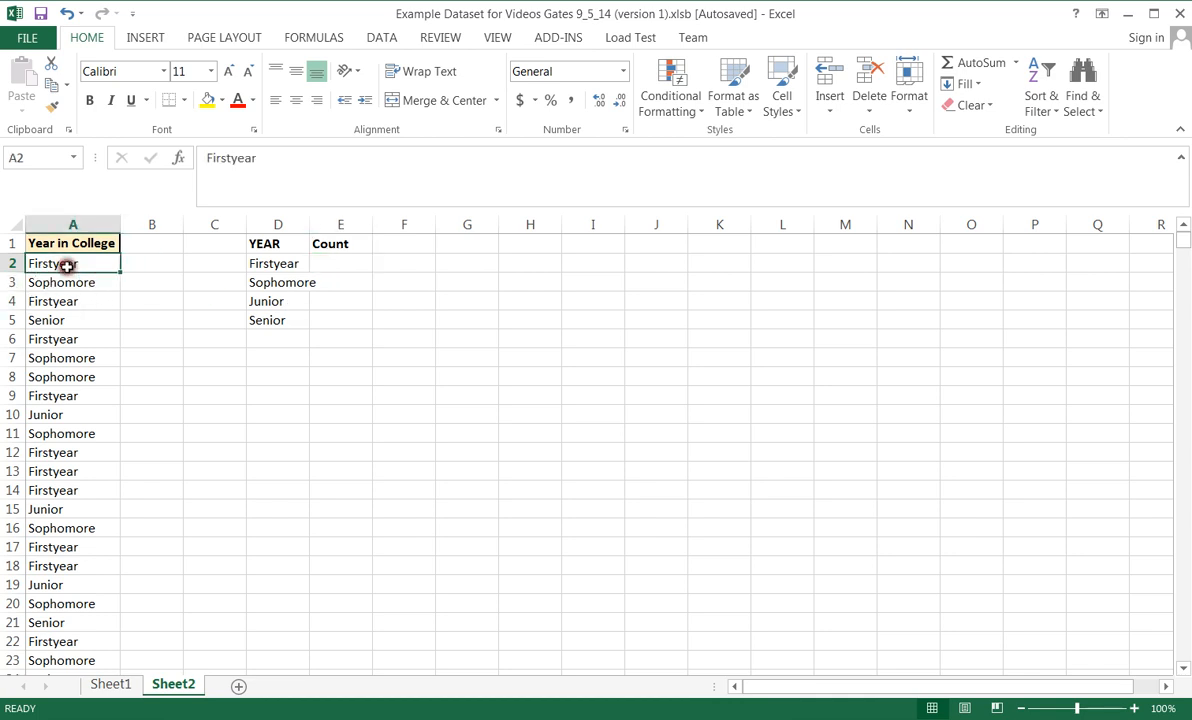
pyautogui.click(72, 338)
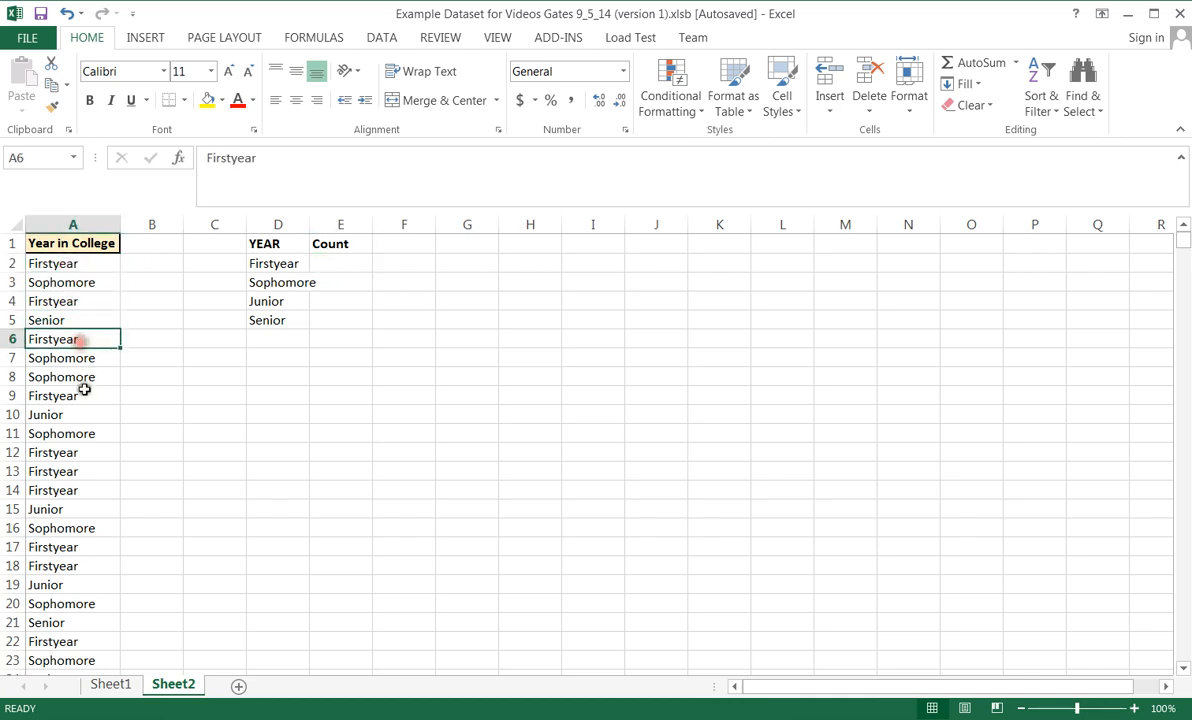
pyautogui.click(72, 452)
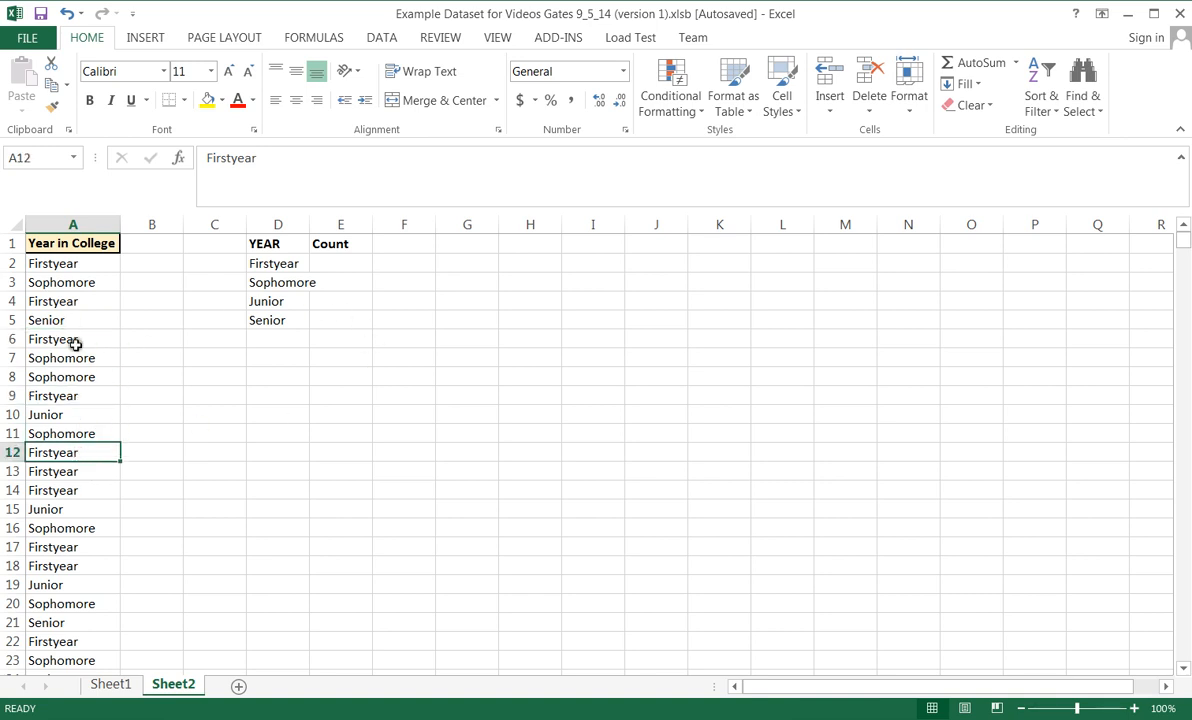
pyautogui.click(340, 264)
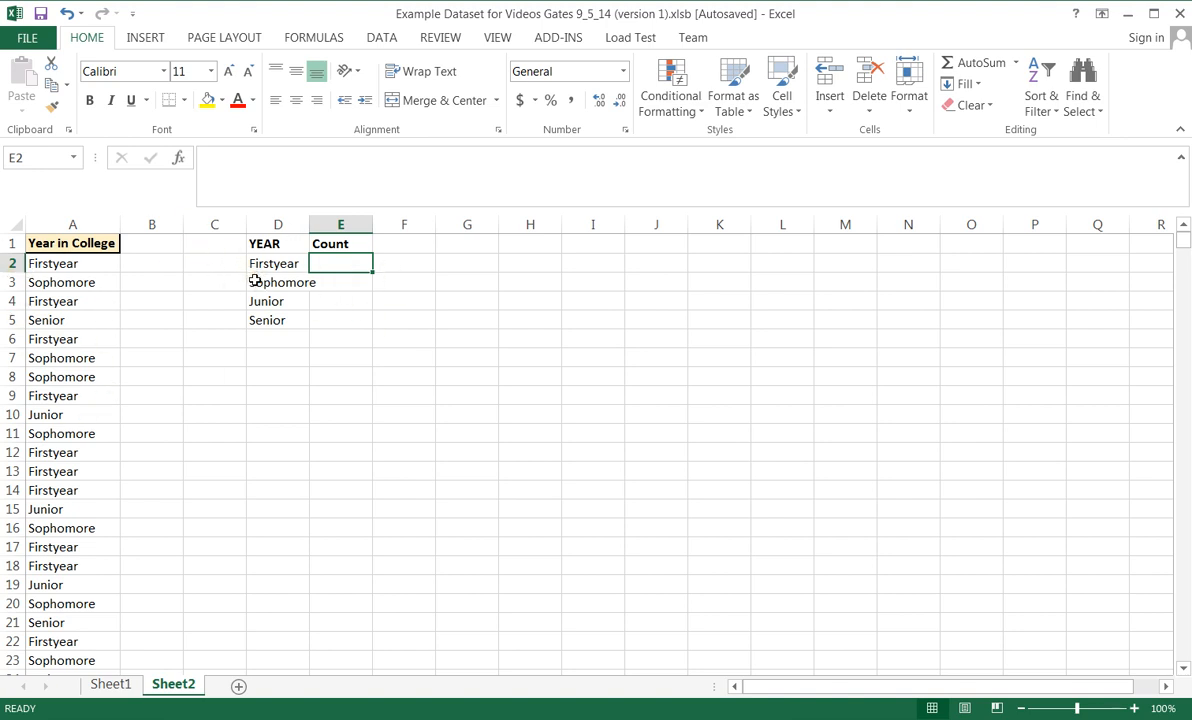
# Step: Delete the whole YEAR and Count summary table
pyautogui.moveTo(264, 244); pyautogui.dragTo(340, 320)
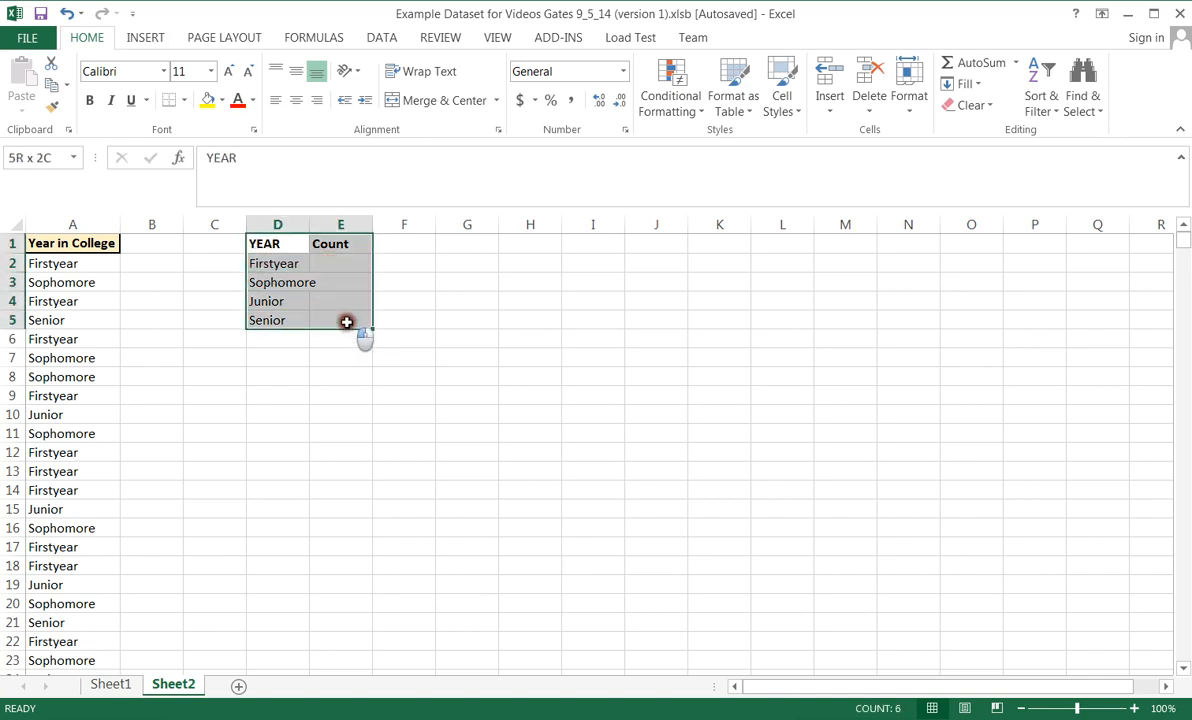
pyautogui.press('Delete')
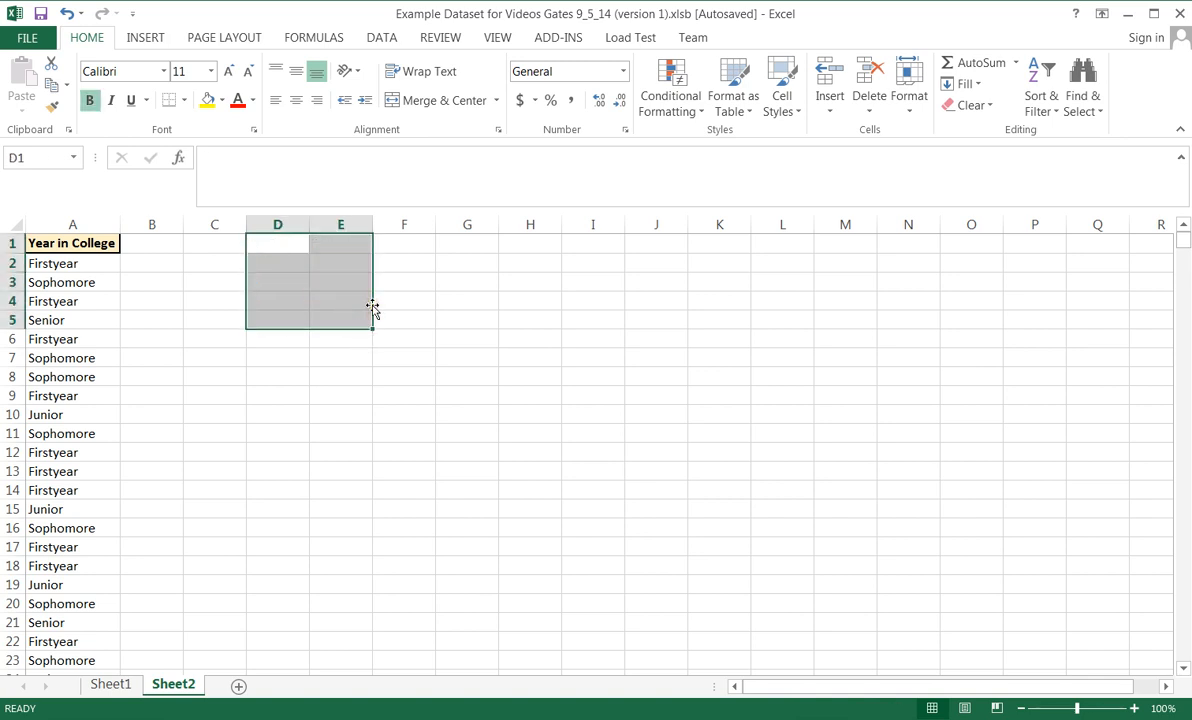
pyautogui.click(276, 396)
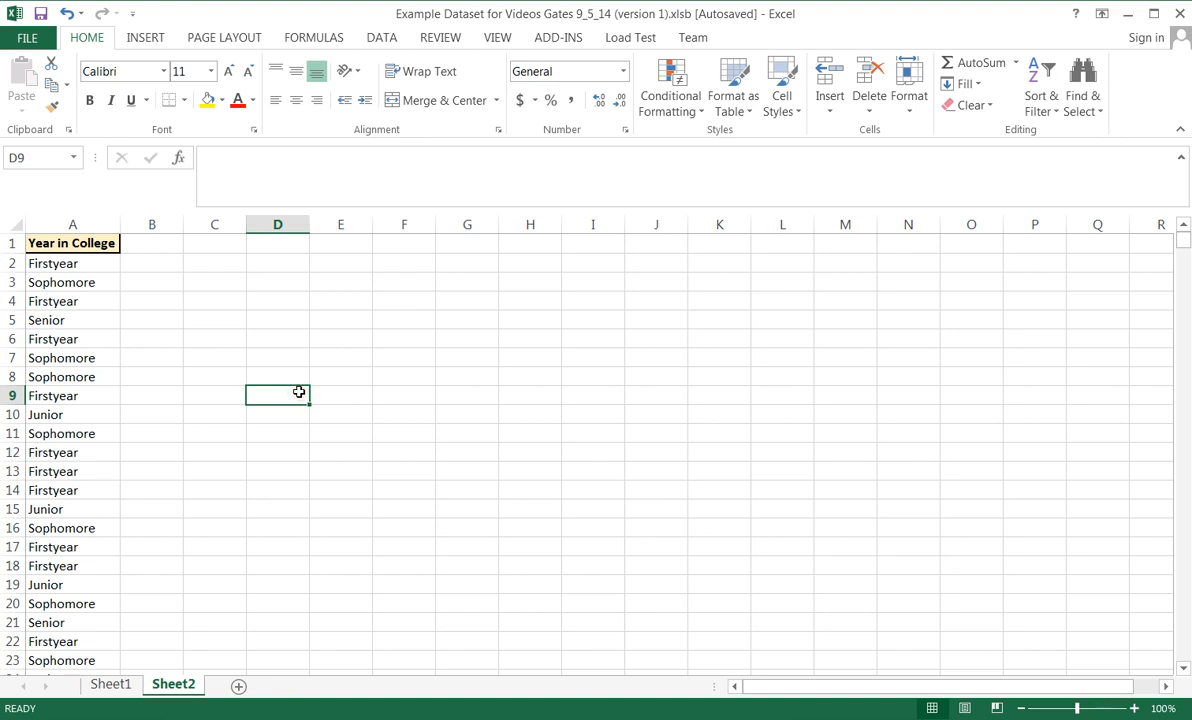
# Step: Start a pivot table from the Insert menu with cell C4 as its location
pyautogui.click(214, 300)
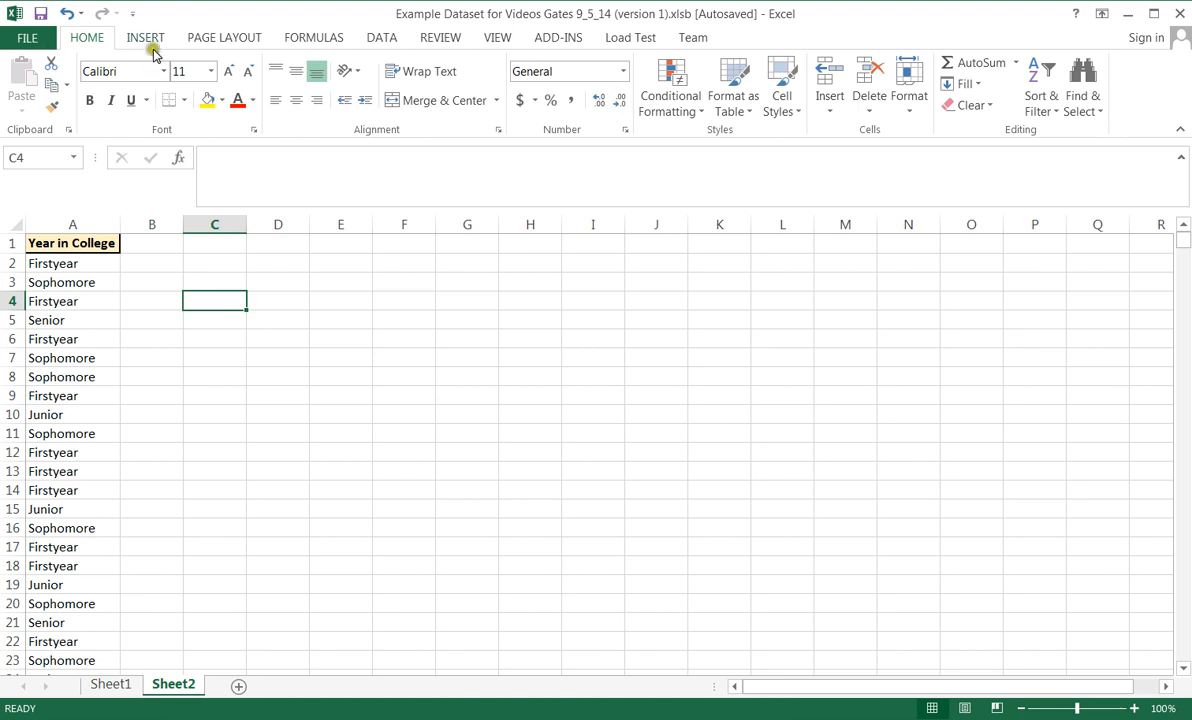
pyautogui.click(144, 36)
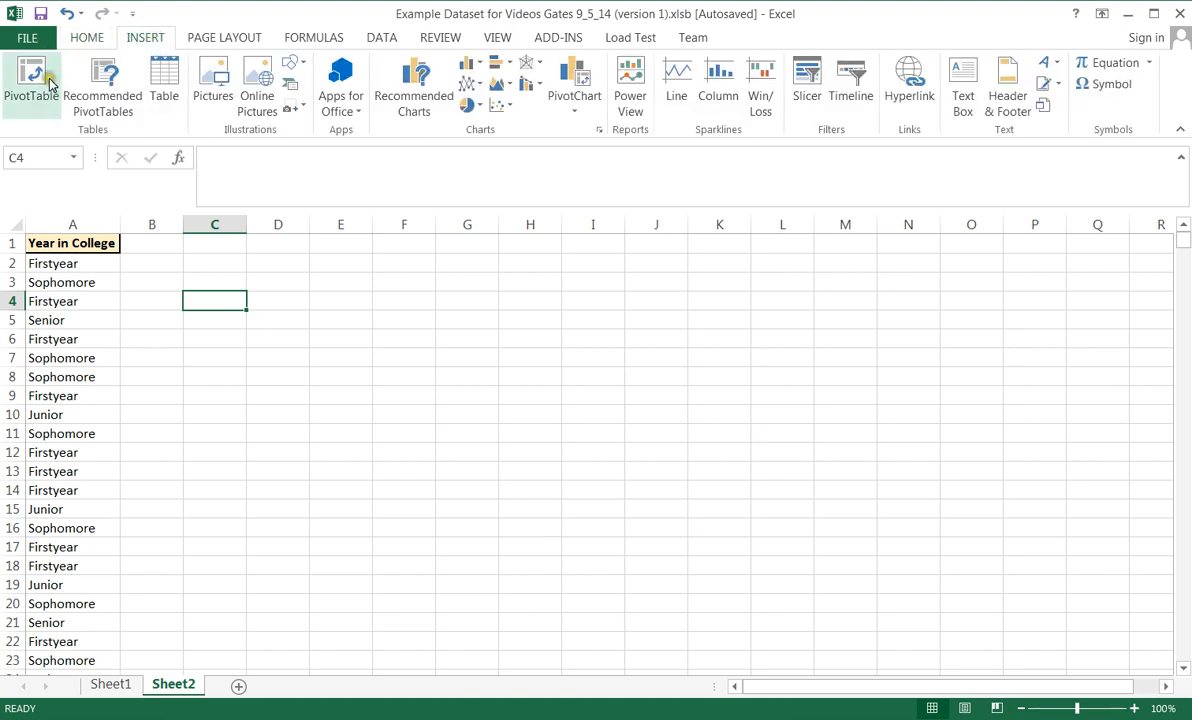
pyautogui.click(32, 80)
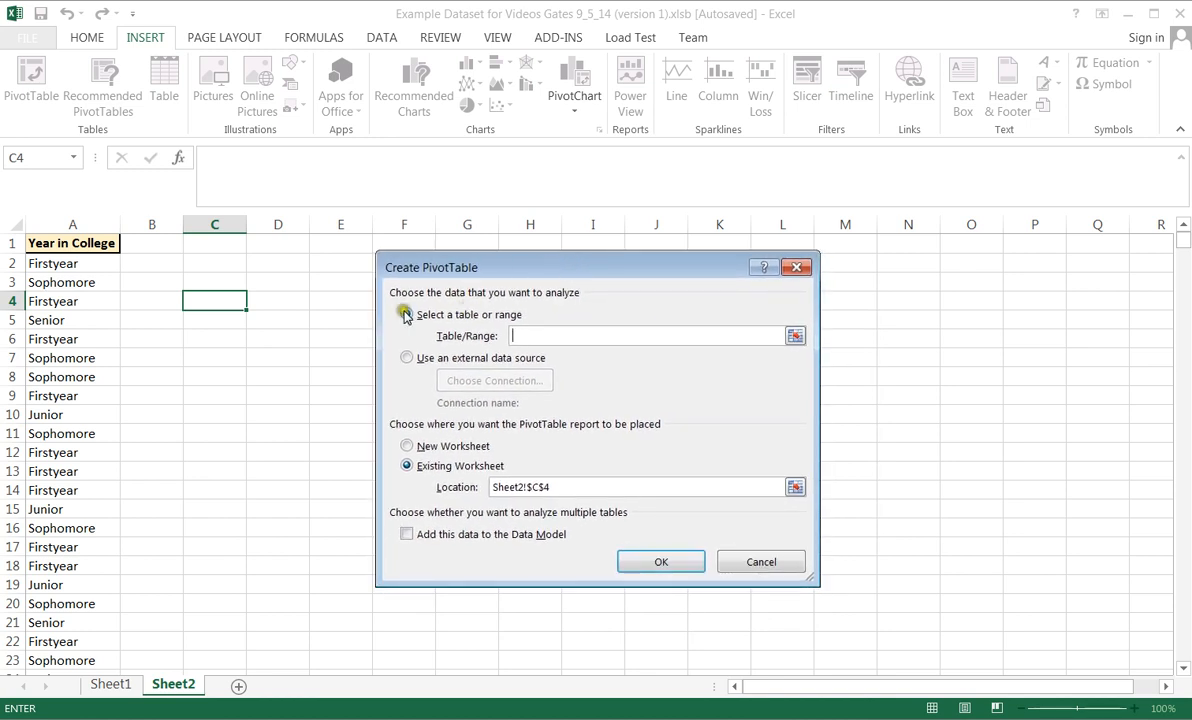
# Step: Choose to analyze a range on this sheet in the Create PivotTable dialog
pyautogui.click(406, 314)
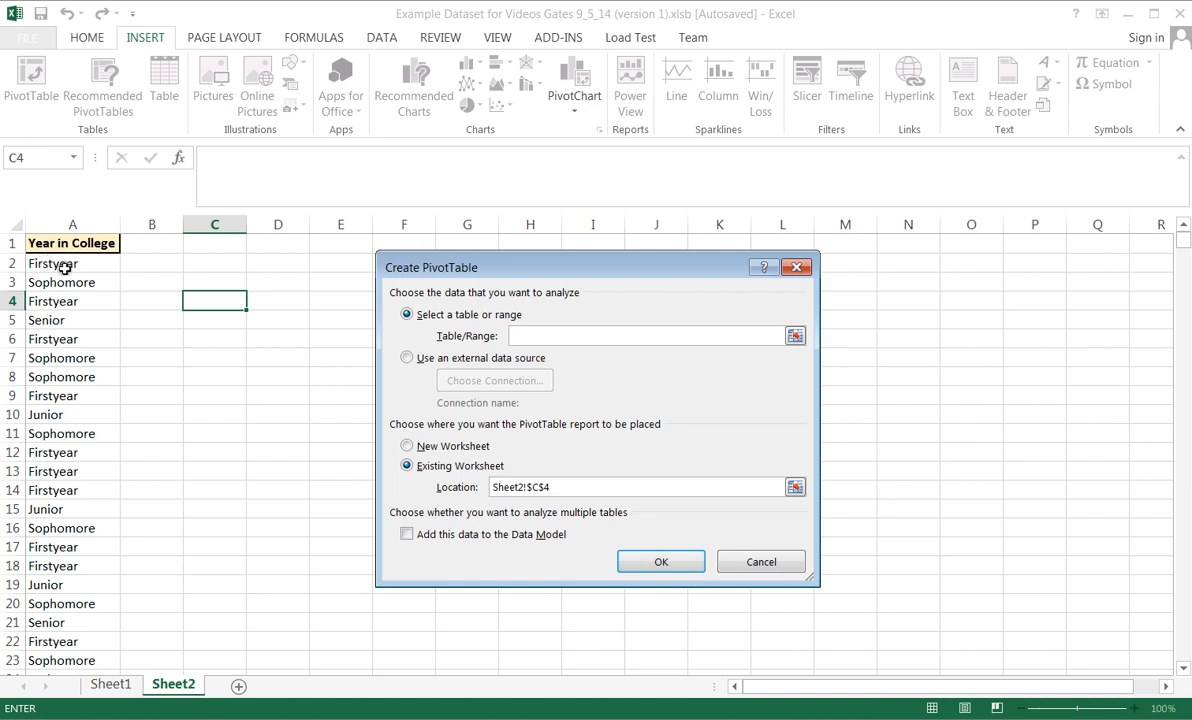
pyautogui.moveTo(60, 268)
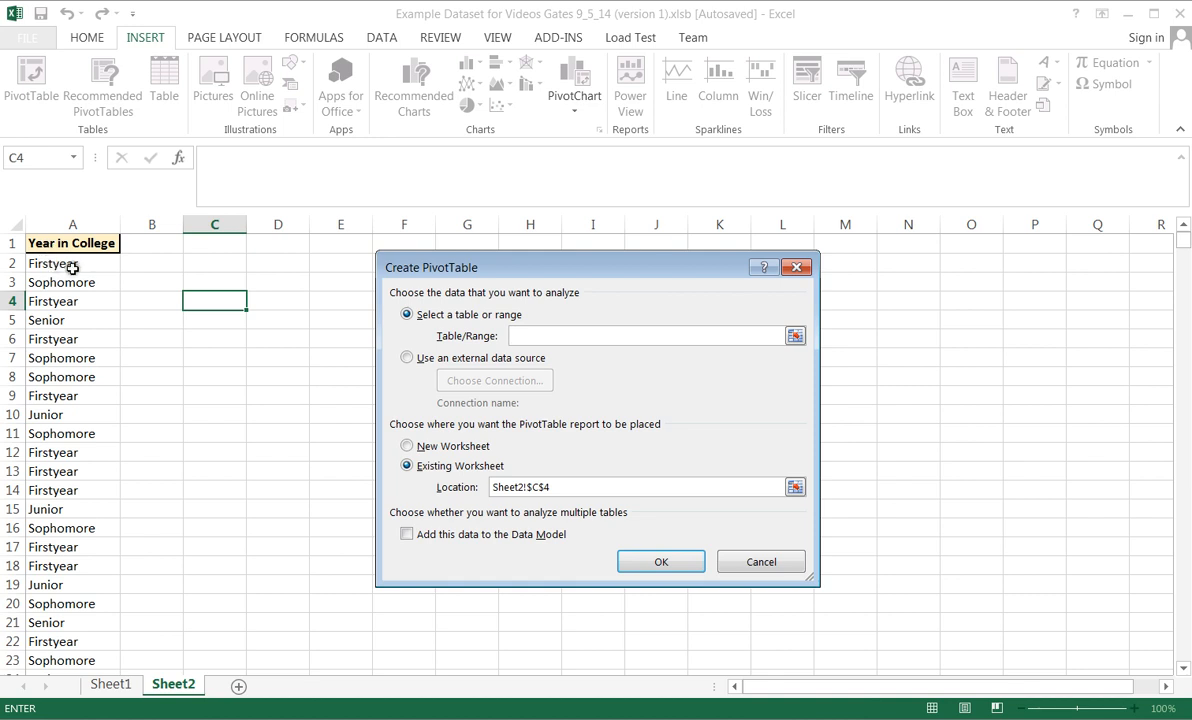
pyautogui.moveTo(96, 250)
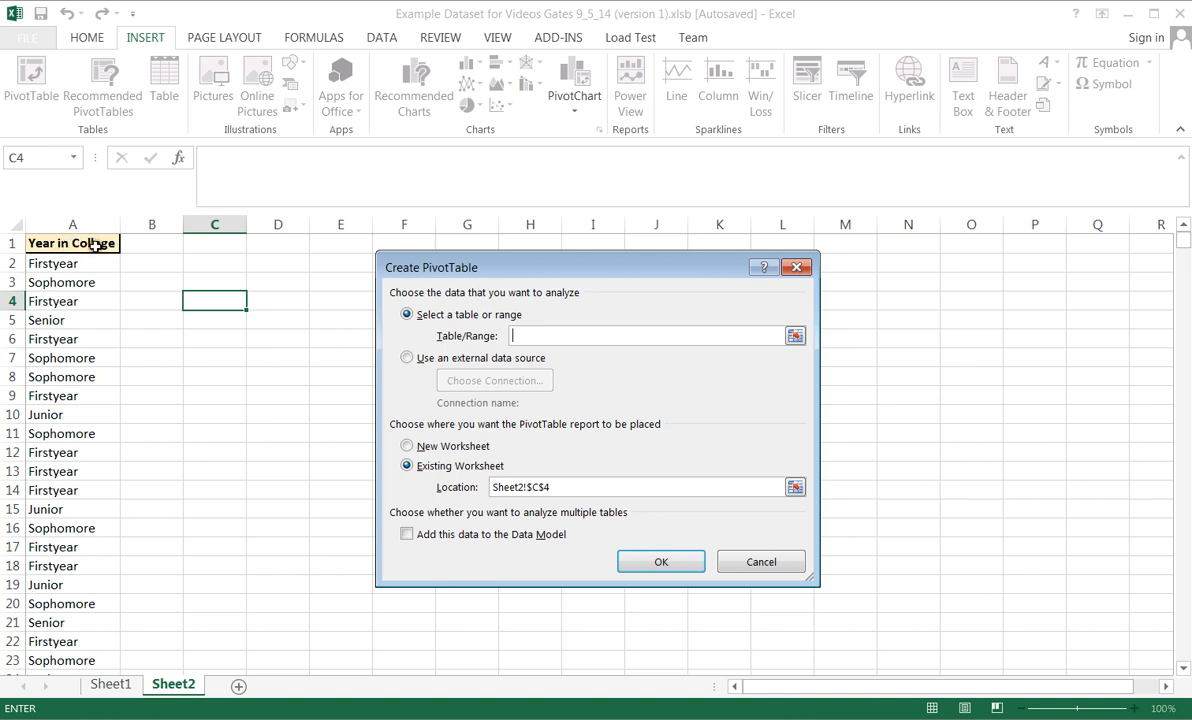
pyautogui.moveTo(320, 246)
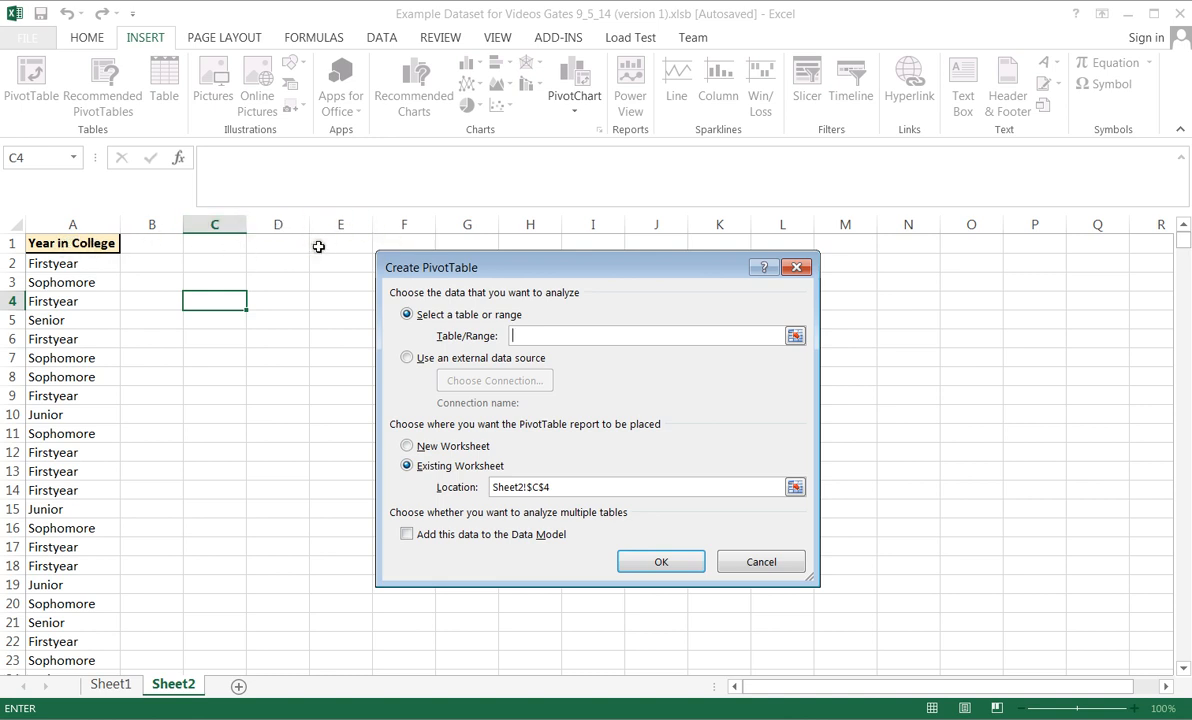
pyautogui.moveTo(64, 290)
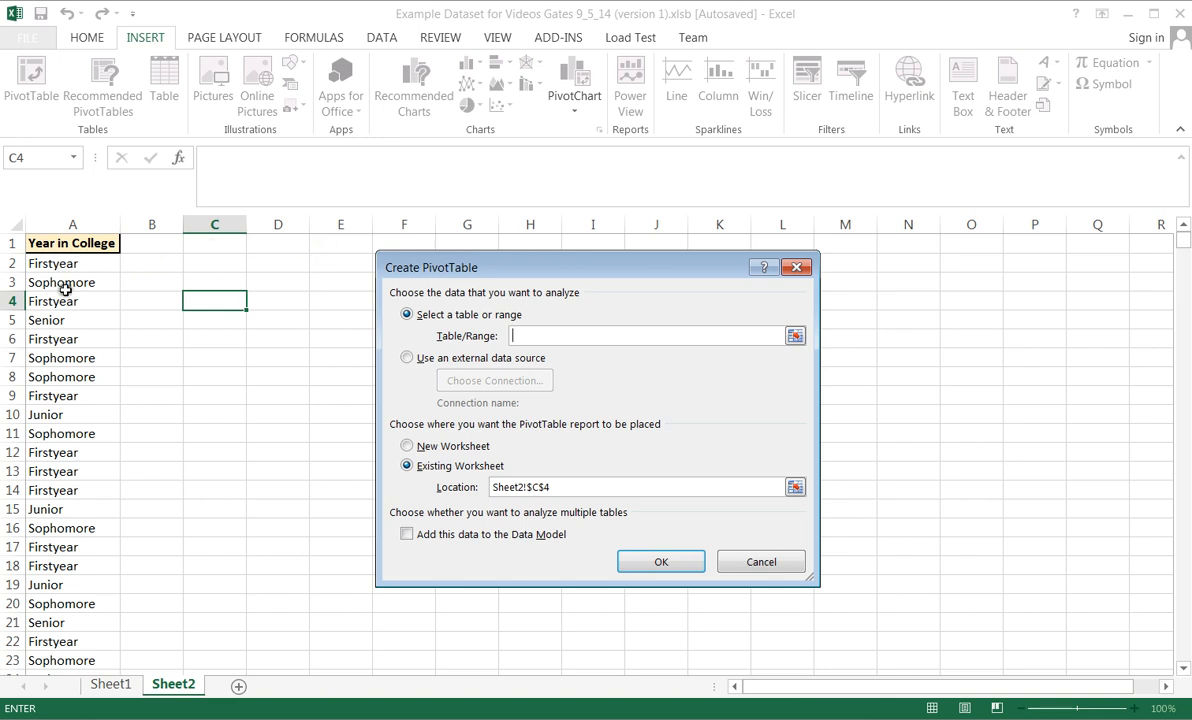
pyautogui.moveTo(52, 396)
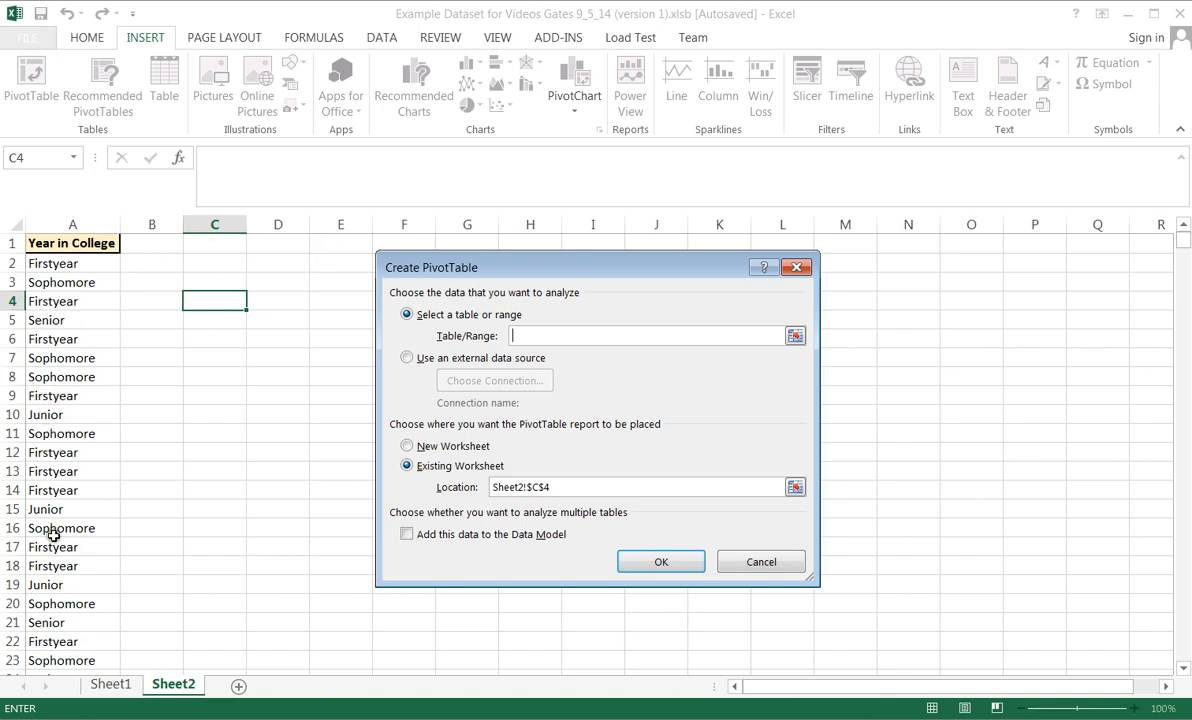
pyautogui.moveTo(68, 440)
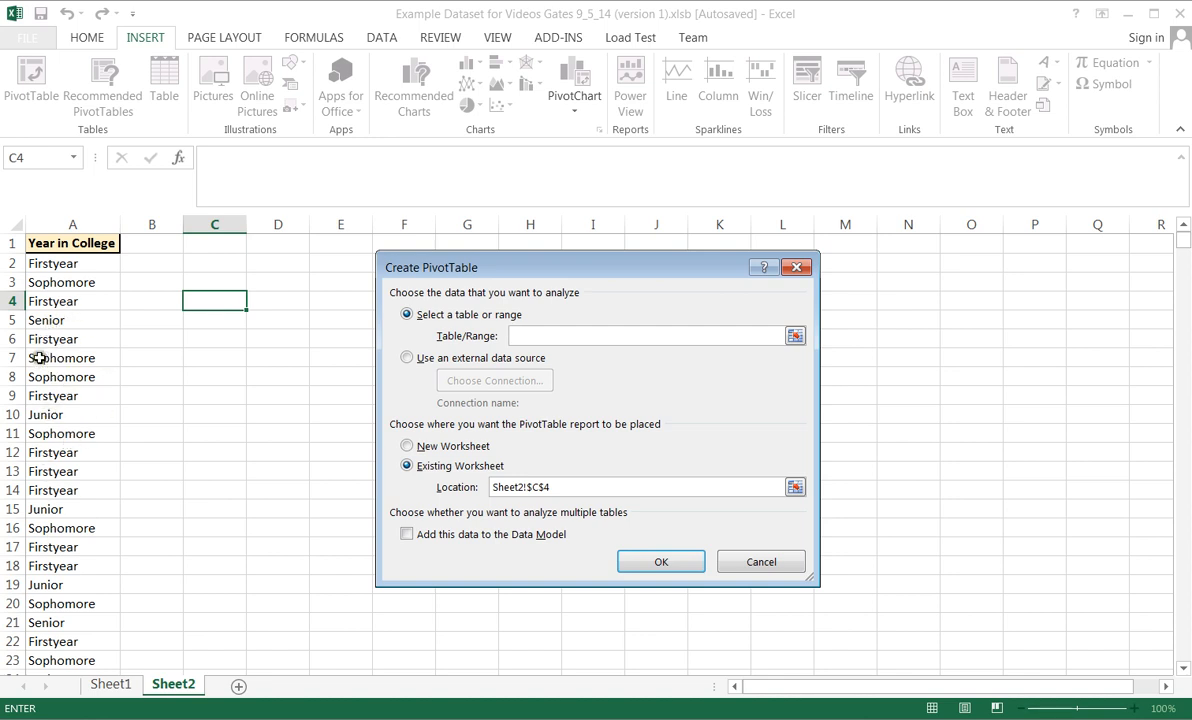
pyautogui.moveTo(88, 390)
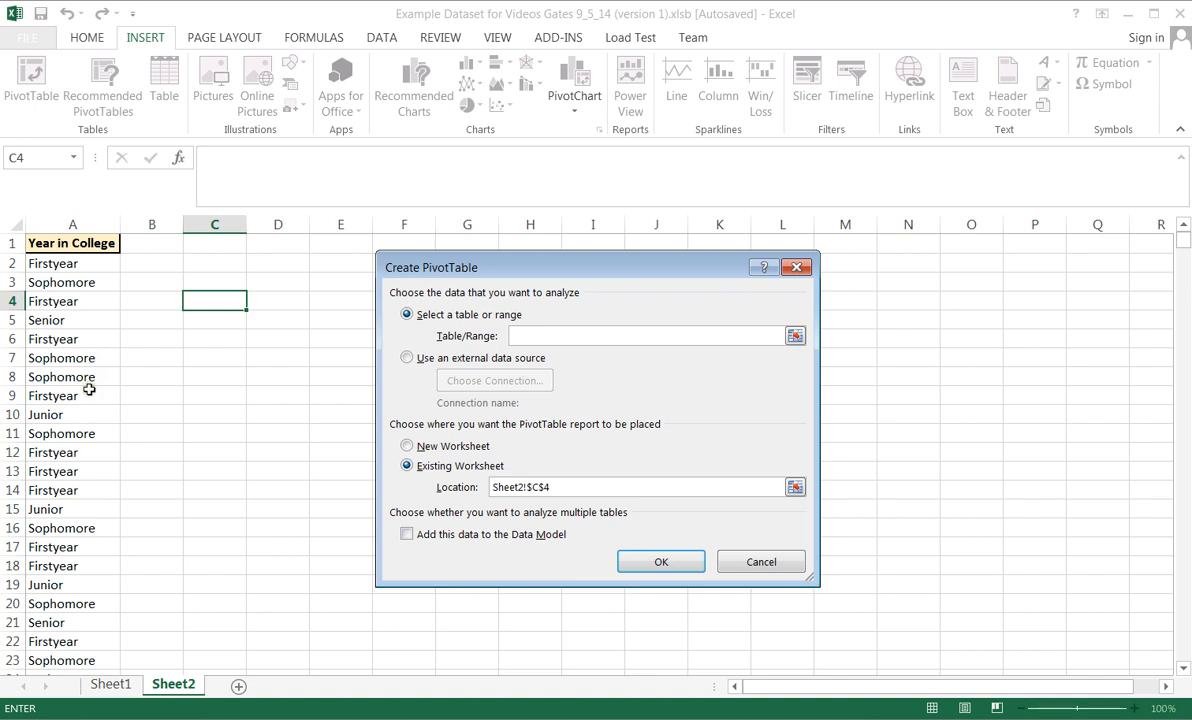
pyautogui.moveTo(84, 392)
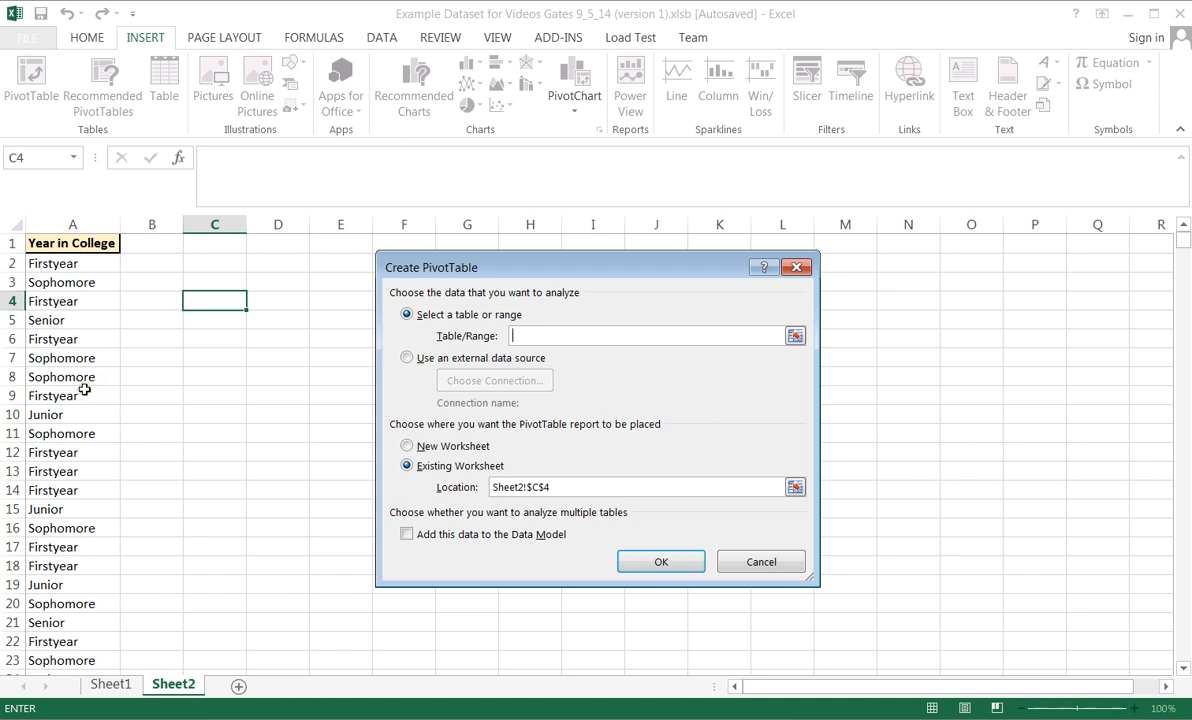
pyautogui.moveTo(40, 282)
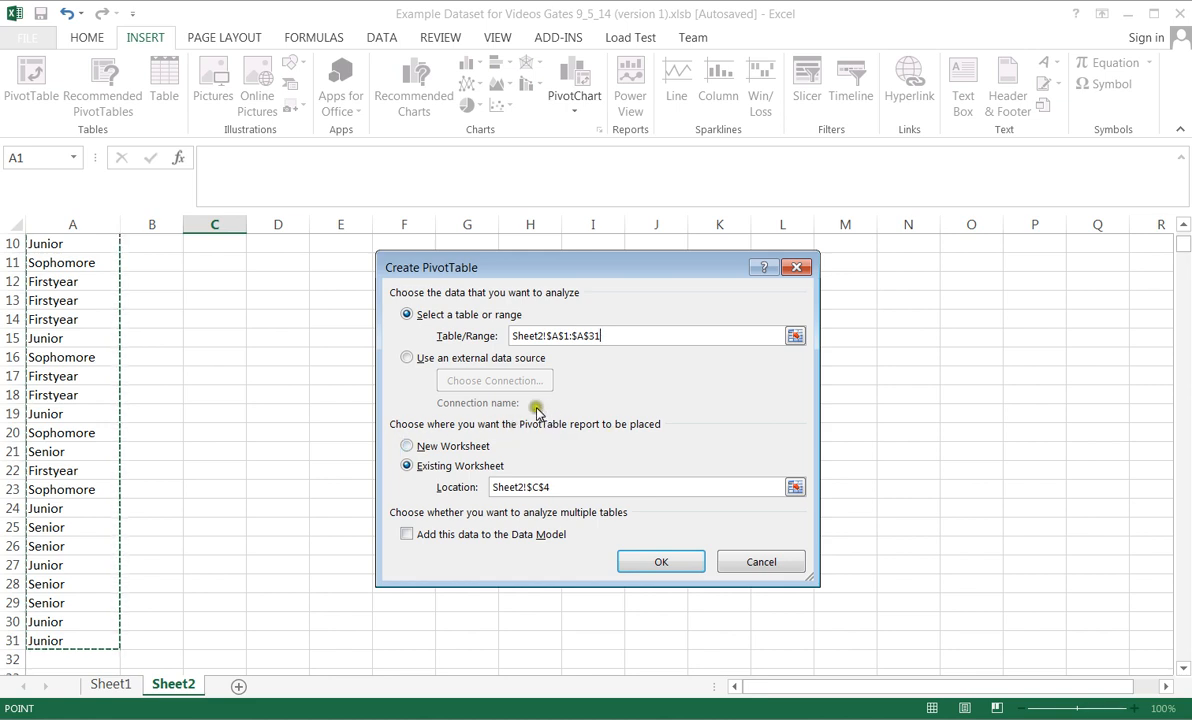
pyautogui.moveTo(380, 496)
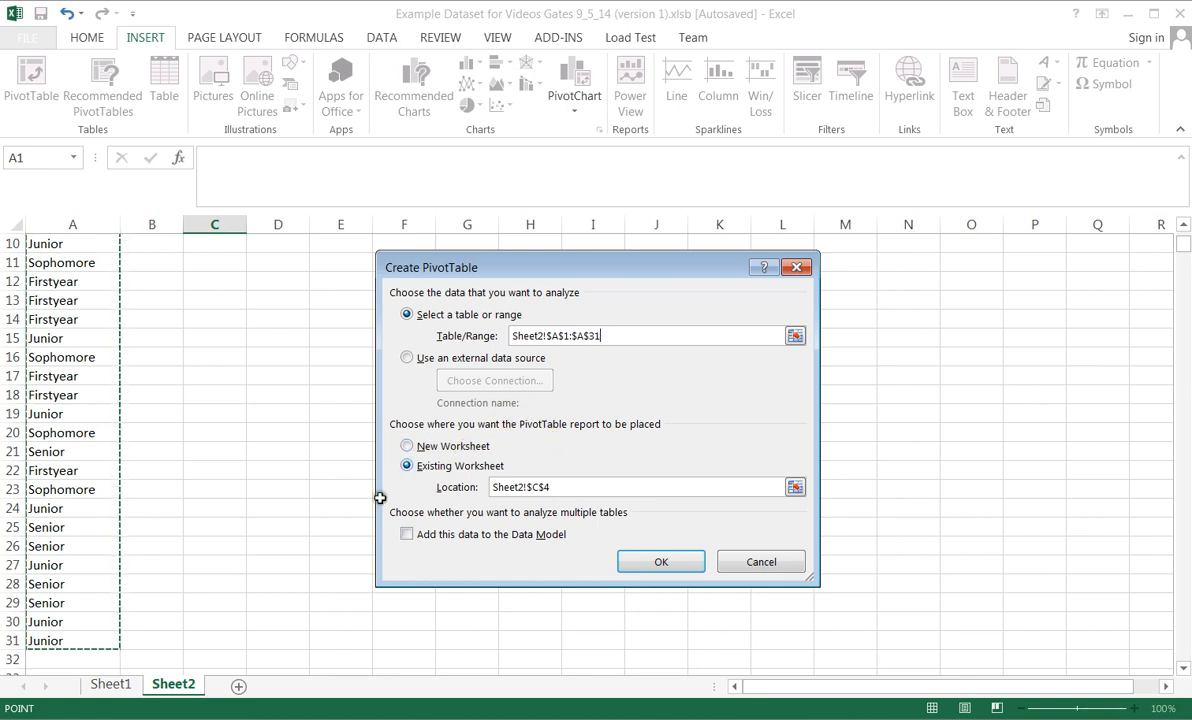
pyautogui.moveTo(476, 504)
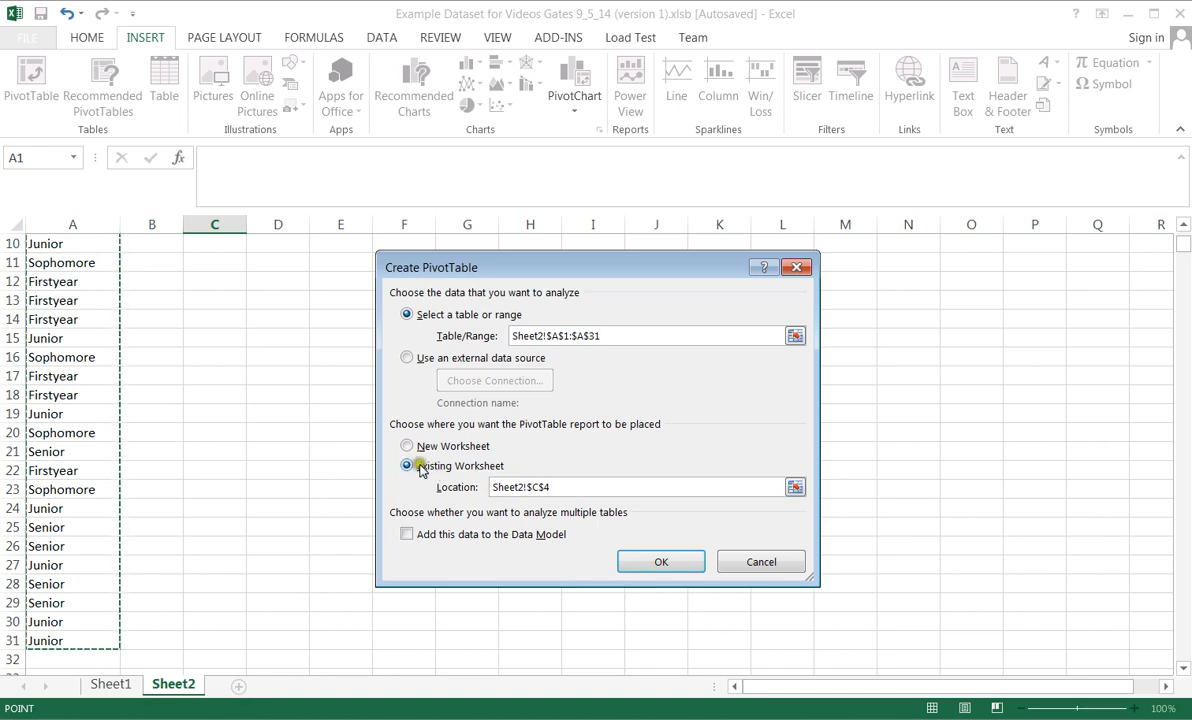
# Step: Confirm the Create PivotTable dialog to insert the blank pivot table at C4
pyautogui.click(660, 560)
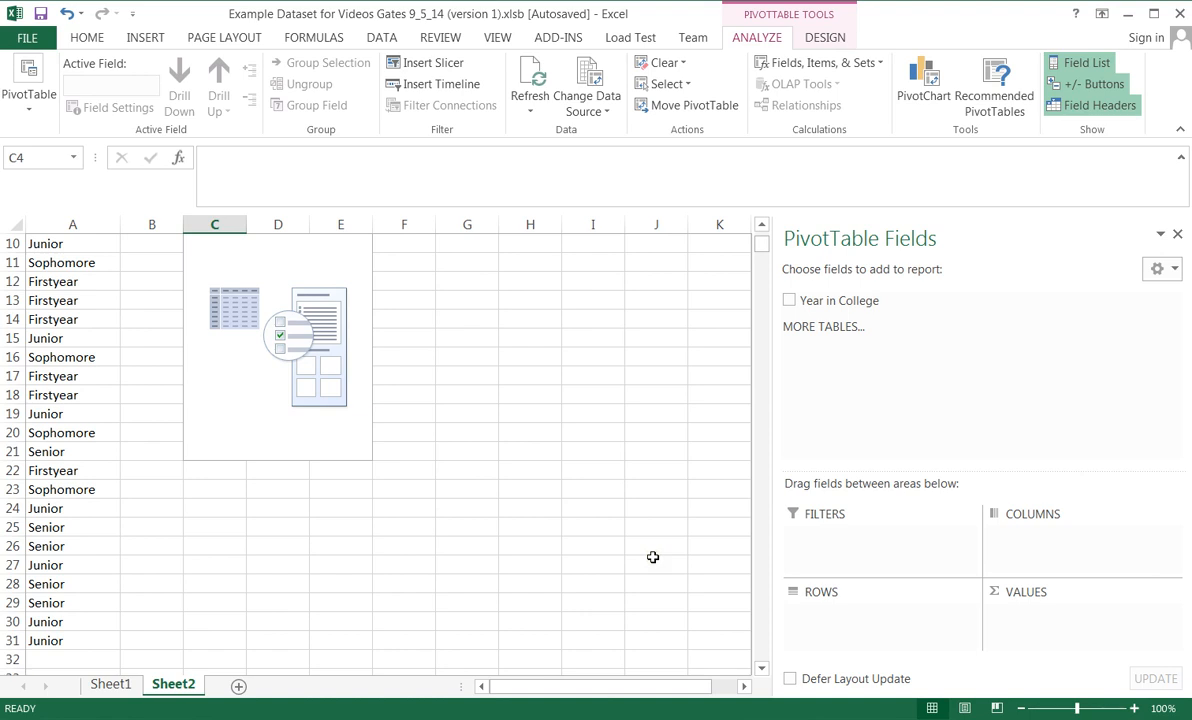
pyautogui.moveTo(454, 428)
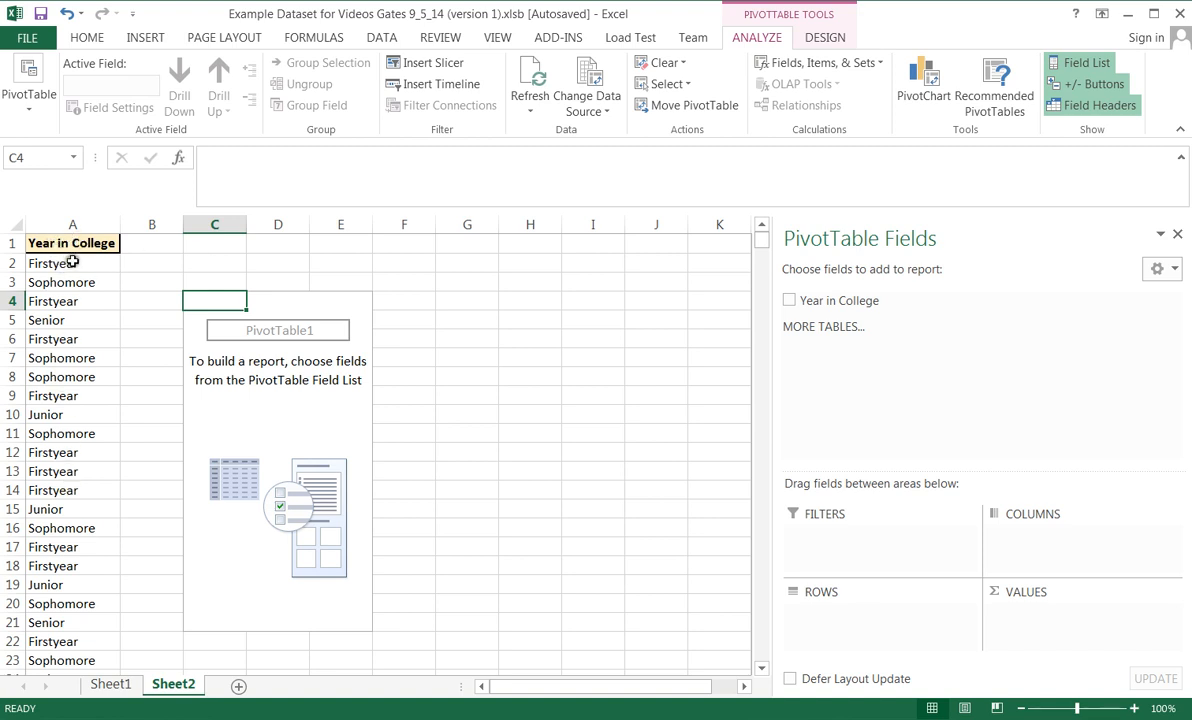
pyautogui.moveTo(426, 268)
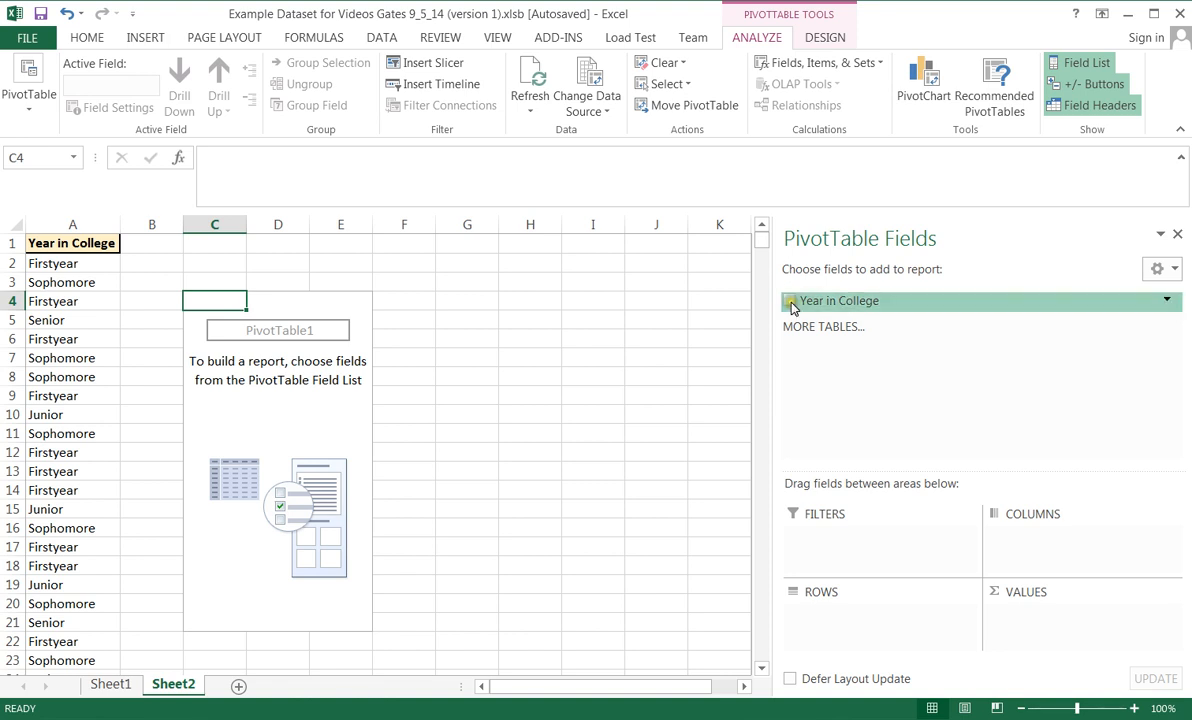
# Step: Check Year in College so Firstyear, Junior, Senior, Sophomore and Grand Total appear as rows
pyautogui.click(790, 300)
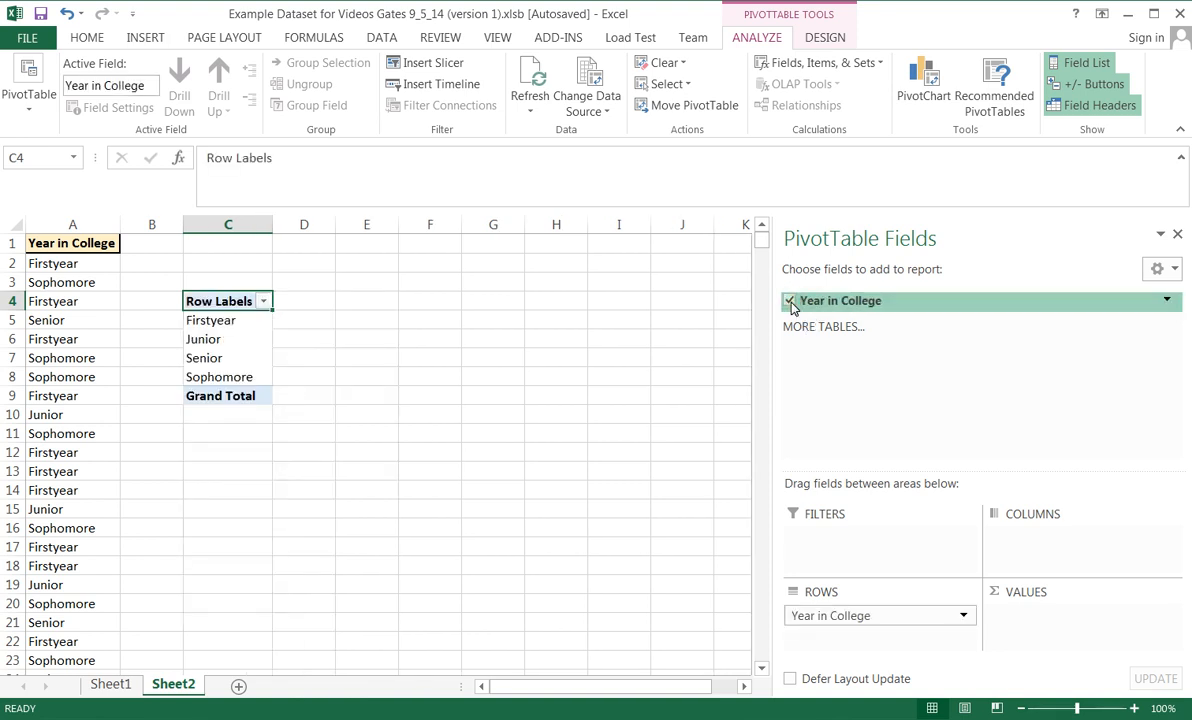
pyautogui.click(788, 300)
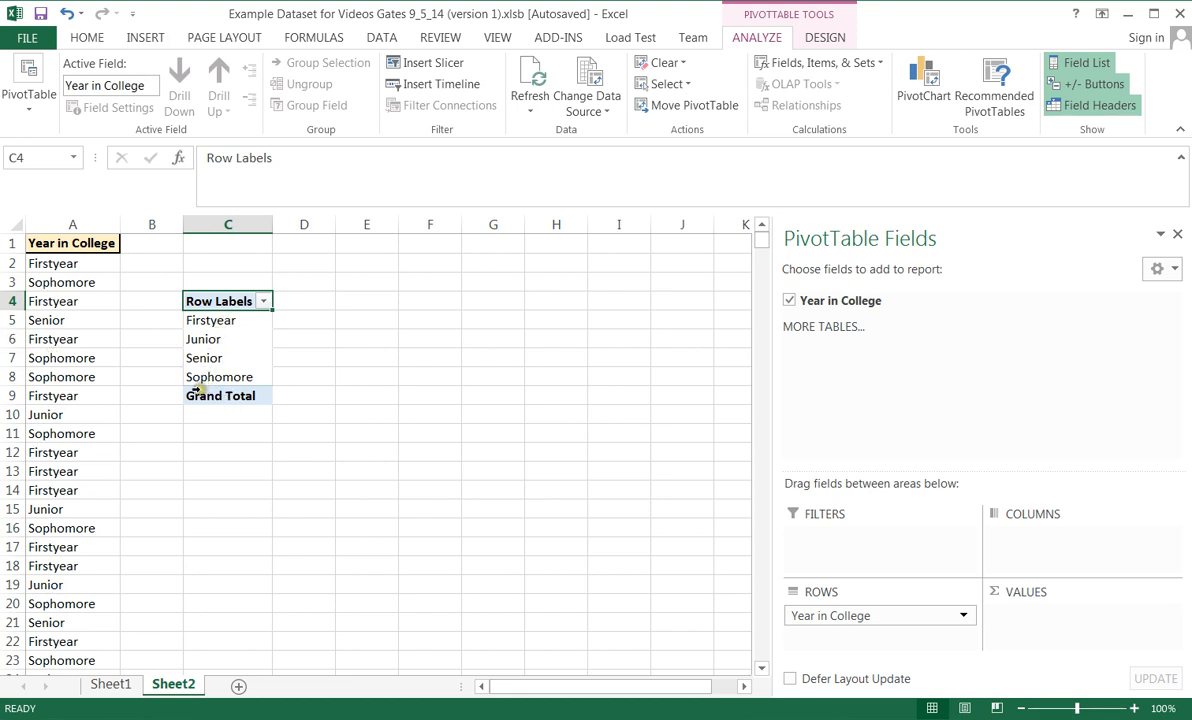
pyautogui.moveTo(210, 320)
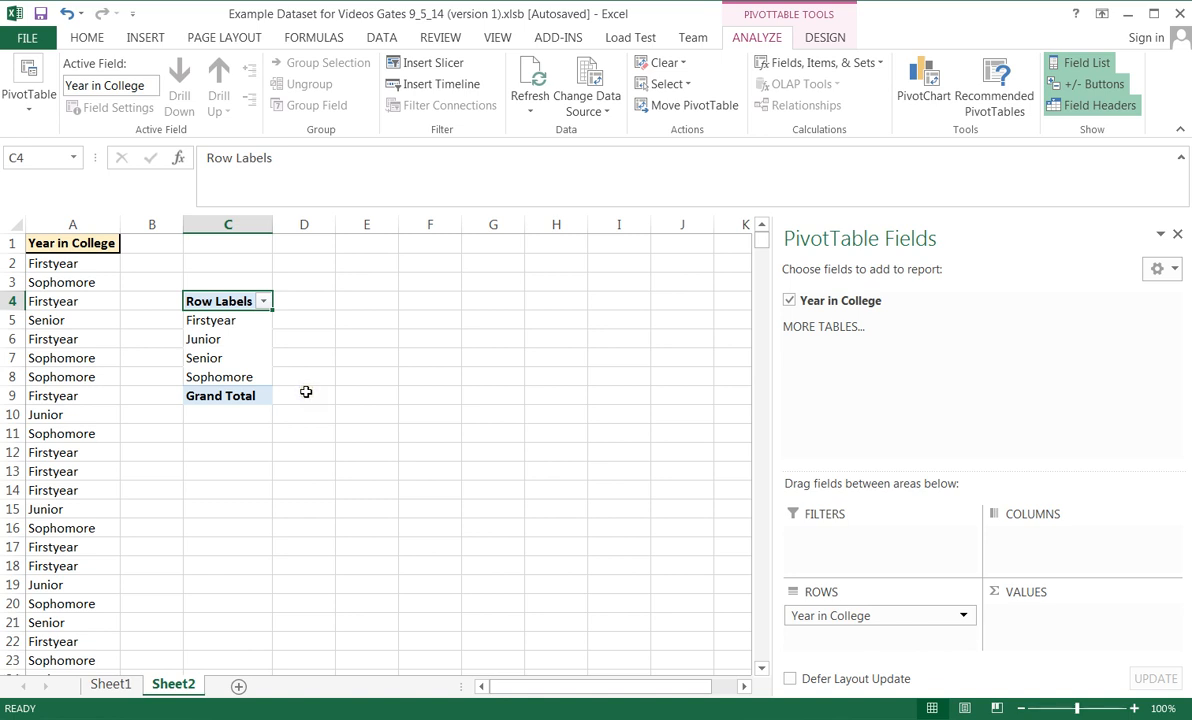
pyautogui.moveTo(302, 336)
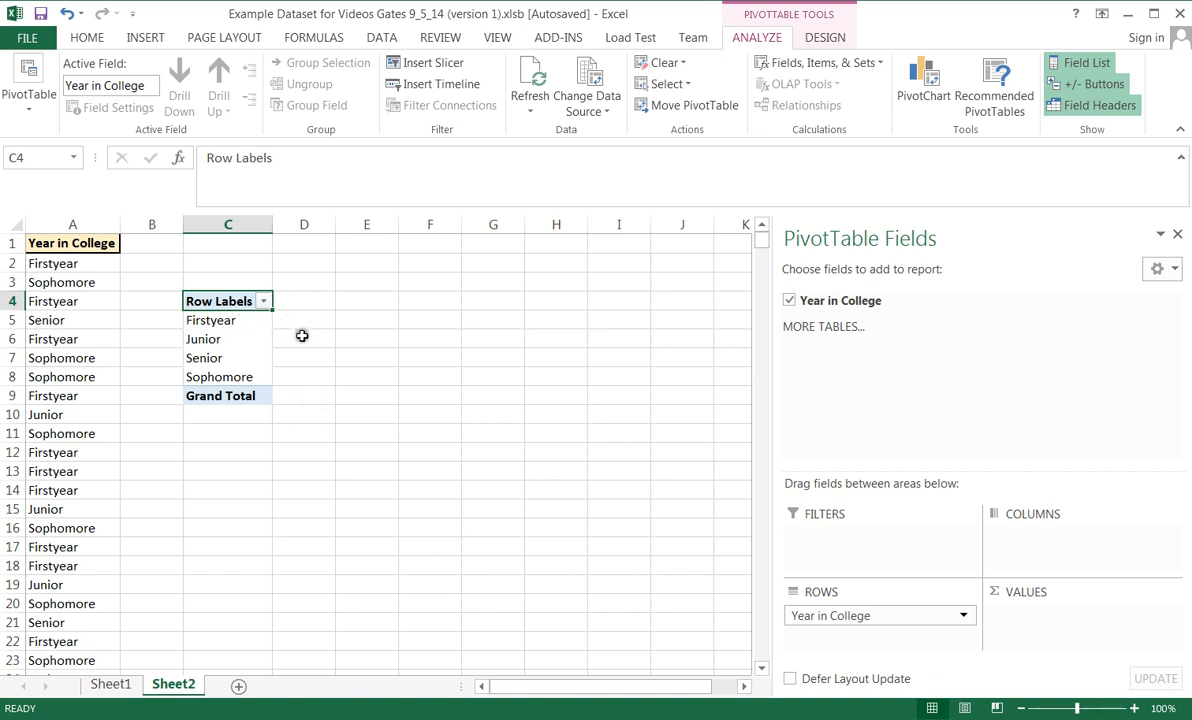
pyautogui.moveTo(304, 376)
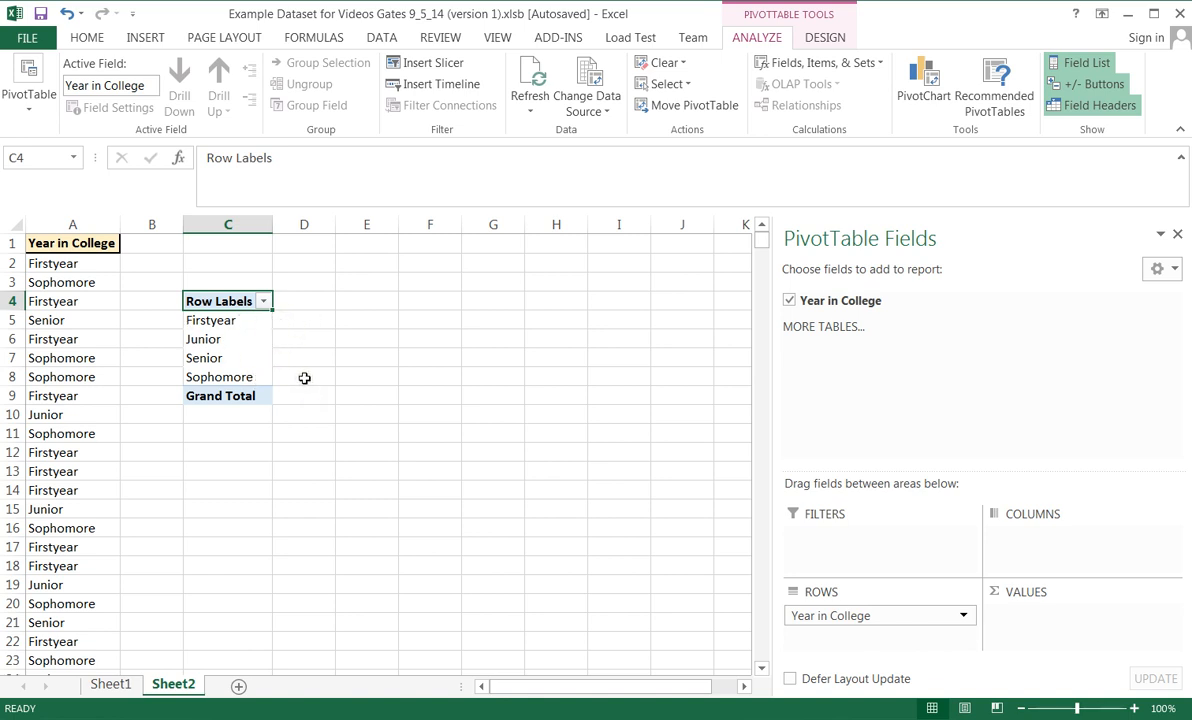
pyautogui.moveTo(210, 320)
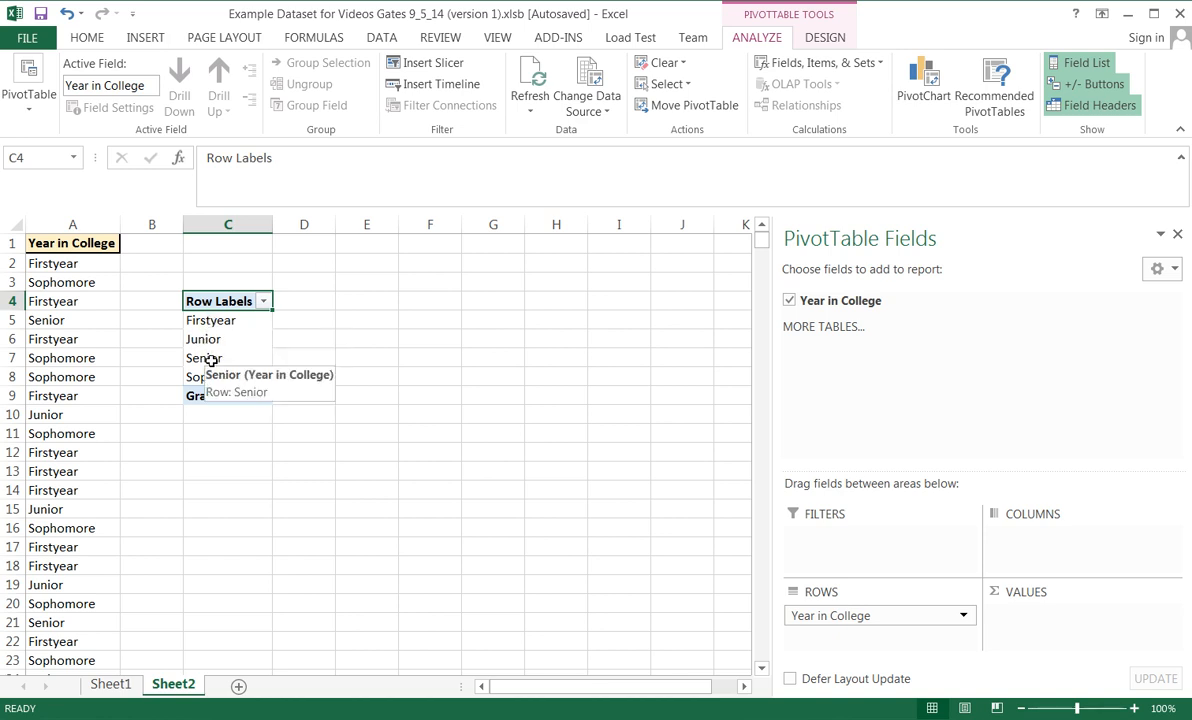
# Step: Move the Senior and Junior row labels so rows read Firstyear, Sophomore, Junior, Senior
pyautogui.rightClick(204, 358)
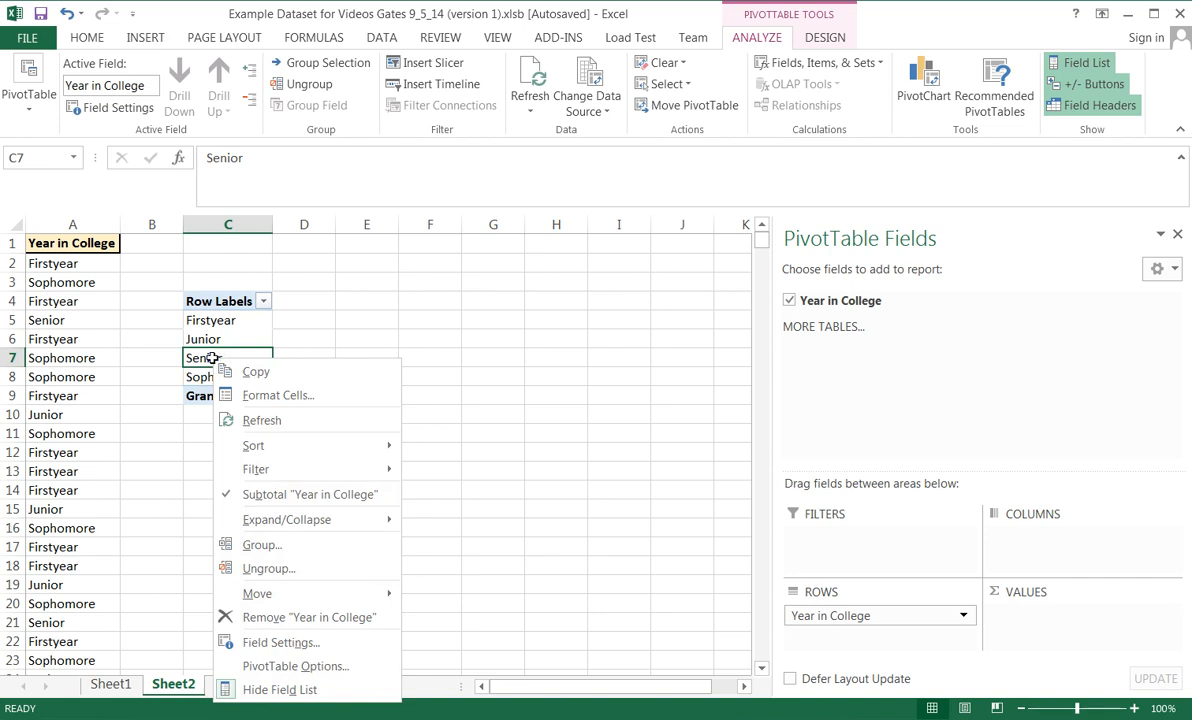
pyautogui.moveTo(312, 642)
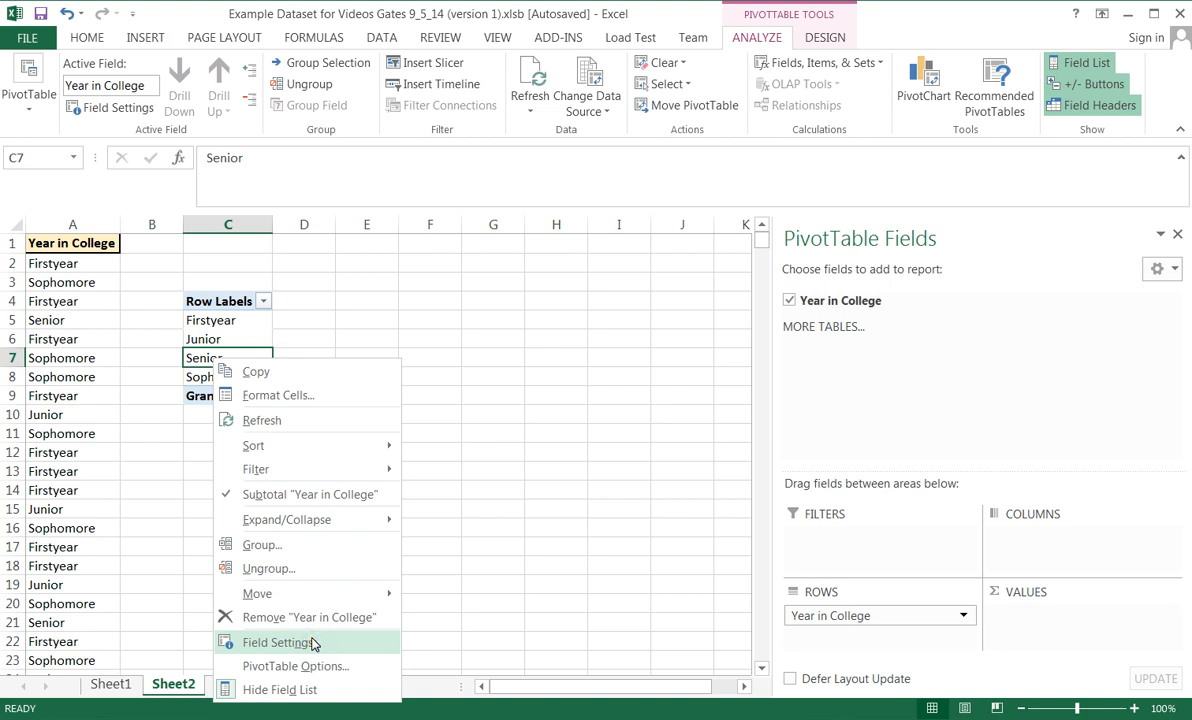
pyautogui.moveTo(256, 592)
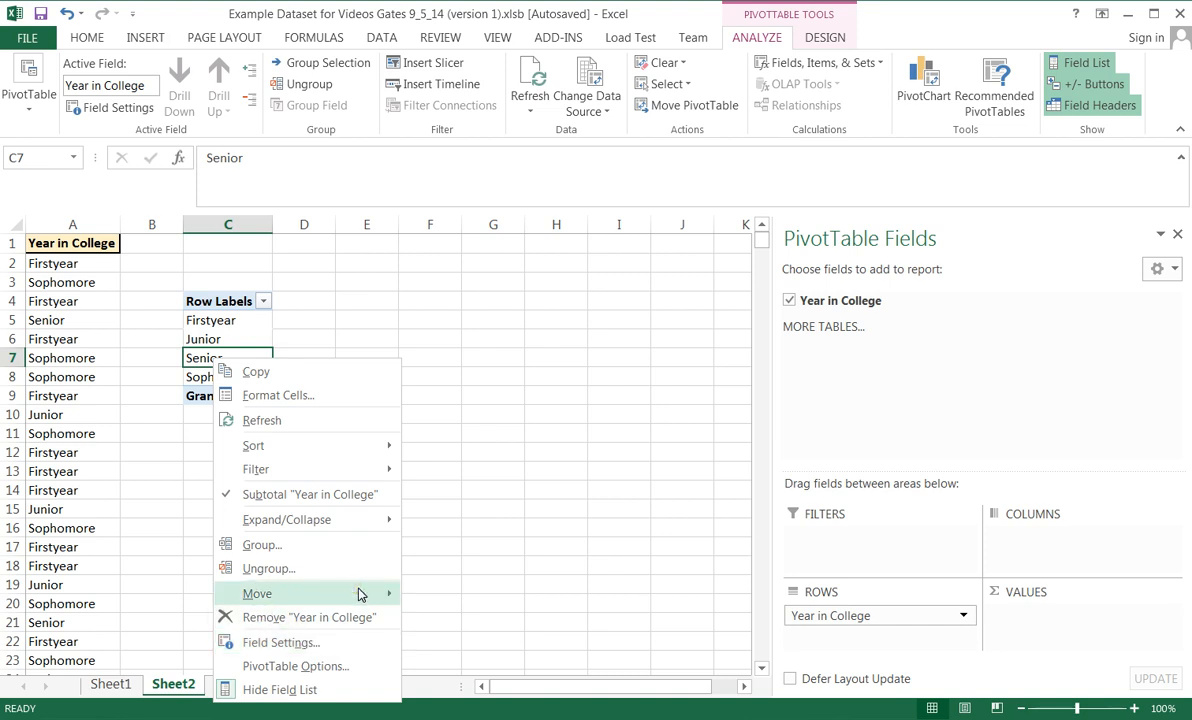
pyautogui.moveTo(460, 590)
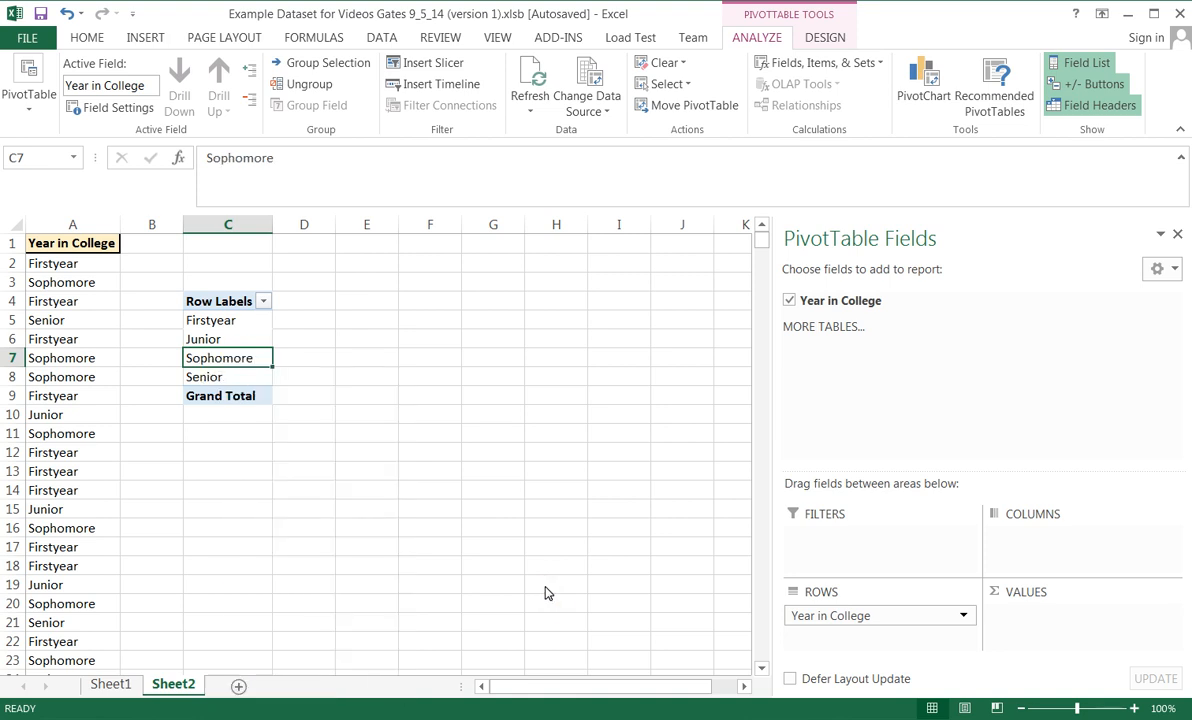
pyautogui.click(210, 338)
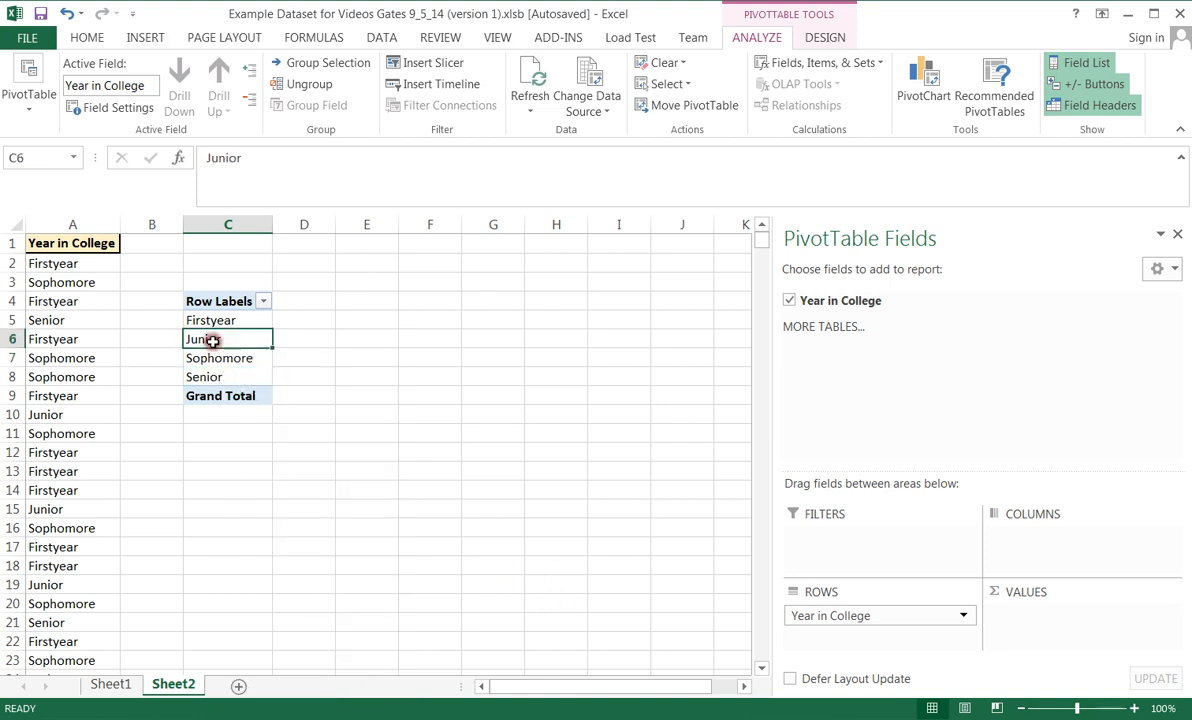
pyautogui.rightClick(204, 340)
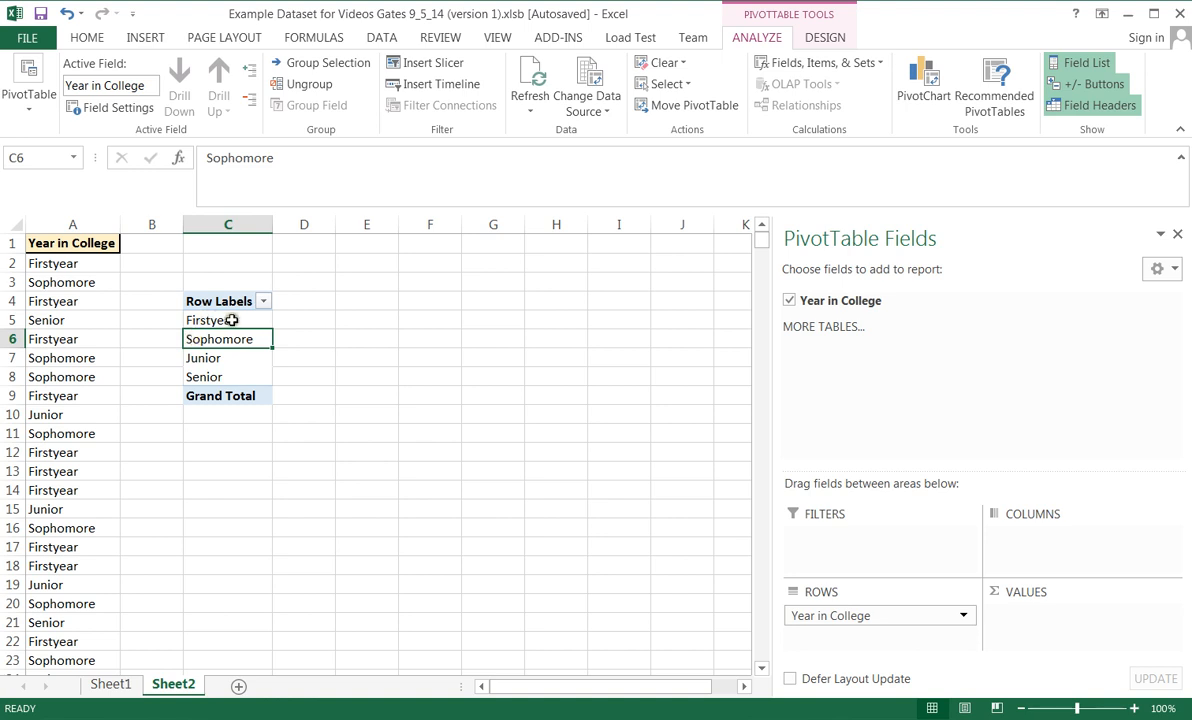
pyautogui.moveTo(204, 358)
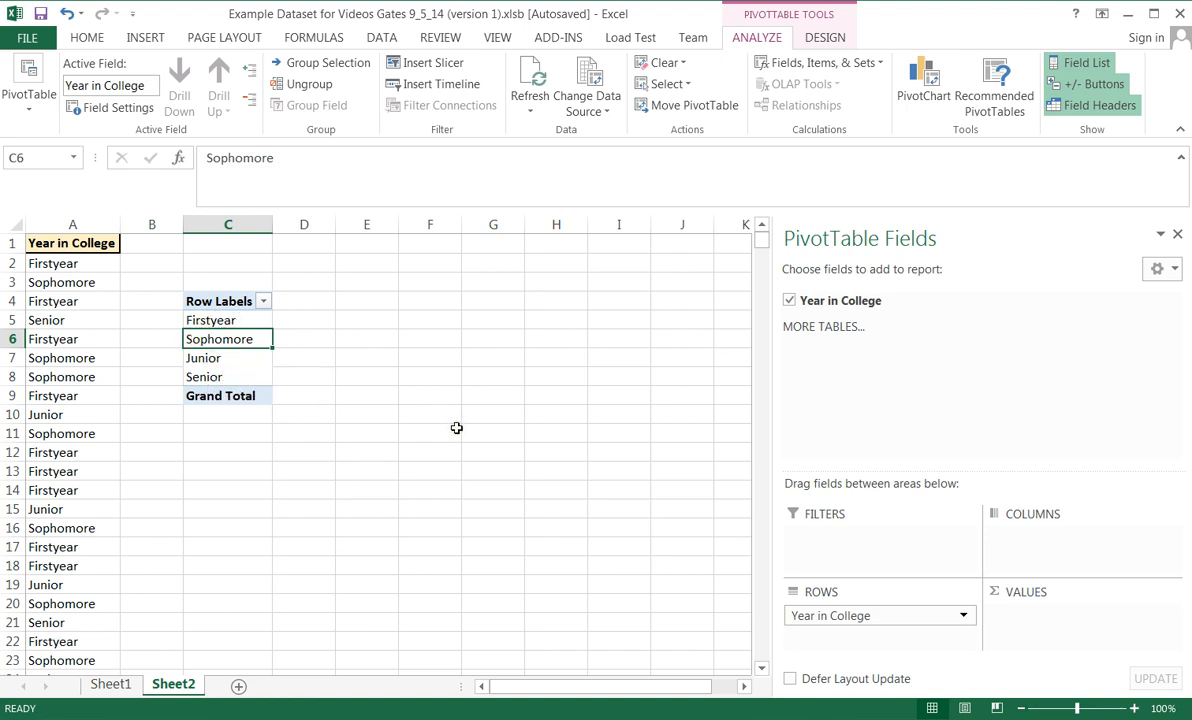
pyautogui.moveTo(948, 530)
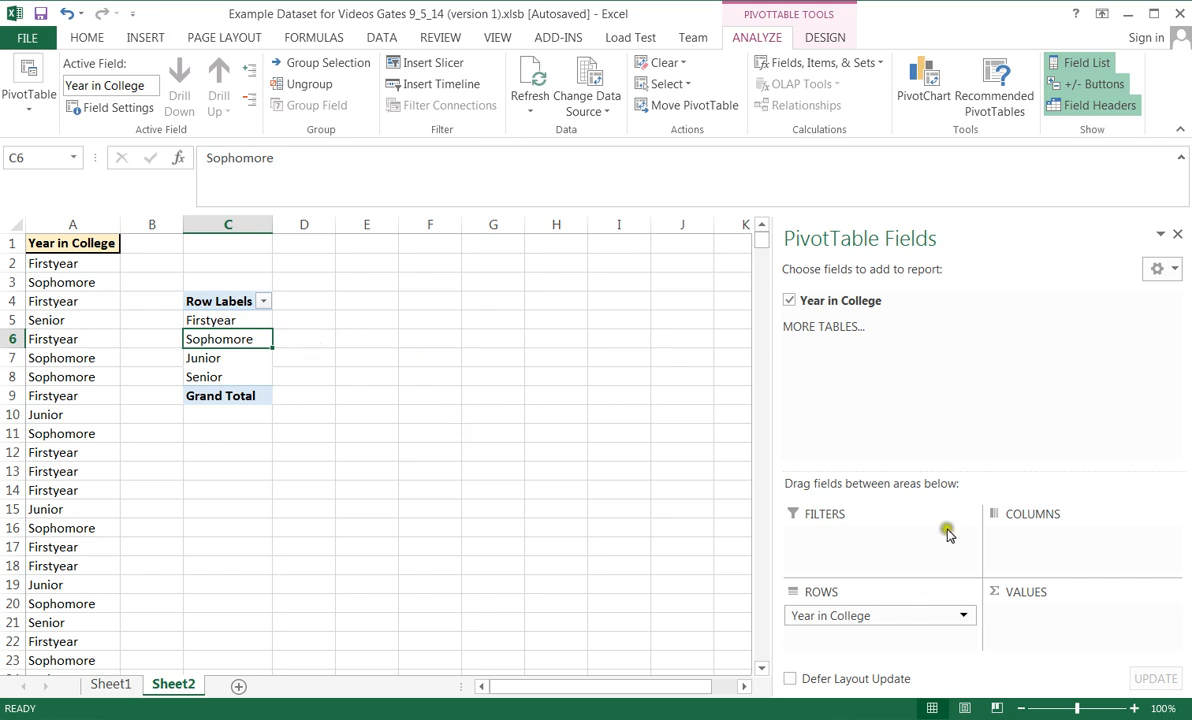
pyautogui.moveTo(928, 468)
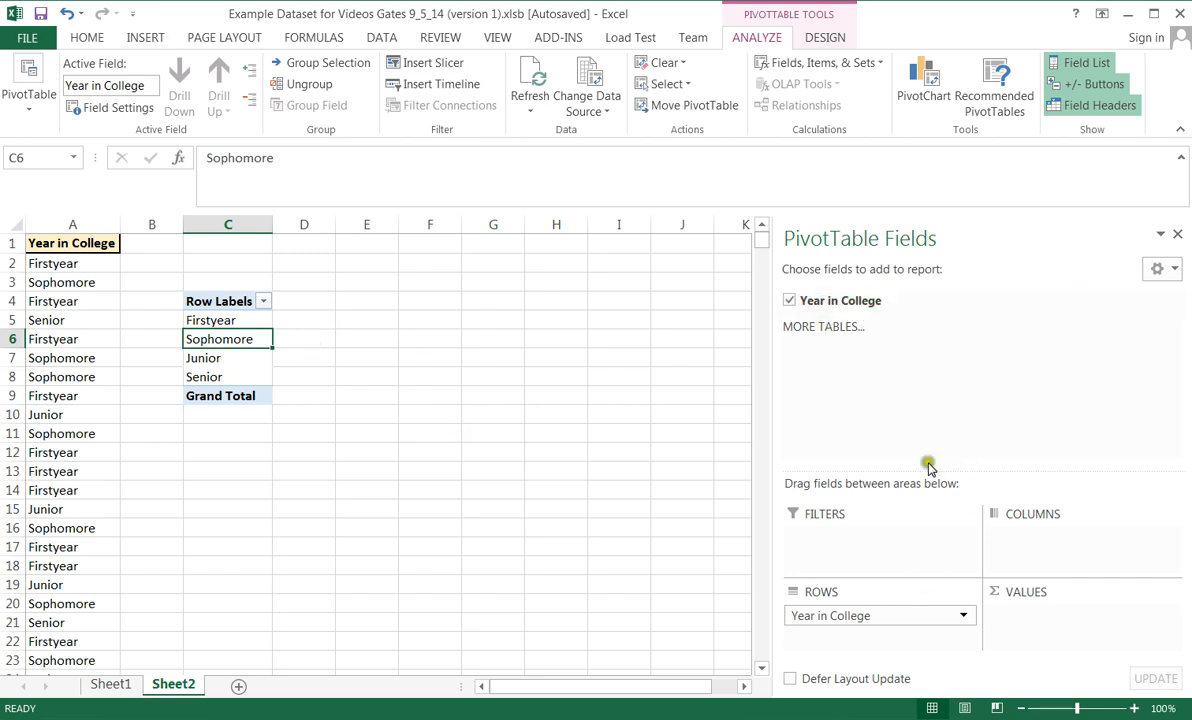
pyautogui.moveTo(820, 596)
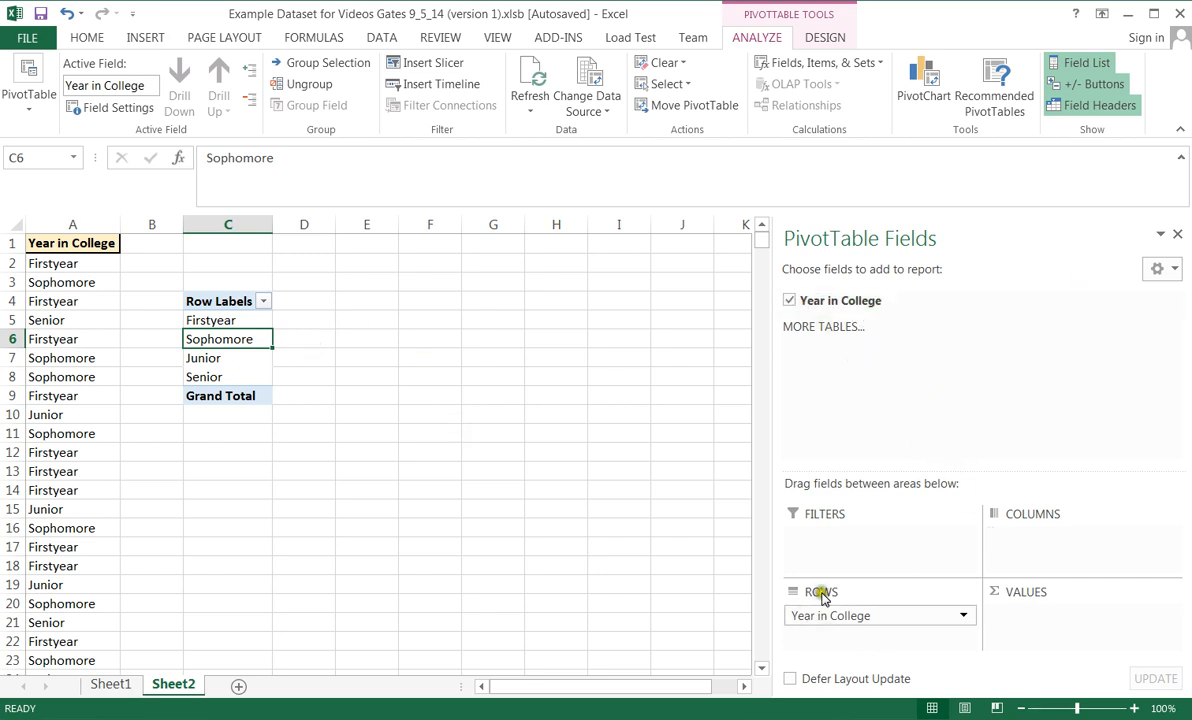
pyautogui.moveTo(810, 624)
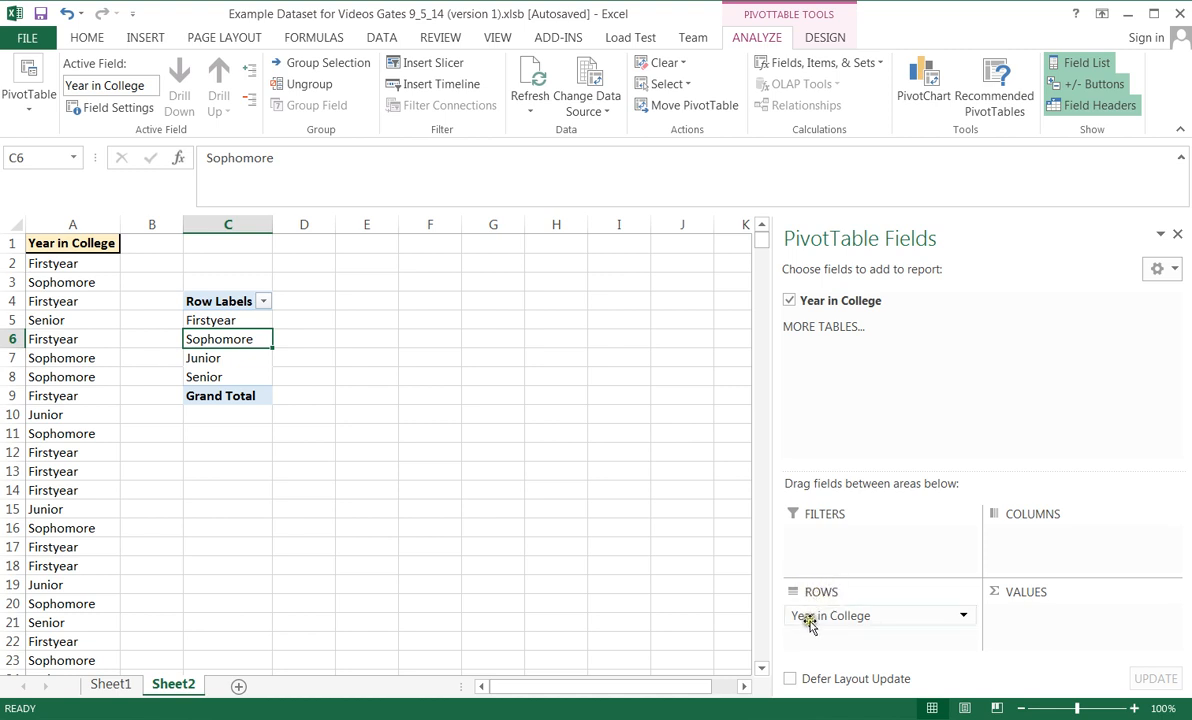
pyautogui.moveTo(848, 618)
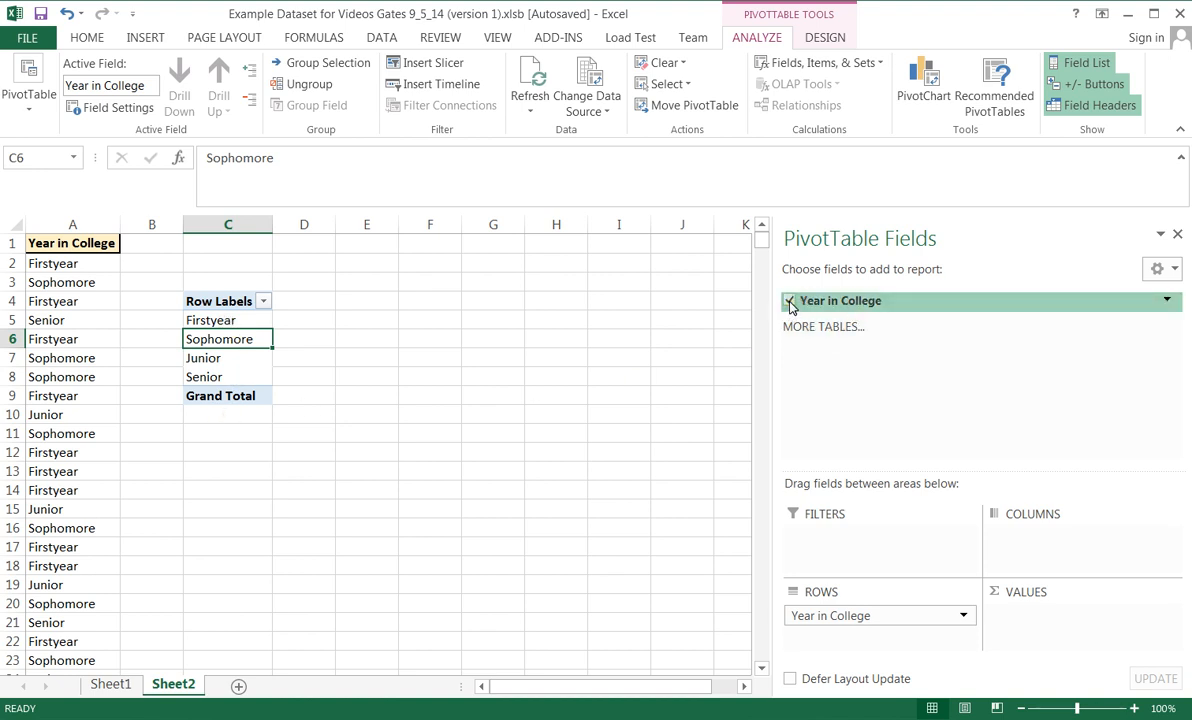
# Step: Keep Year in College checked as the pivot table's only row field
pyautogui.click(790, 300)
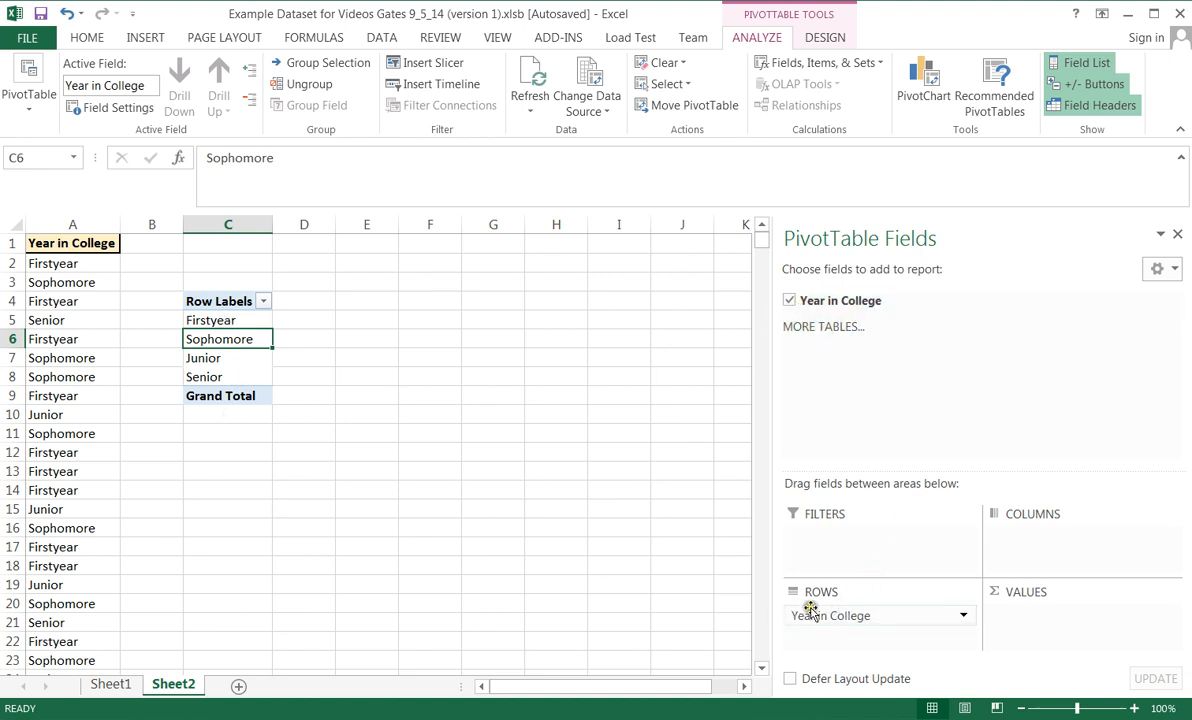
pyautogui.moveTo(824, 580)
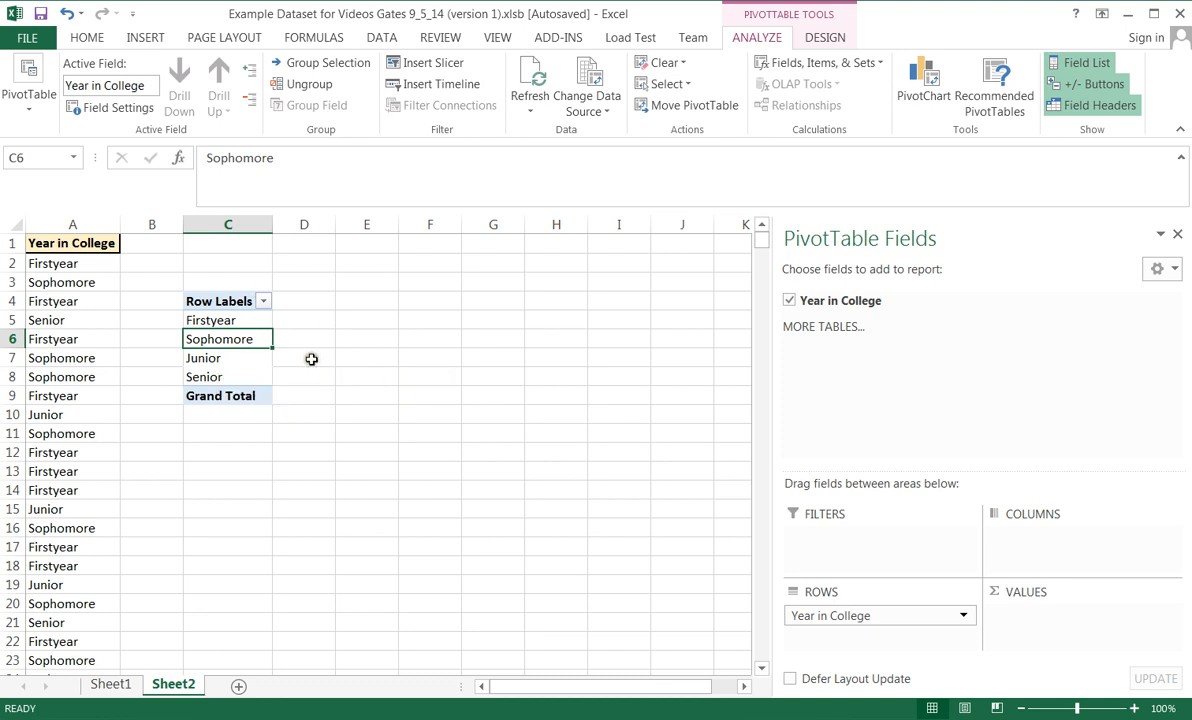
pyautogui.moveTo(966, 572)
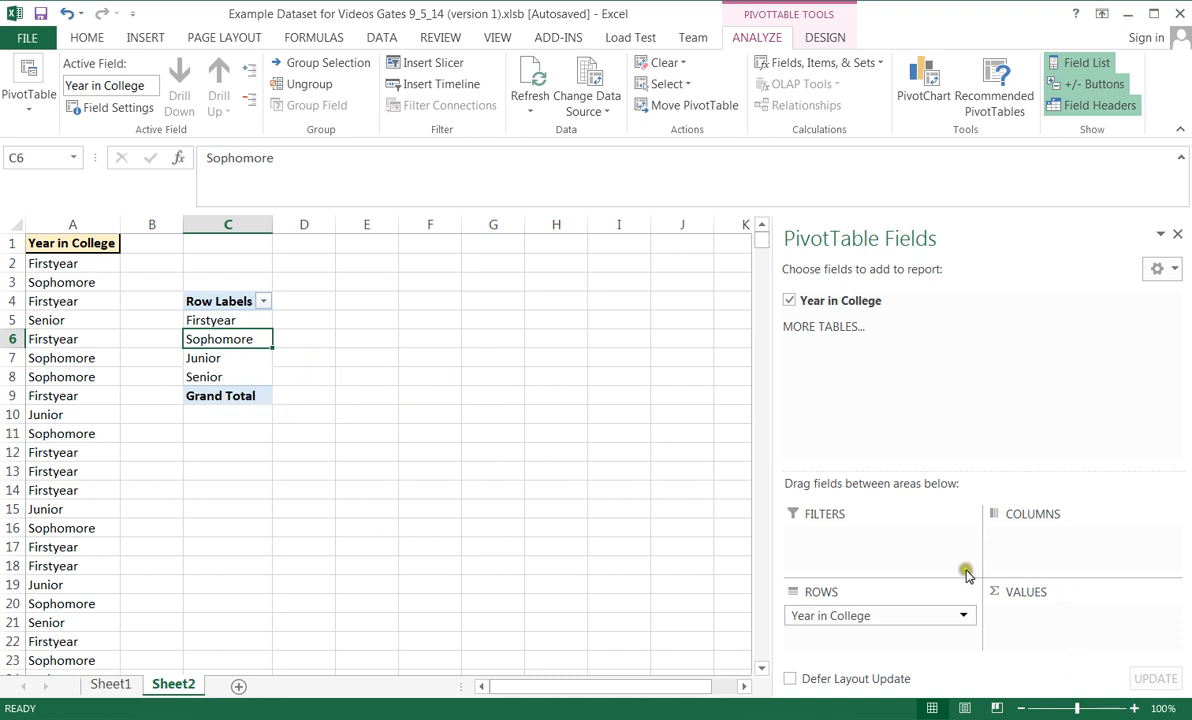
pyautogui.moveTo(356, 332)
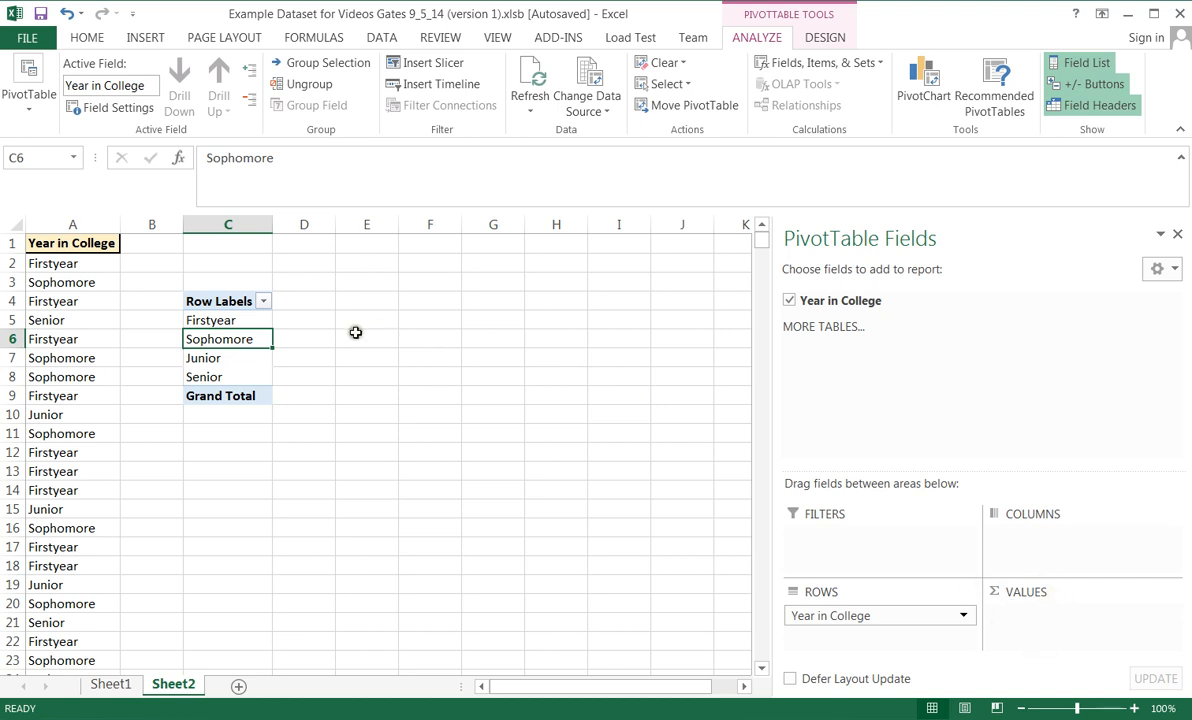
pyautogui.moveTo(488, 412)
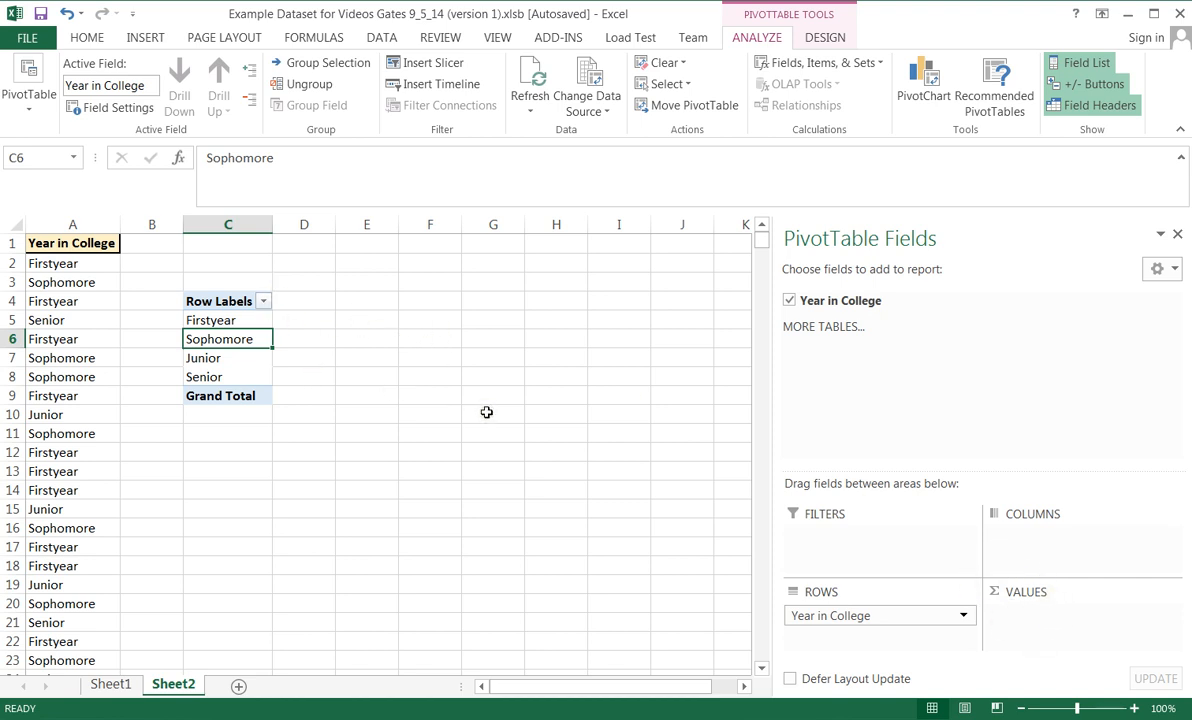
pyautogui.moveTo(840, 300)
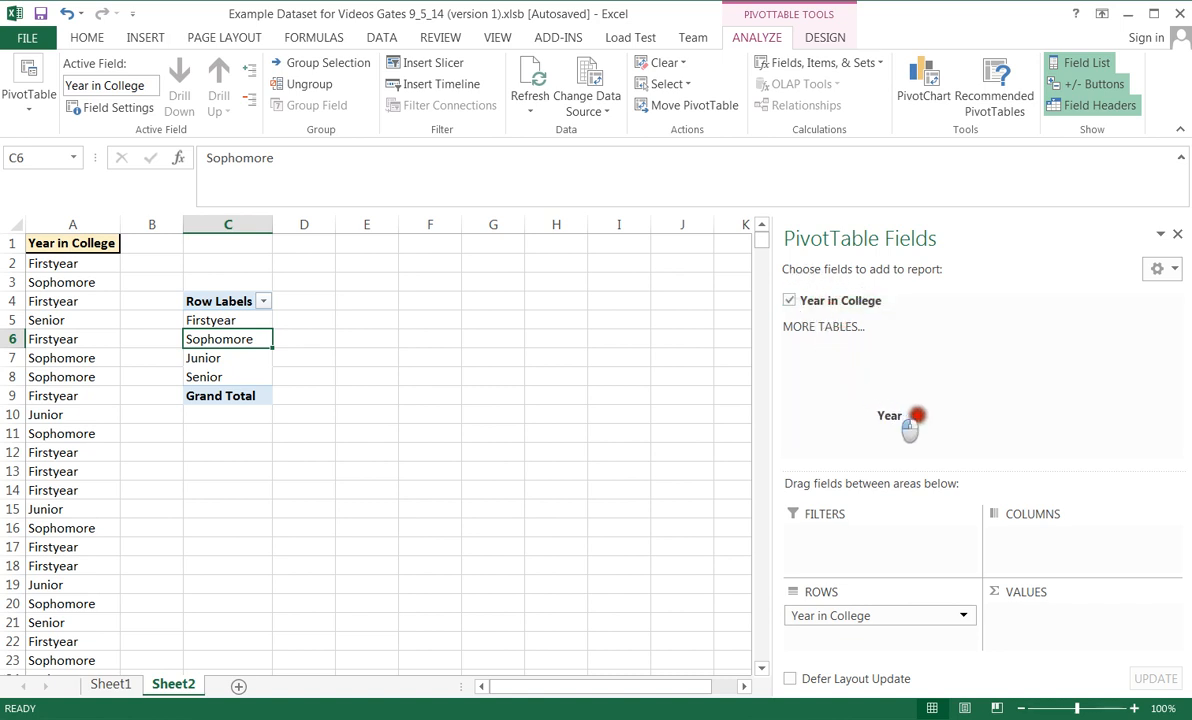
# Step: Drag Year in College into Values to count 10, 7, 7 and 6 totalling 30
pyautogui.moveTo(904, 420); pyautogui.dragTo(1080, 620)
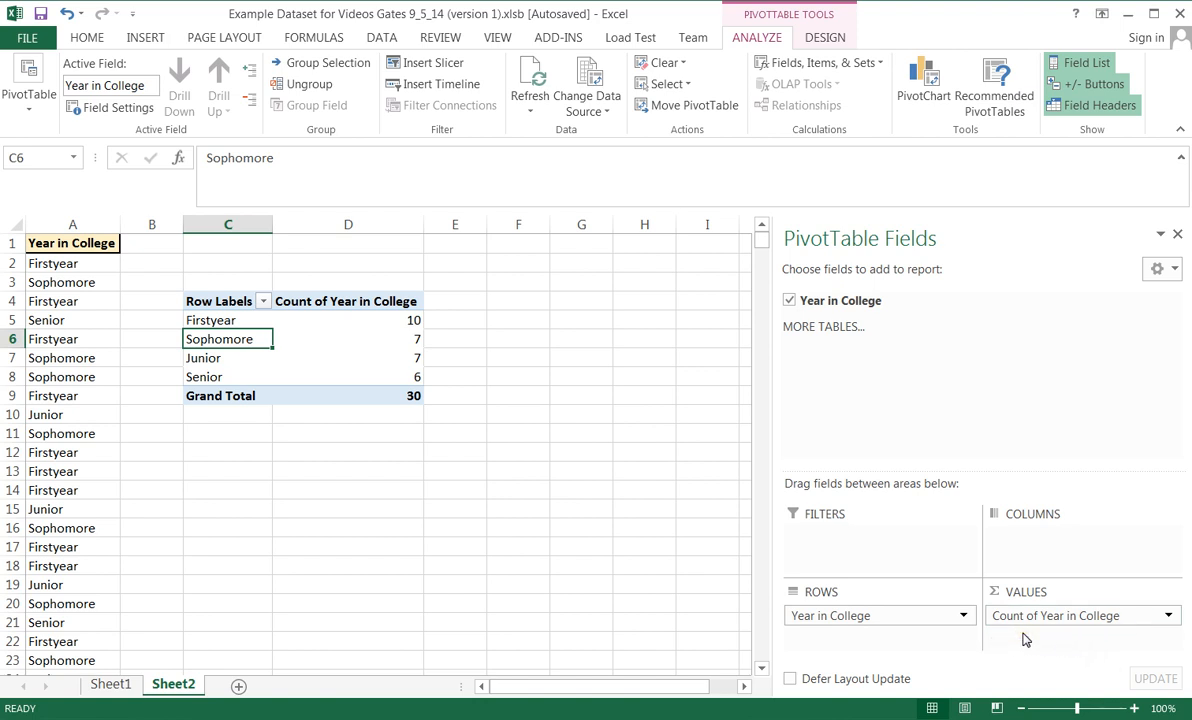
pyautogui.moveTo(1010, 616)
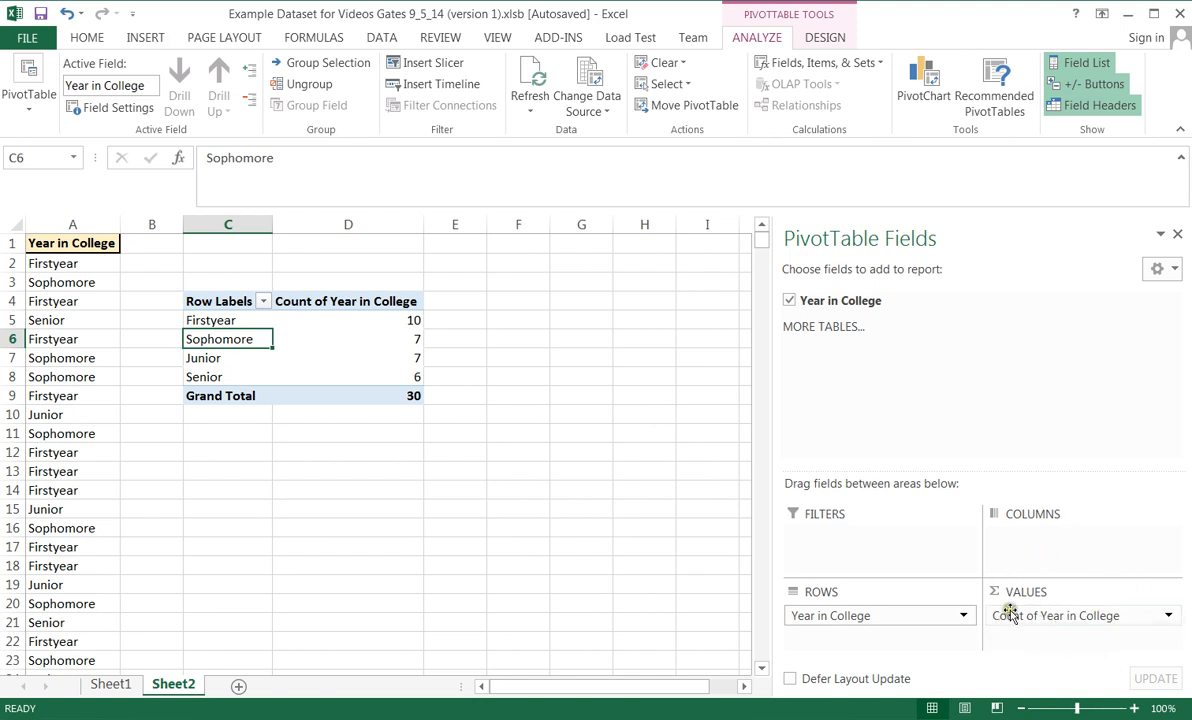
pyautogui.moveTo(1004, 624)
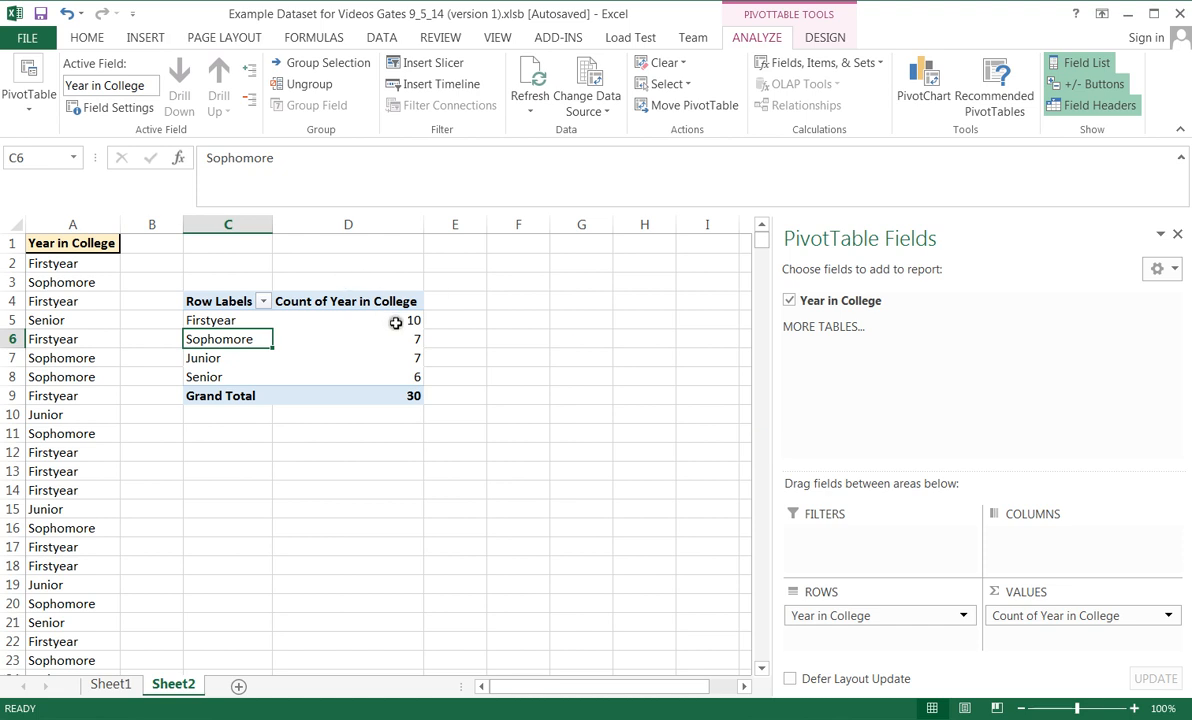
pyautogui.click(348, 320)
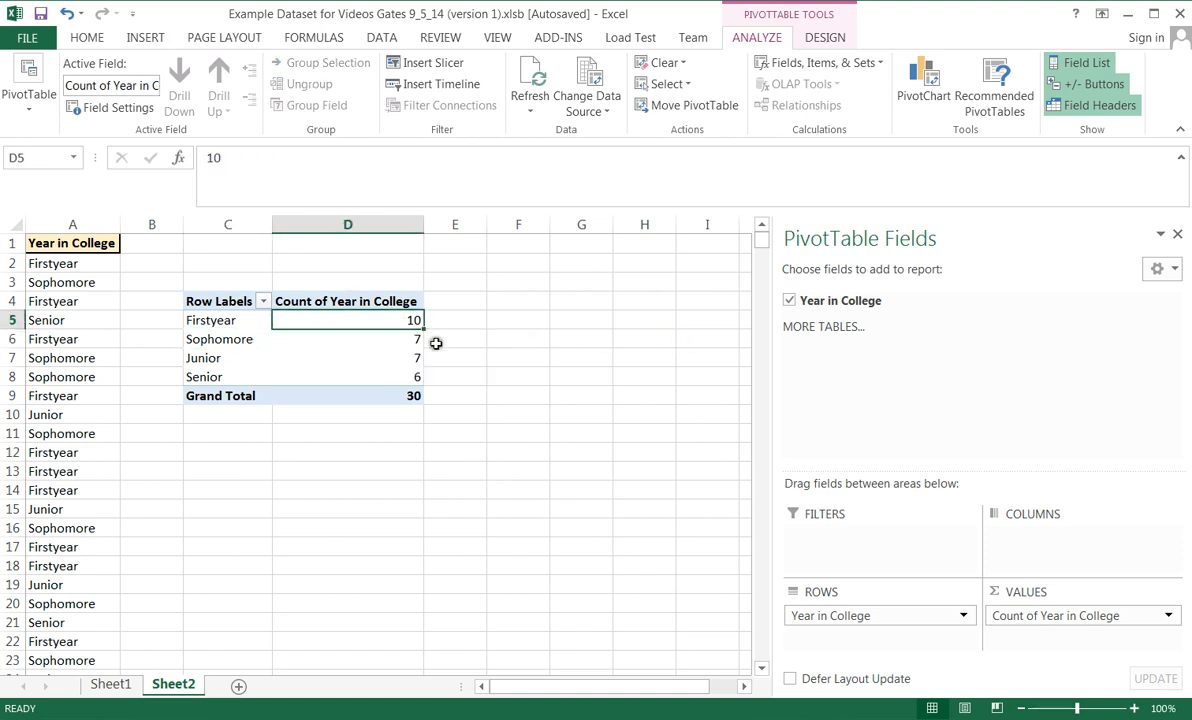
pyautogui.moveTo(380, 358)
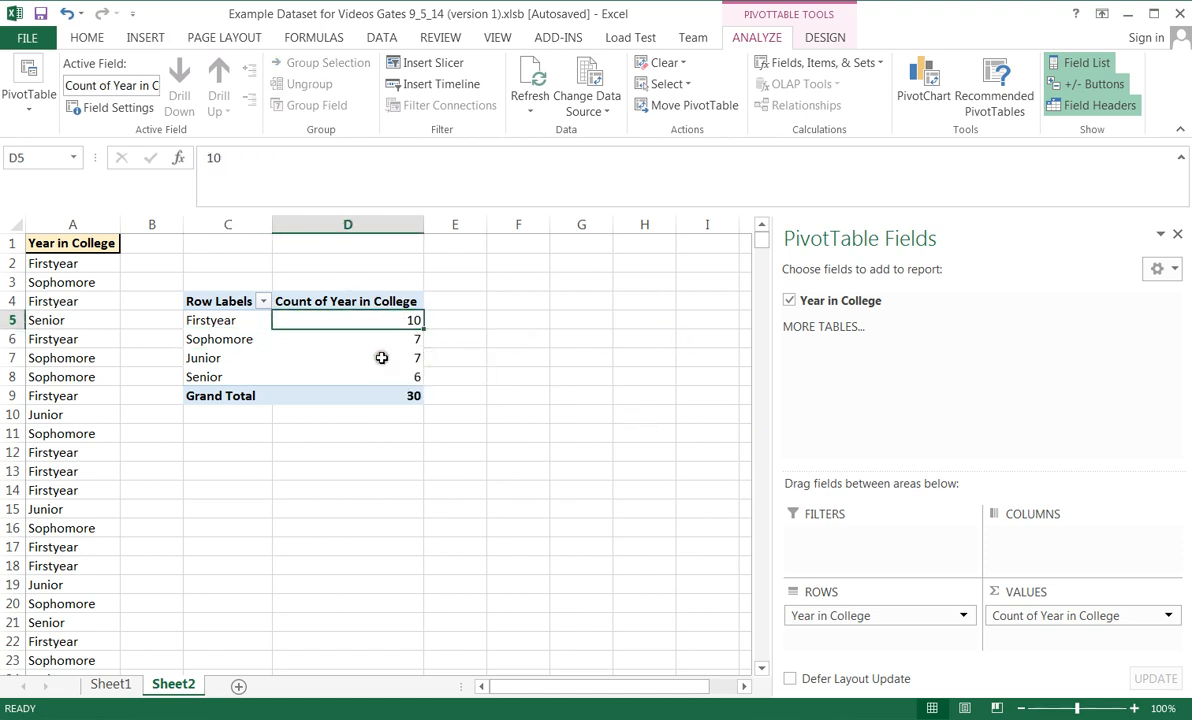
pyautogui.moveTo(392, 376)
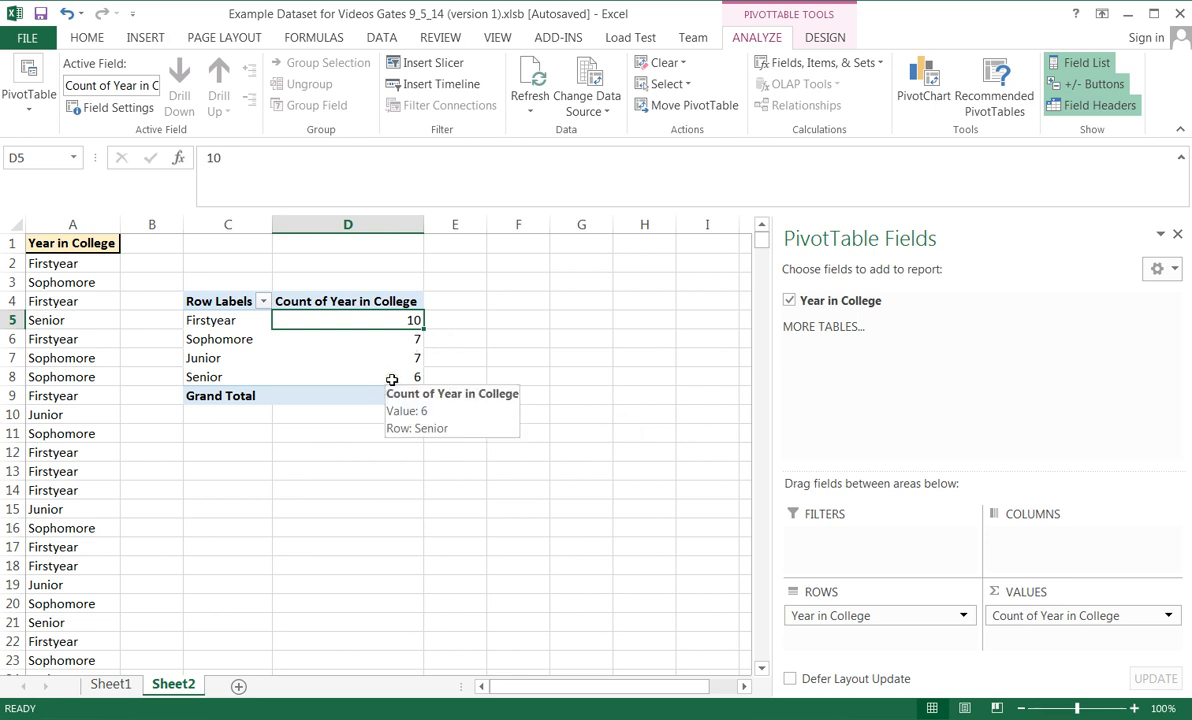
pyautogui.moveTo(528, 424)
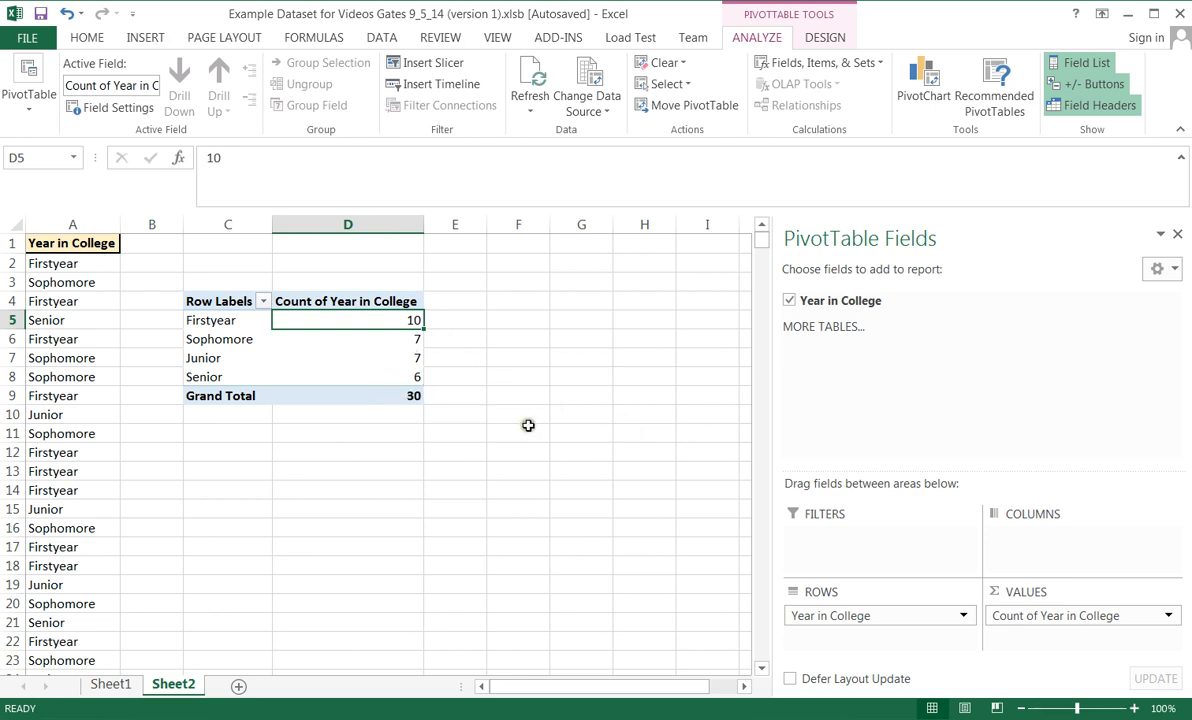
pyautogui.moveTo(496, 424)
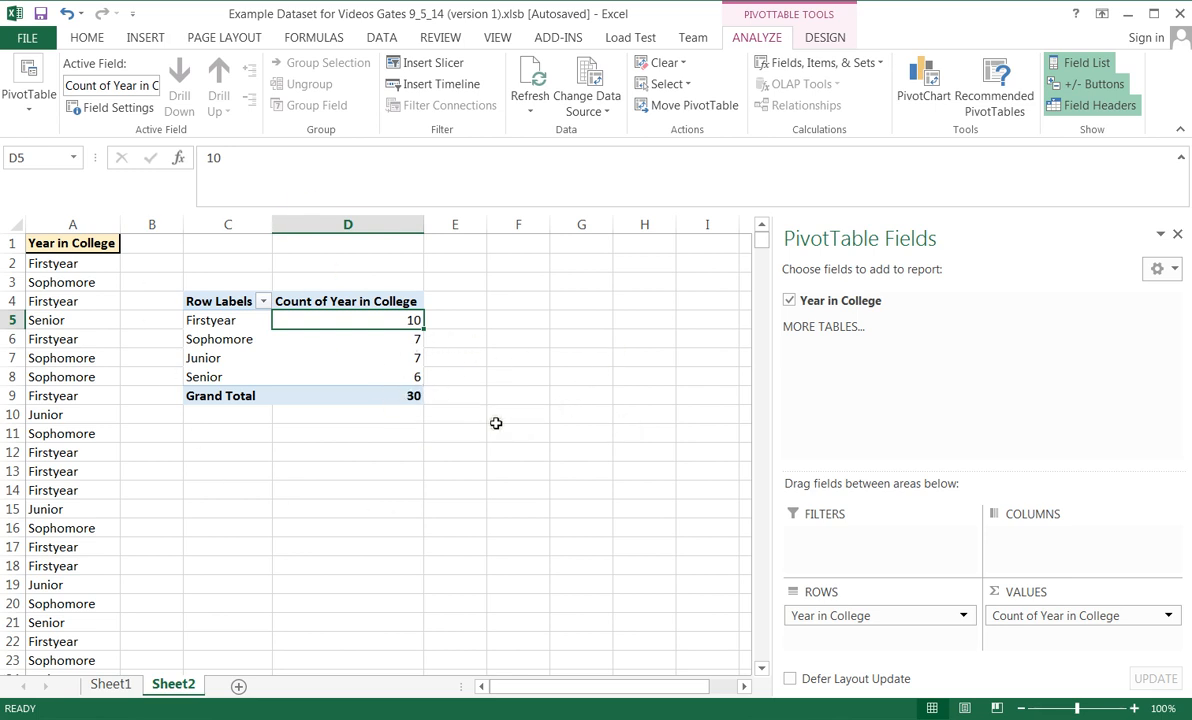
pyautogui.moveTo(1024, 580)
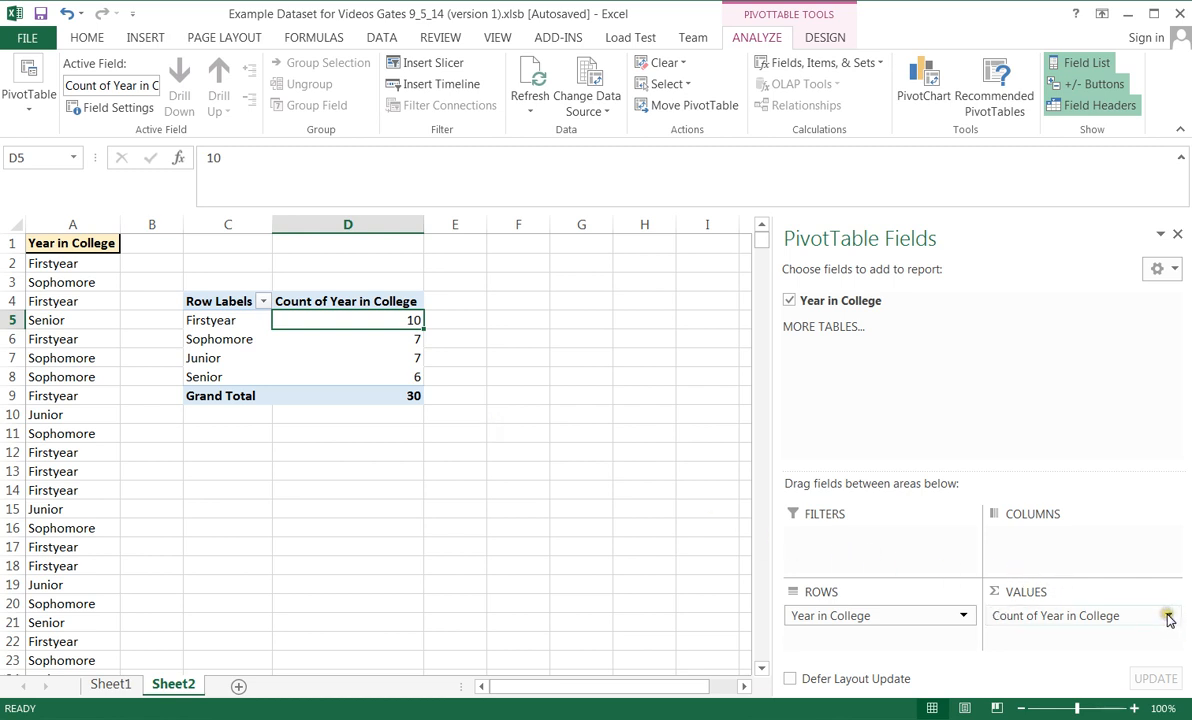
pyautogui.click(1168, 616)
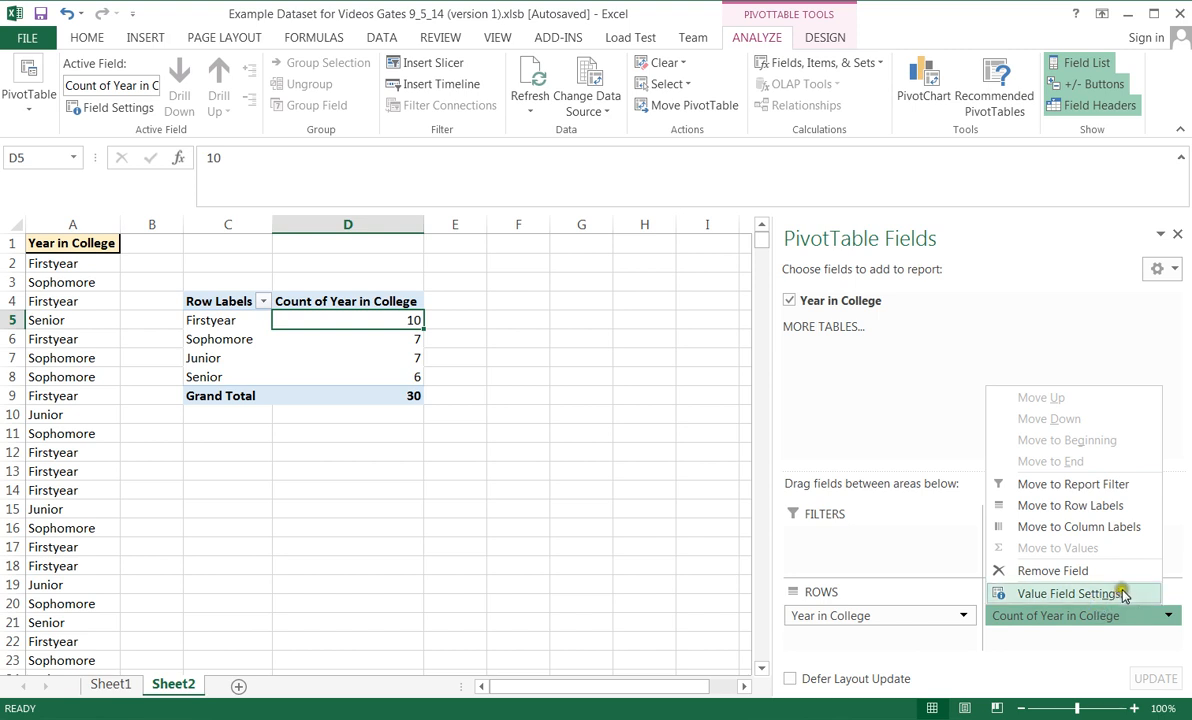
pyautogui.click(1070, 592)
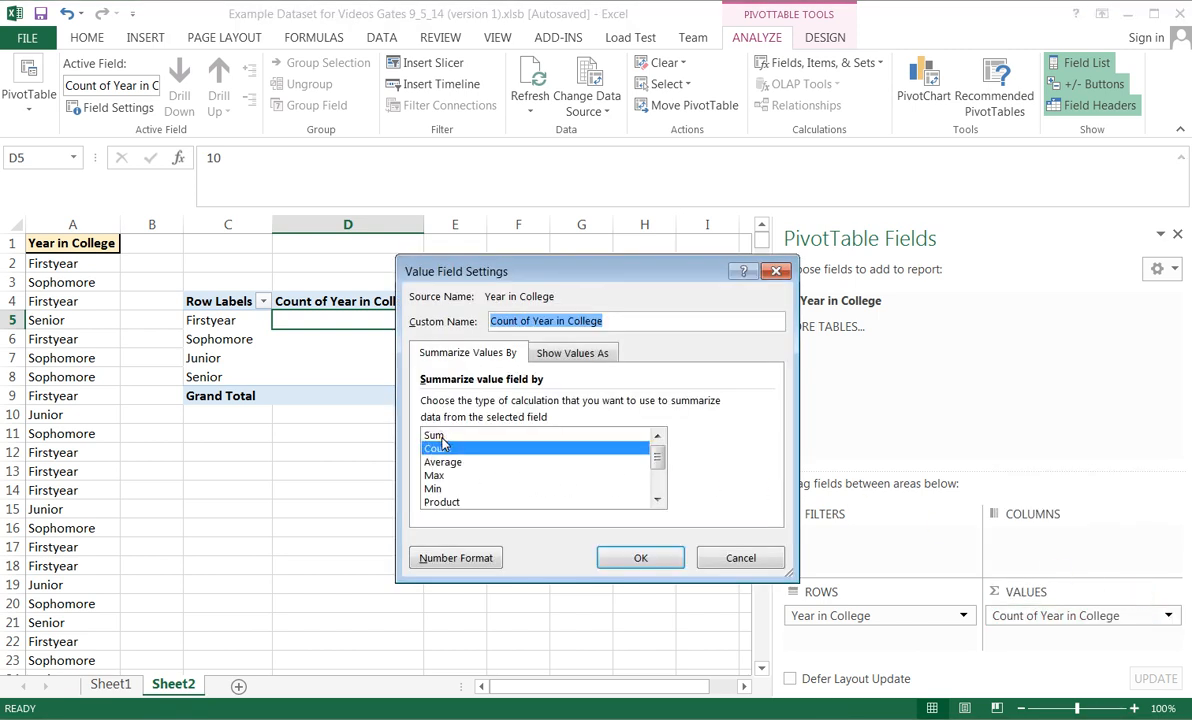
pyautogui.click(438, 448)
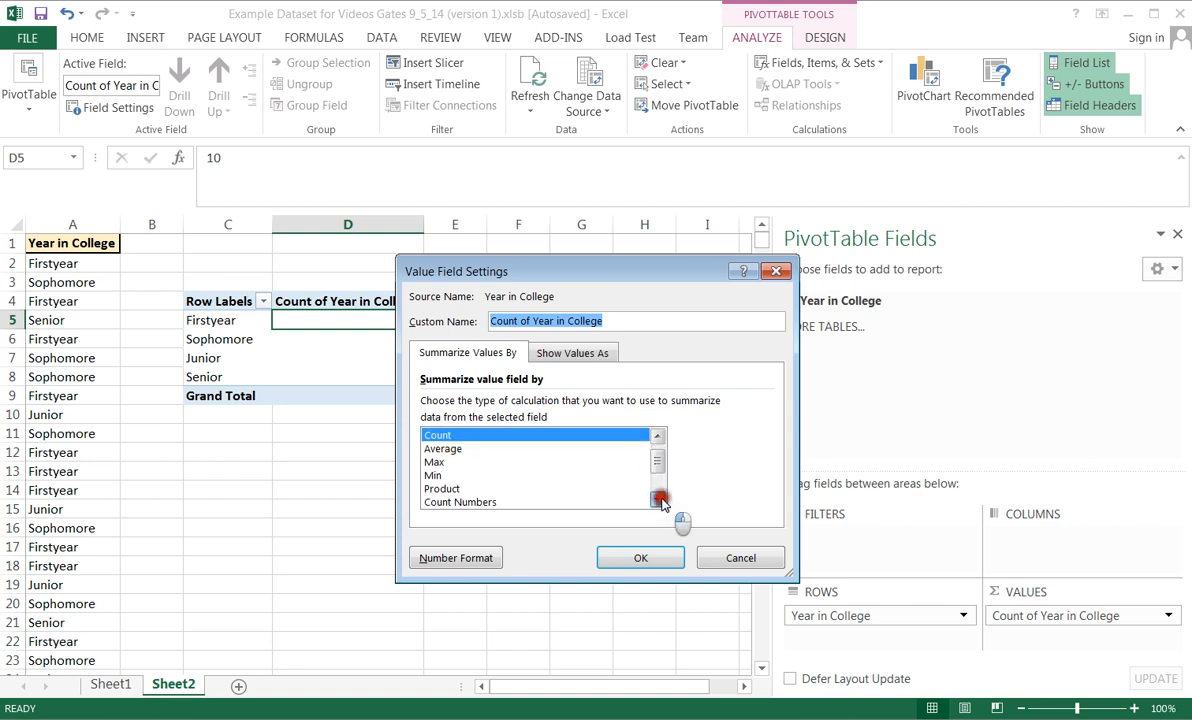
pyautogui.click(658, 500)
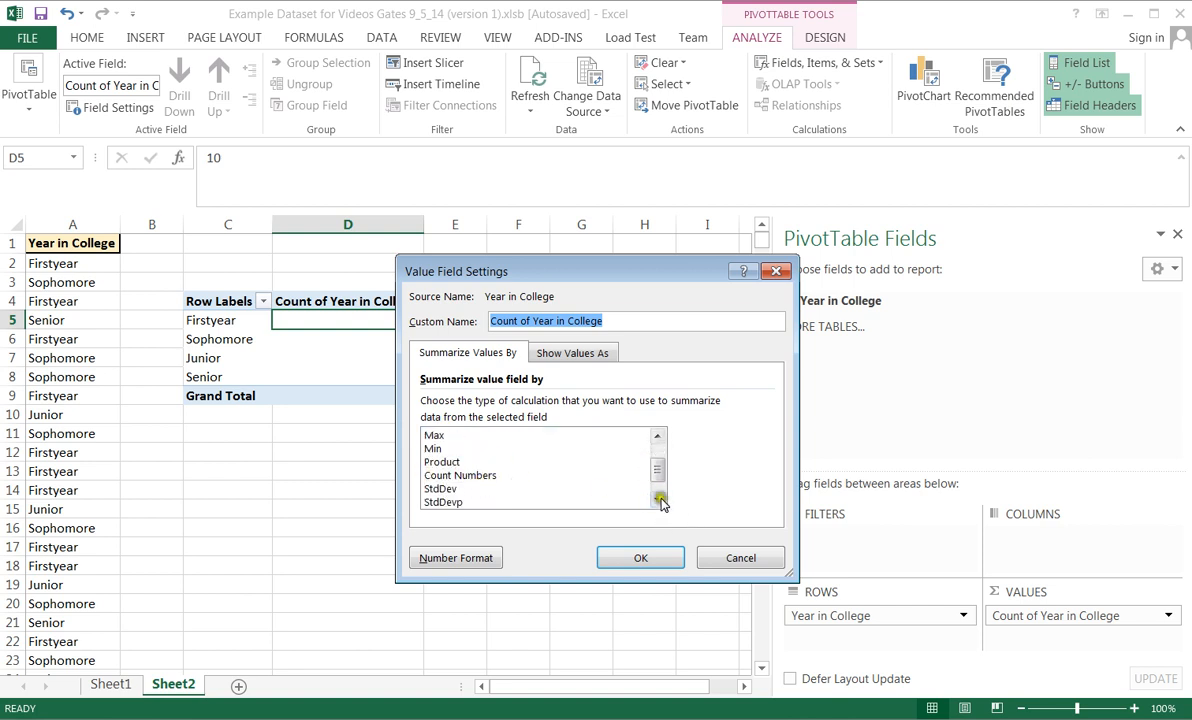
pyautogui.click(658, 500)
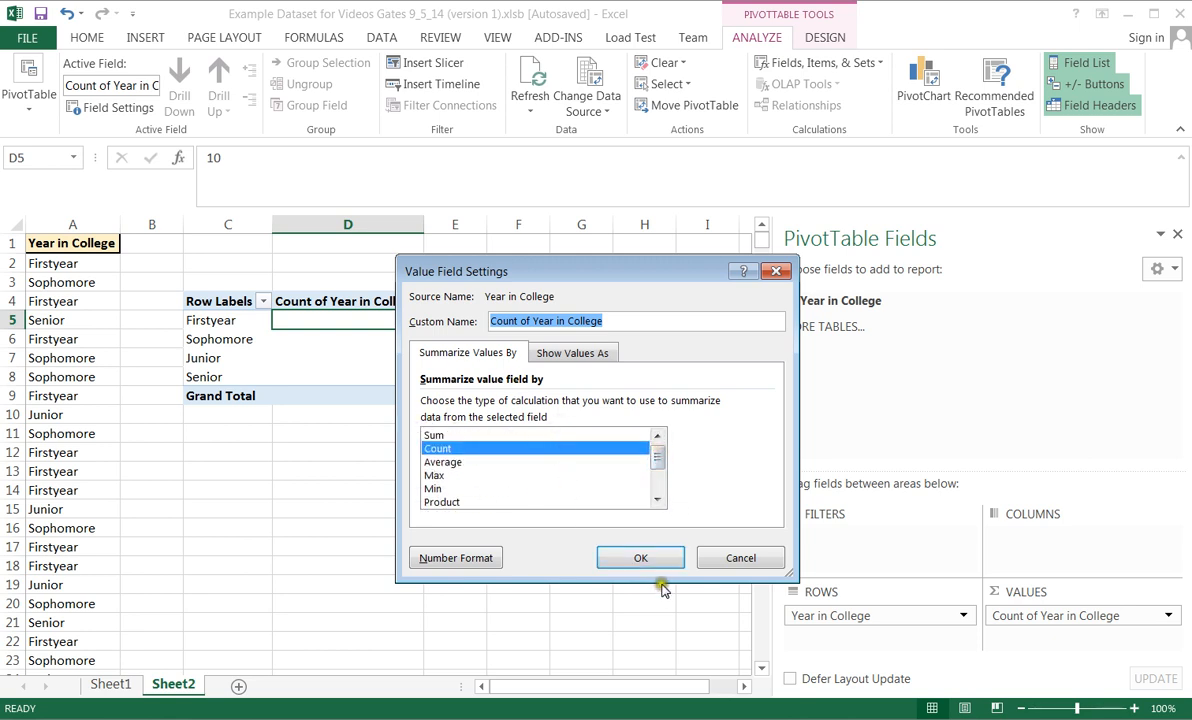
pyautogui.click(640, 556)
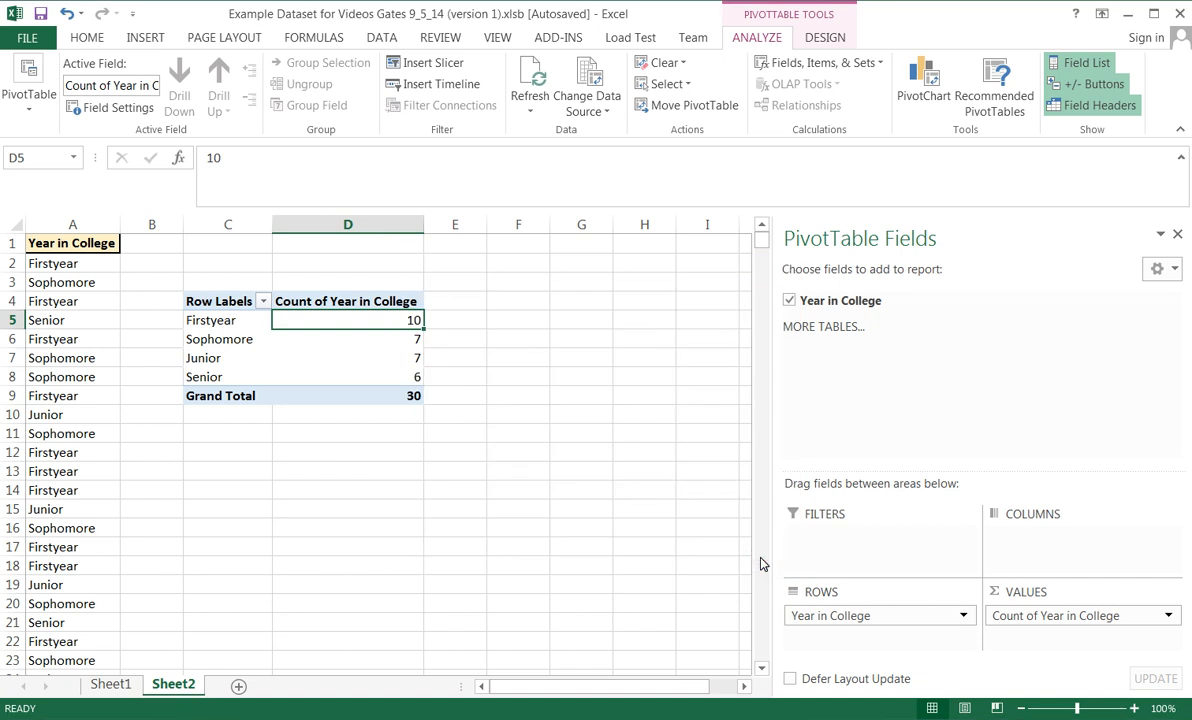
pyautogui.moveTo(336, 476)
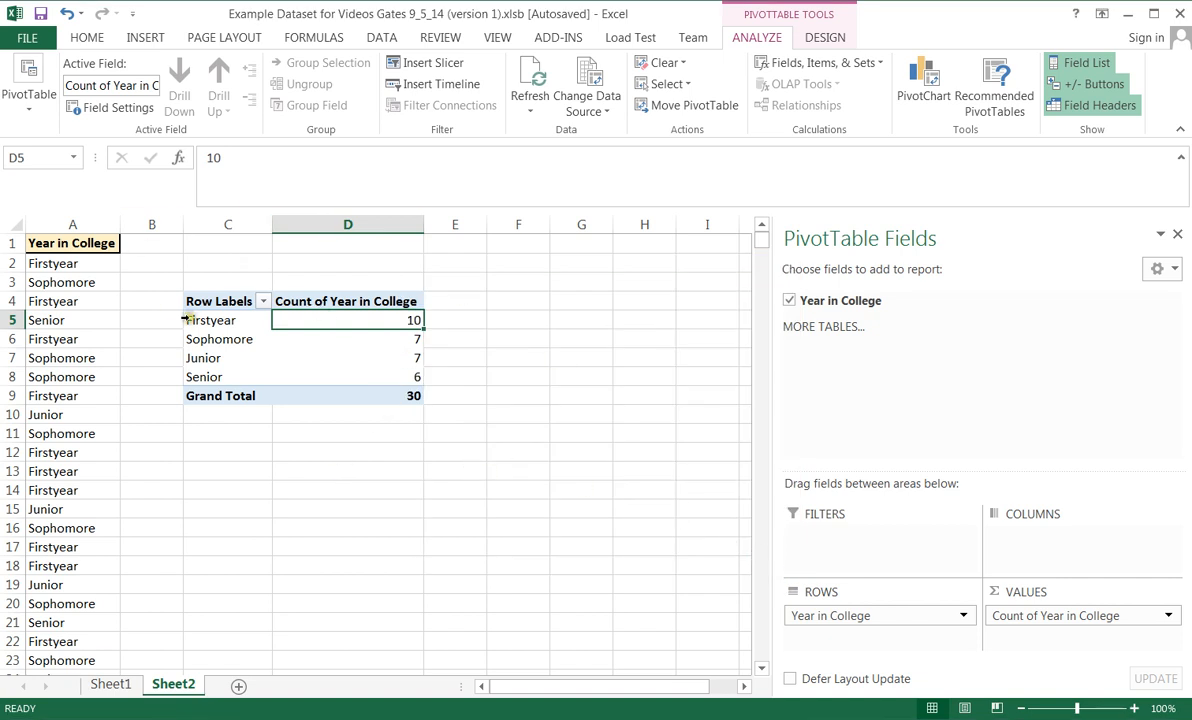
pyautogui.moveTo(320, 448)
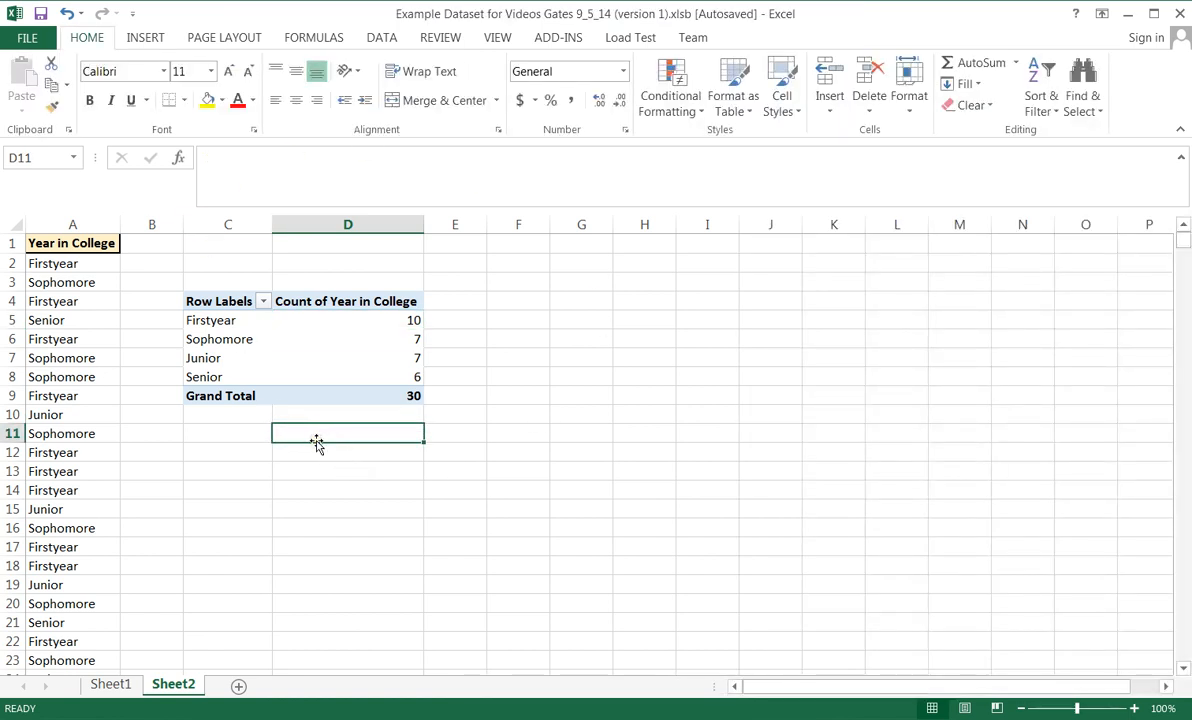
pyautogui.click(348, 528)
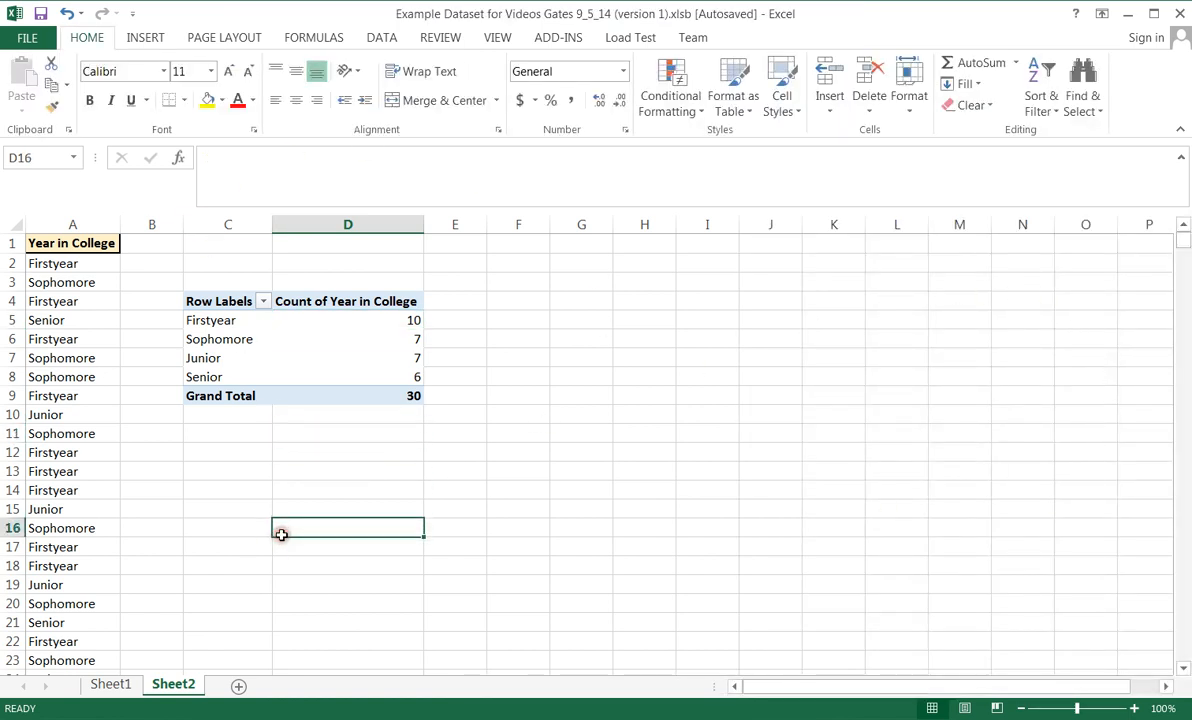
pyautogui.moveTo(852, 364)
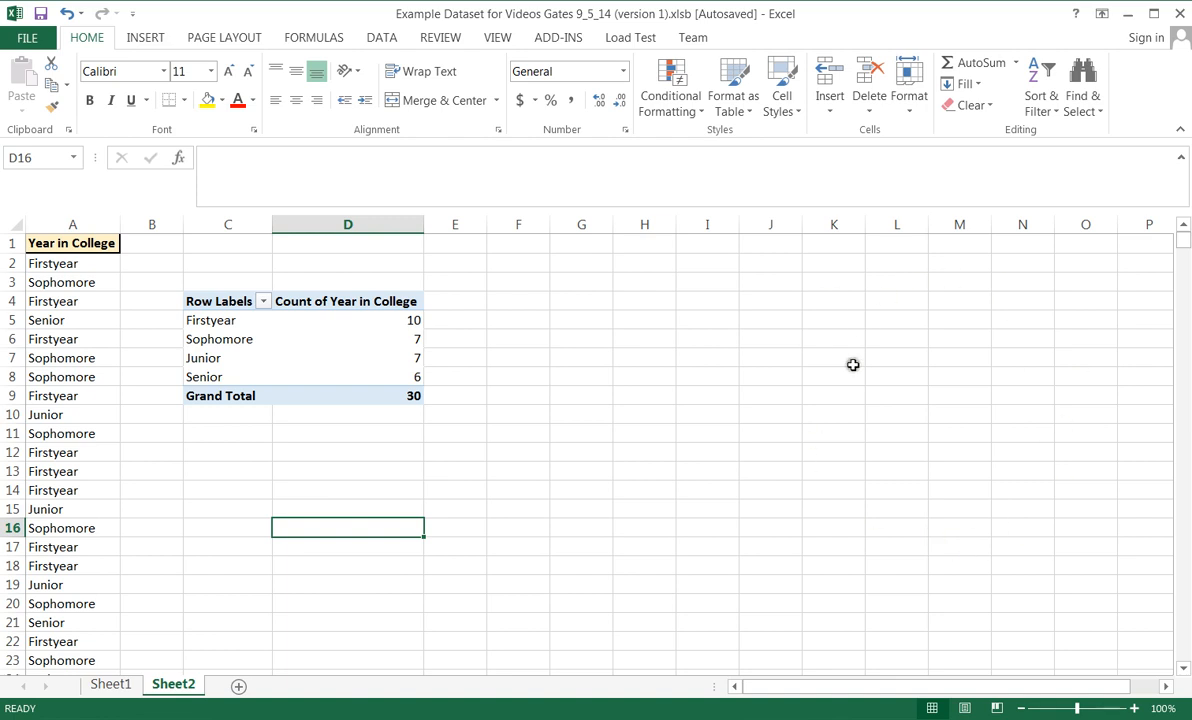
pyautogui.moveTo(948, 468)
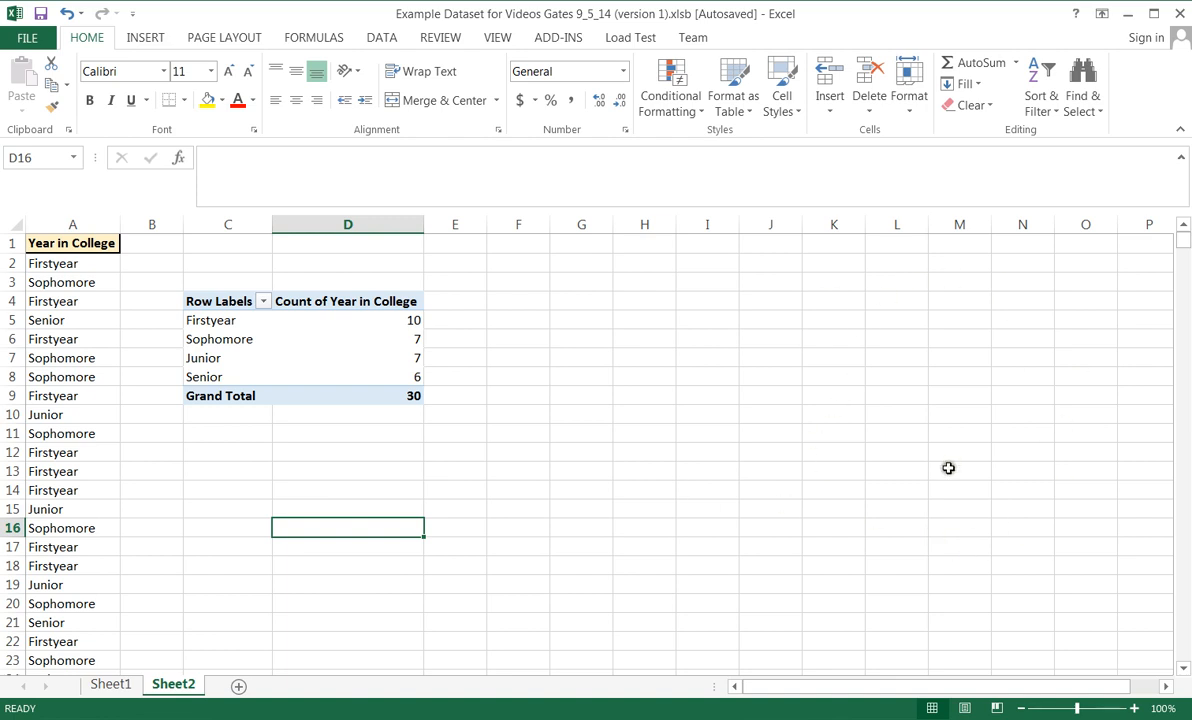
pyautogui.moveTo(870, 382)
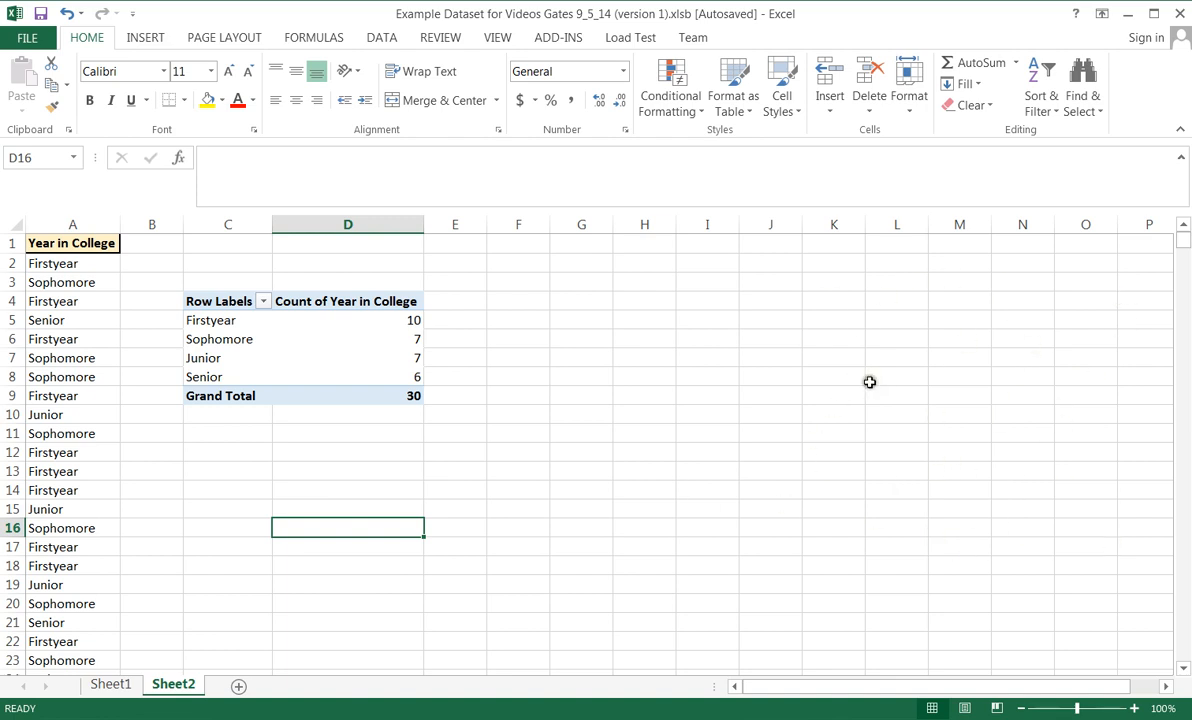
pyautogui.click(348, 338)
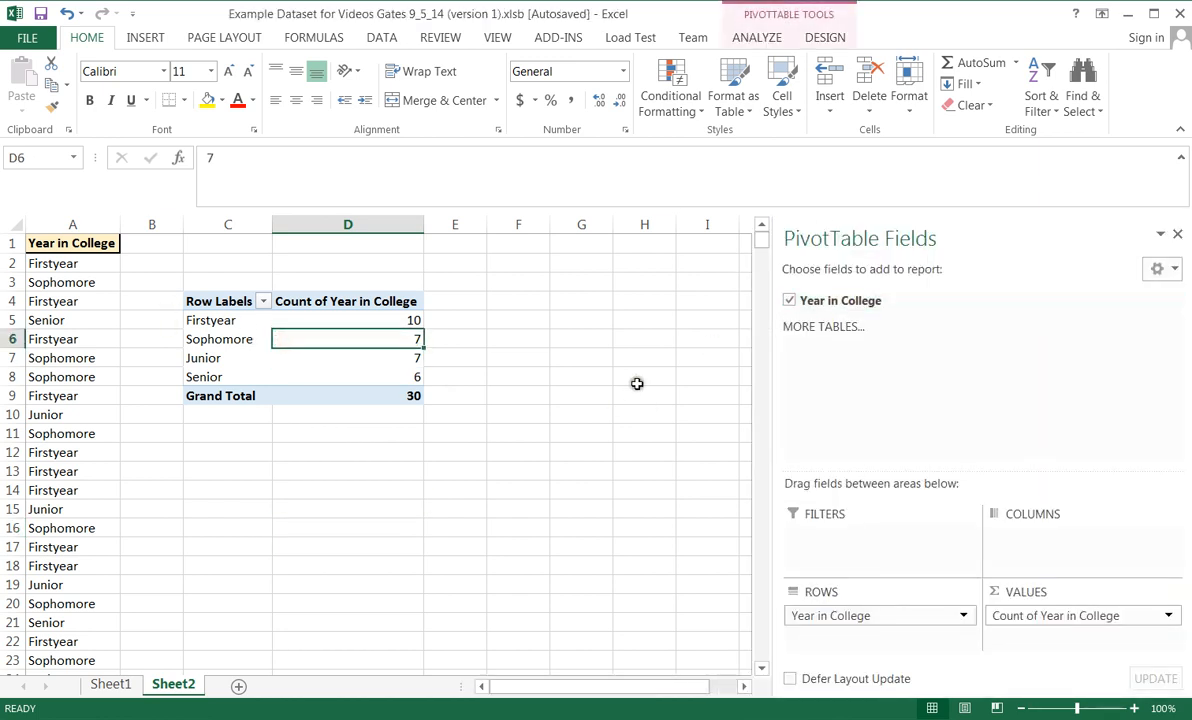
pyautogui.moveTo(1058, 388)
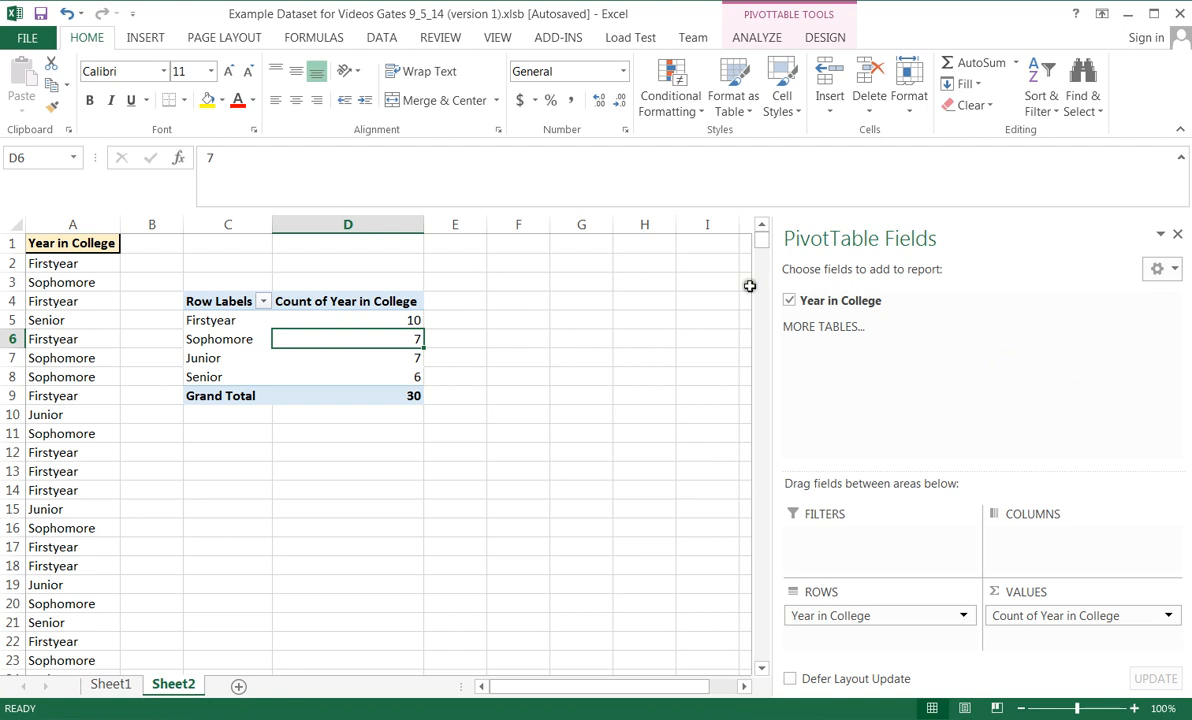
pyautogui.click(210, 320)
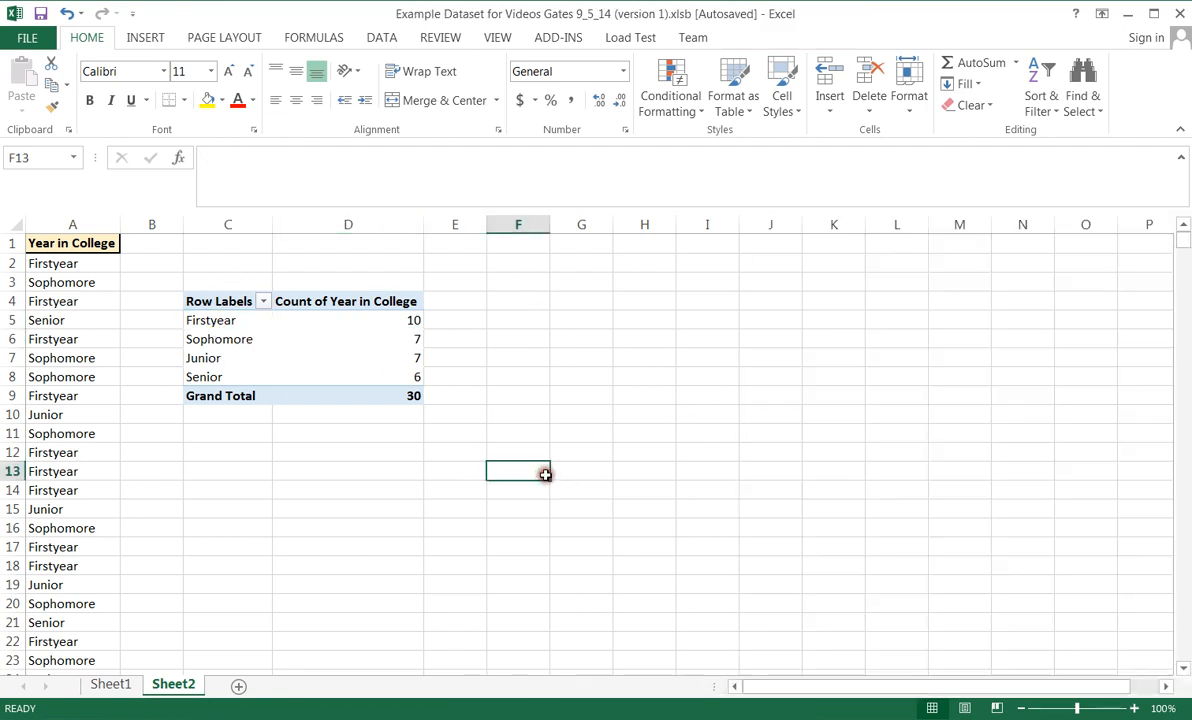
pyautogui.click(228, 320)
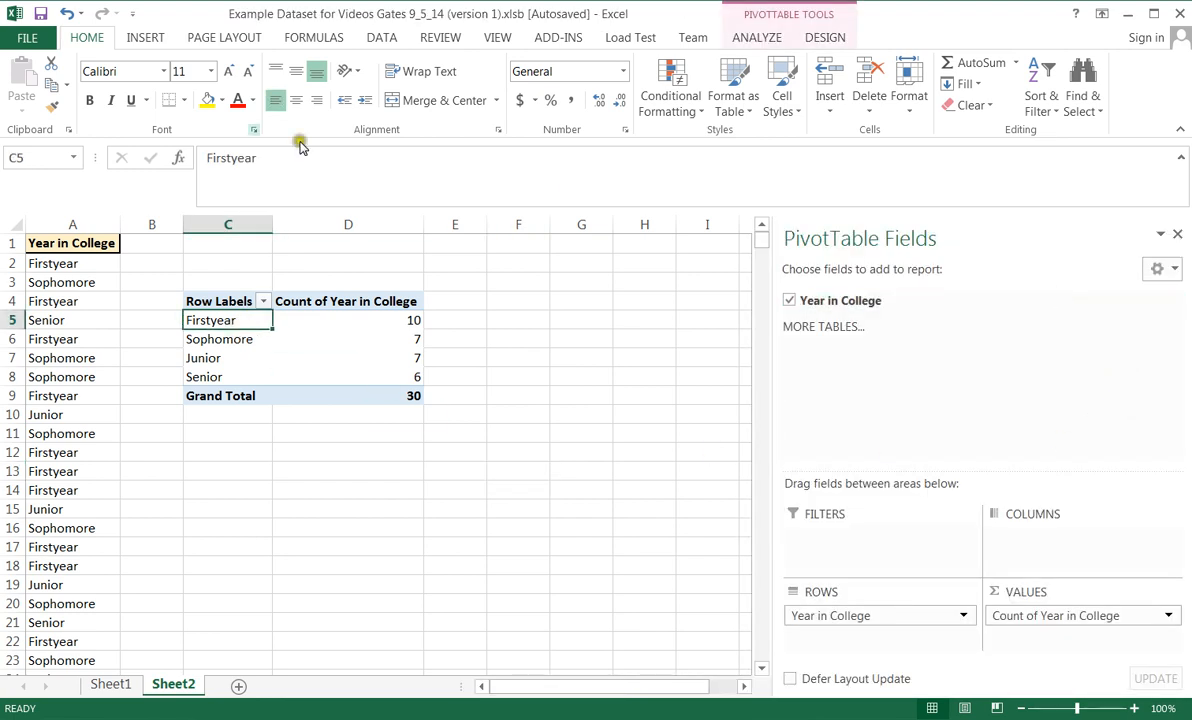
# Step: Swap the column PivotChart of Year in College counts for a 2-D Pie from the Insert ribbon
pyautogui.click(144, 36)
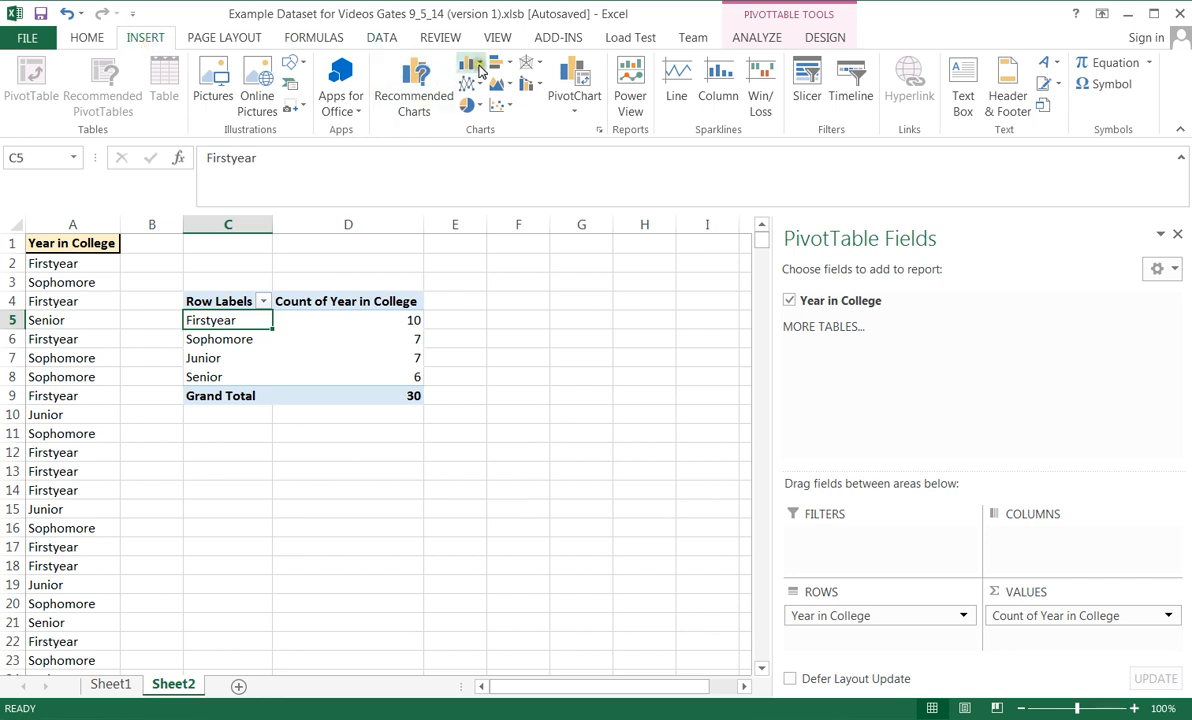
pyautogui.click(470, 70)
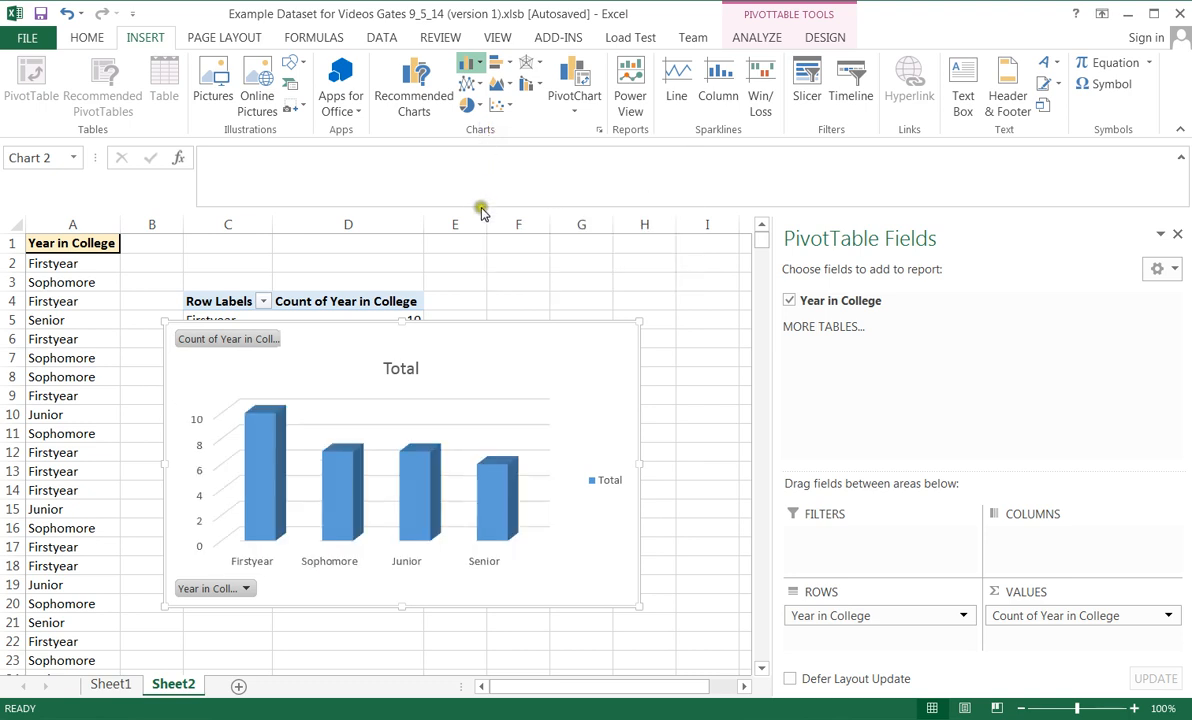
pyautogui.moveTo(556, 218)
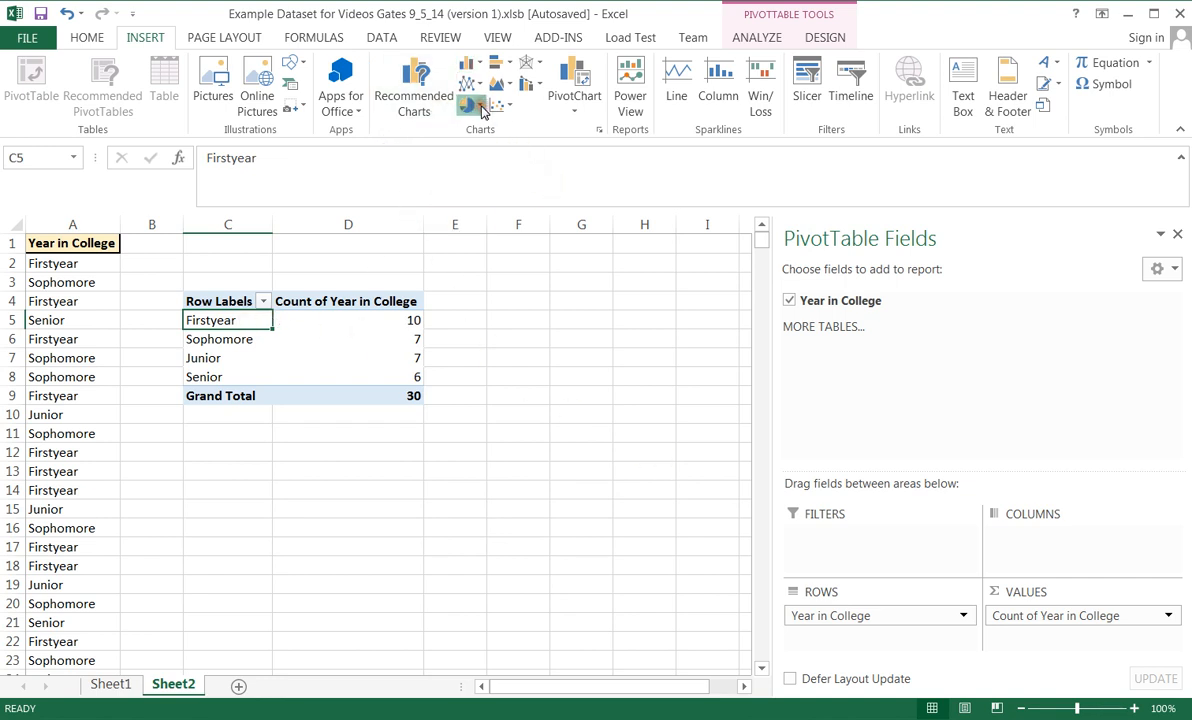
pyautogui.click(470, 104)
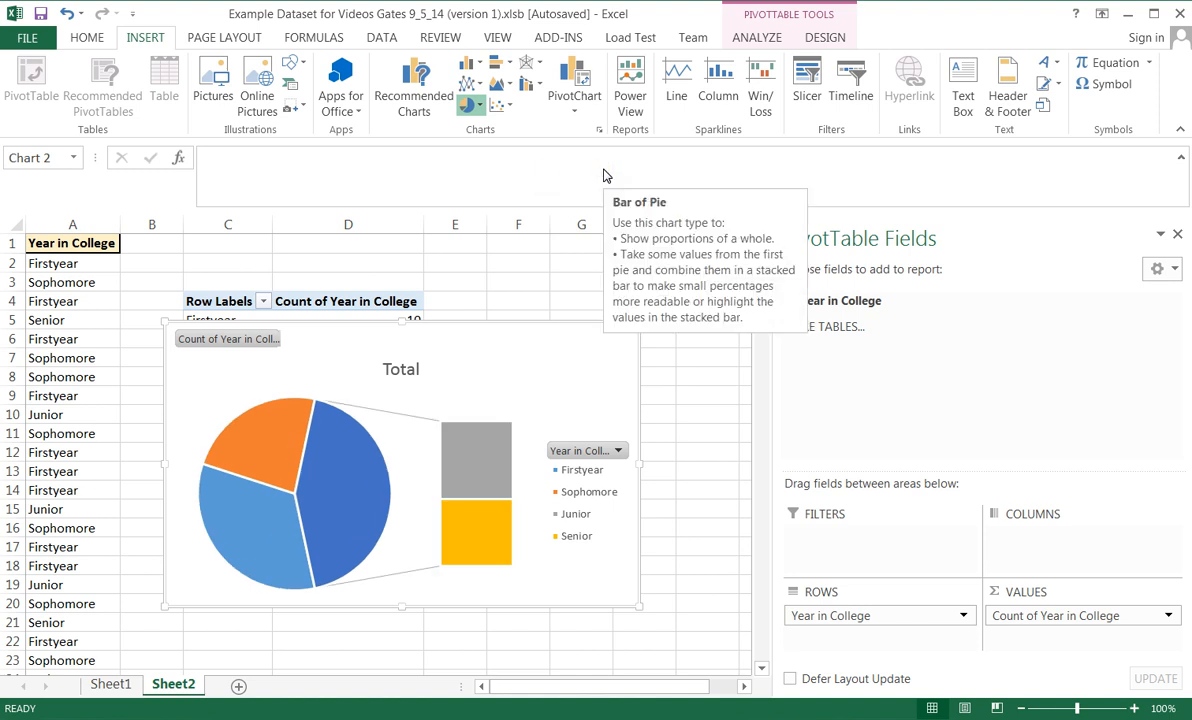
pyautogui.moveTo(484, 176)
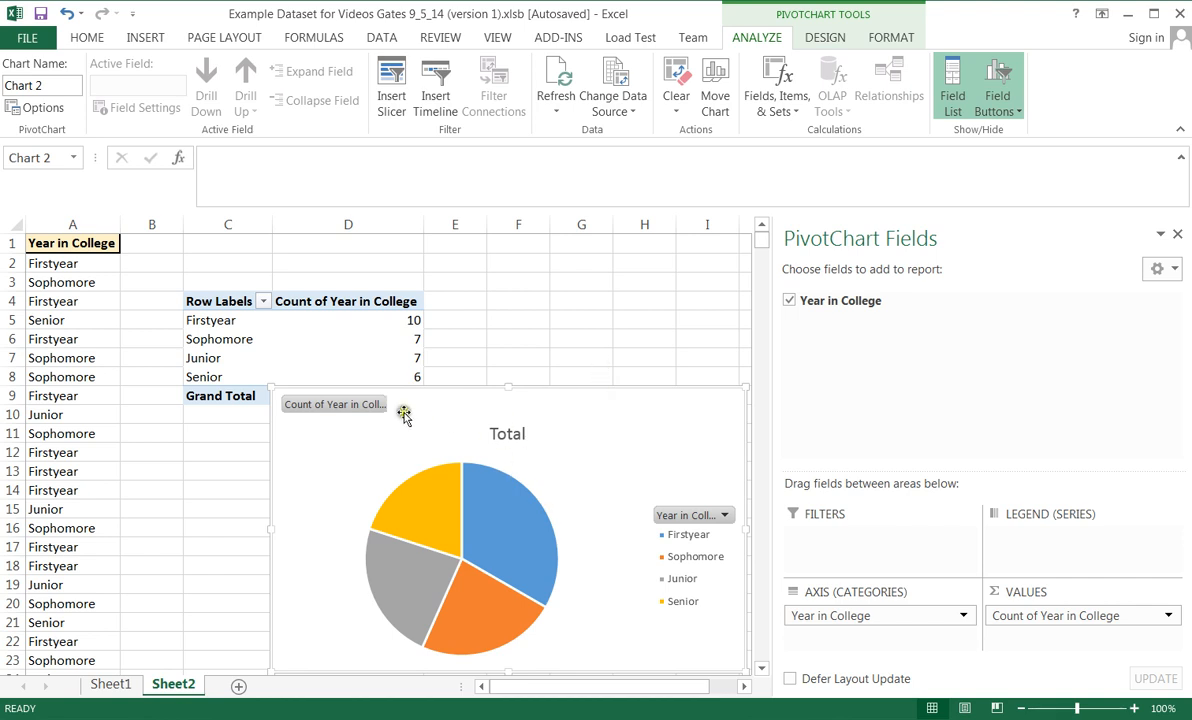
pyautogui.moveTo(328, 532)
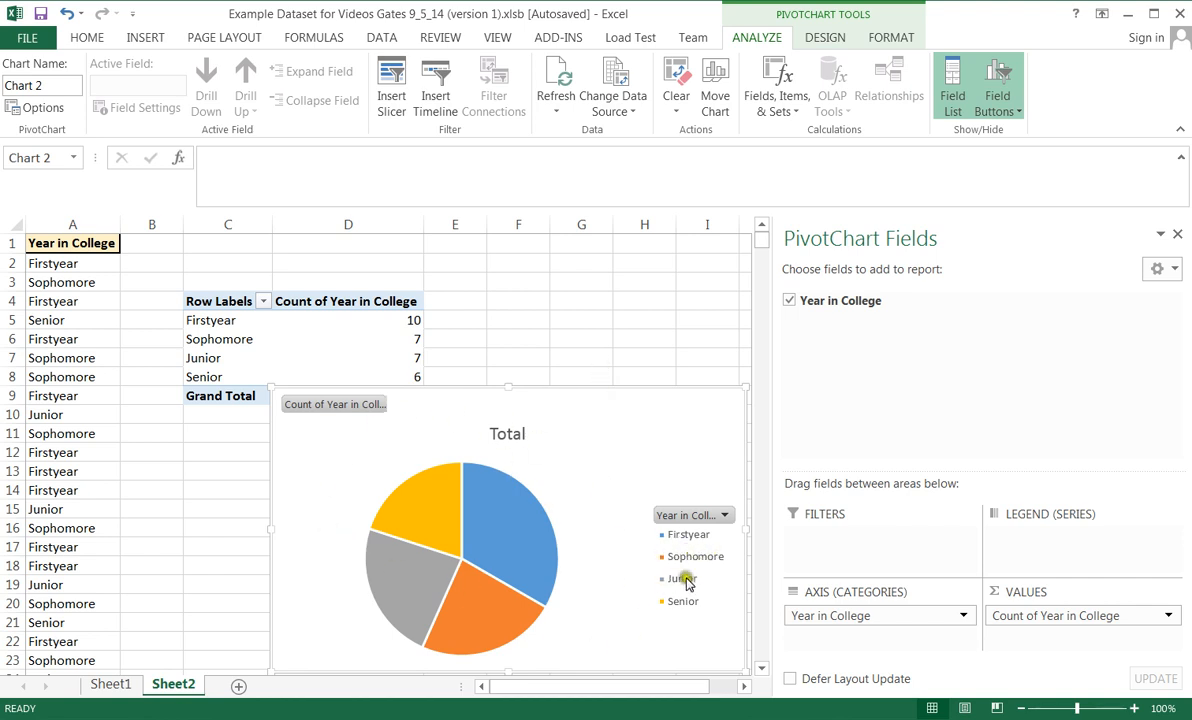
pyautogui.moveTo(546, 456)
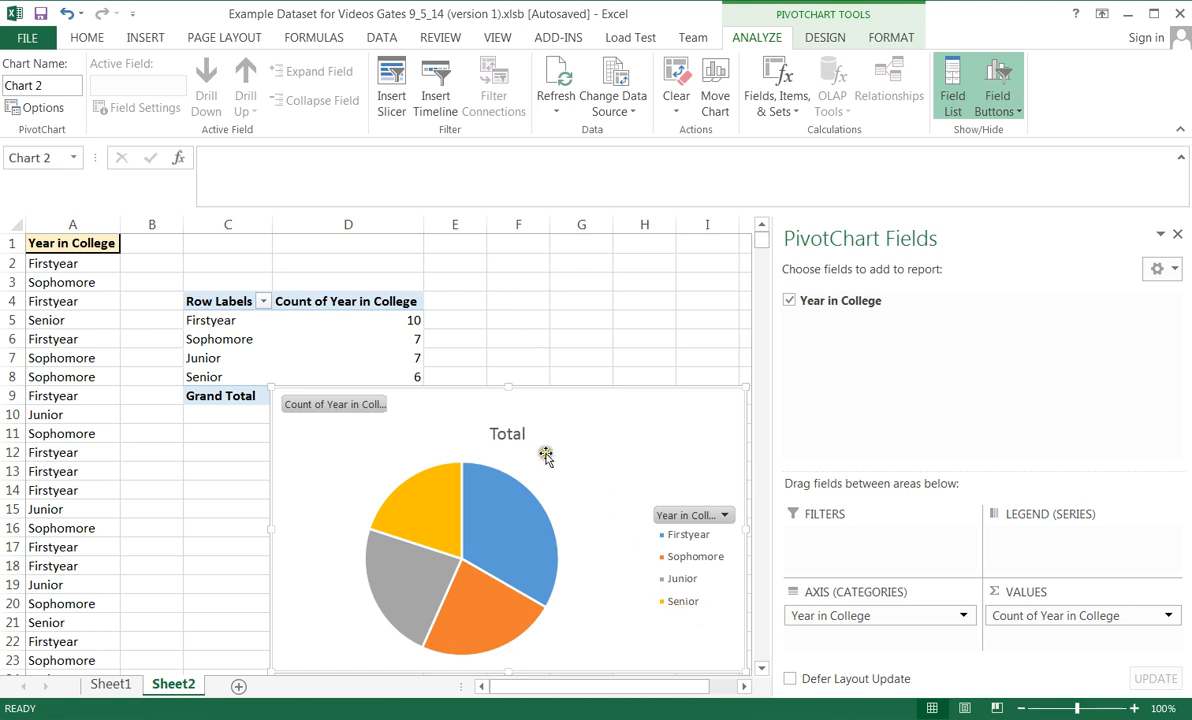
# Step: Retitle the pie chart from 'Total' to 'Year in School'
pyautogui.click(508, 432)
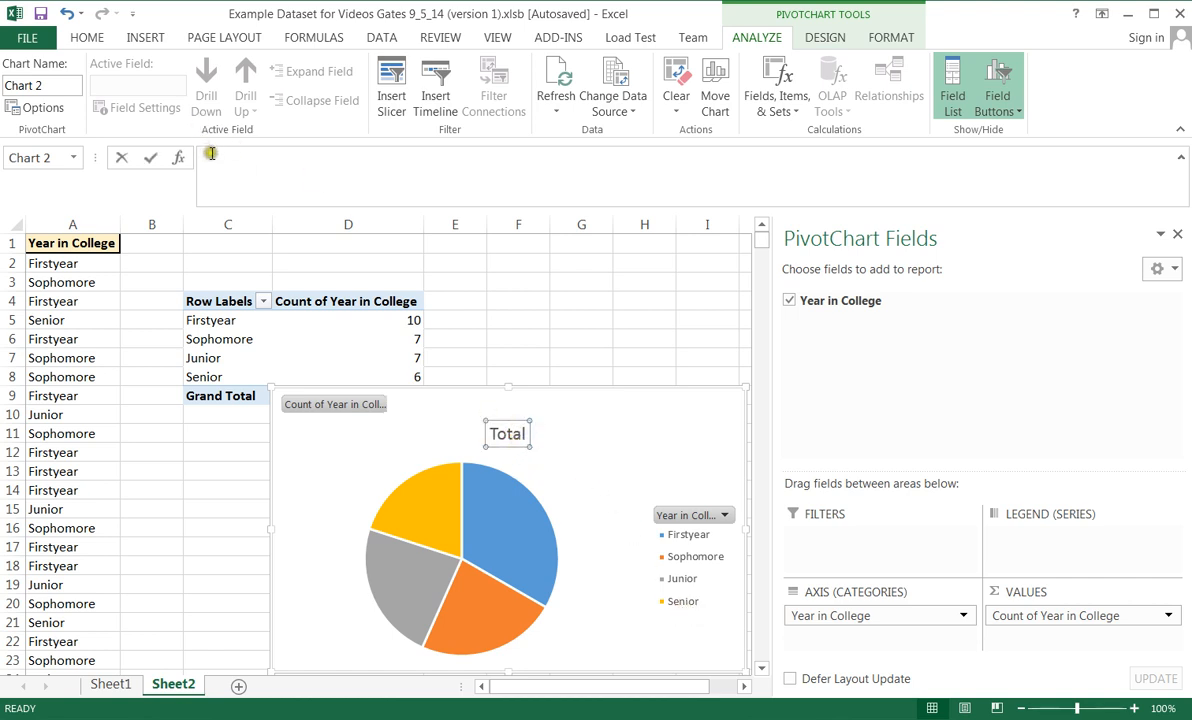
pyautogui.write('Yea')
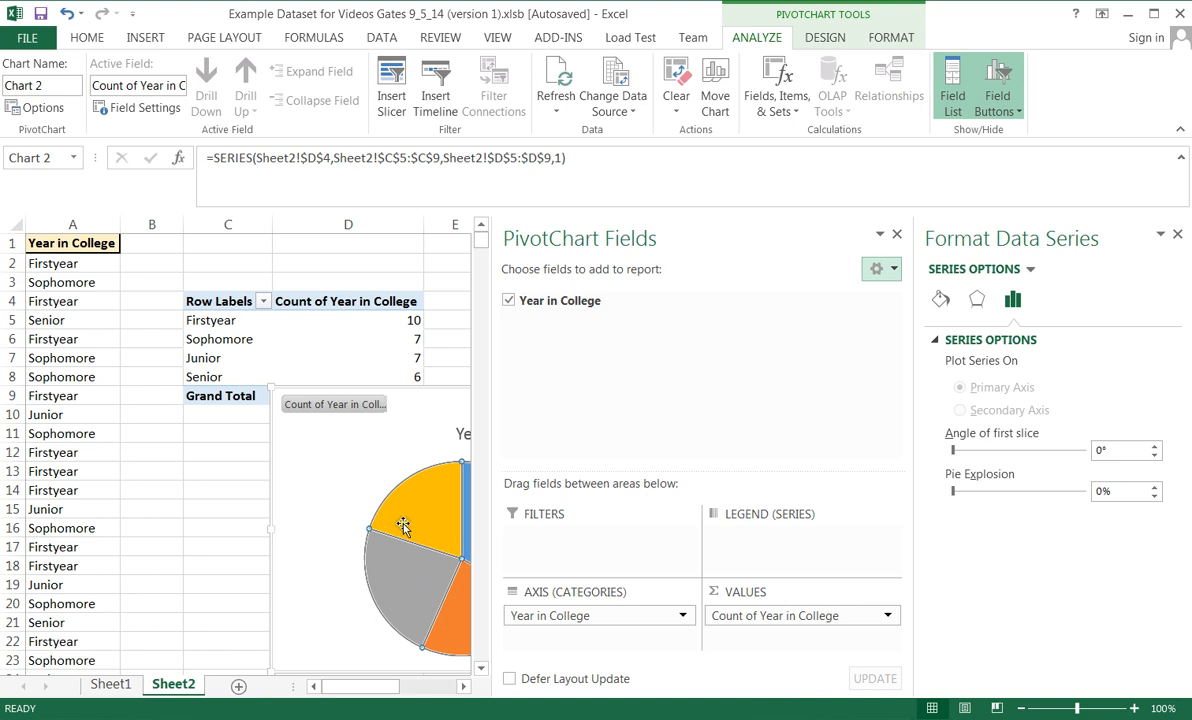
# Step: Drag the Year in School pie chart up near the top of the sheet and select its data series
pyautogui.click(420, 508)
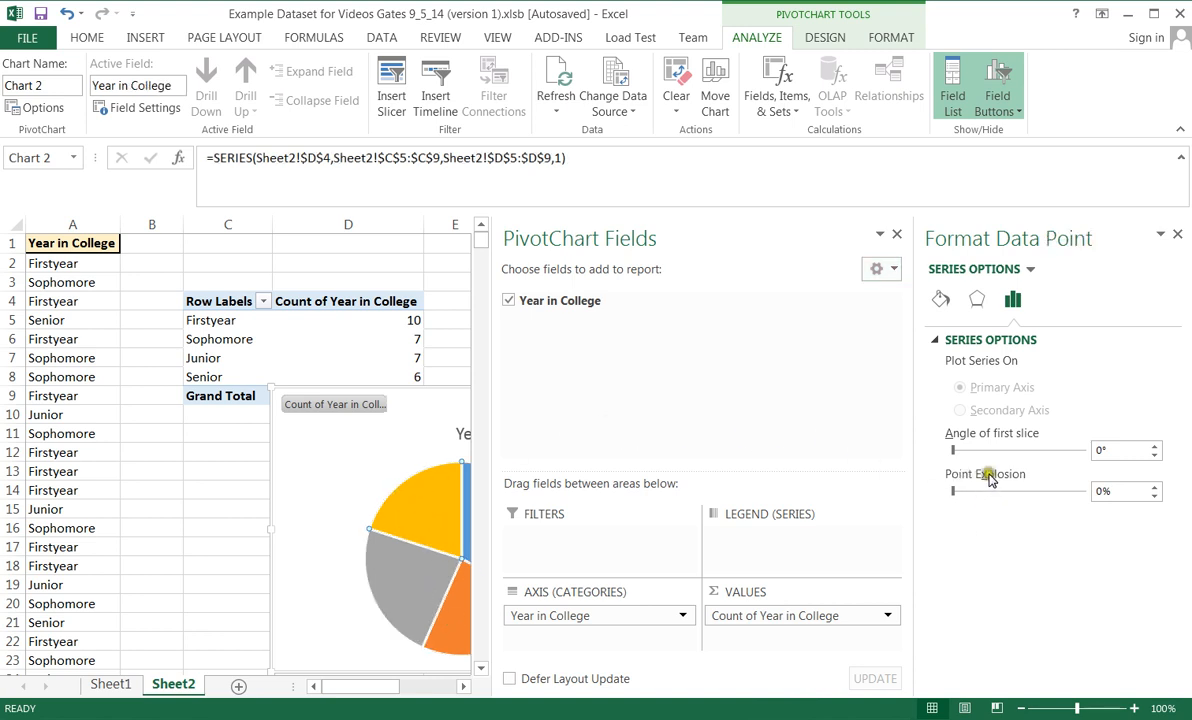
pyautogui.moveTo(616, 440)
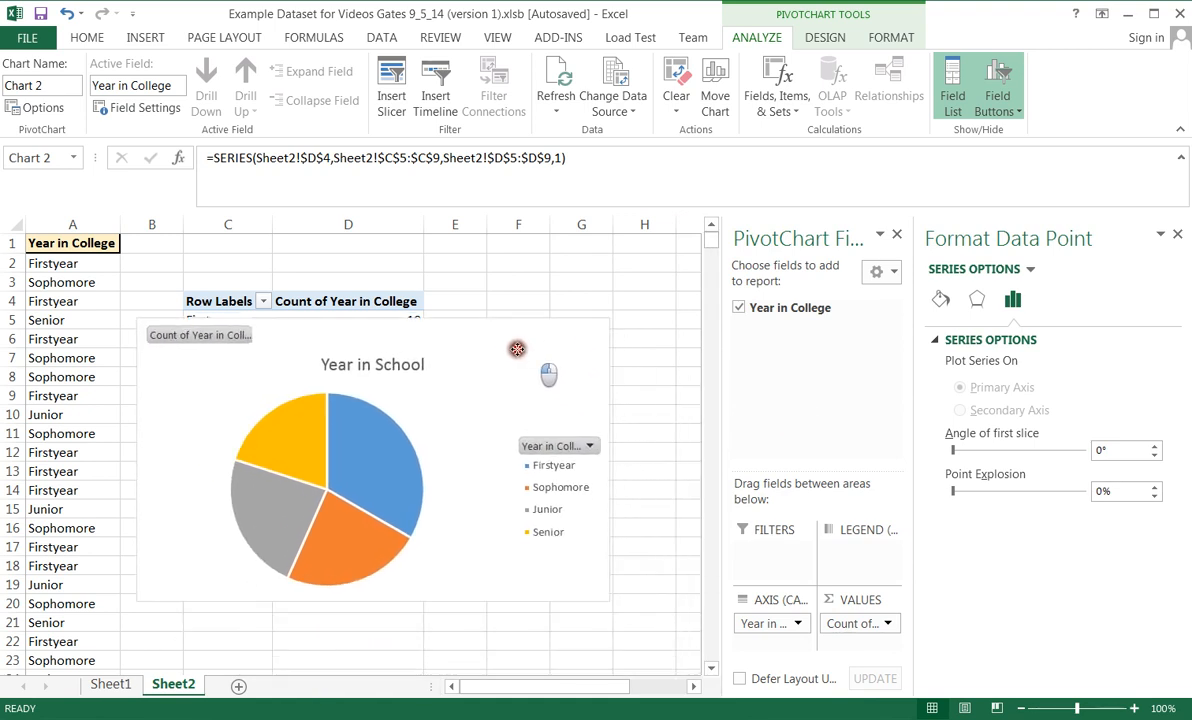
pyautogui.click(378, 418)
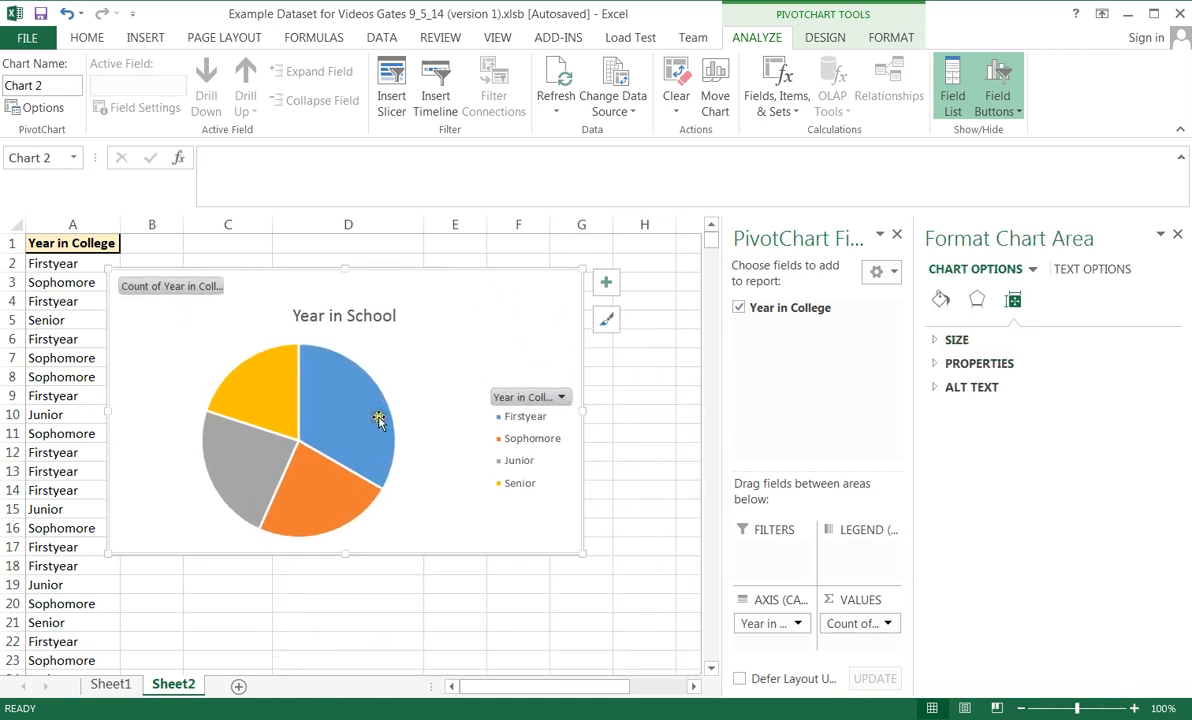
pyautogui.moveTo(340, 424)
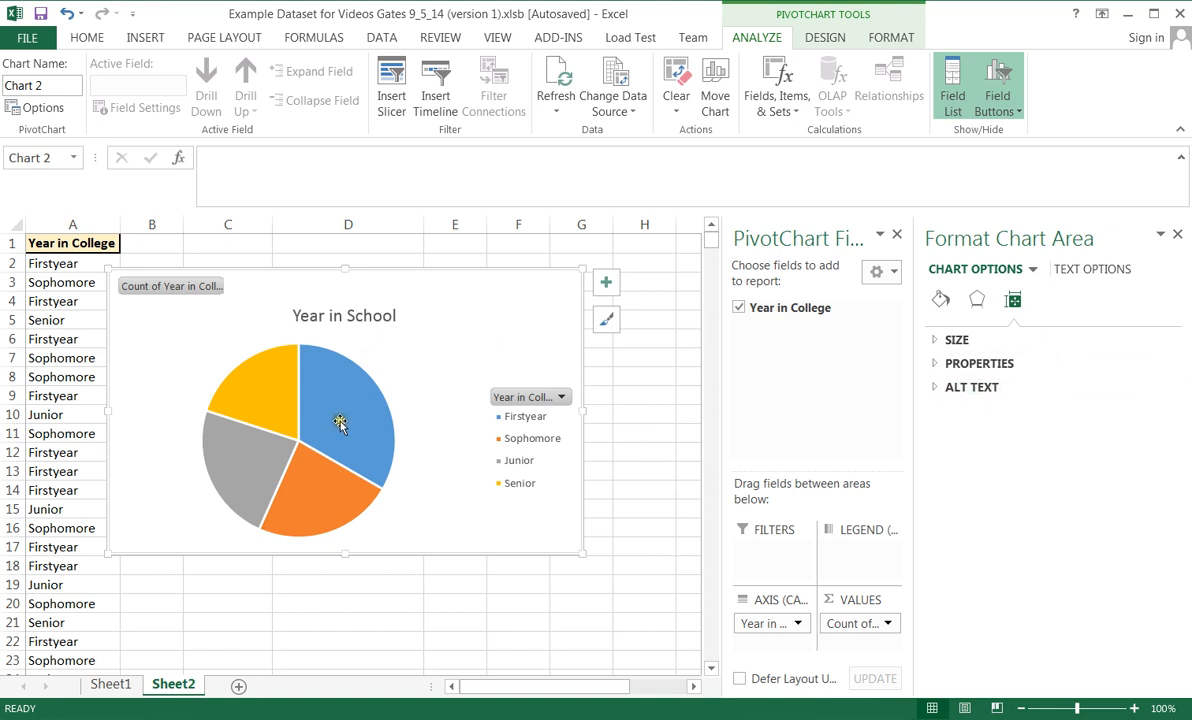
pyautogui.click(332, 404)
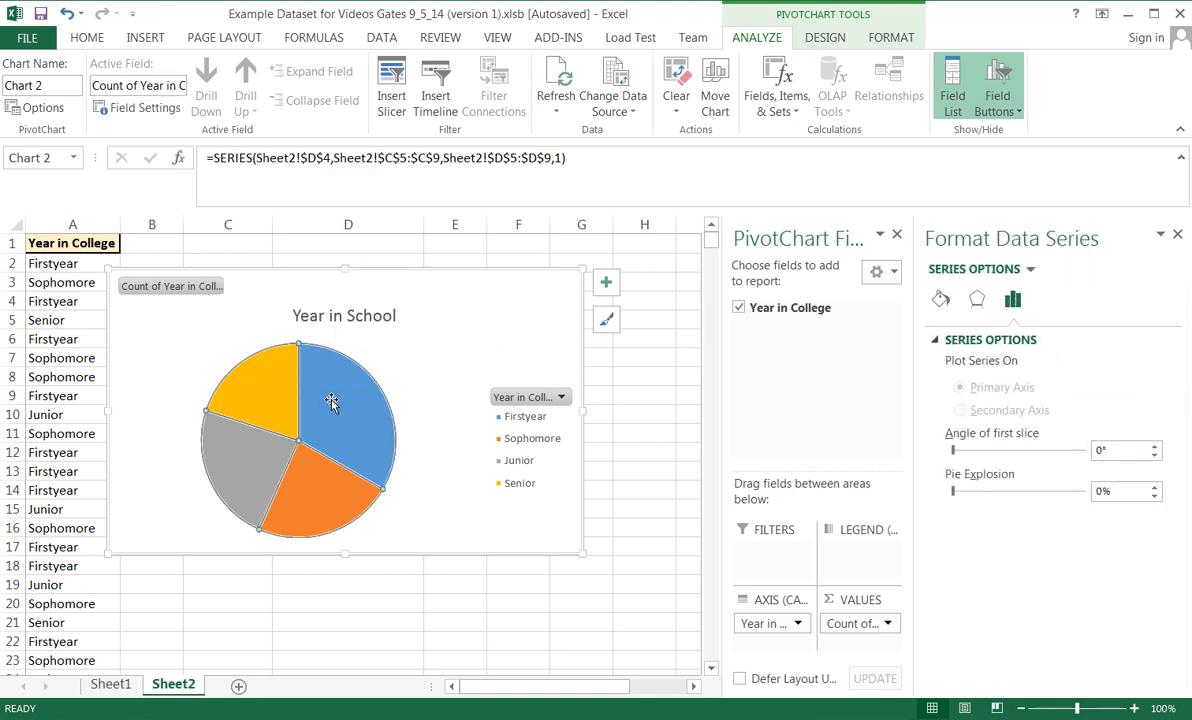
# Step: Add data labels showing counts 10, 7, 7 and 6 on the pie slices
pyautogui.rightClick(332, 404)
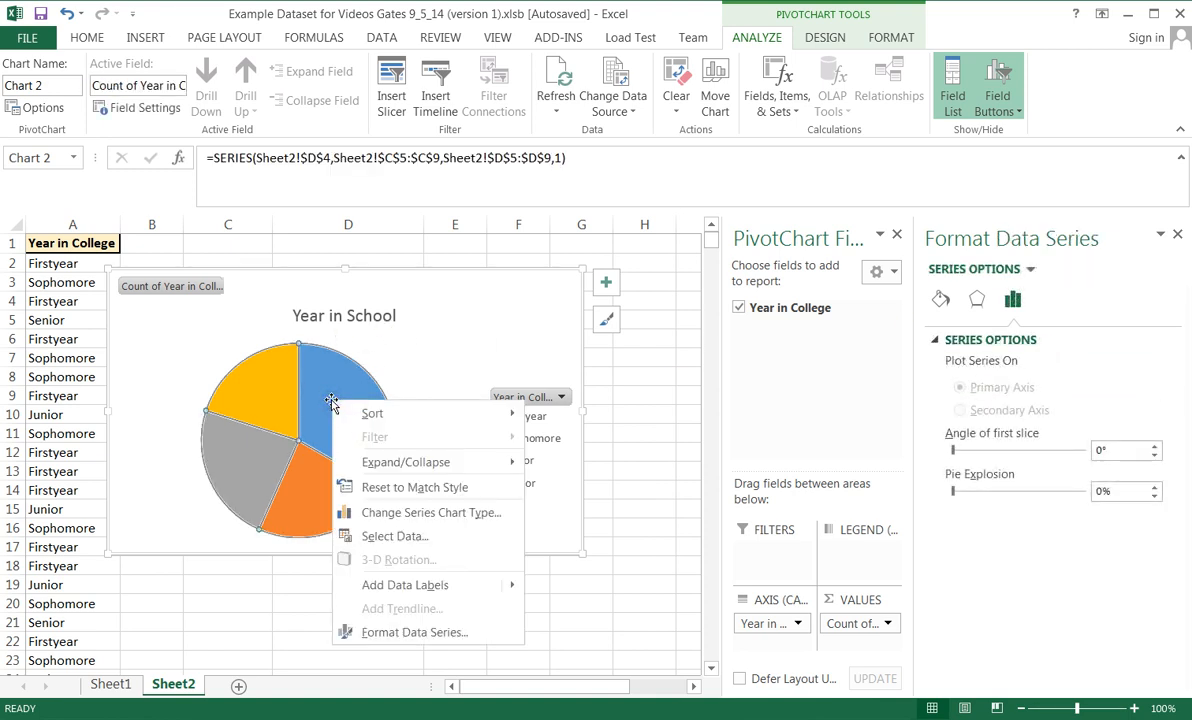
pyautogui.moveTo(404, 584)
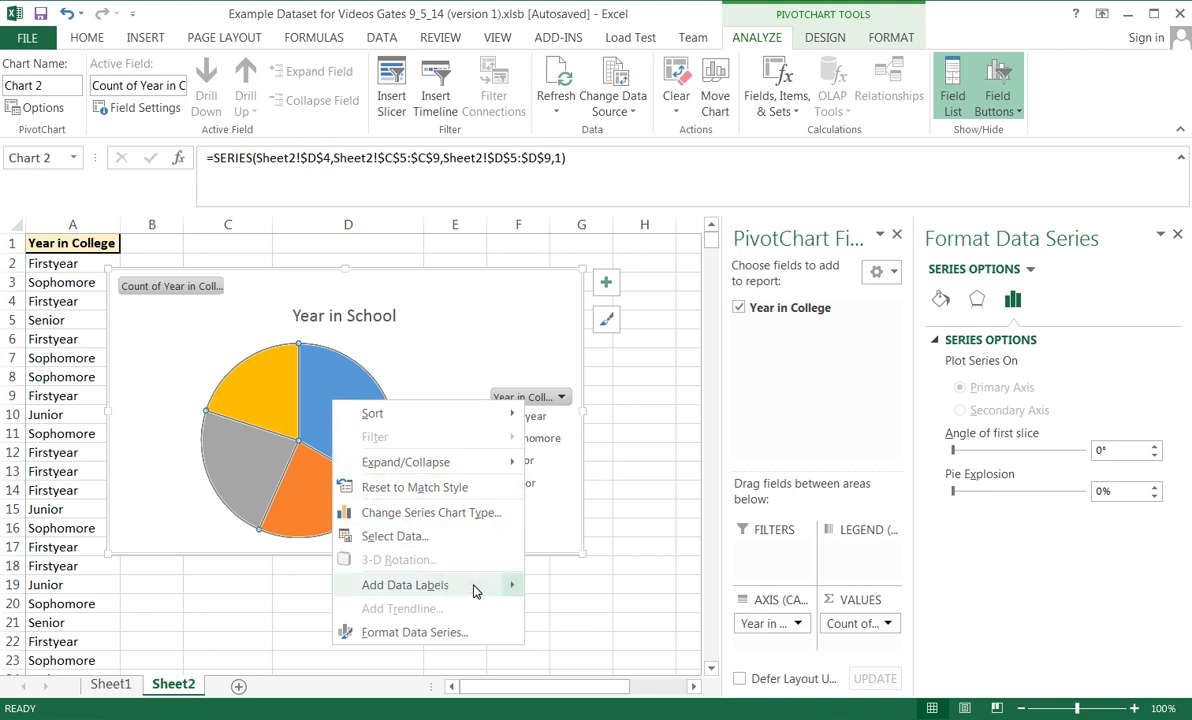
pyautogui.click(404, 584)
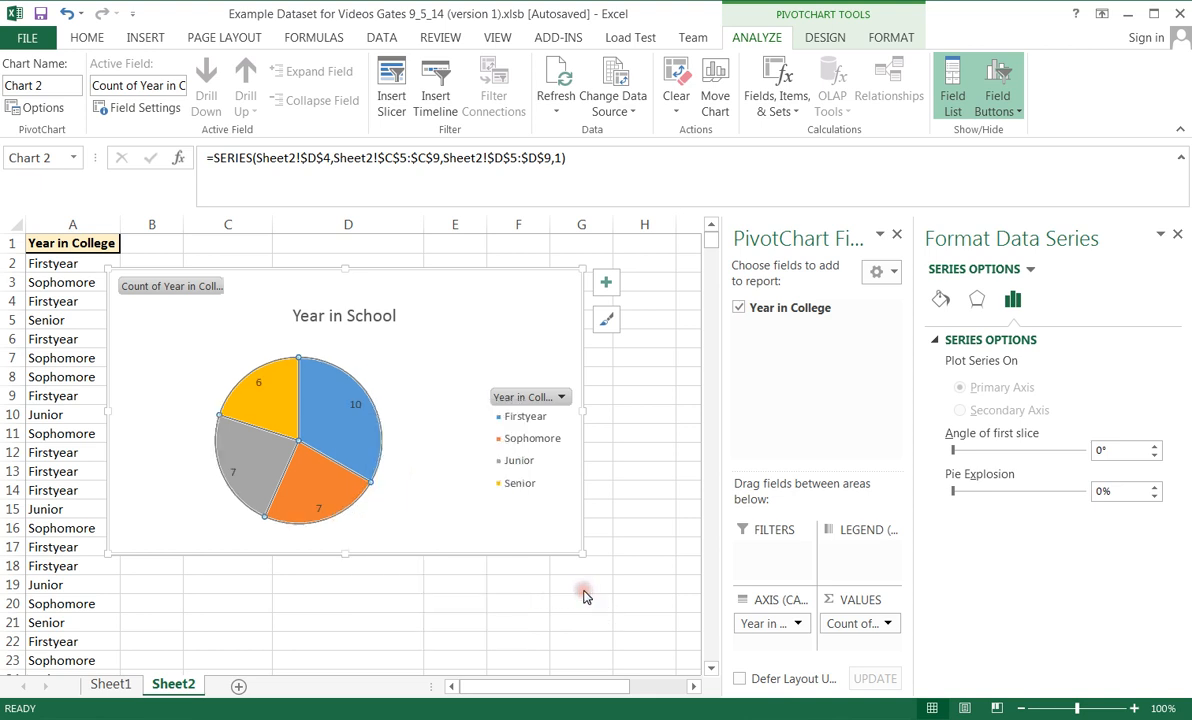
pyautogui.moveTo(358, 418)
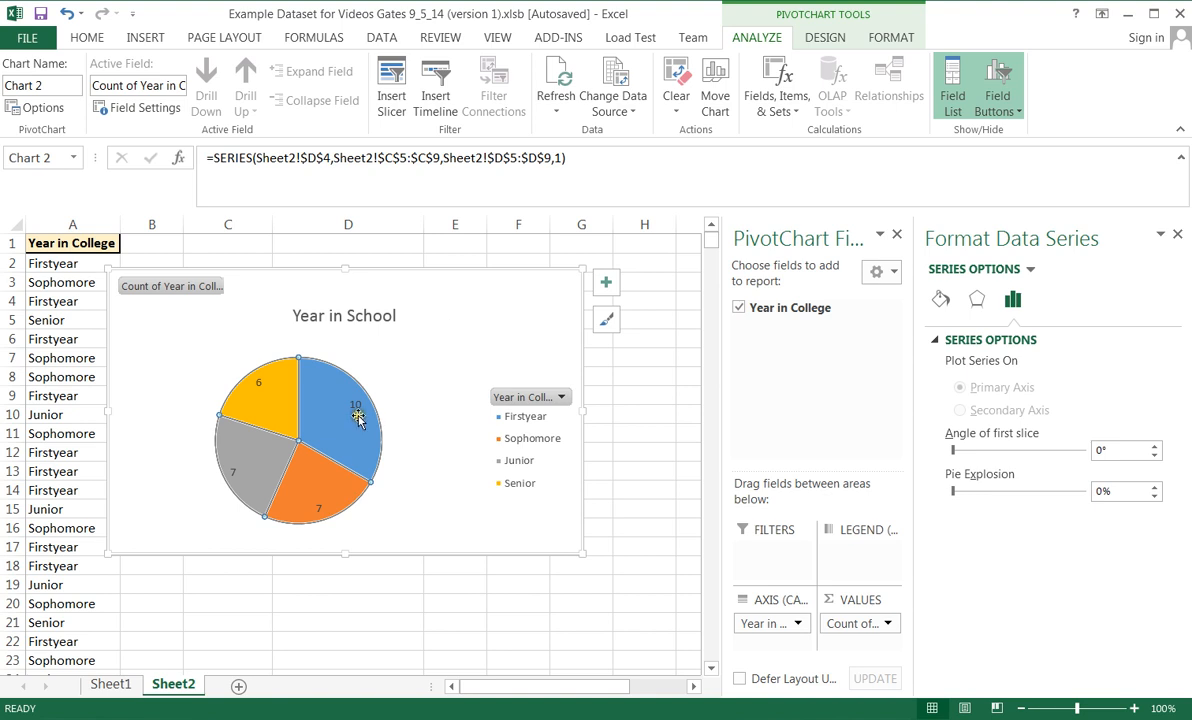
pyautogui.moveTo(328, 516)
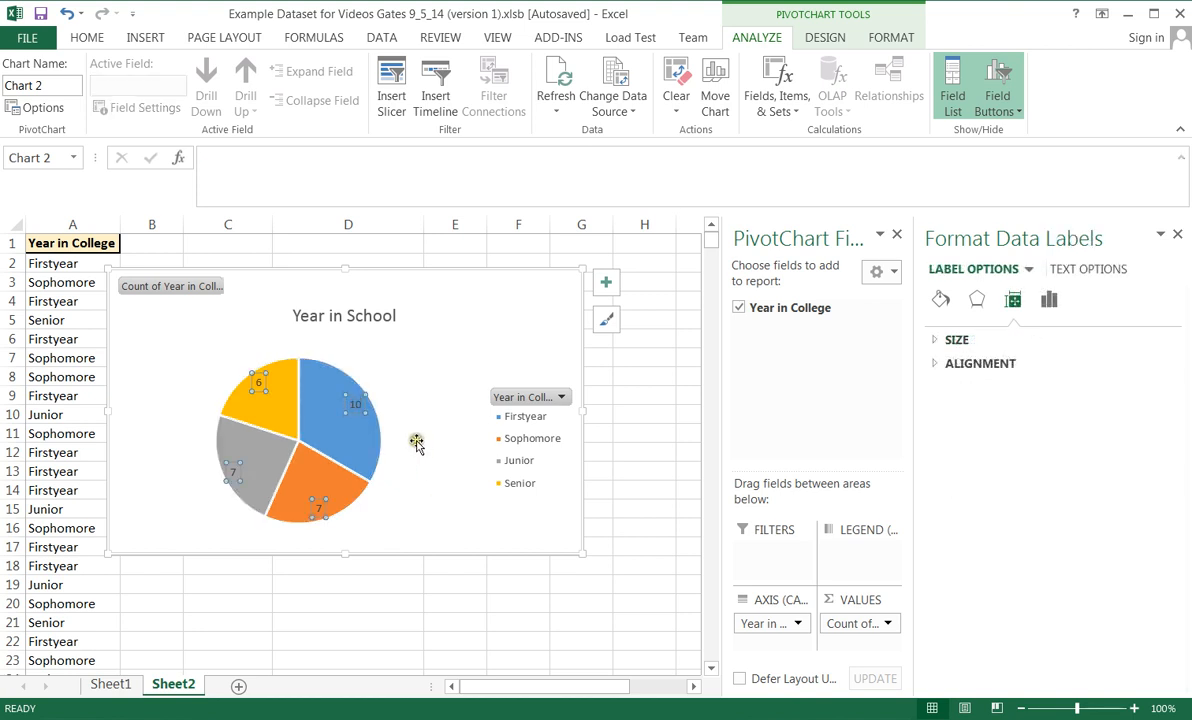
# Step: Bring up Format Data Labels for the count labels and adjust a label option
pyautogui.rightClick(358, 402)
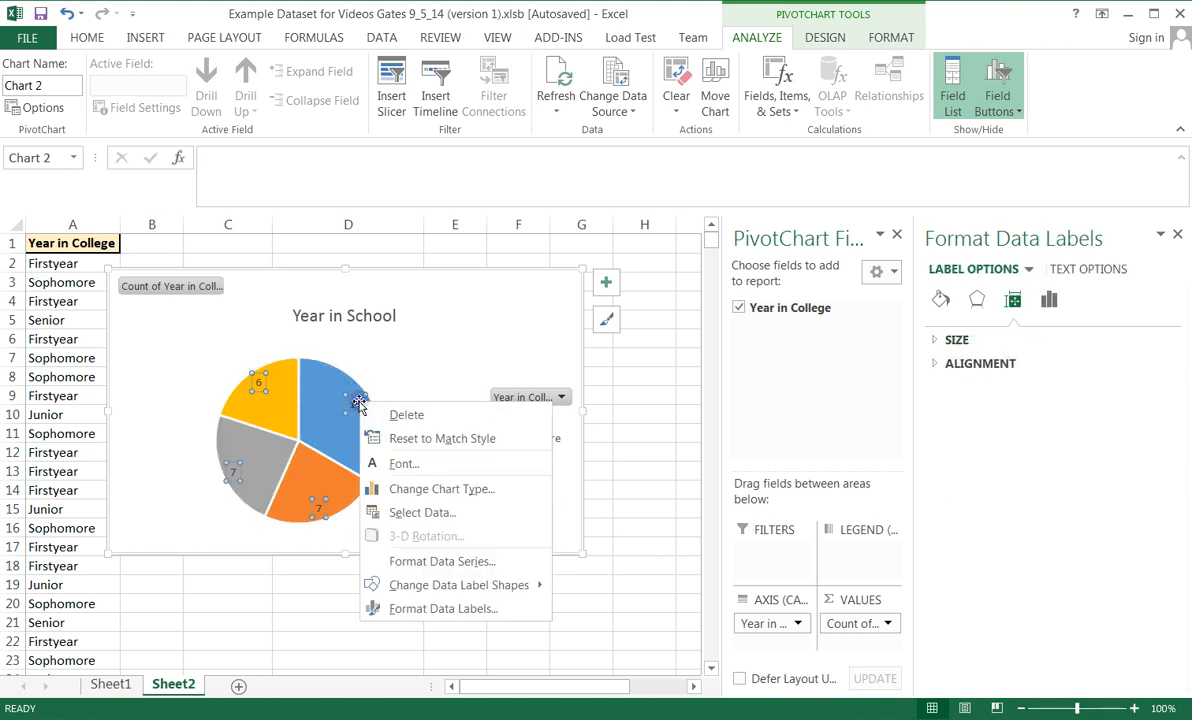
pyautogui.moveTo(444, 536)
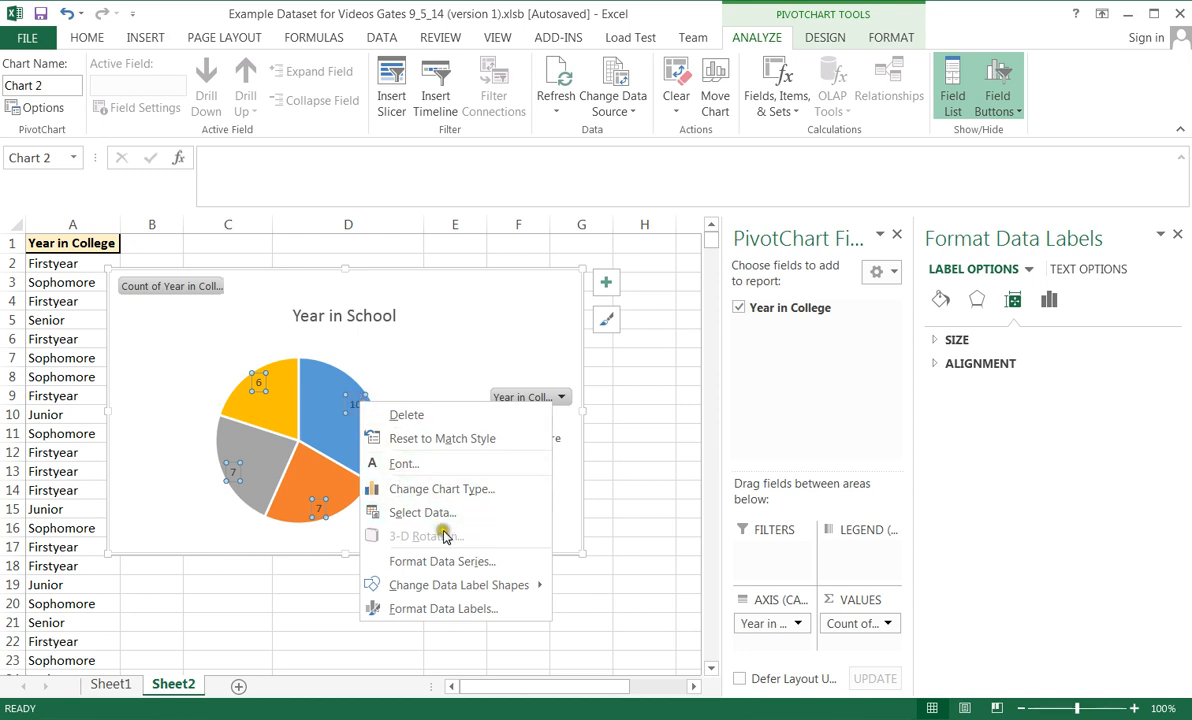
pyautogui.moveTo(500, 544)
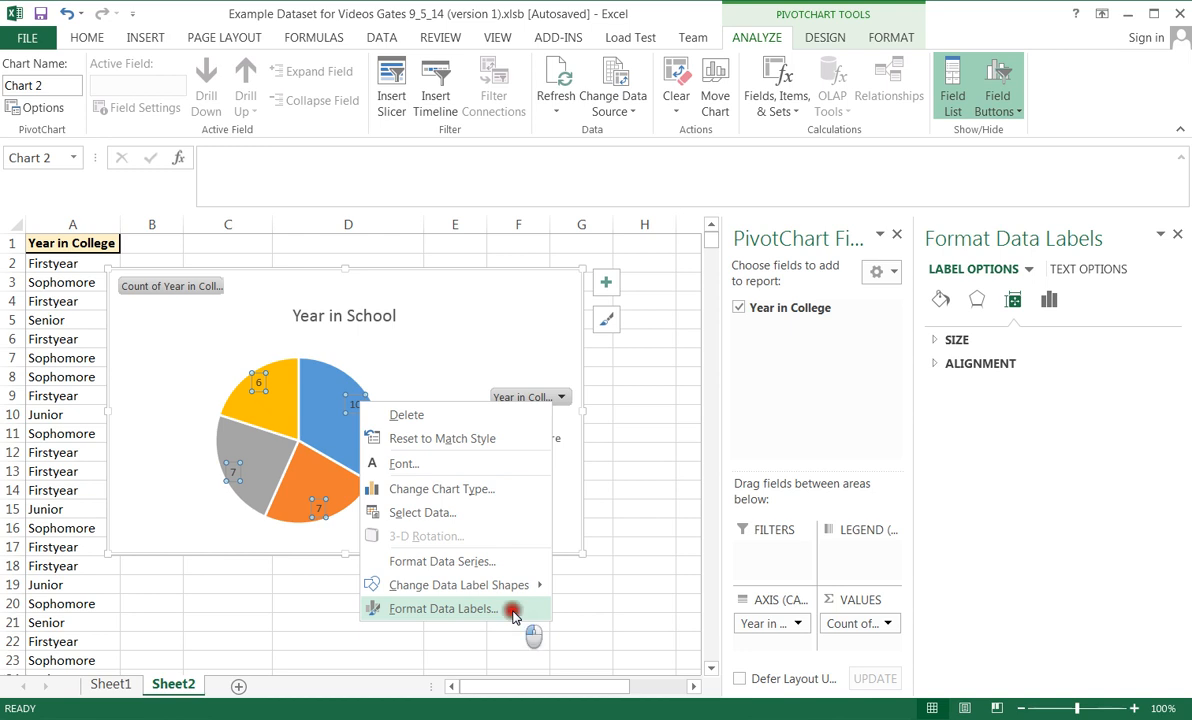
pyautogui.click(444, 608)
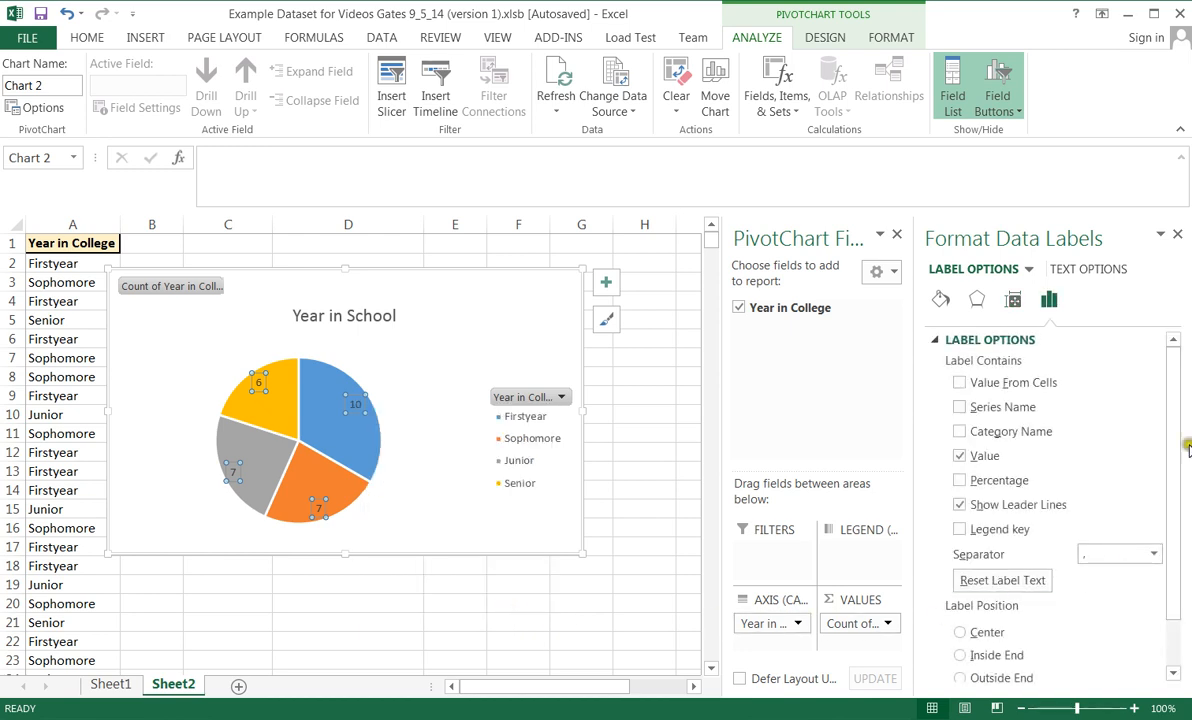
pyautogui.click(960, 456)
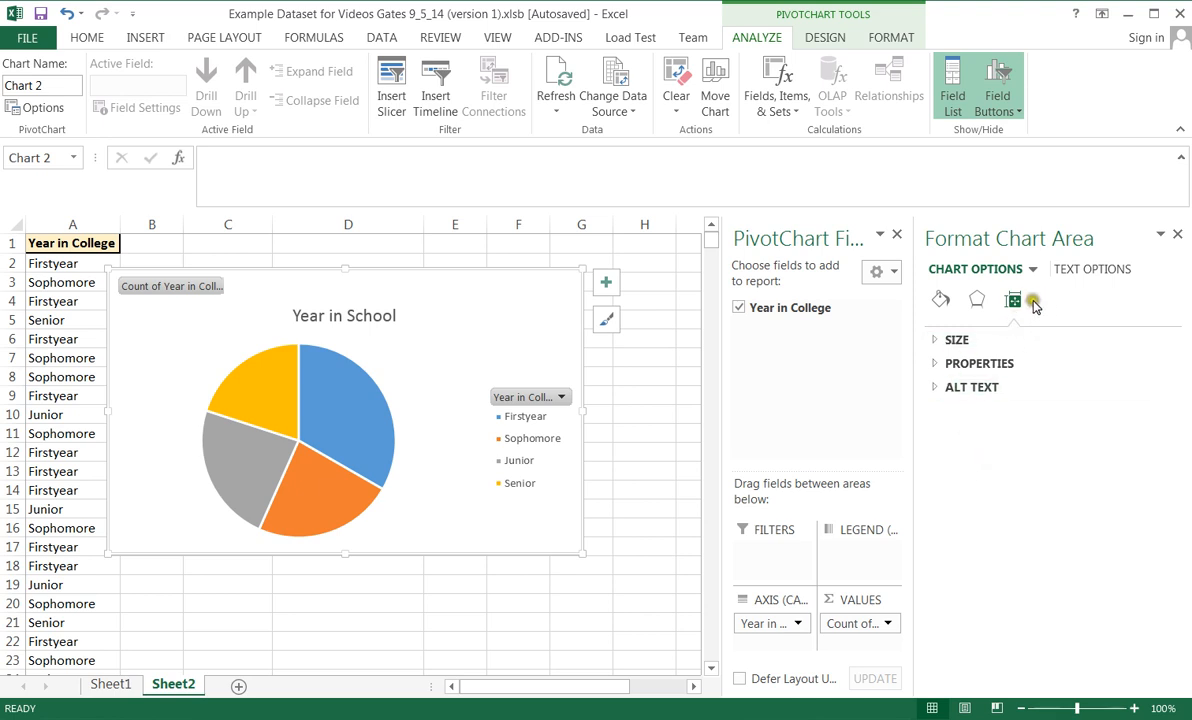
# Step: Re-add the count data labels to the pie series and return to their formatting options
pyautogui.click(344, 414)
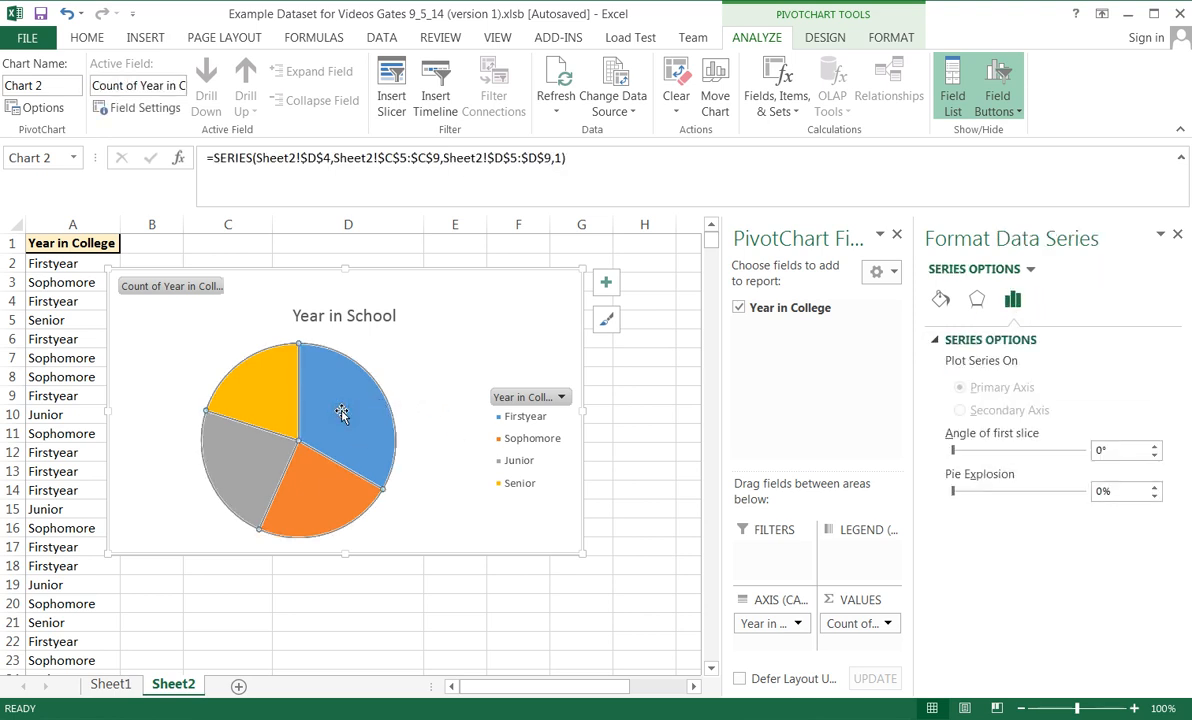
pyautogui.rightClick(344, 412)
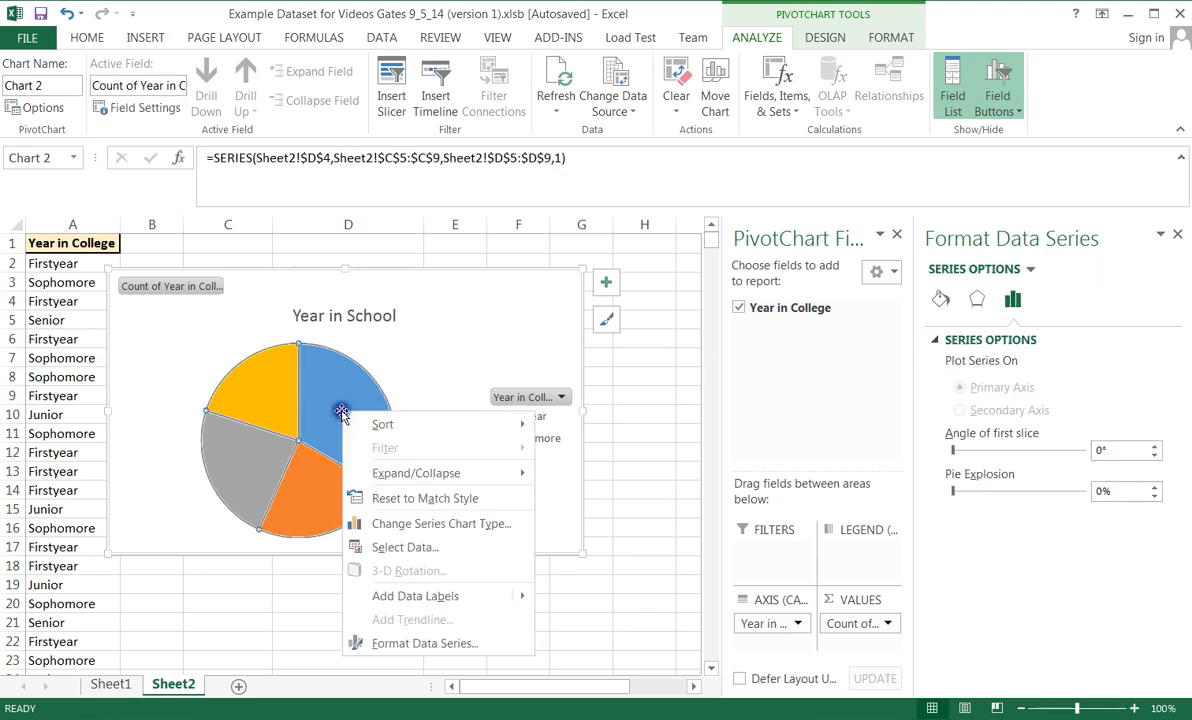
pyautogui.click(450, 644)
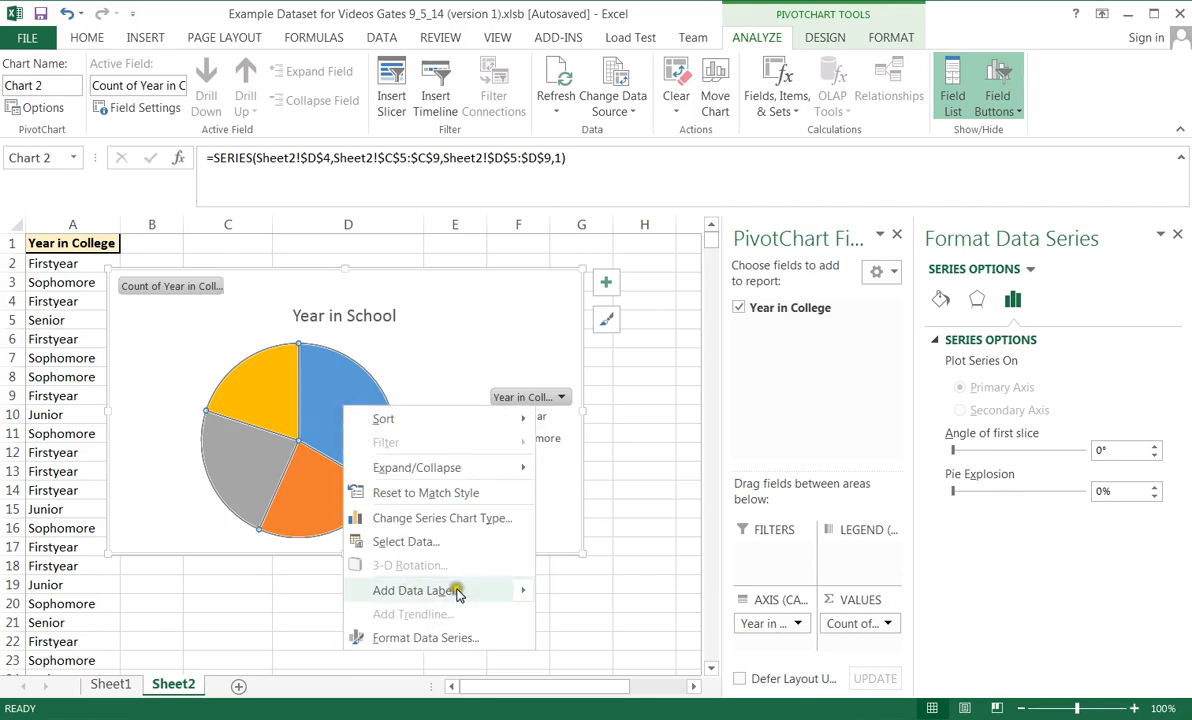
pyautogui.click(416, 590)
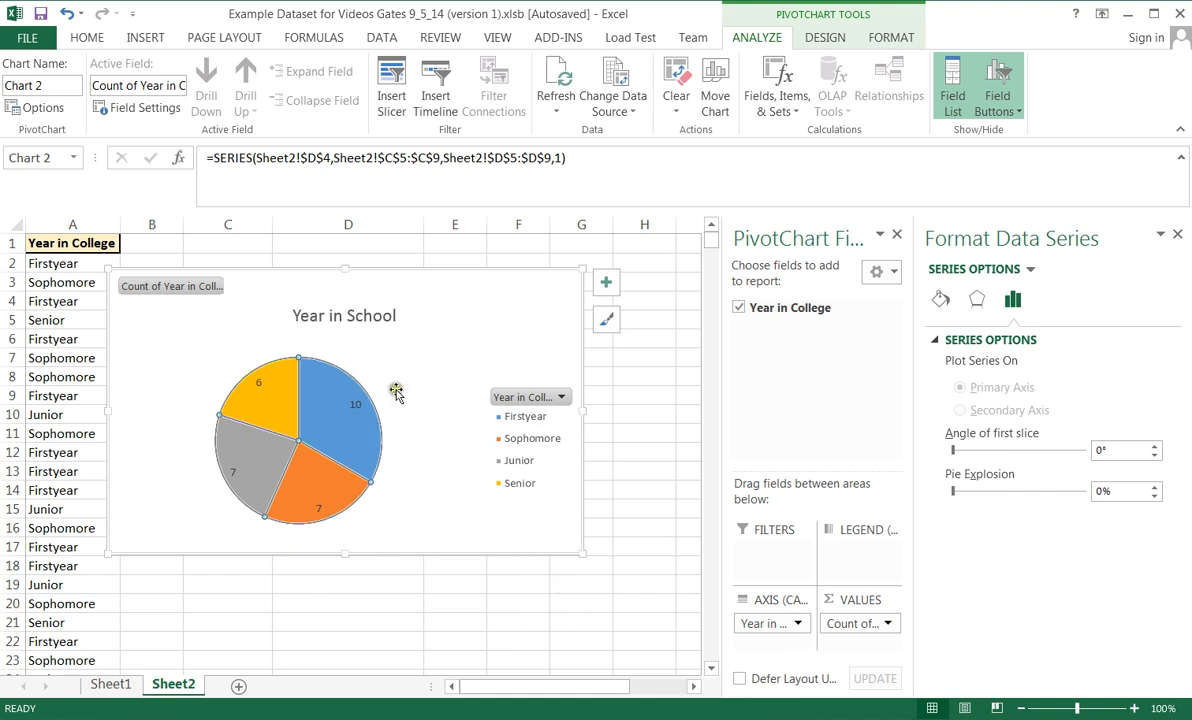
pyautogui.rightClick(356, 404)
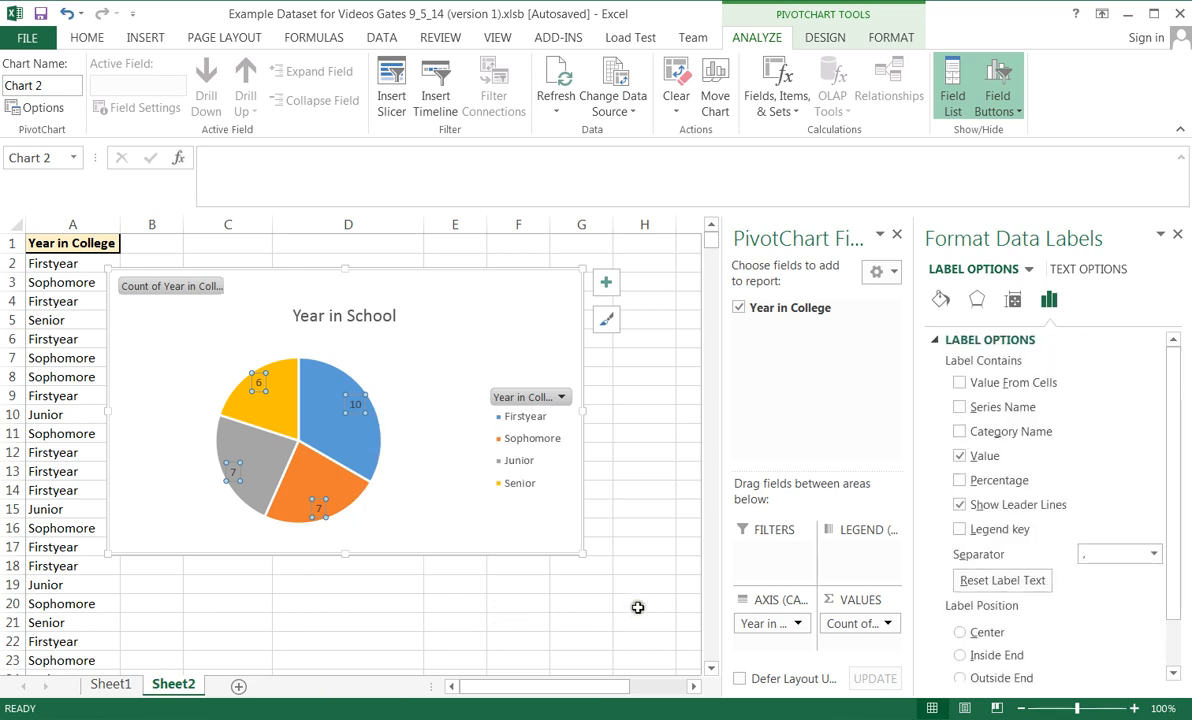
# Step: Set the data labels to Percentage only, giving 34%, 23%, 23% and 20% on the slices
pyautogui.click(960, 480)
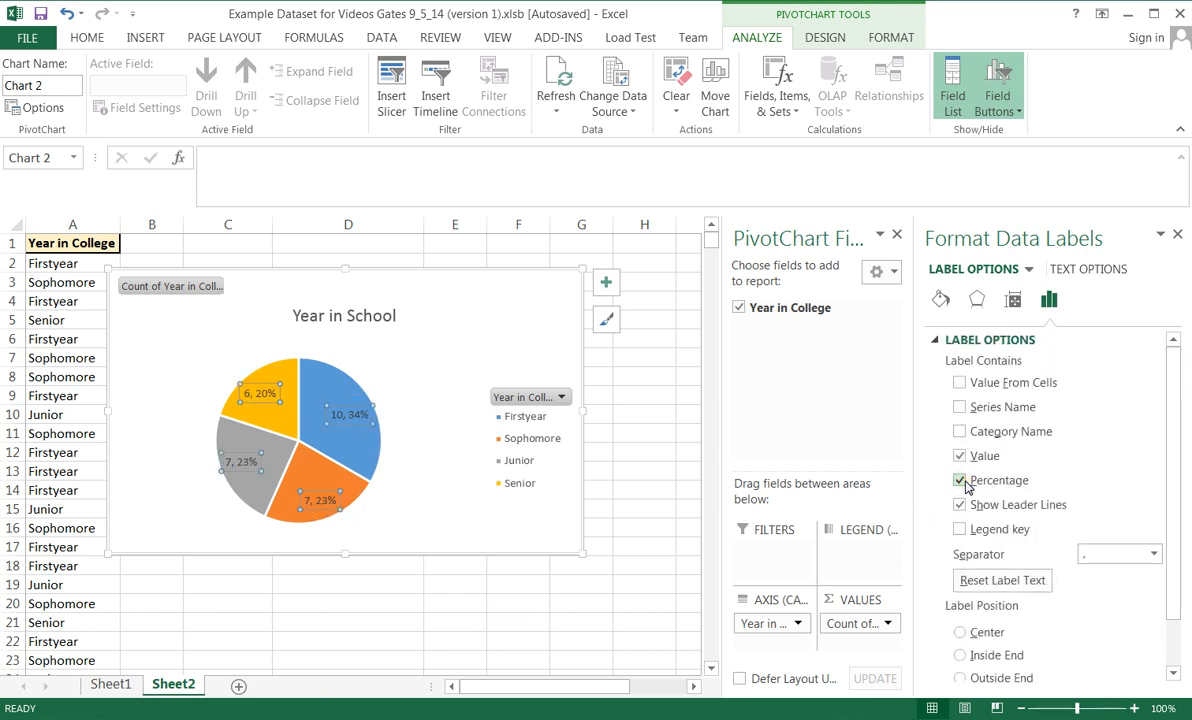
pyautogui.click(960, 456)
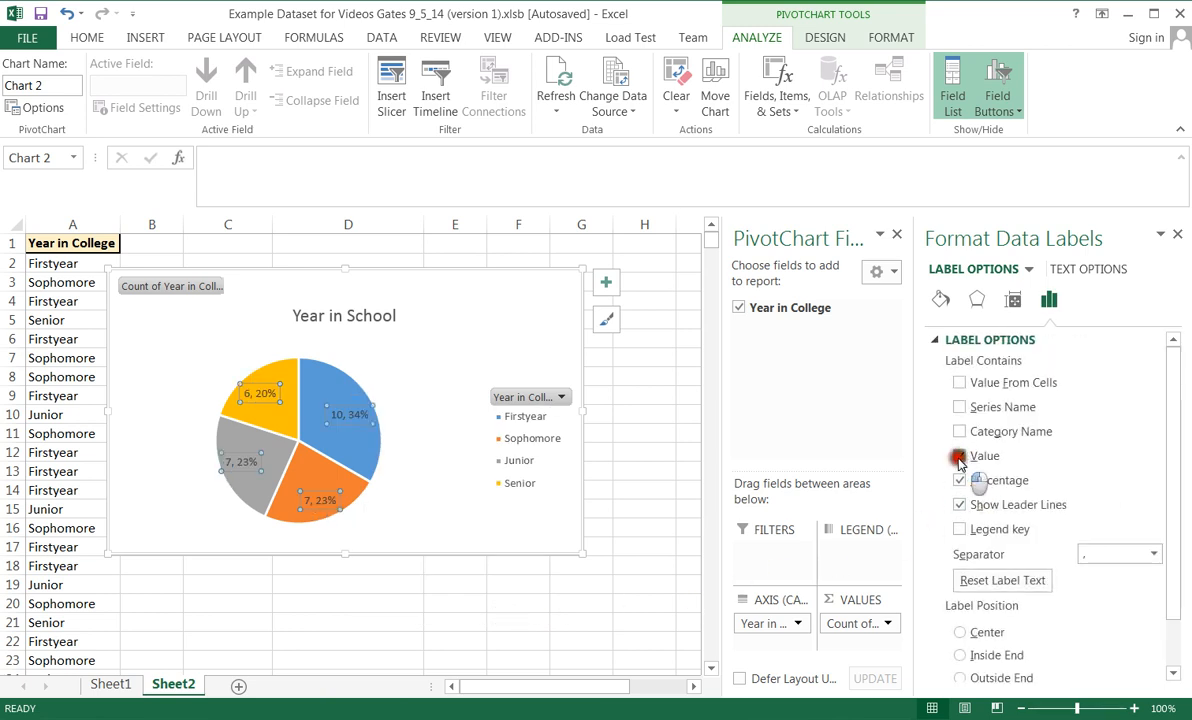
pyautogui.click(960, 456)
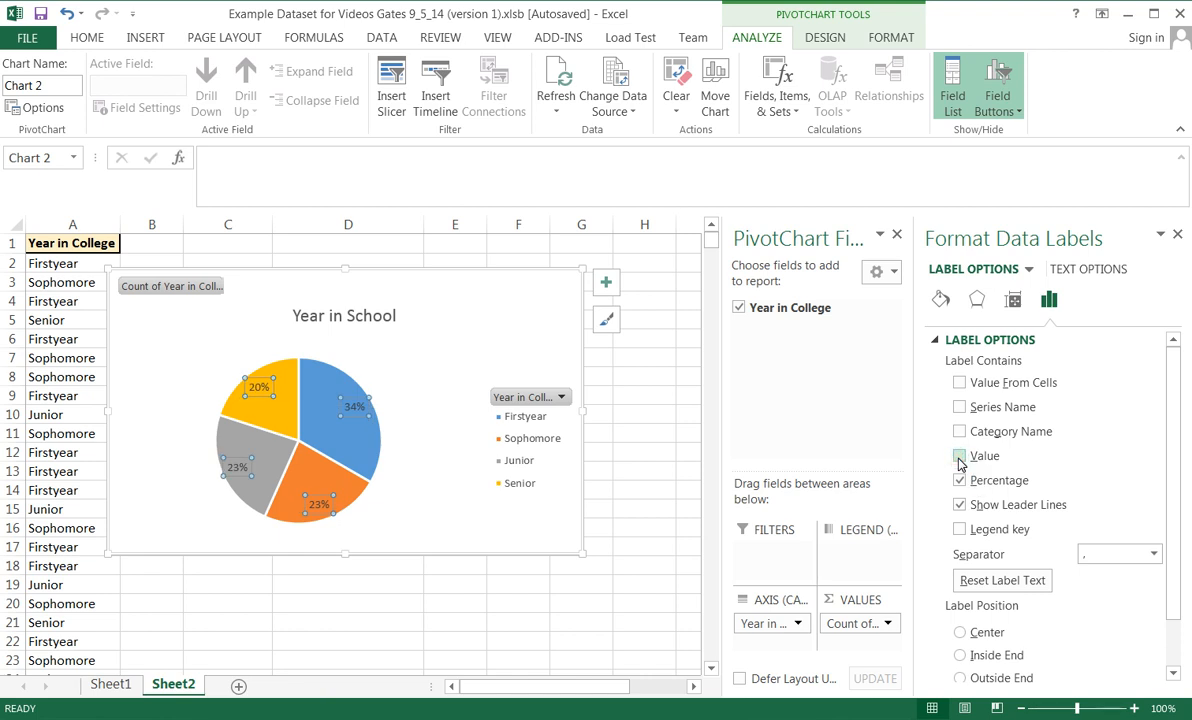
pyautogui.click(960, 456)
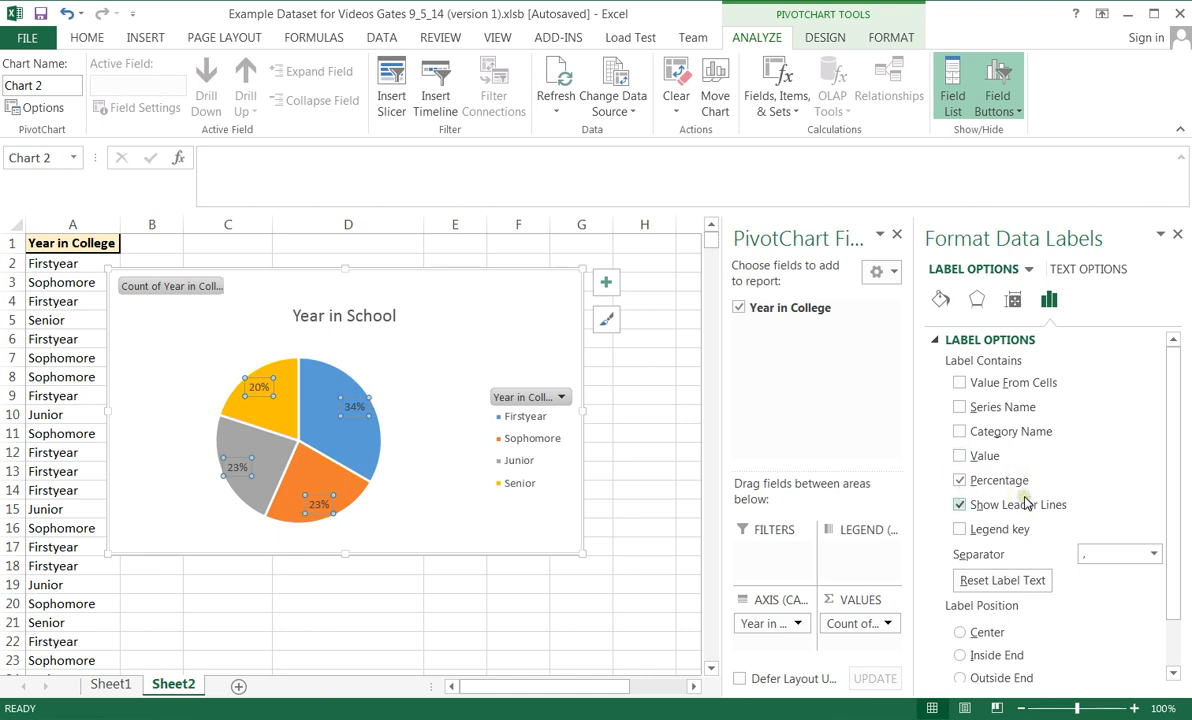
pyautogui.moveTo(352, 488)
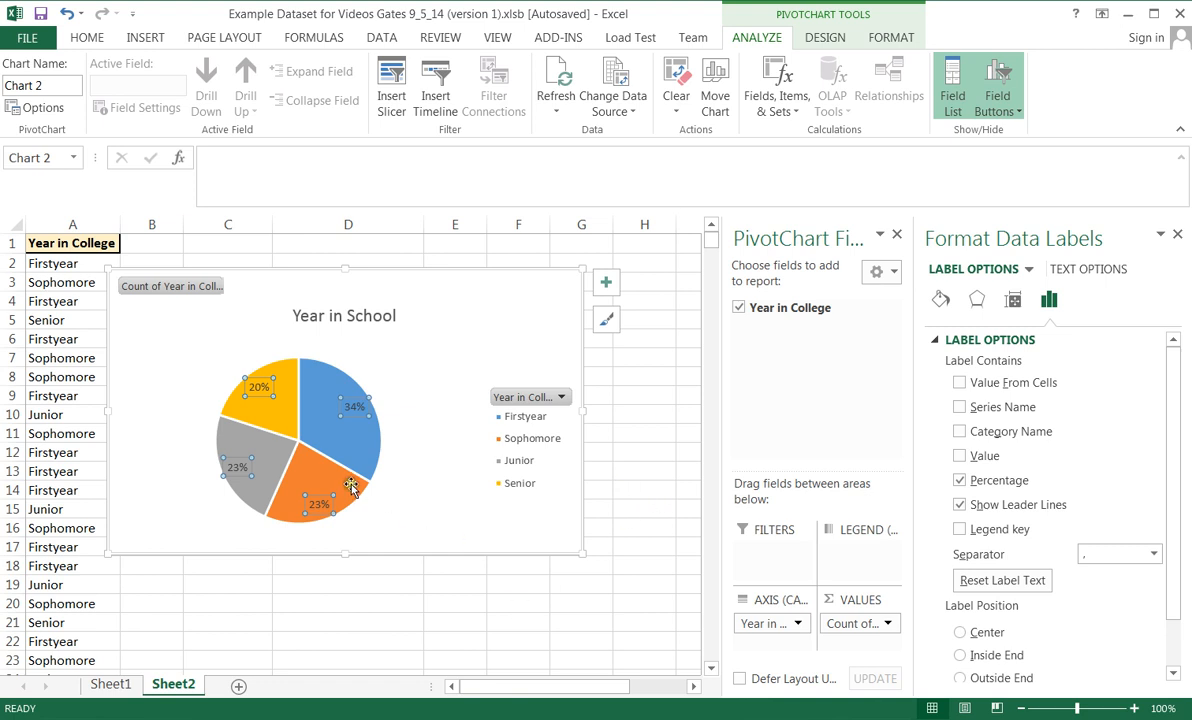
pyautogui.click(356, 408)
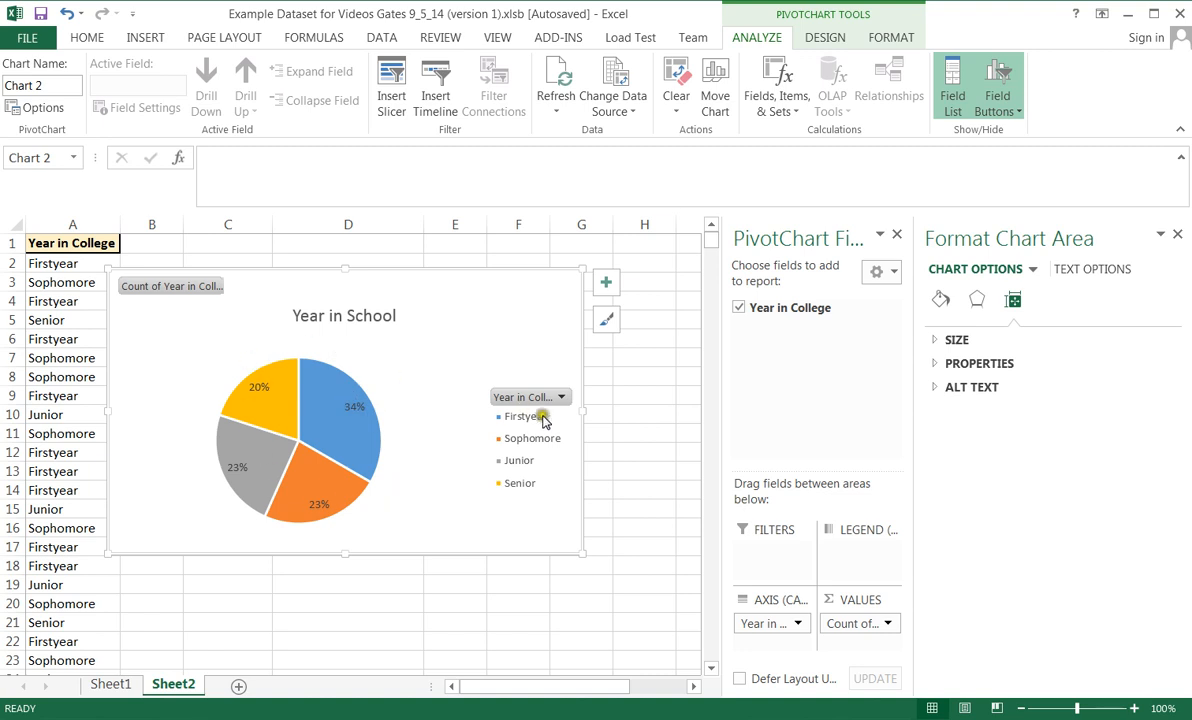
pyautogui.moveTo(358, 412)
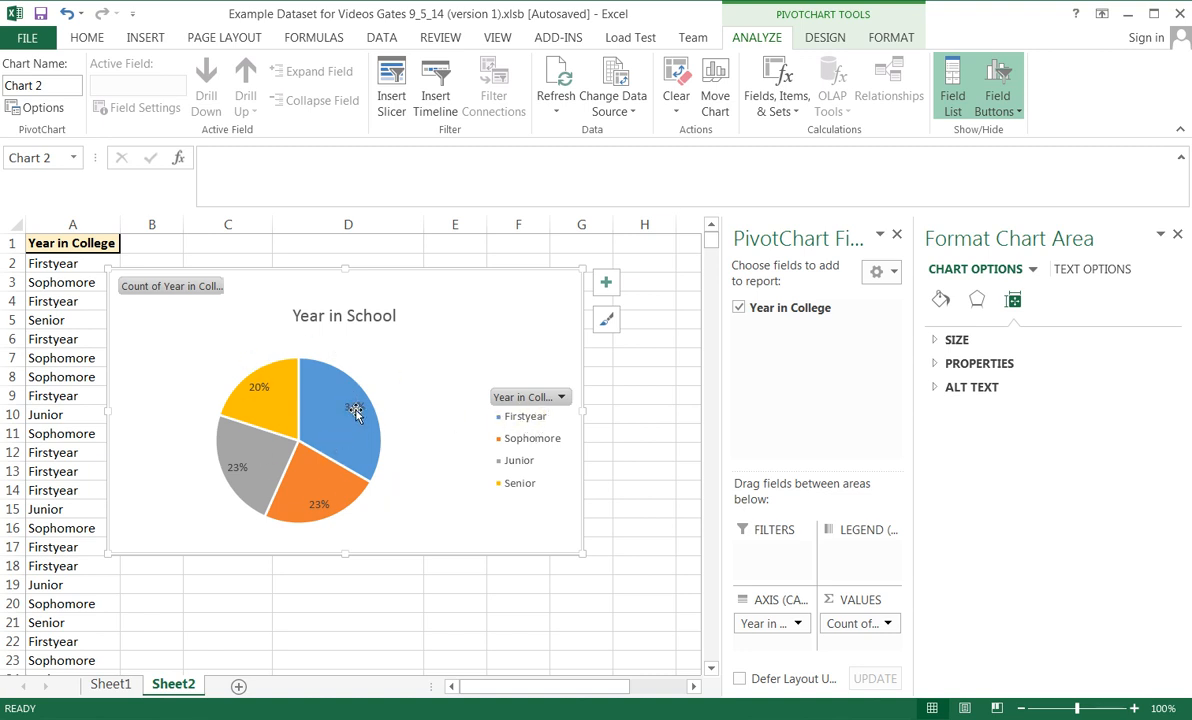
# Step: Enlarge the percentage labels to font size 14 and move the chart below the pivot table
pyautogui.click(336, 410)
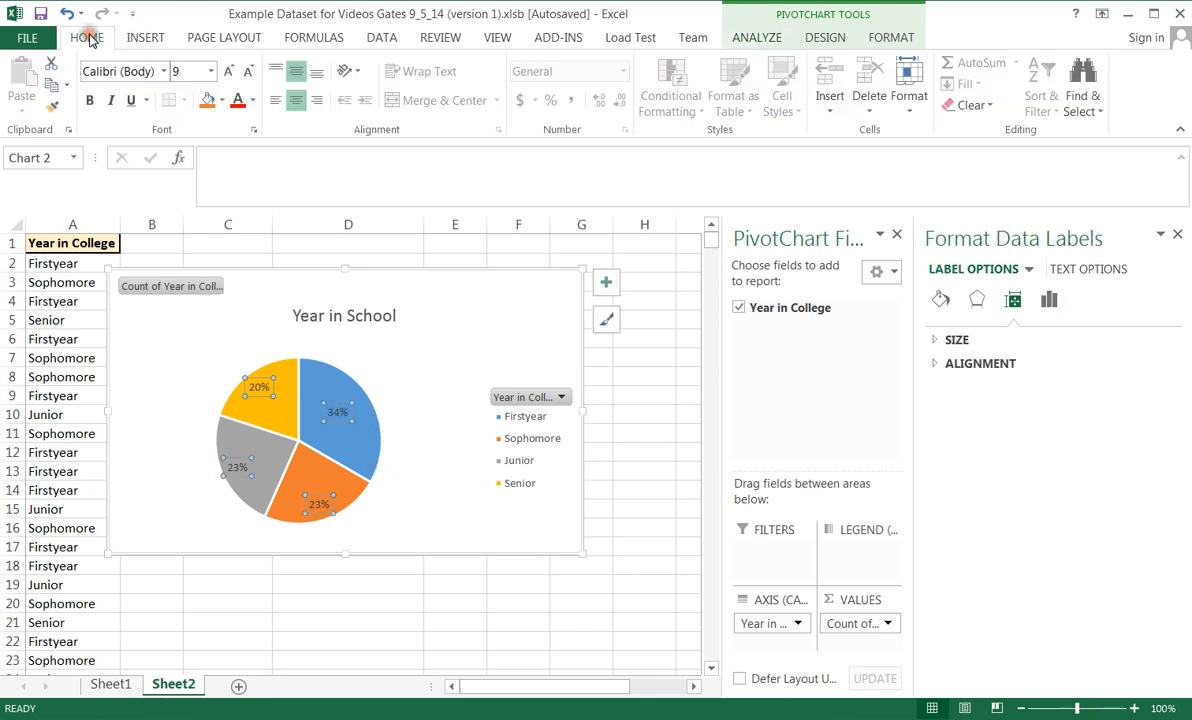
pyautogui.click(228, 72)
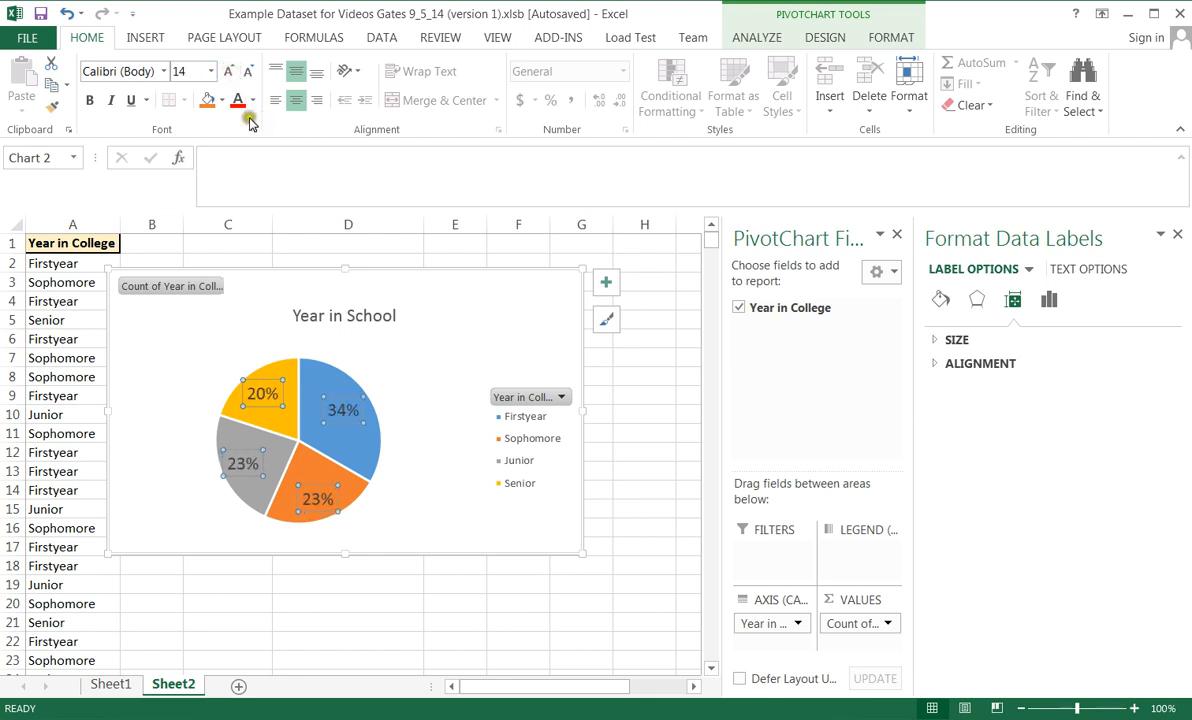
pyautogui.click(238, 100)
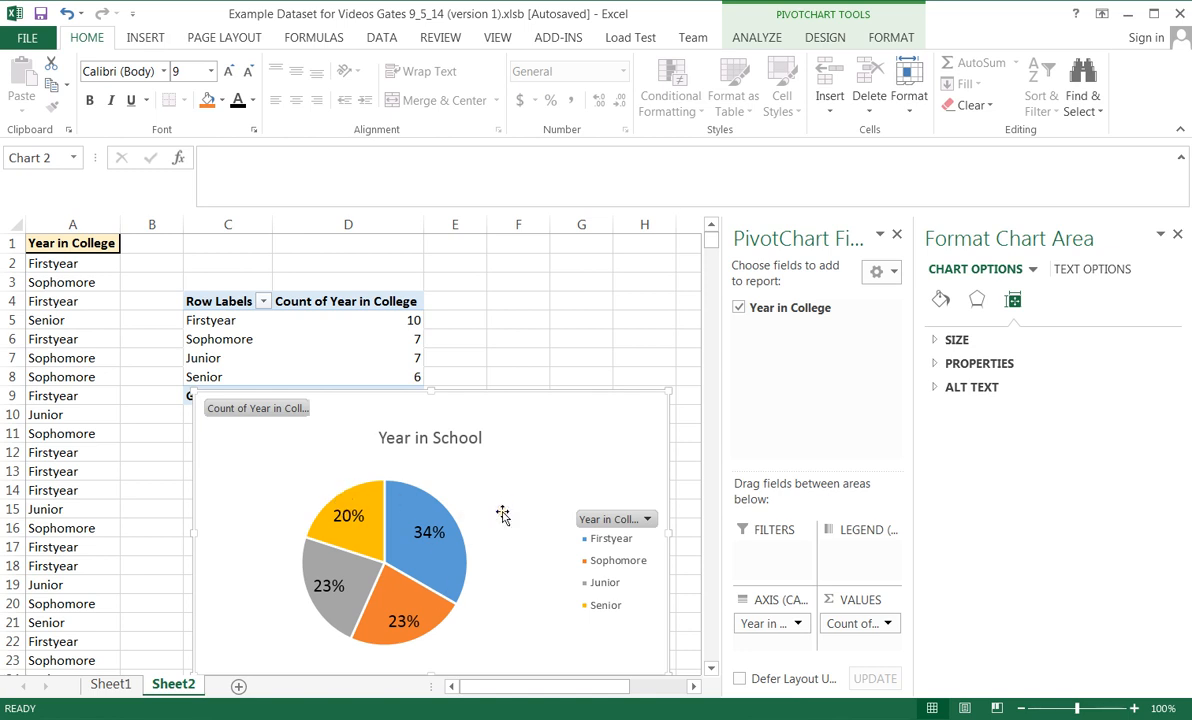
pyautogui.moveTo(360, 356)
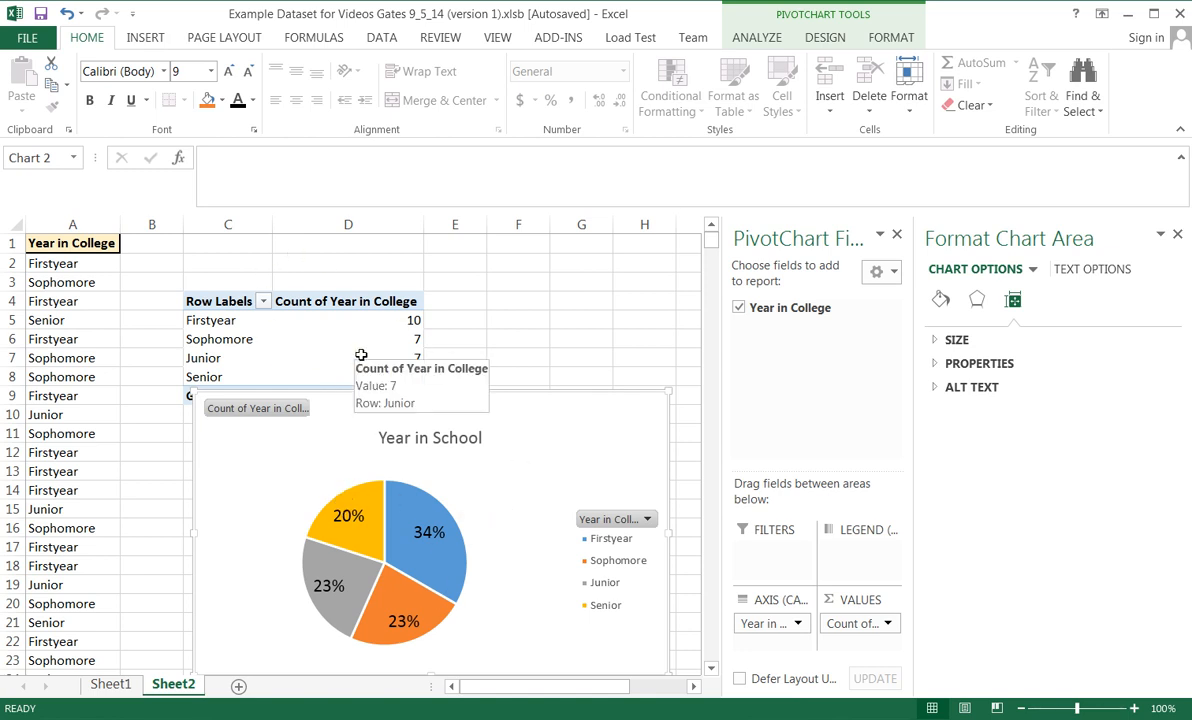
pyautogui.click(110, 684)
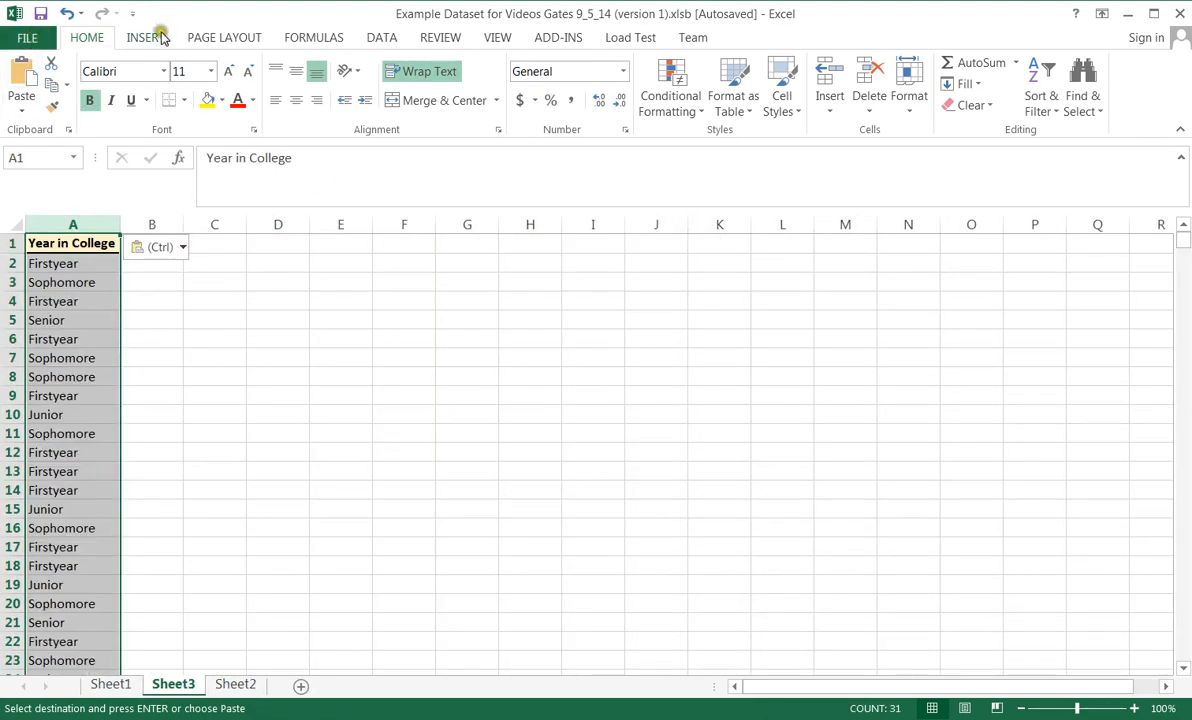
# Step: Insert a PivotTable from A1:A31 onto the existing Sheet3 at cell B5
pyautogui.click(152, 320)
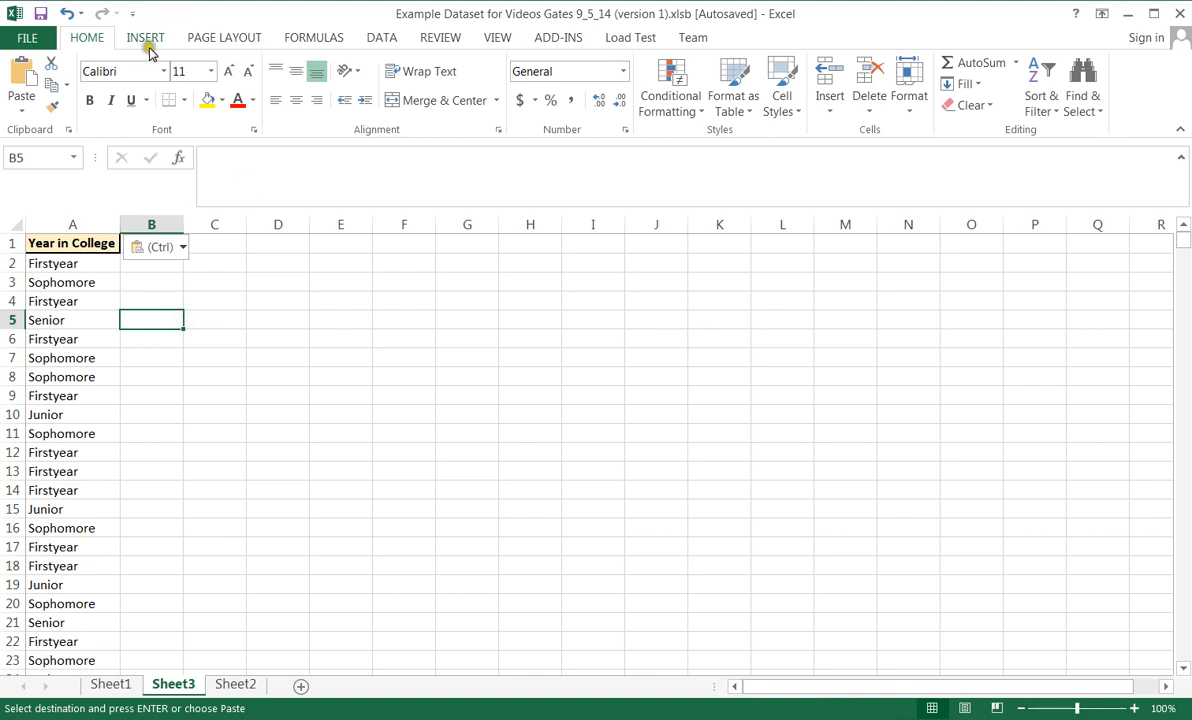
pyautogui.click(144, 36)
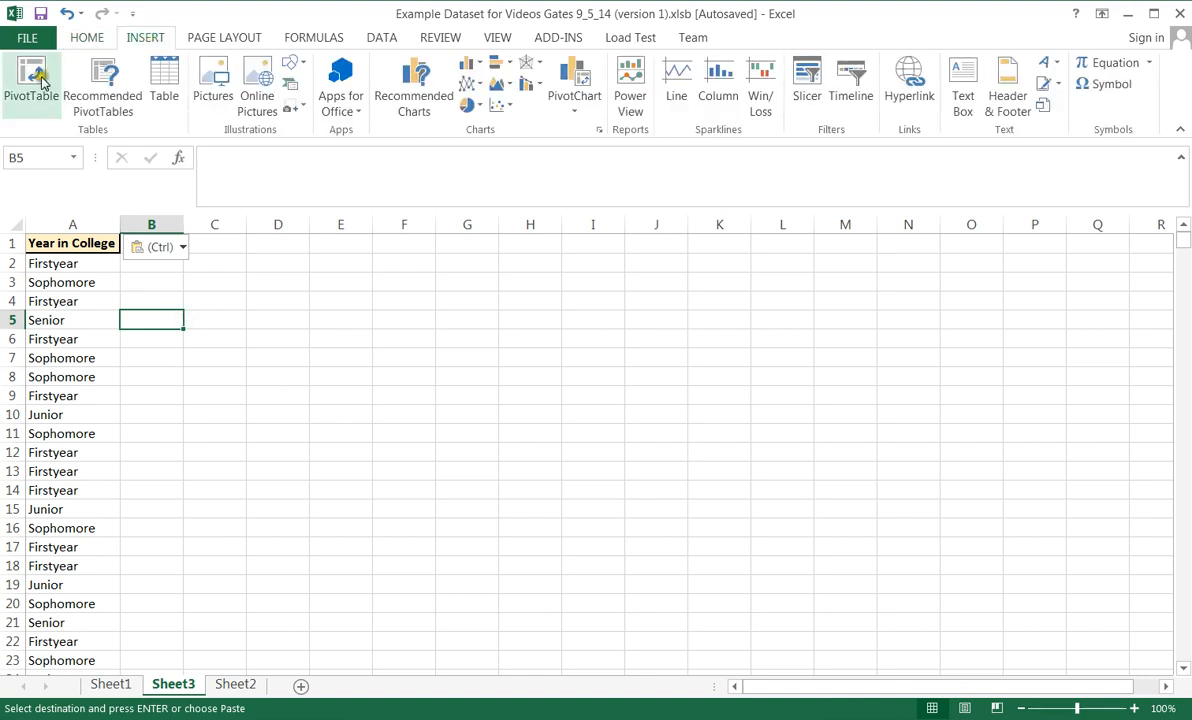
pyautogui.click(32, 80)
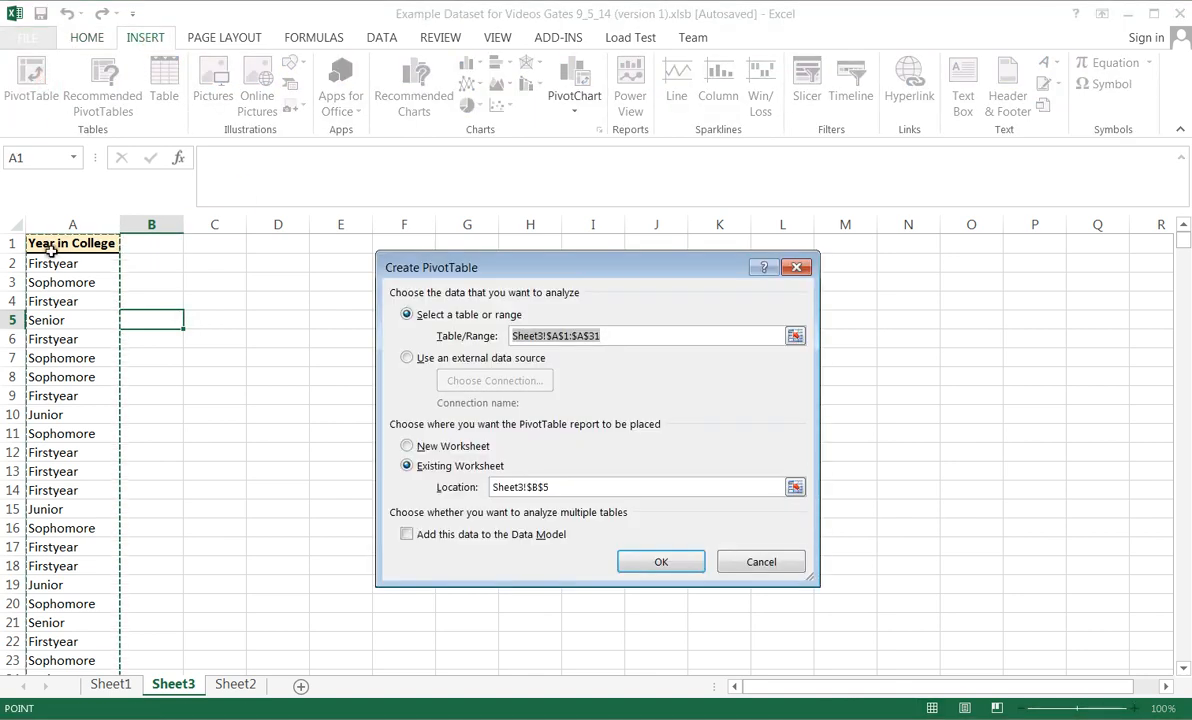
pyautogui.moveTo(84, 592)
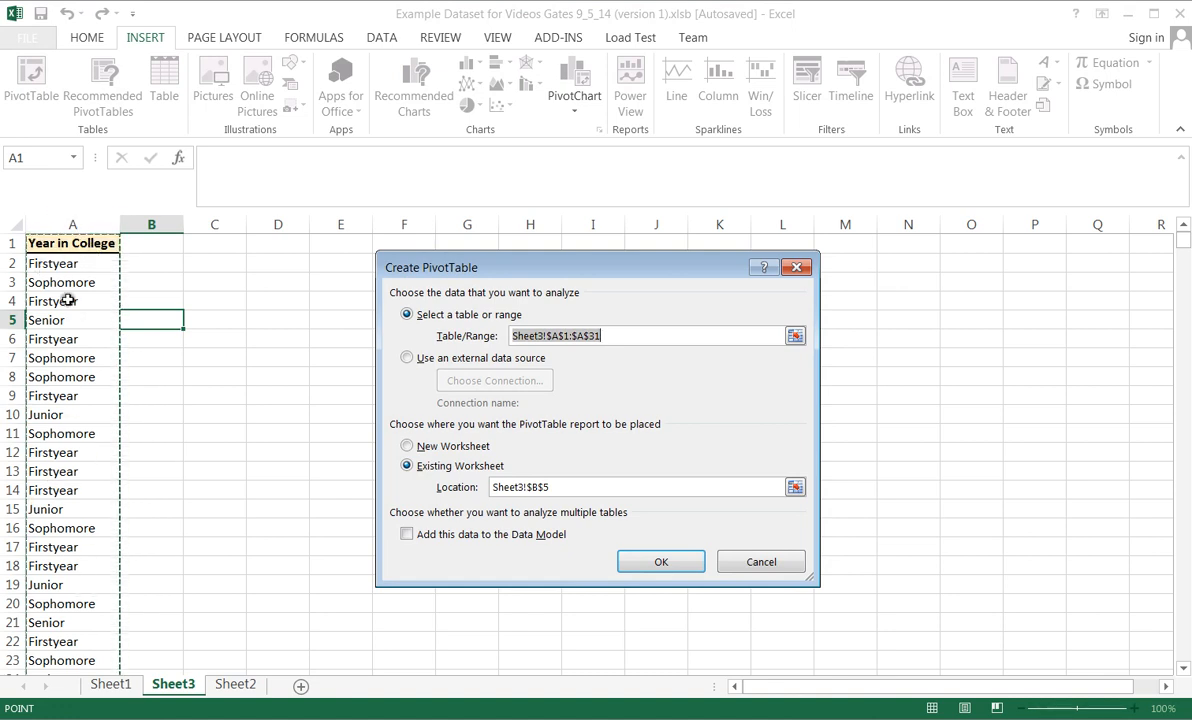
pyautogui.moveTo(840, 664)
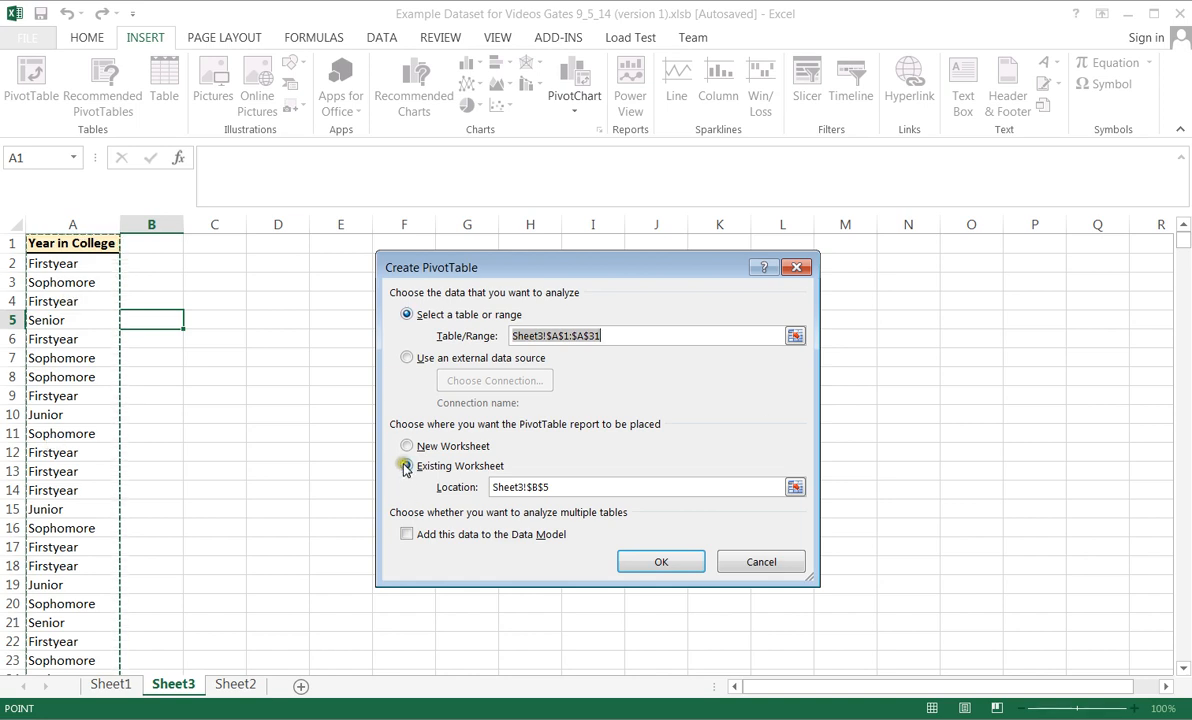
pyautogui.click(660, 560)
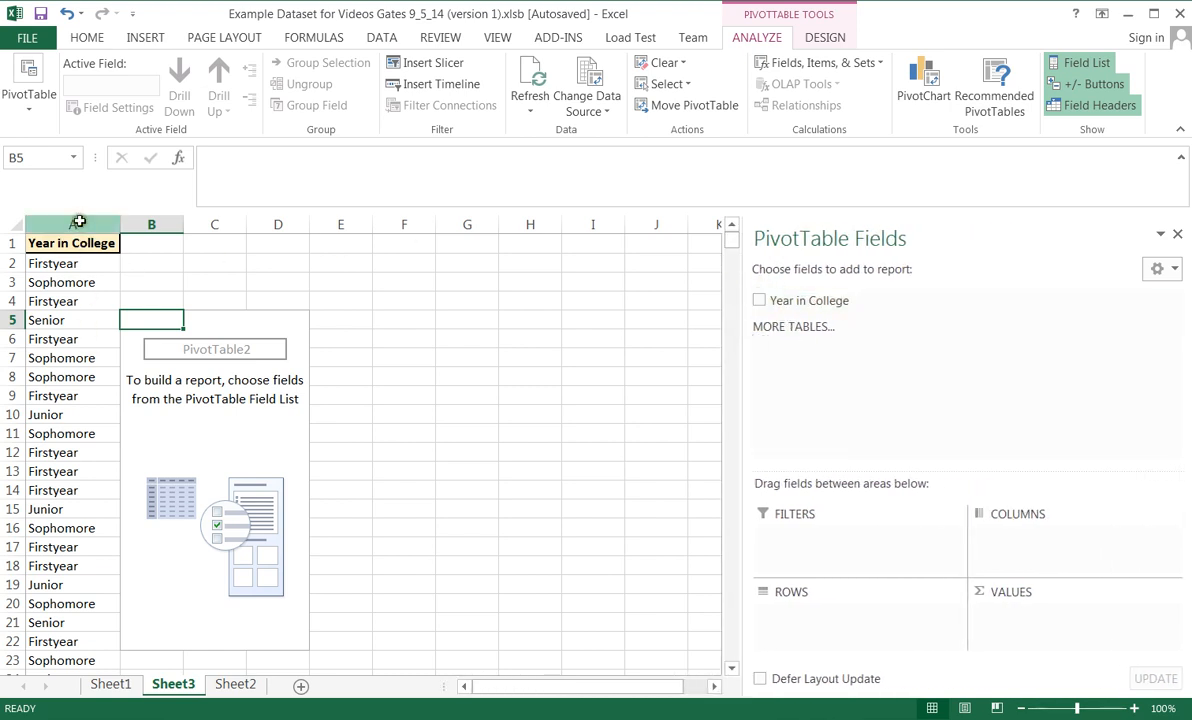
# Step: Use Year in College as Rows and Values to count Firstyear 10, Junior 7, Senior 6, Sophomore 7
pyautogui.click(760, 300)
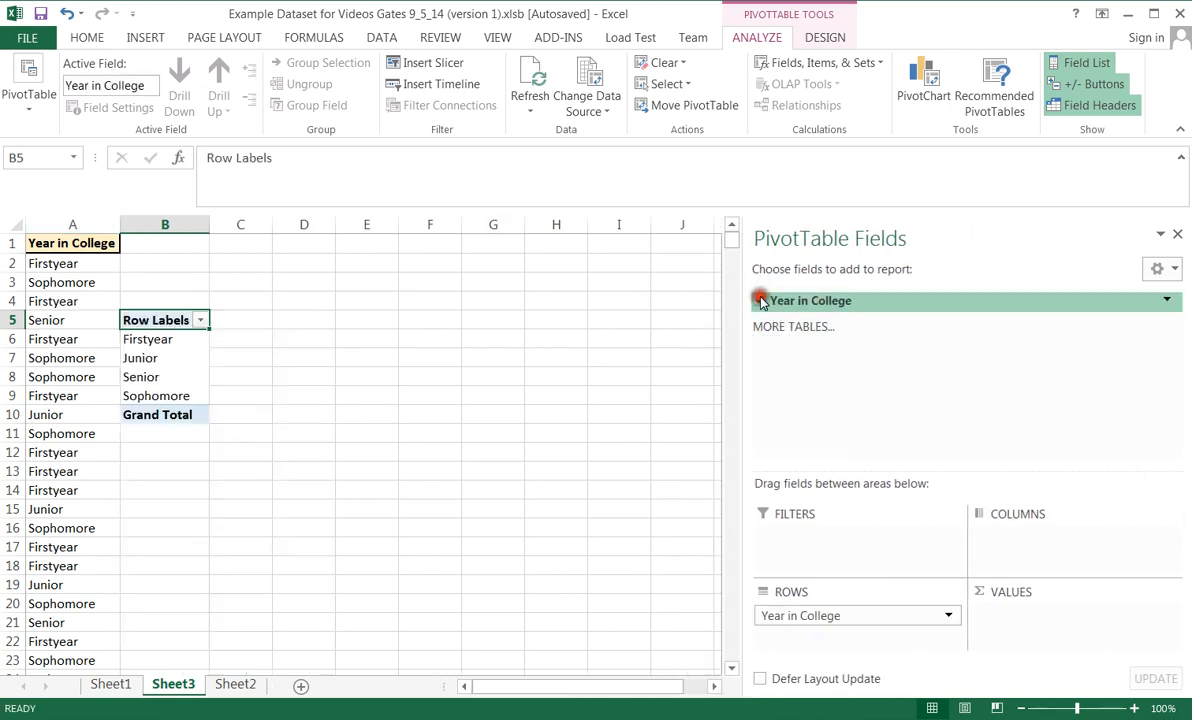
pyautogui.click(760, 300)
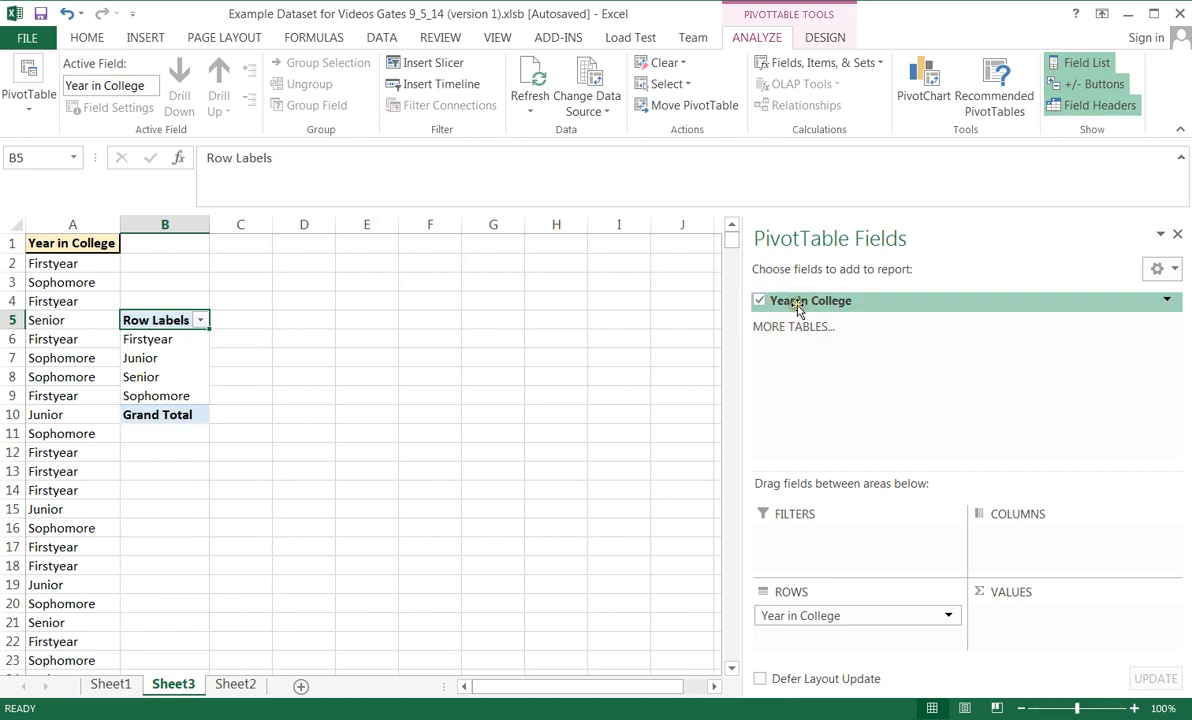
pyautogui.click(760, 300)
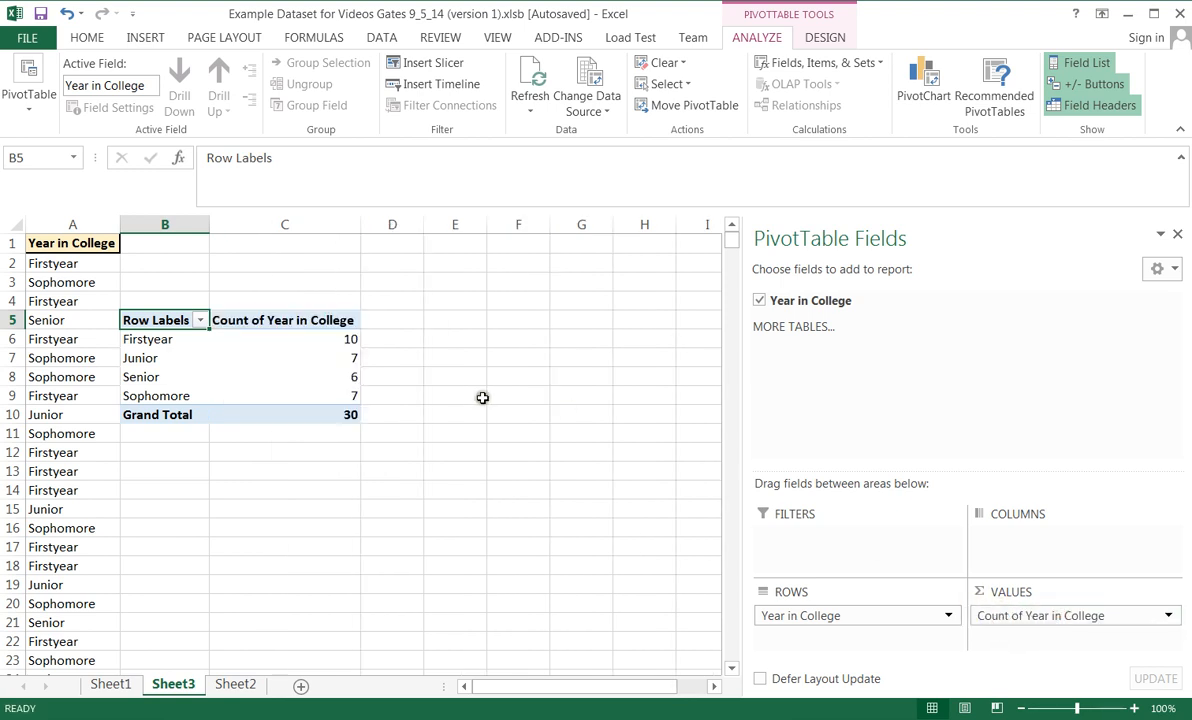
pyautogui.moveTo(164, 348)
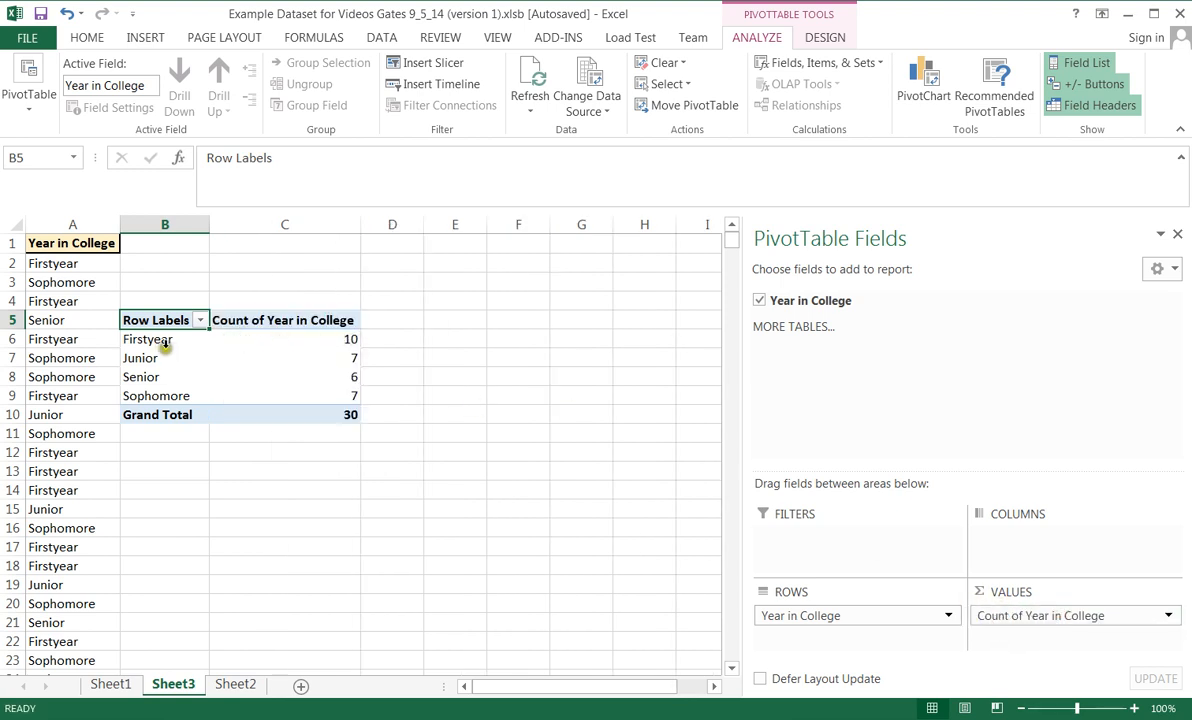
pyautogui.moveTo(516, 648)
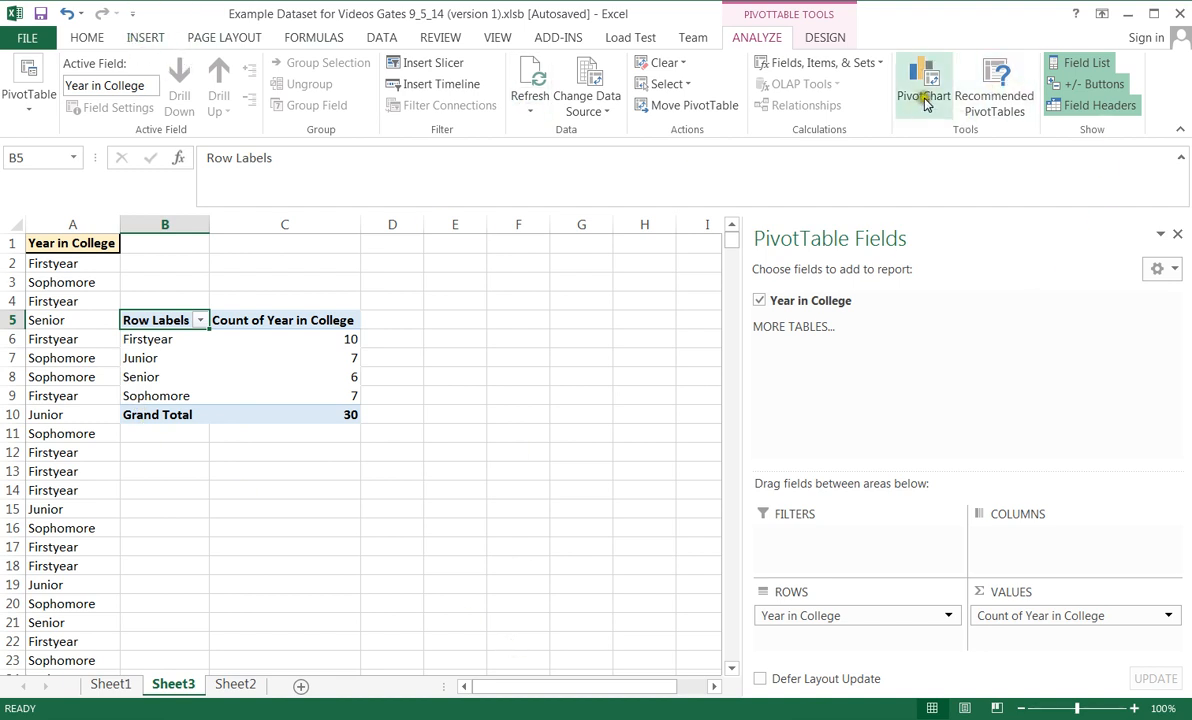
# Step: Insert a Pie PivotChart of the Year in College counts beside the pivot table
pyautogui.click(924, 84)
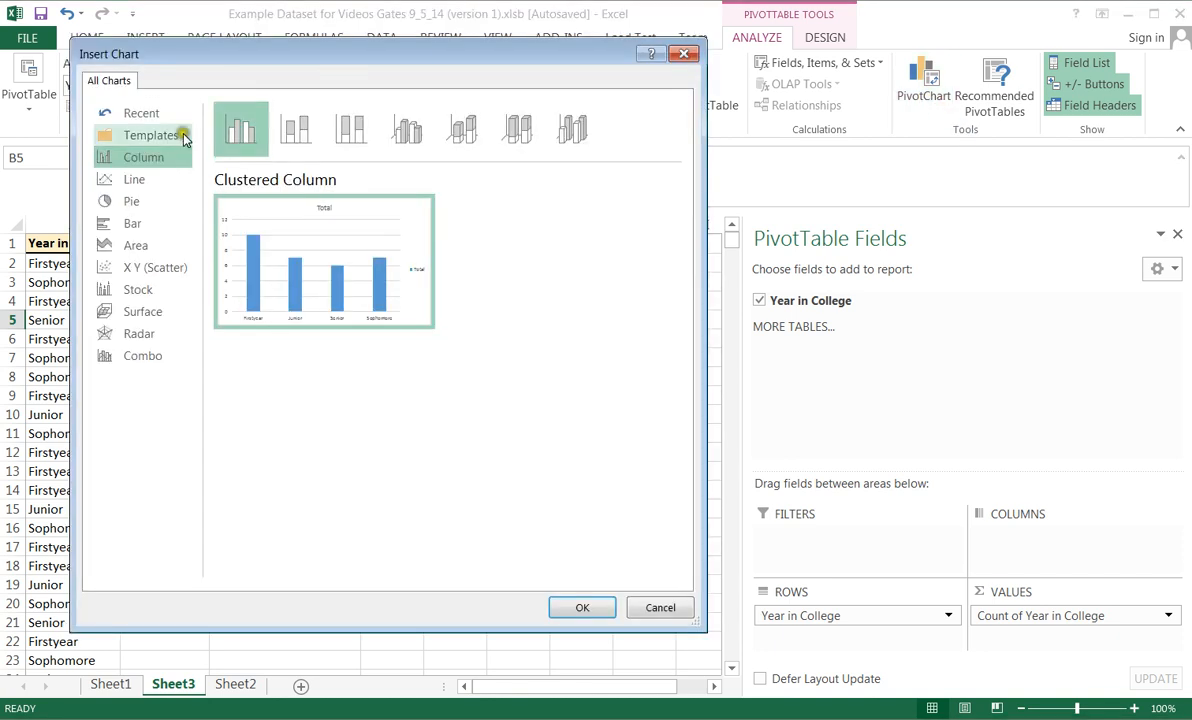
pyautogui.click(132, 200)
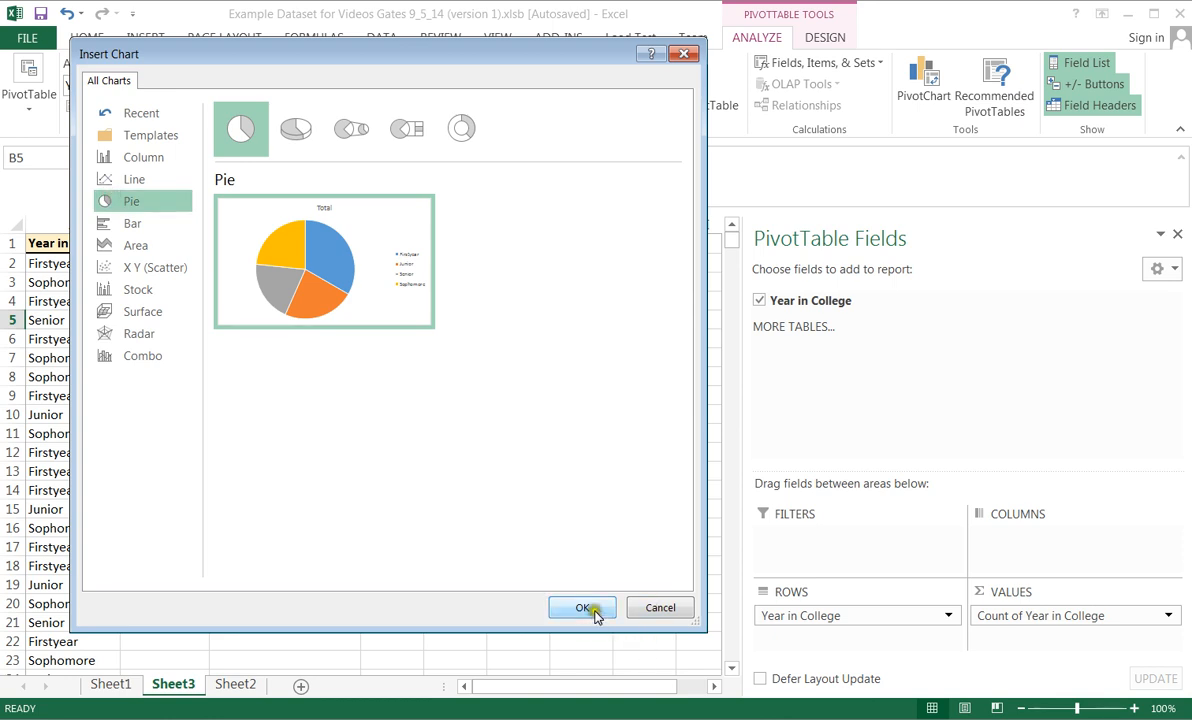
pyautogui.click(584, 608)
pyautogui.write('Year in')
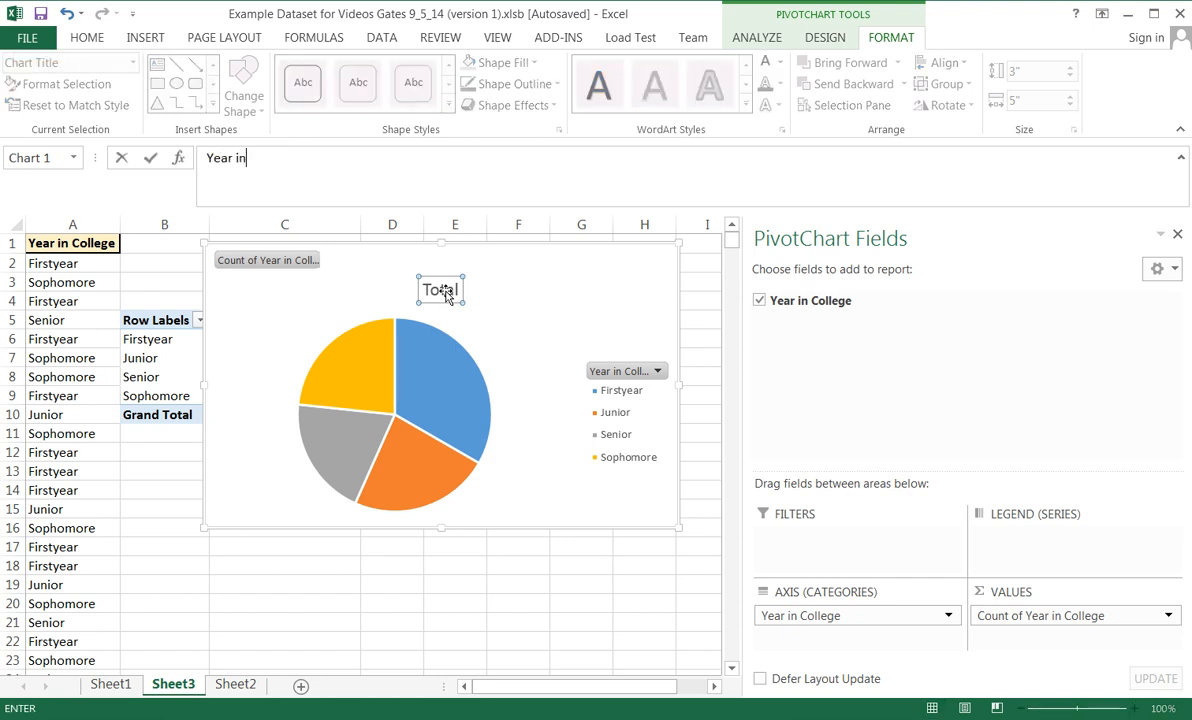
# Step: Finish the chart title as 'Year in School' and add data labels to the pie slices
pyautogui.write('School')
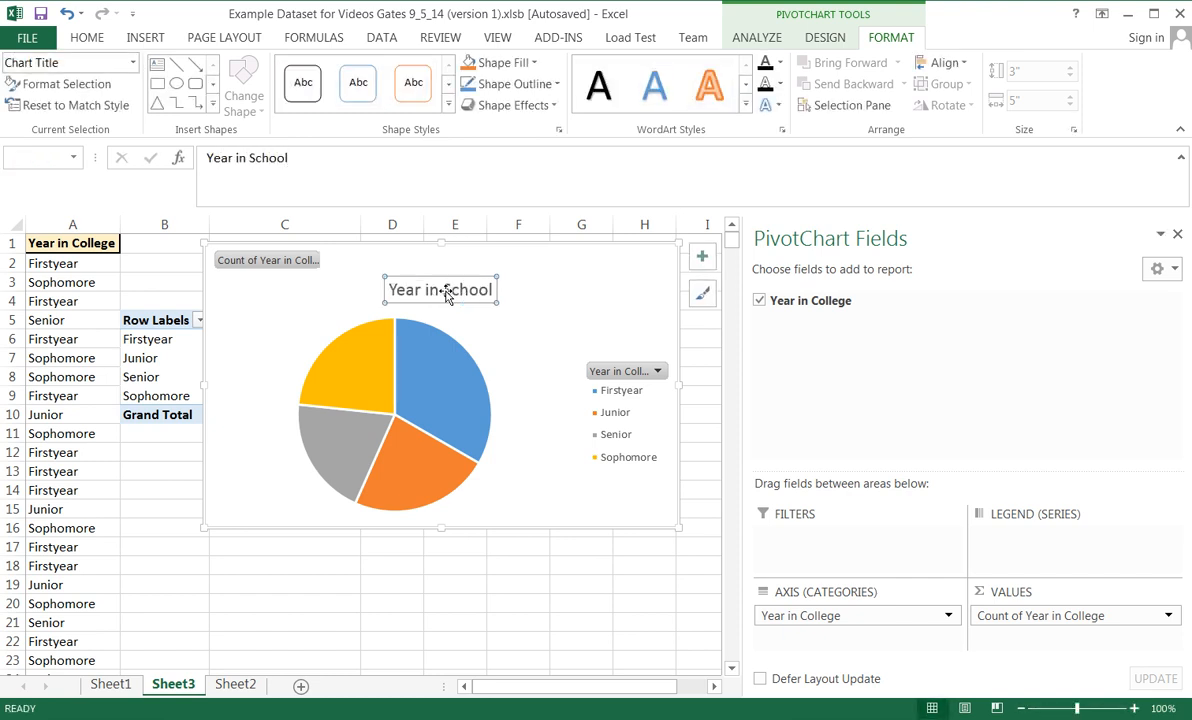
pyautogui.click(436, 384)
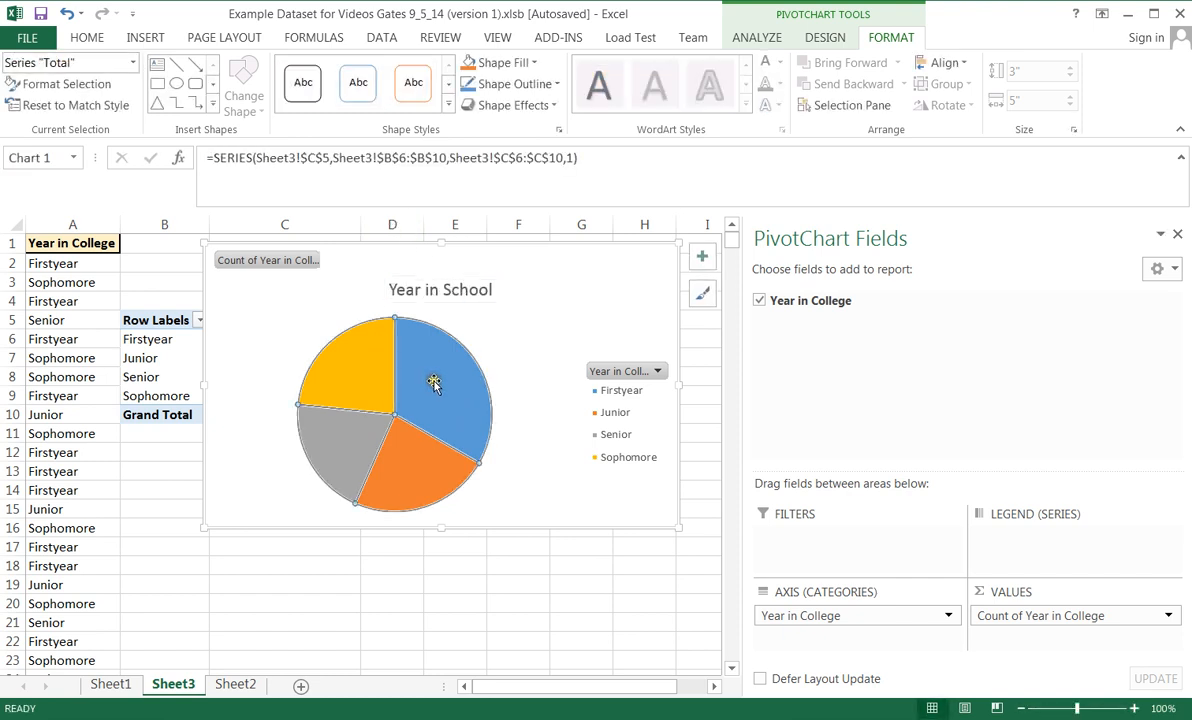
pyautogui.rightClick(434, 384)
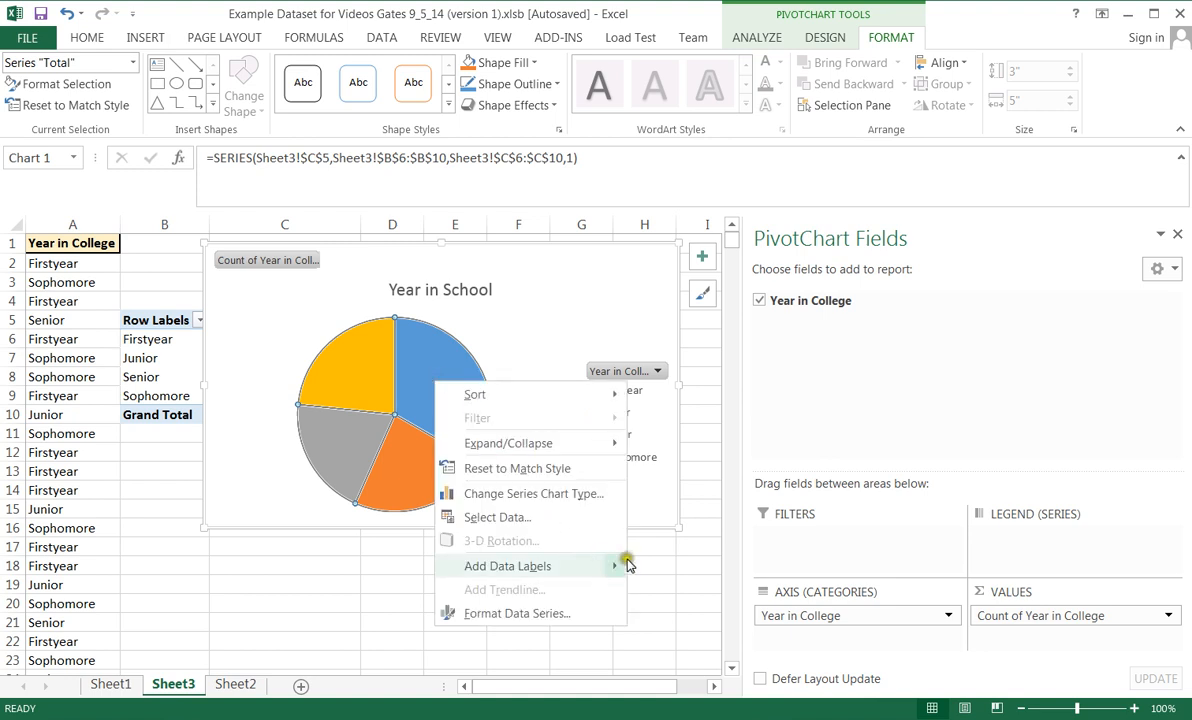
pyautogui.click(508, 566)
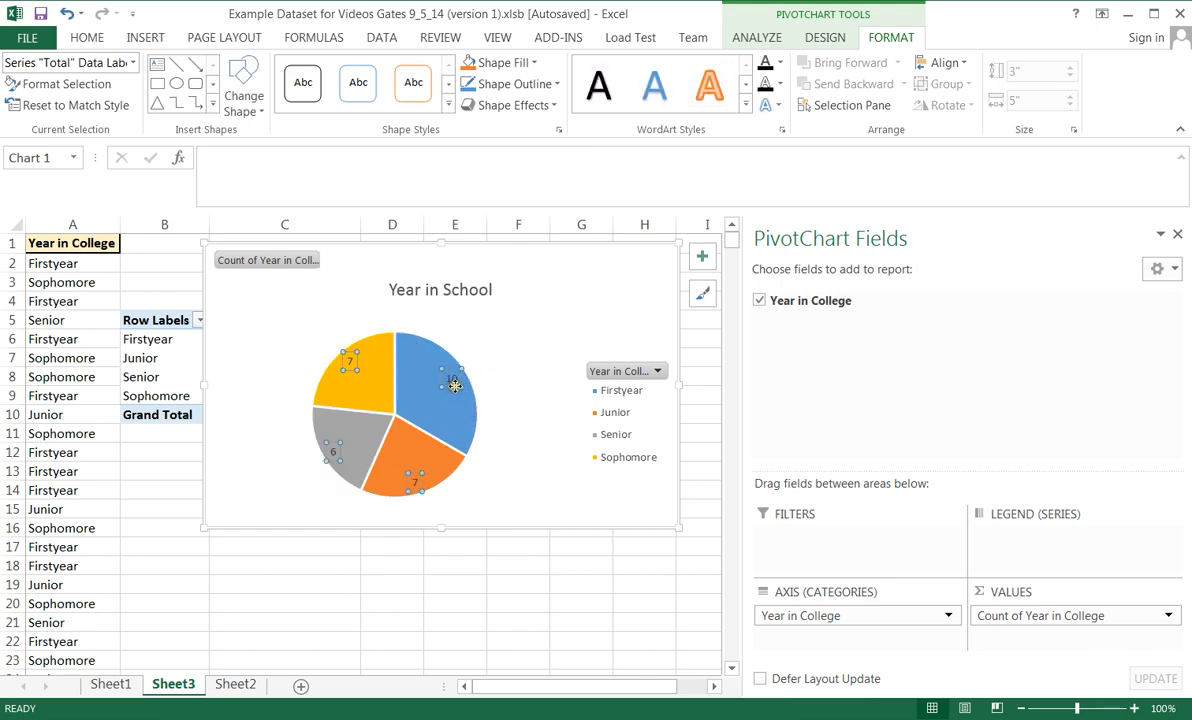
# Step: Format the data labels to show percentages on each slice
pyautogui.rightClick(456, 378)
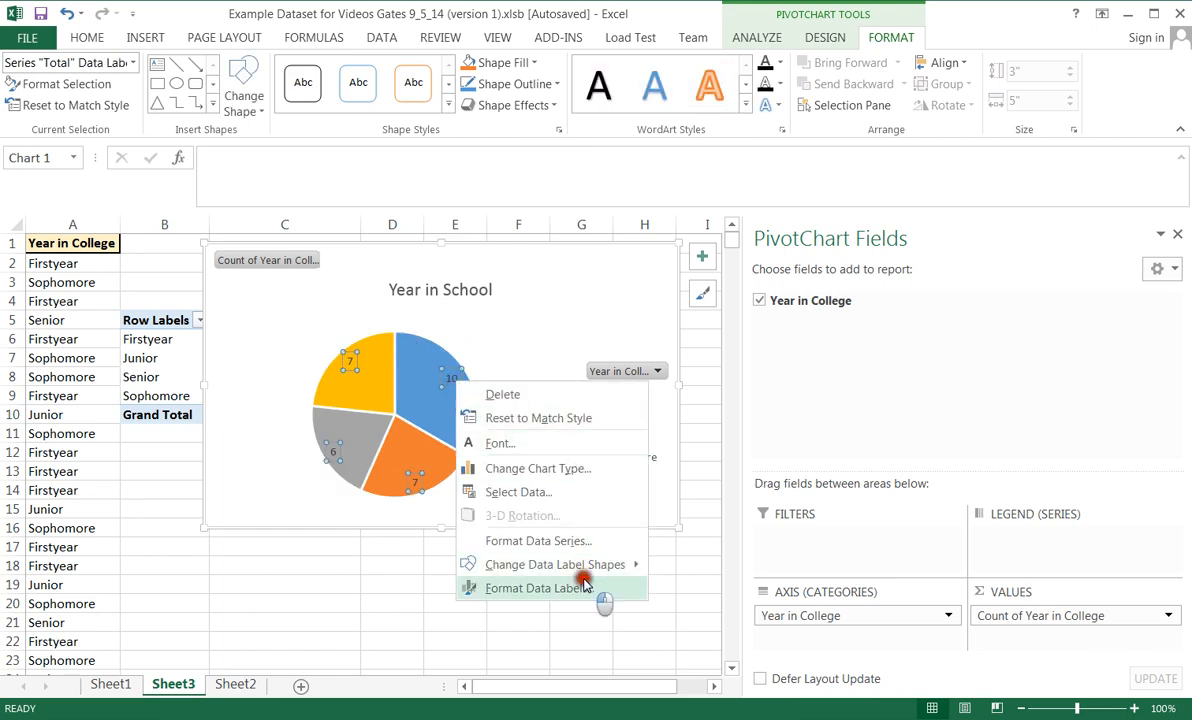
pyautogui.click(538, 588)
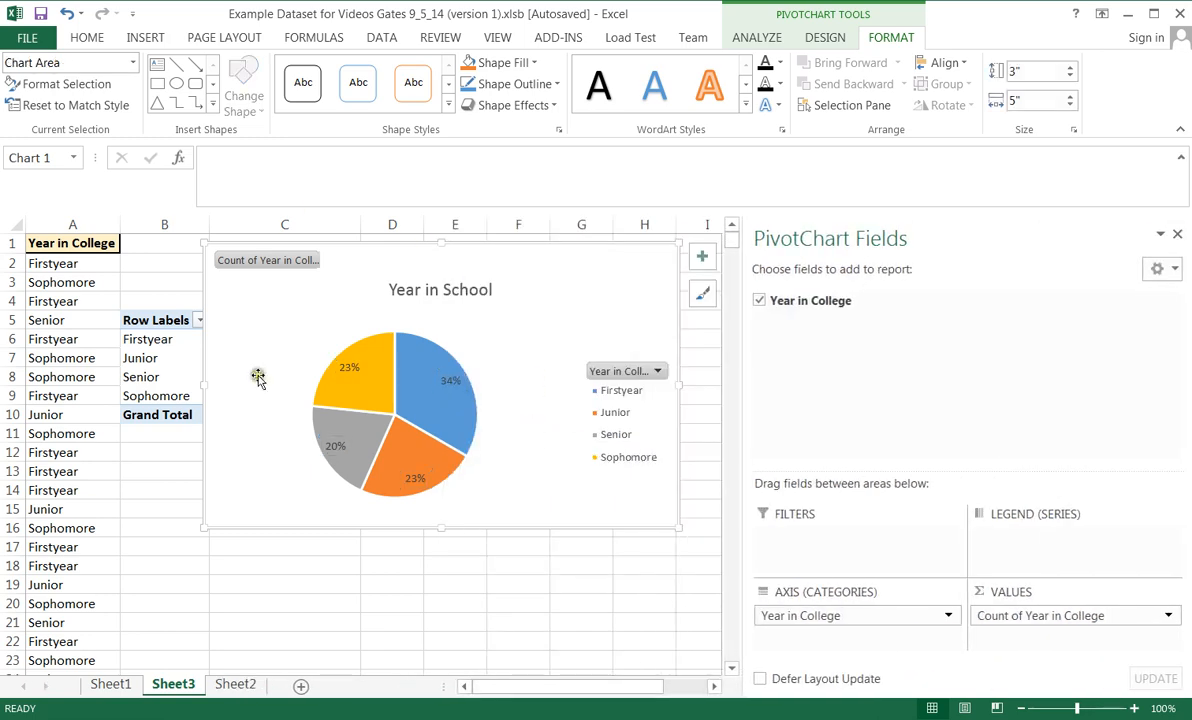
pyautogui.moveTo(516, 492)
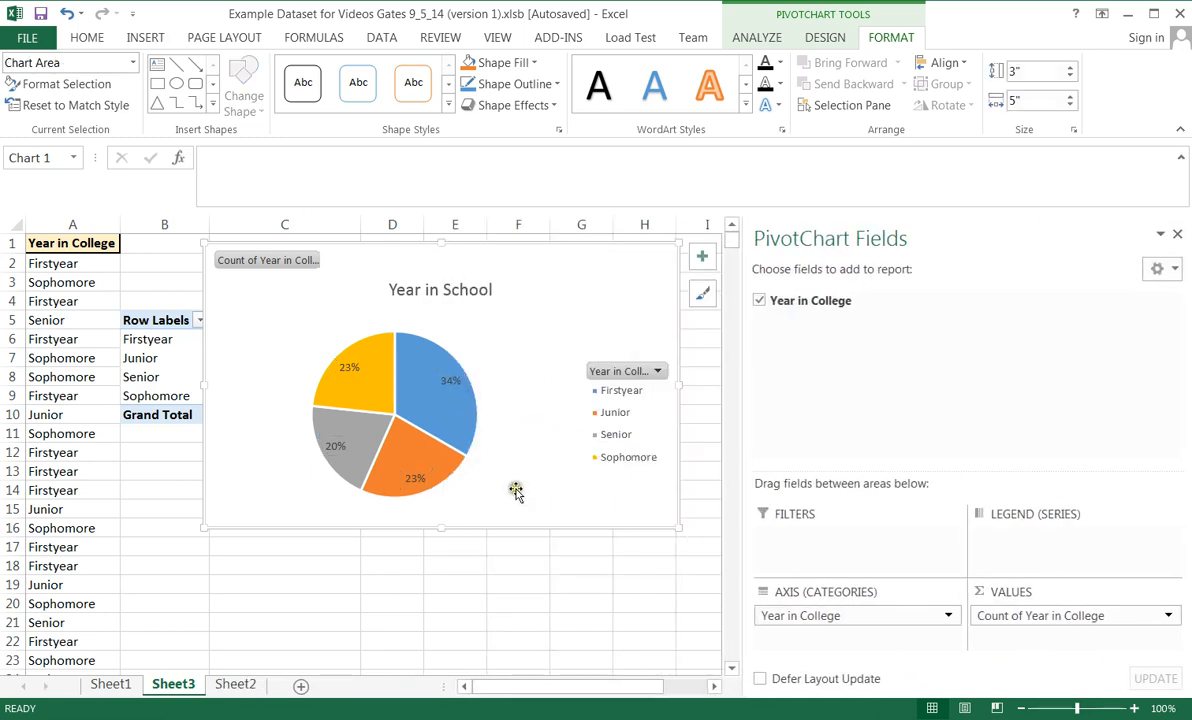